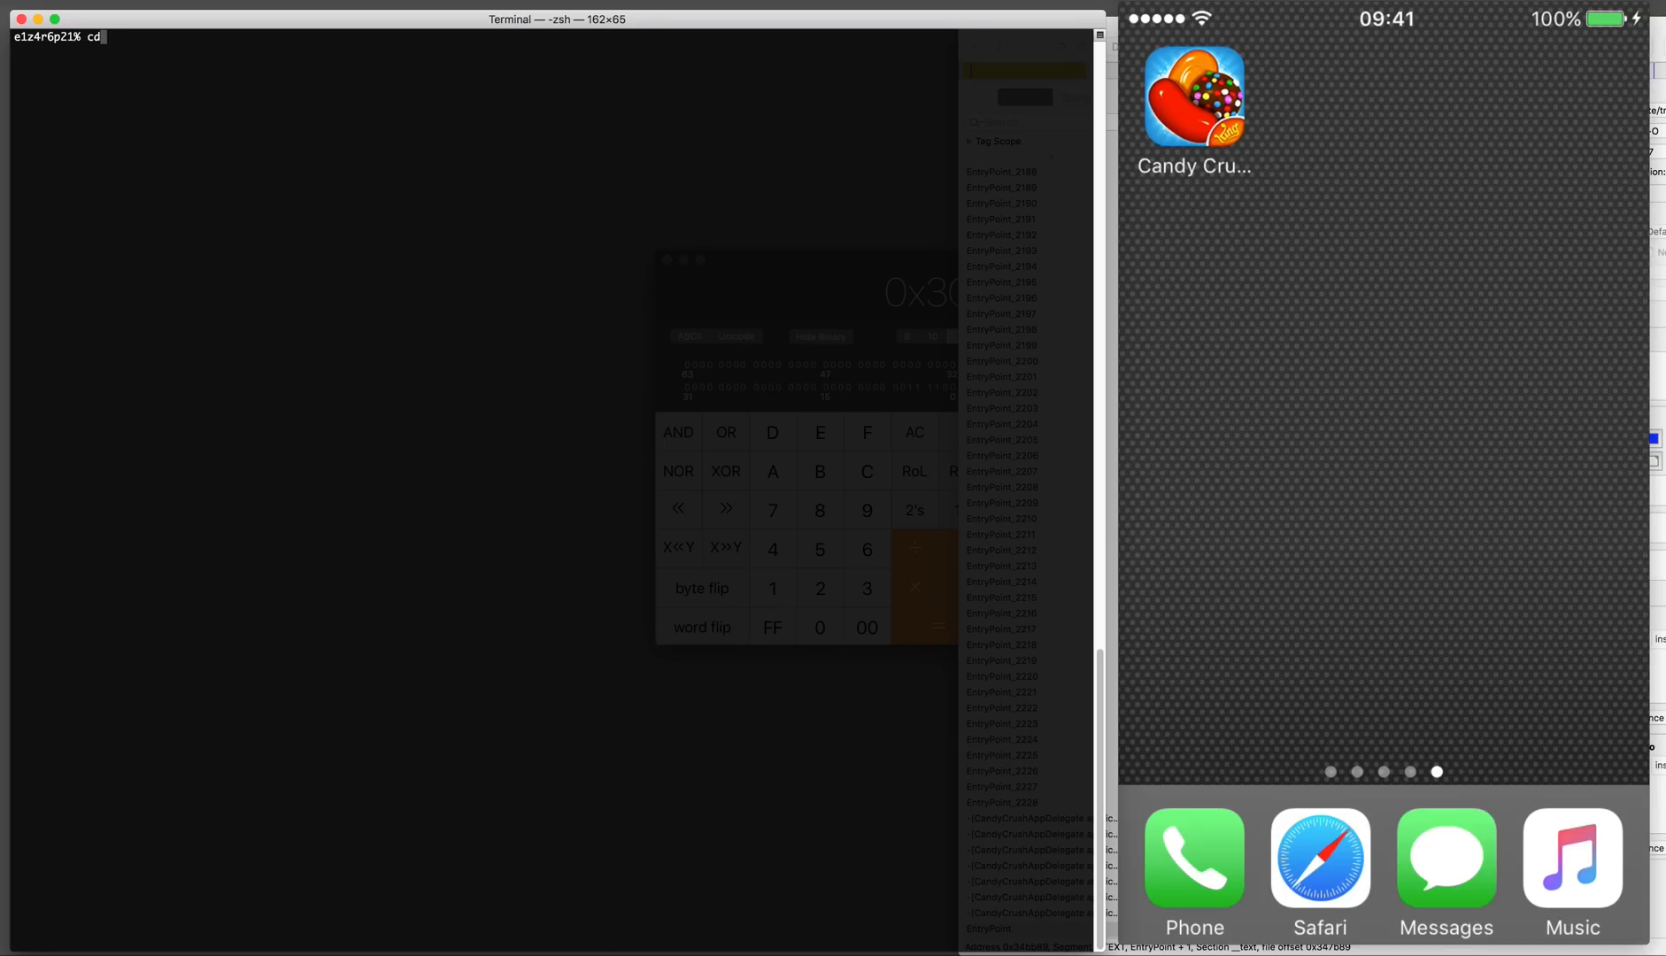
# Change into the /tmp/candy/iphonessh/python-client folder
pyautogui.write('/tmp/candy')
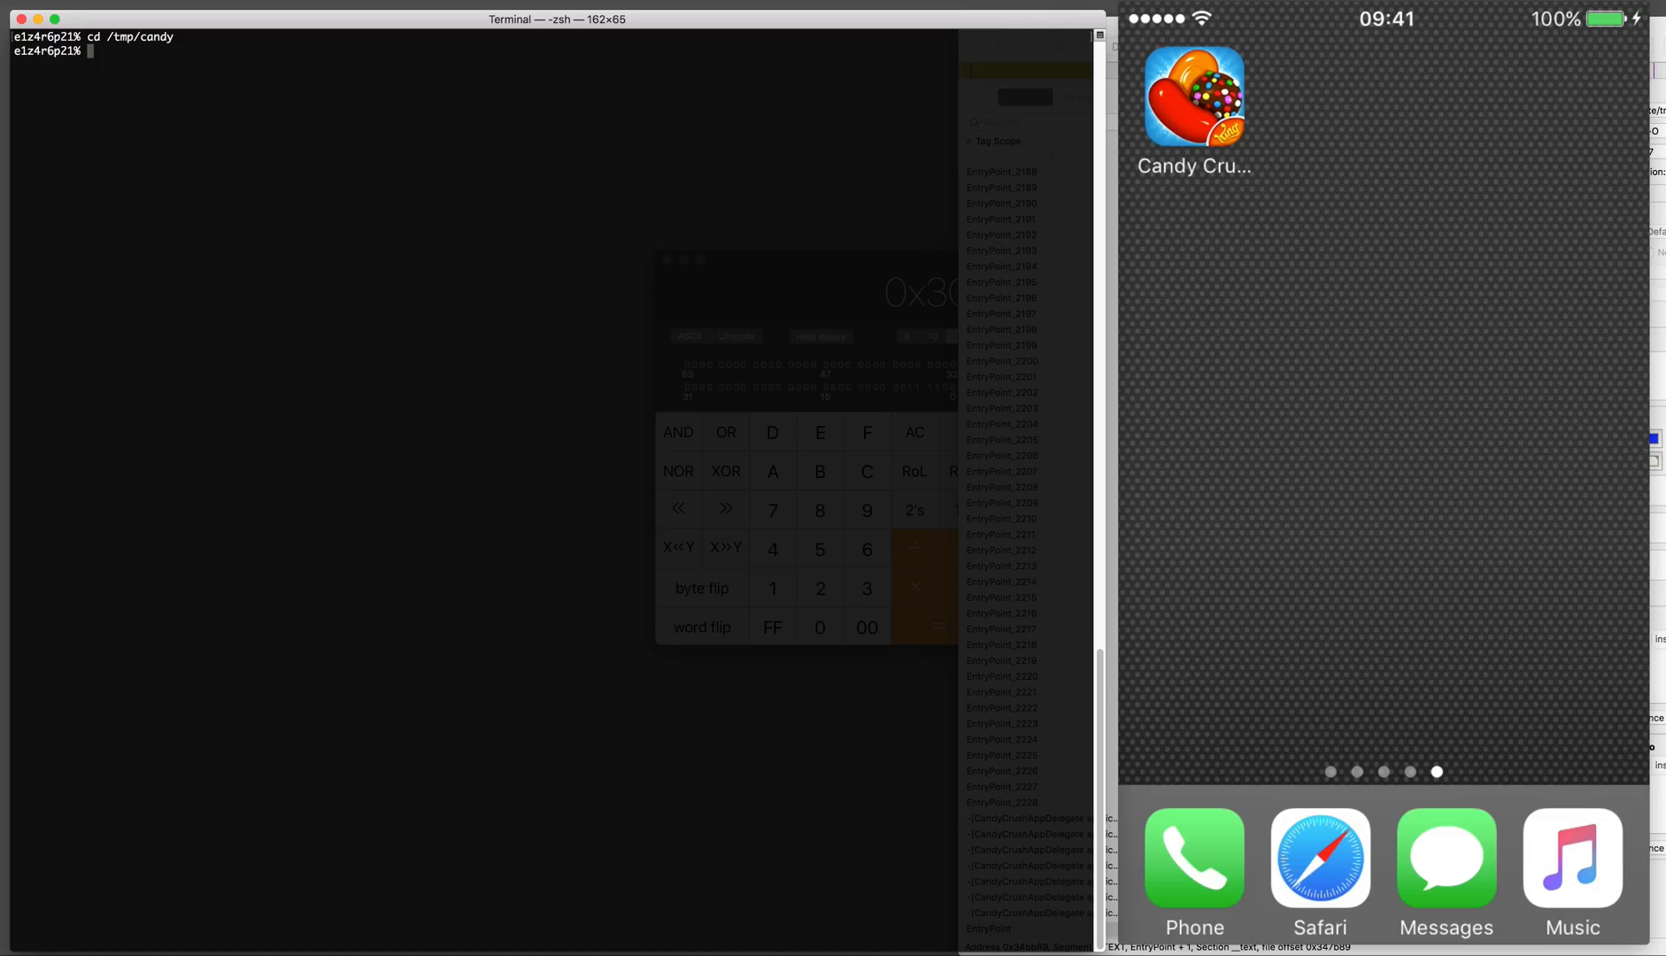
pyautogui.write('cd')
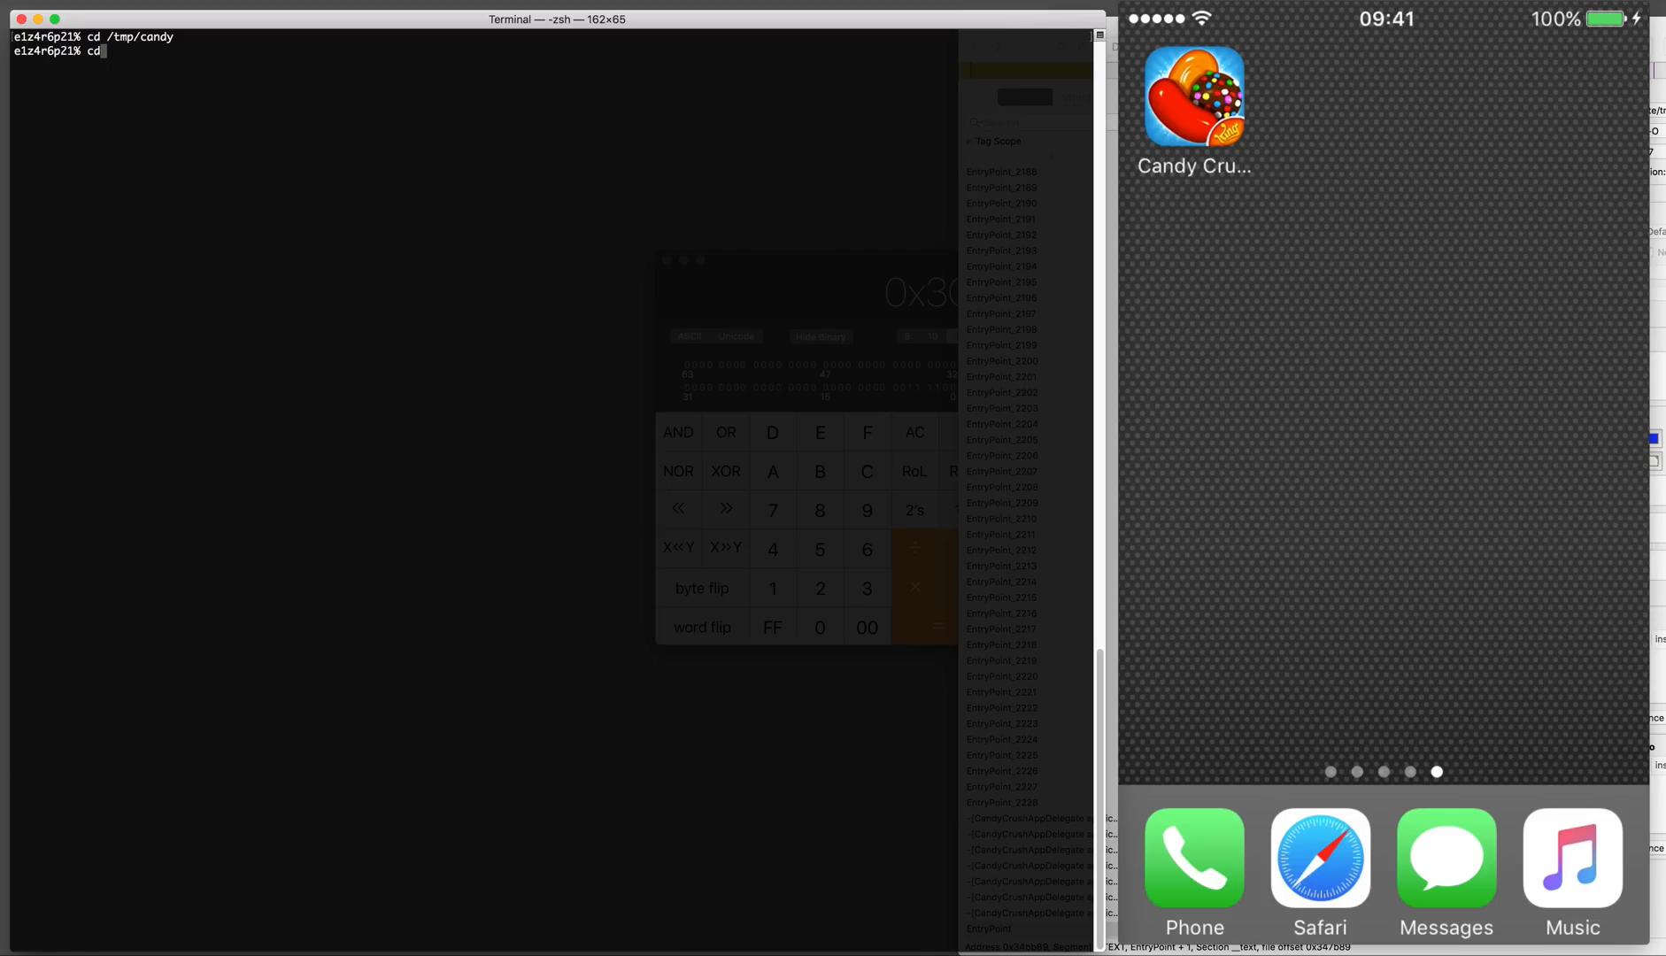
pyautogui.write('iphonessh')
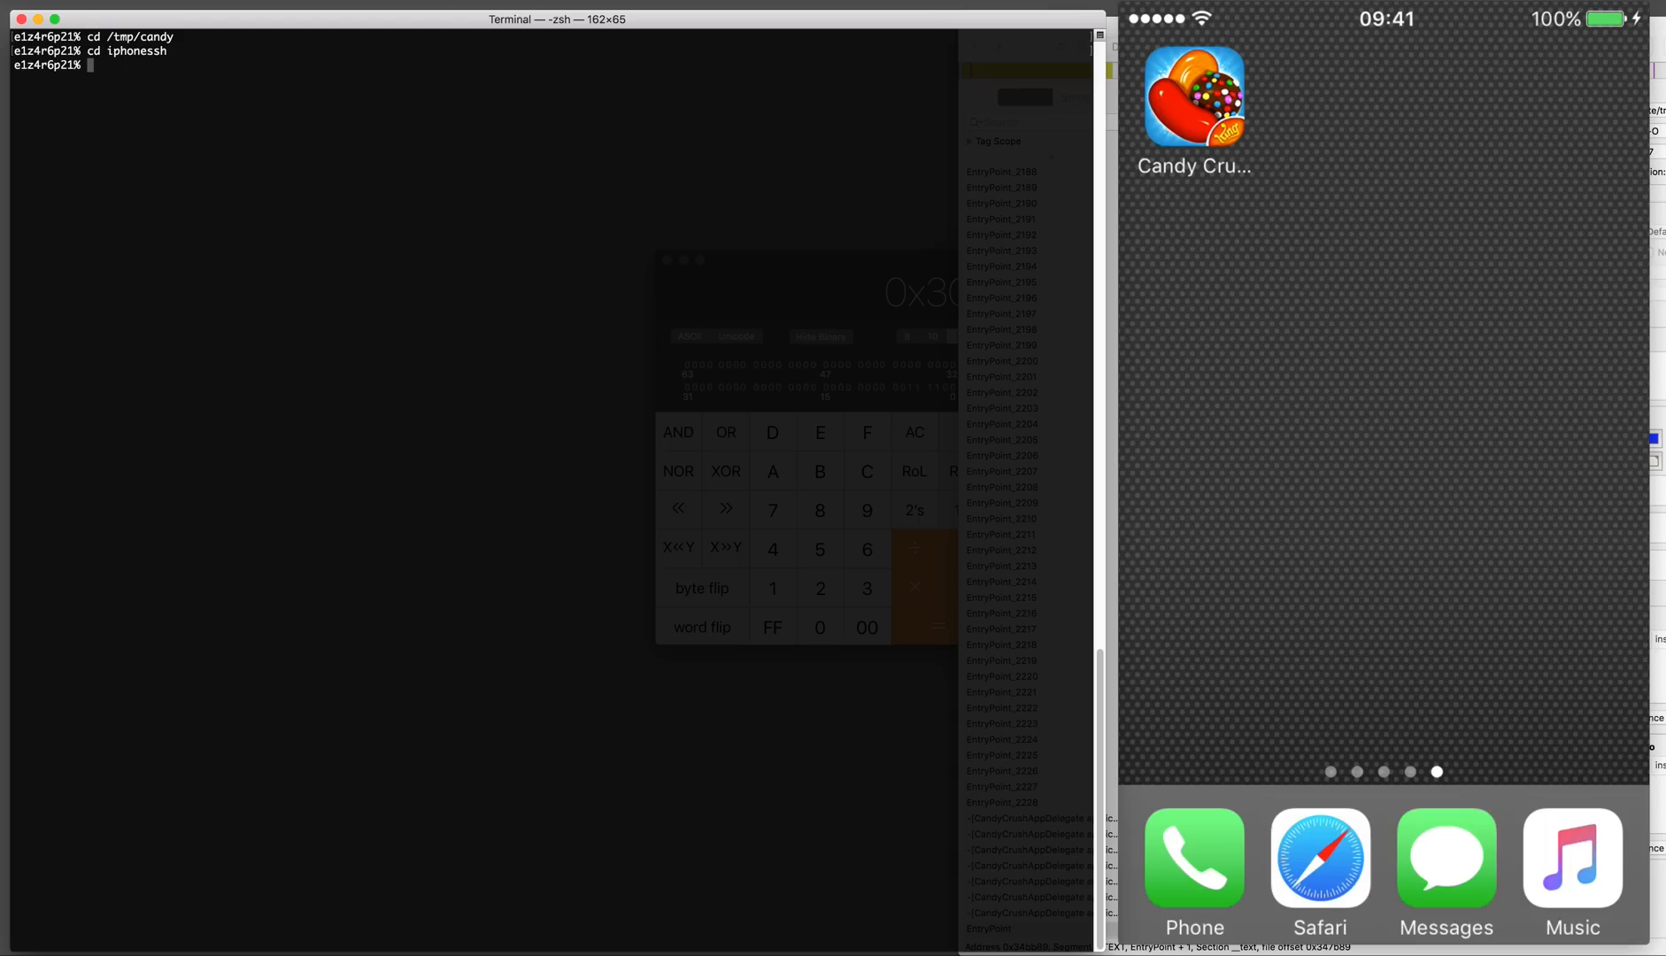
pyautogui.write('cd python-client/')
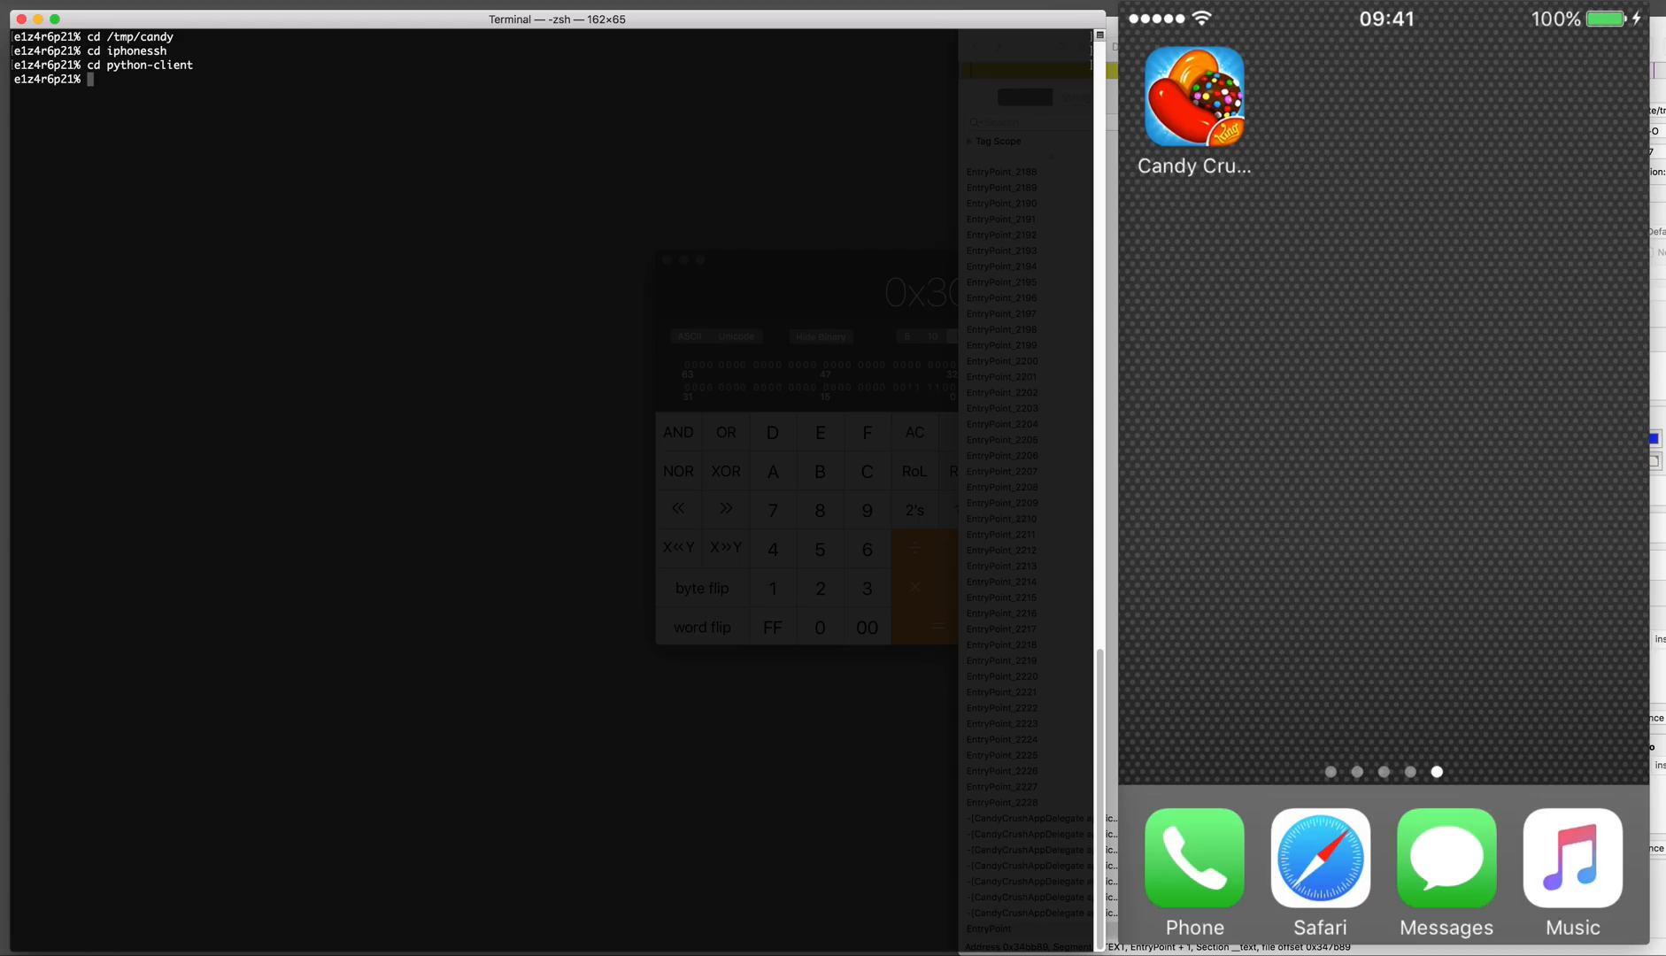
# Start ./tcprelay.py -t 22:2222 to forward the iPhone's SSH port to local 2222
pyautogui.write('./p')
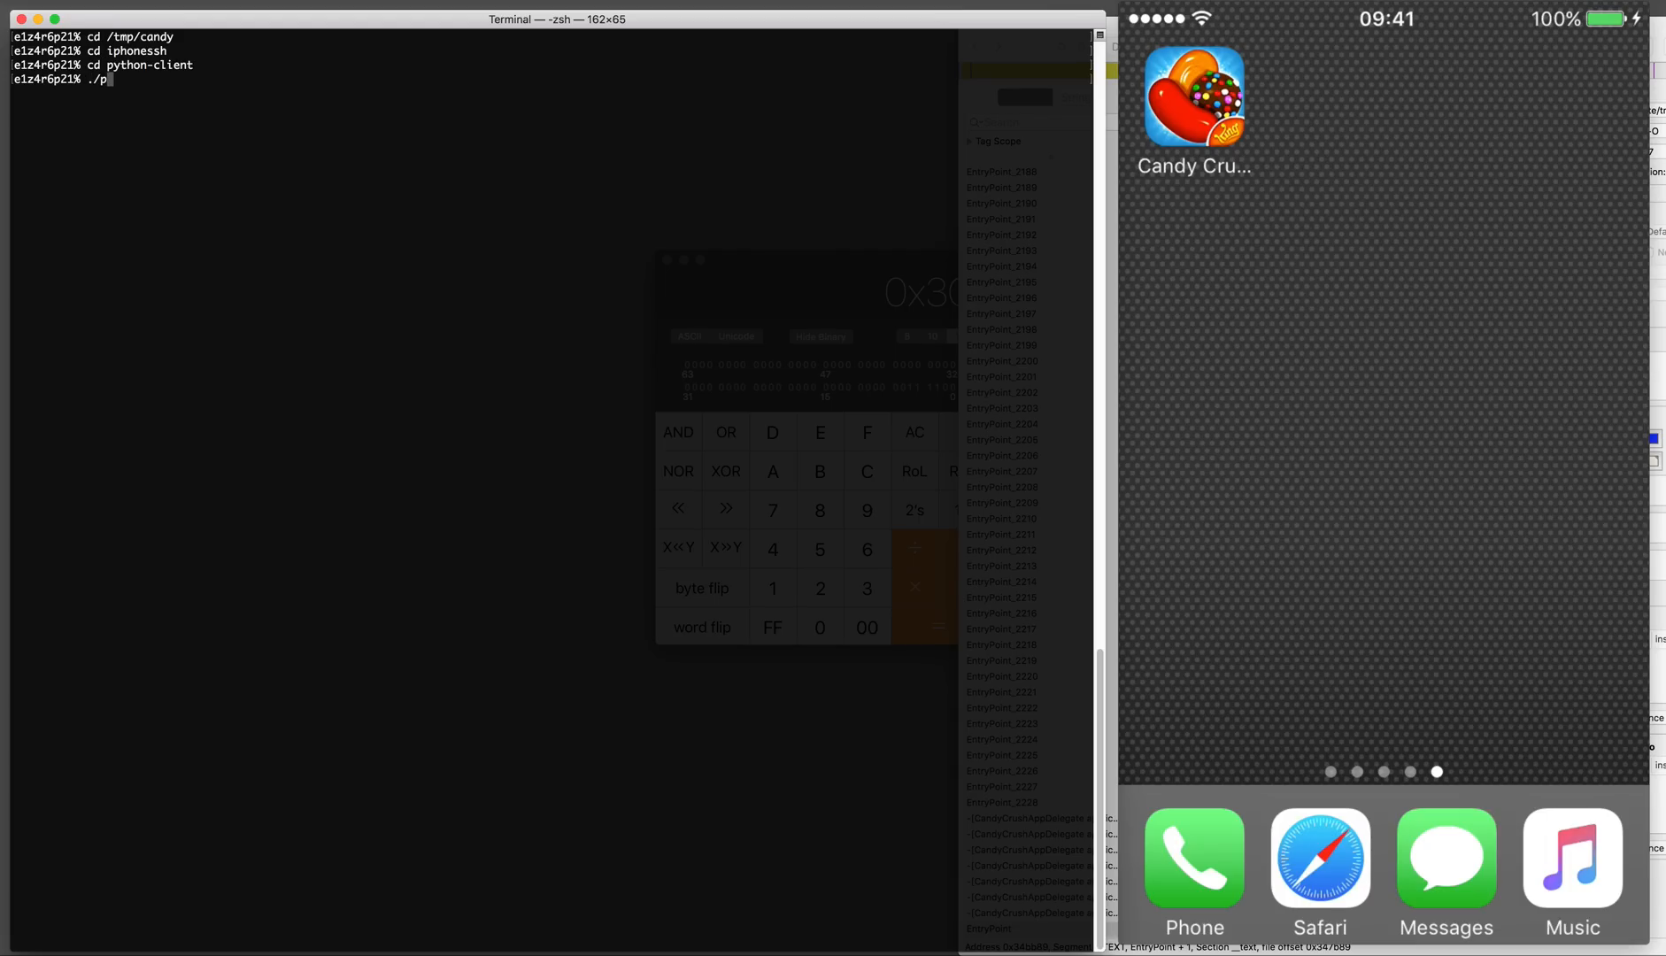
pyautogui.write('cprelay.py')
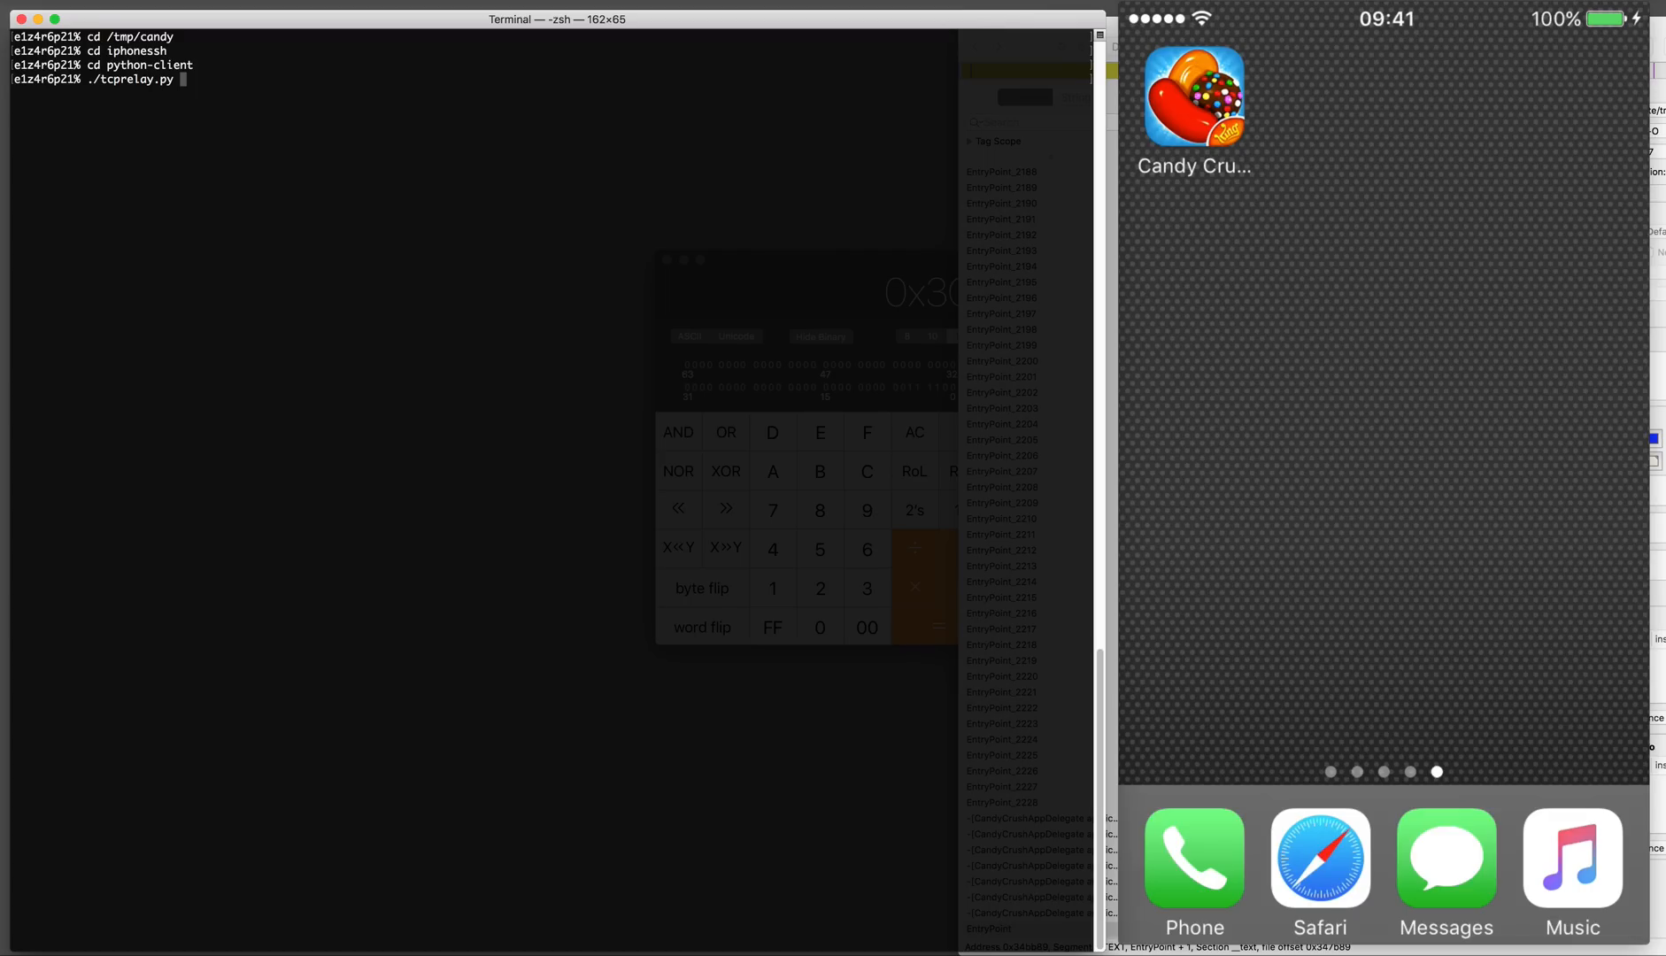
pyautogui.write('-t 22:')
pyautogui.write('ssh root@127.')
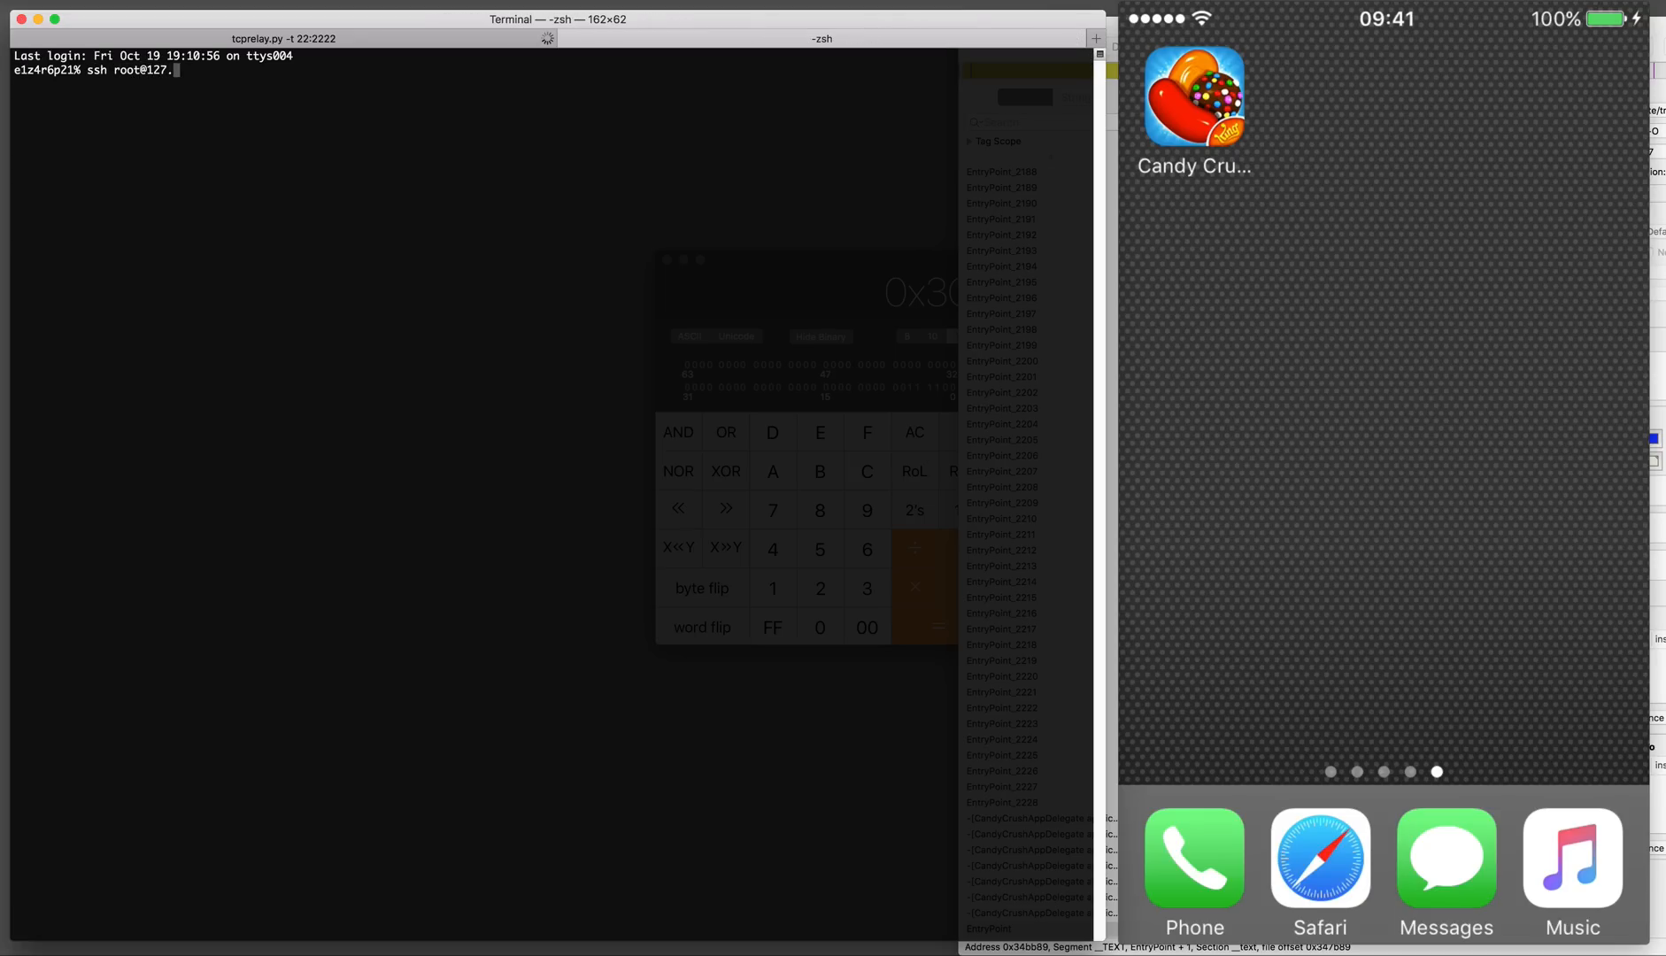
pyautogui.write('0.0.1')
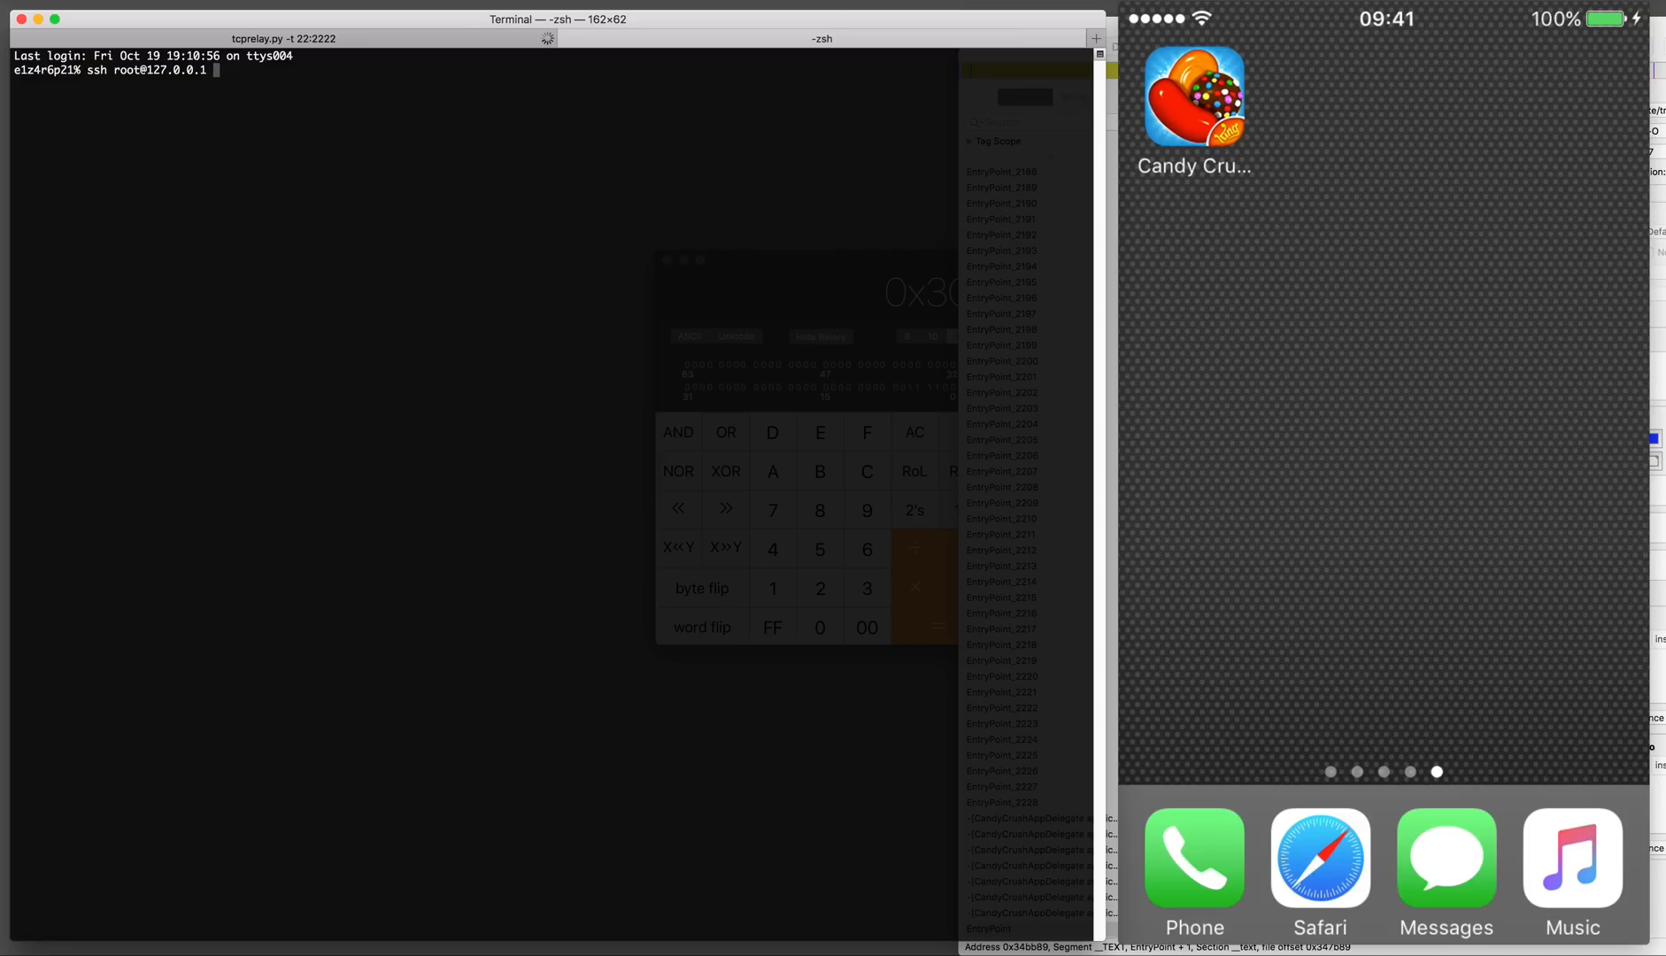
pyautogui.write('-p2222')
pyautogui.write('cd /tmp/candy/')
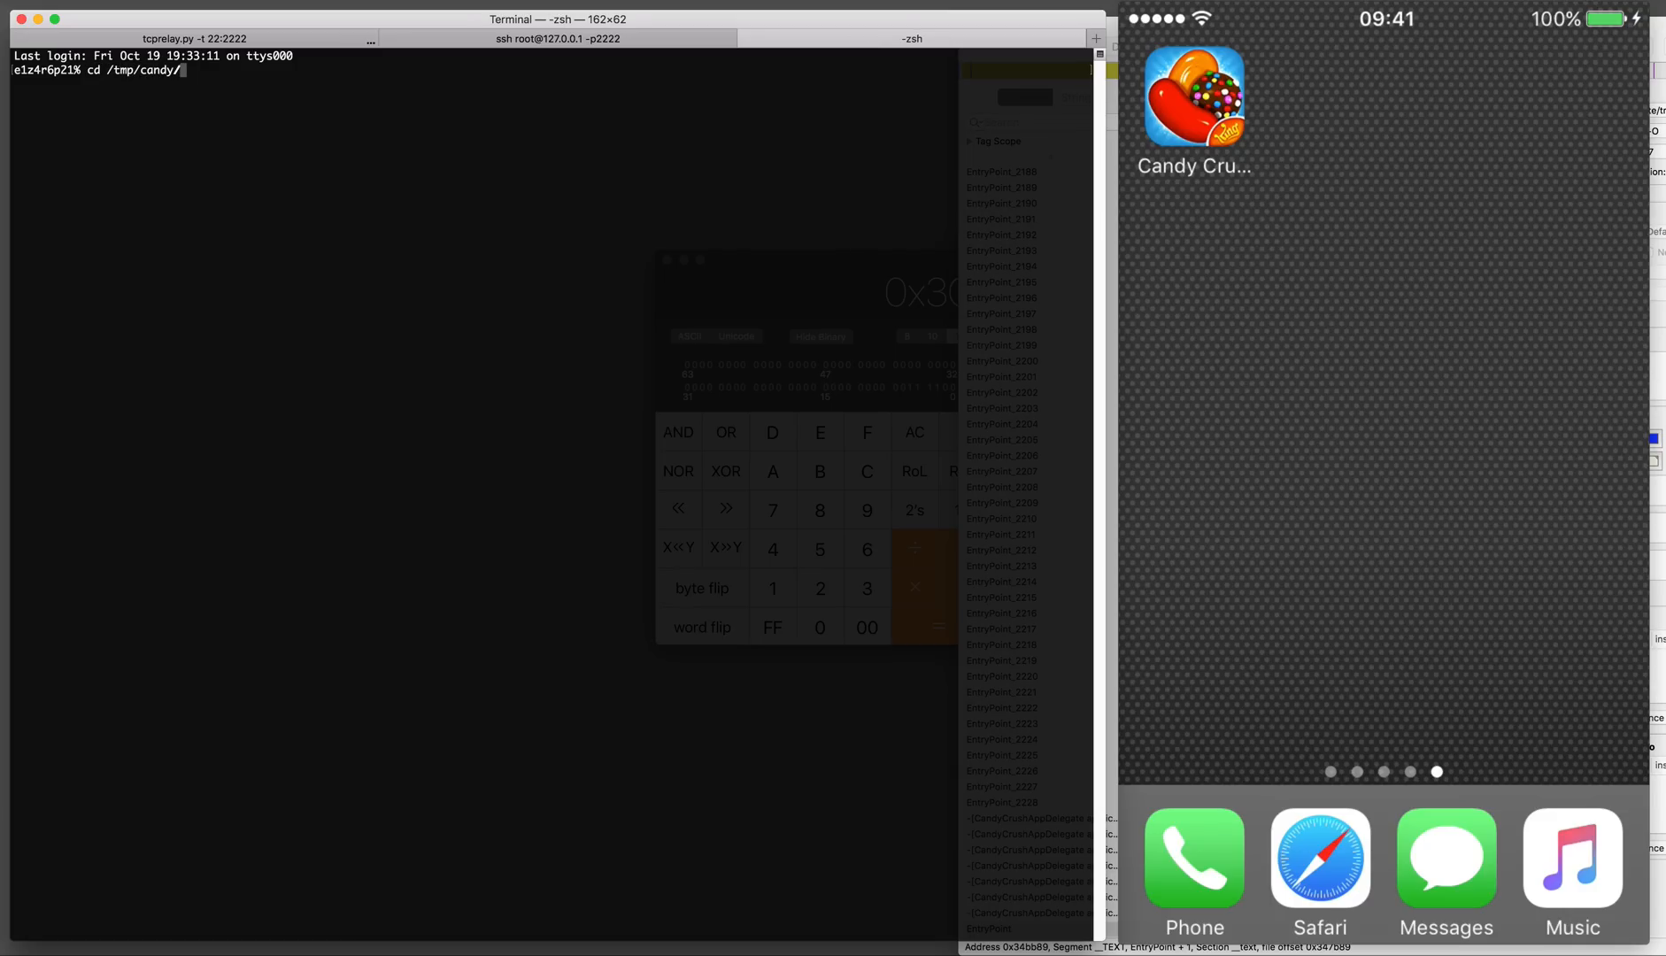
# From /tmp/candy in a new tab, run ./iproxy 4242 4242 waiting for a connection
pyautogui.press('backspace')
pyautogui.write('./ip')
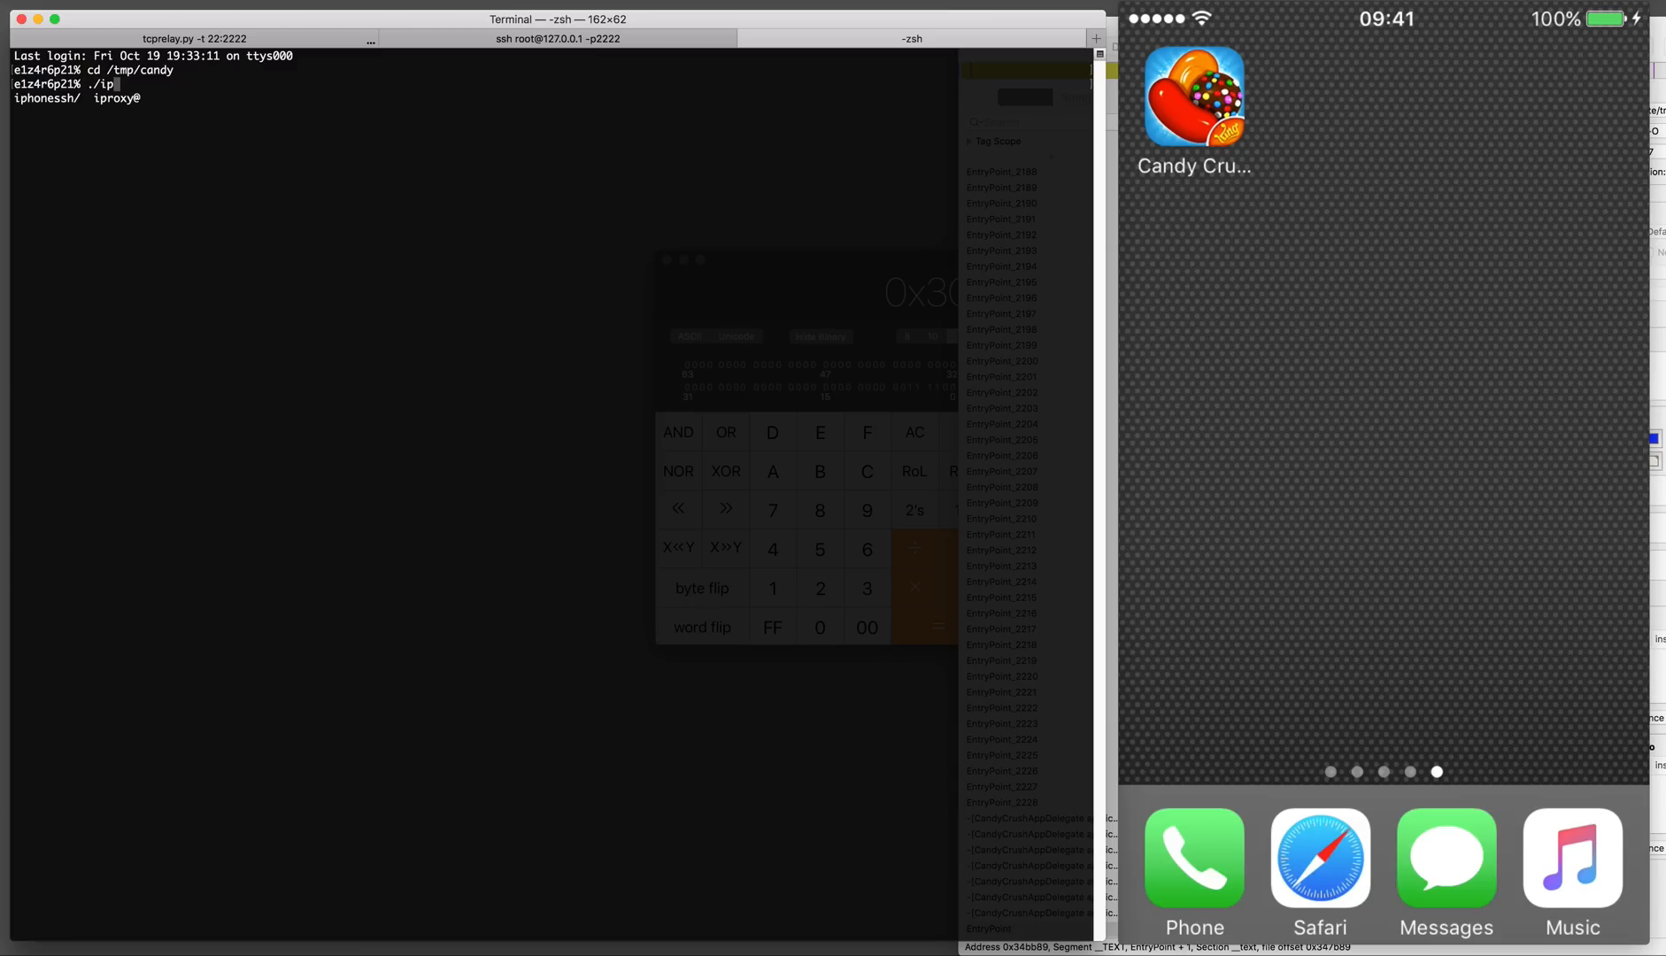
pyautogui.write('roxy')
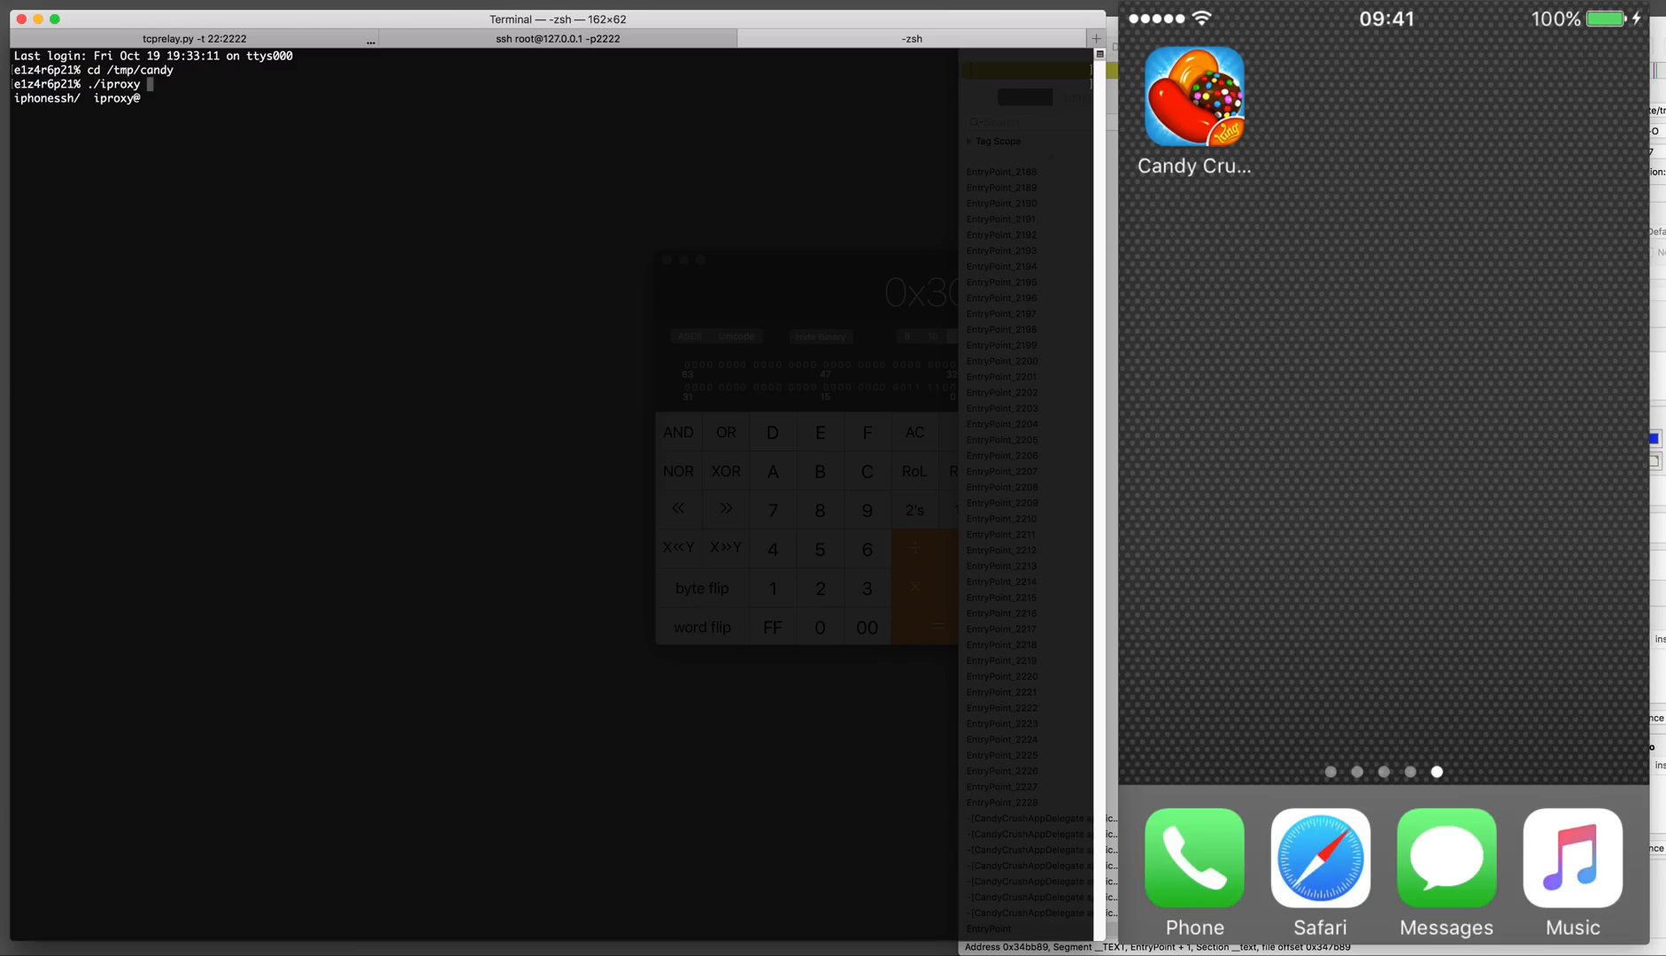
pyautogui.write('4242 4242')
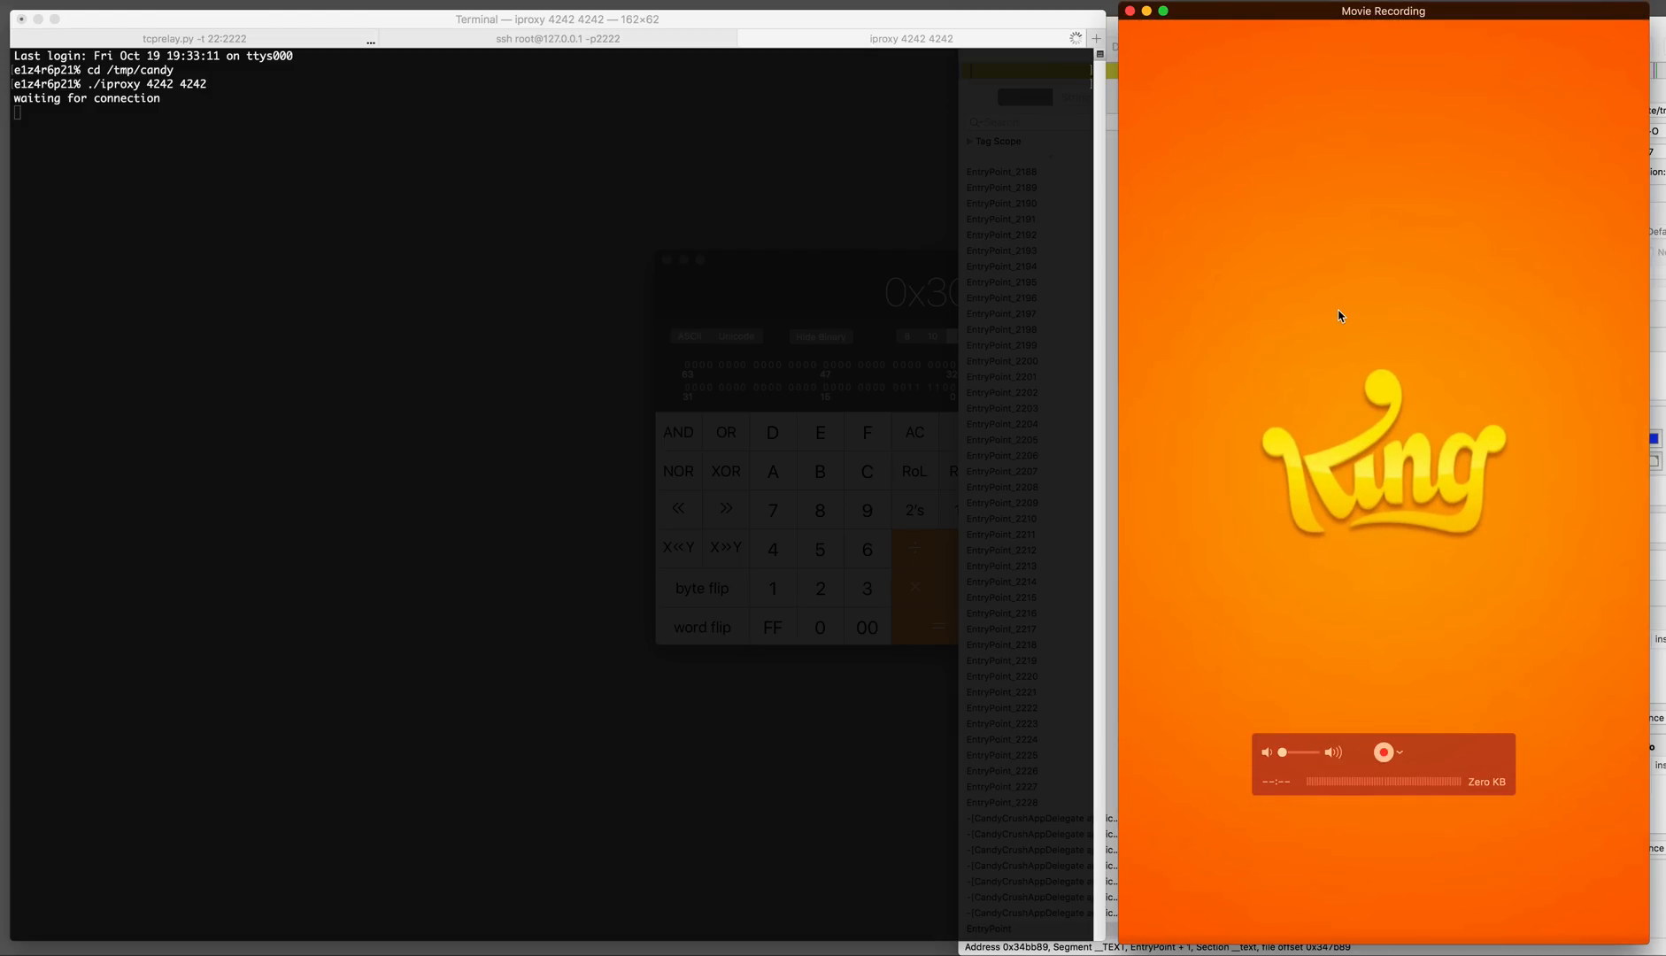
pyautogui.moveTo(1248, 209)
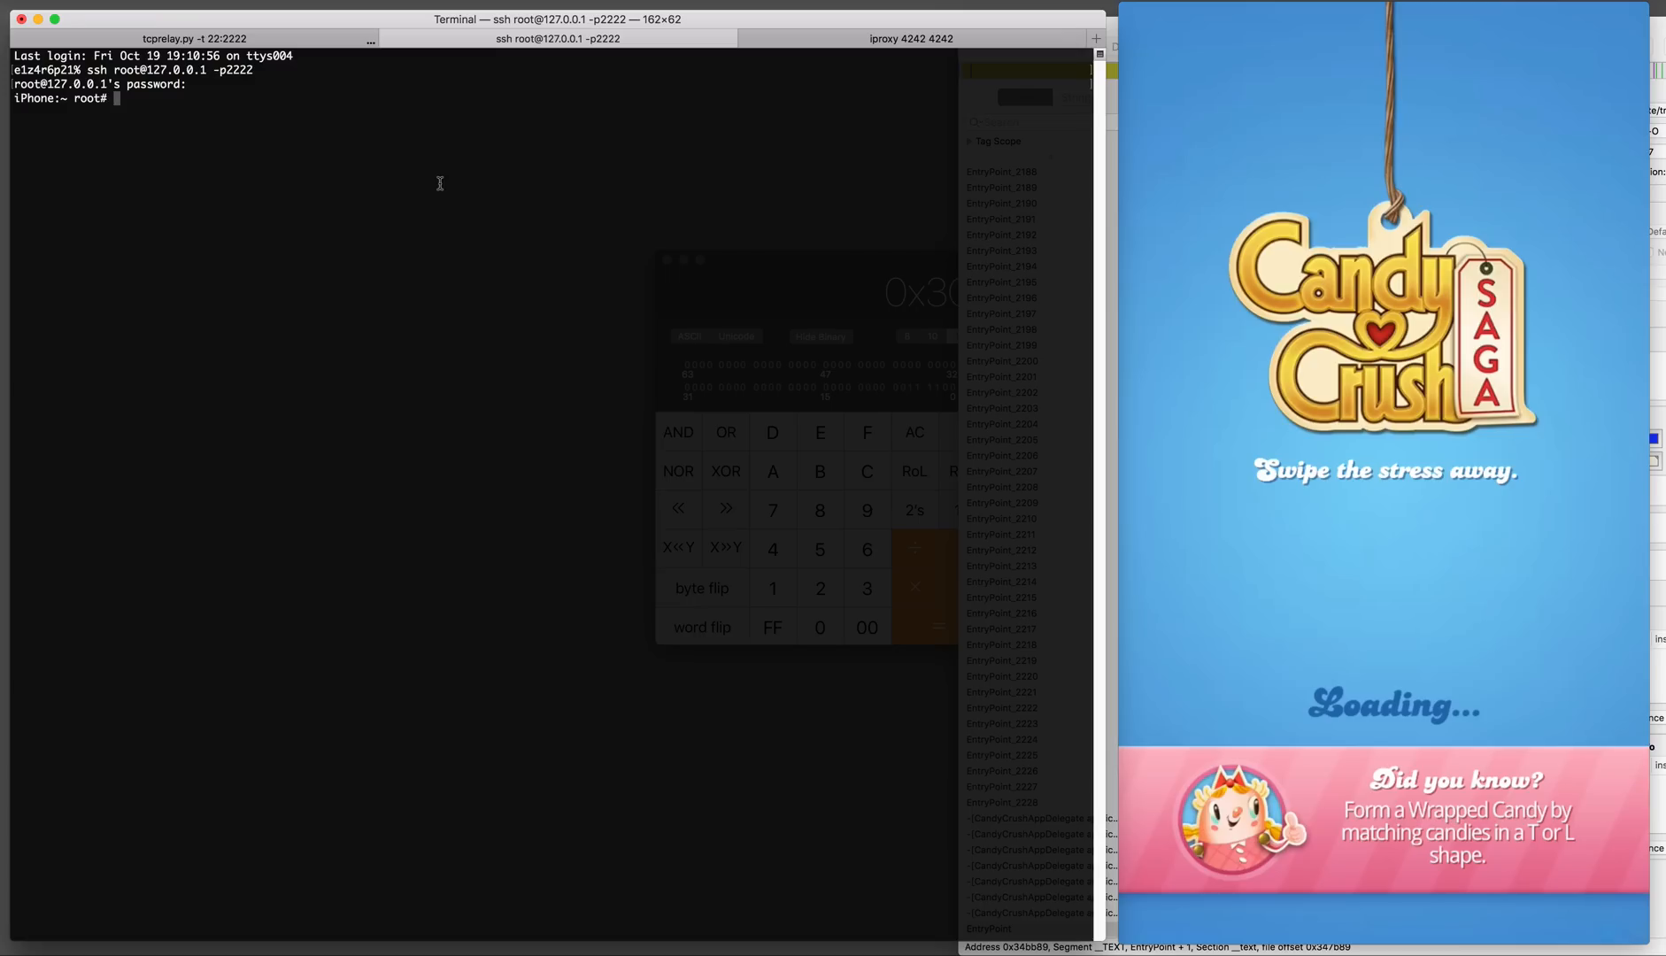
# Over SSH run ./debugserver *:4242 --attach=candycrushsaga, then open a fourth tab
pyautogui.write('./debugserver')
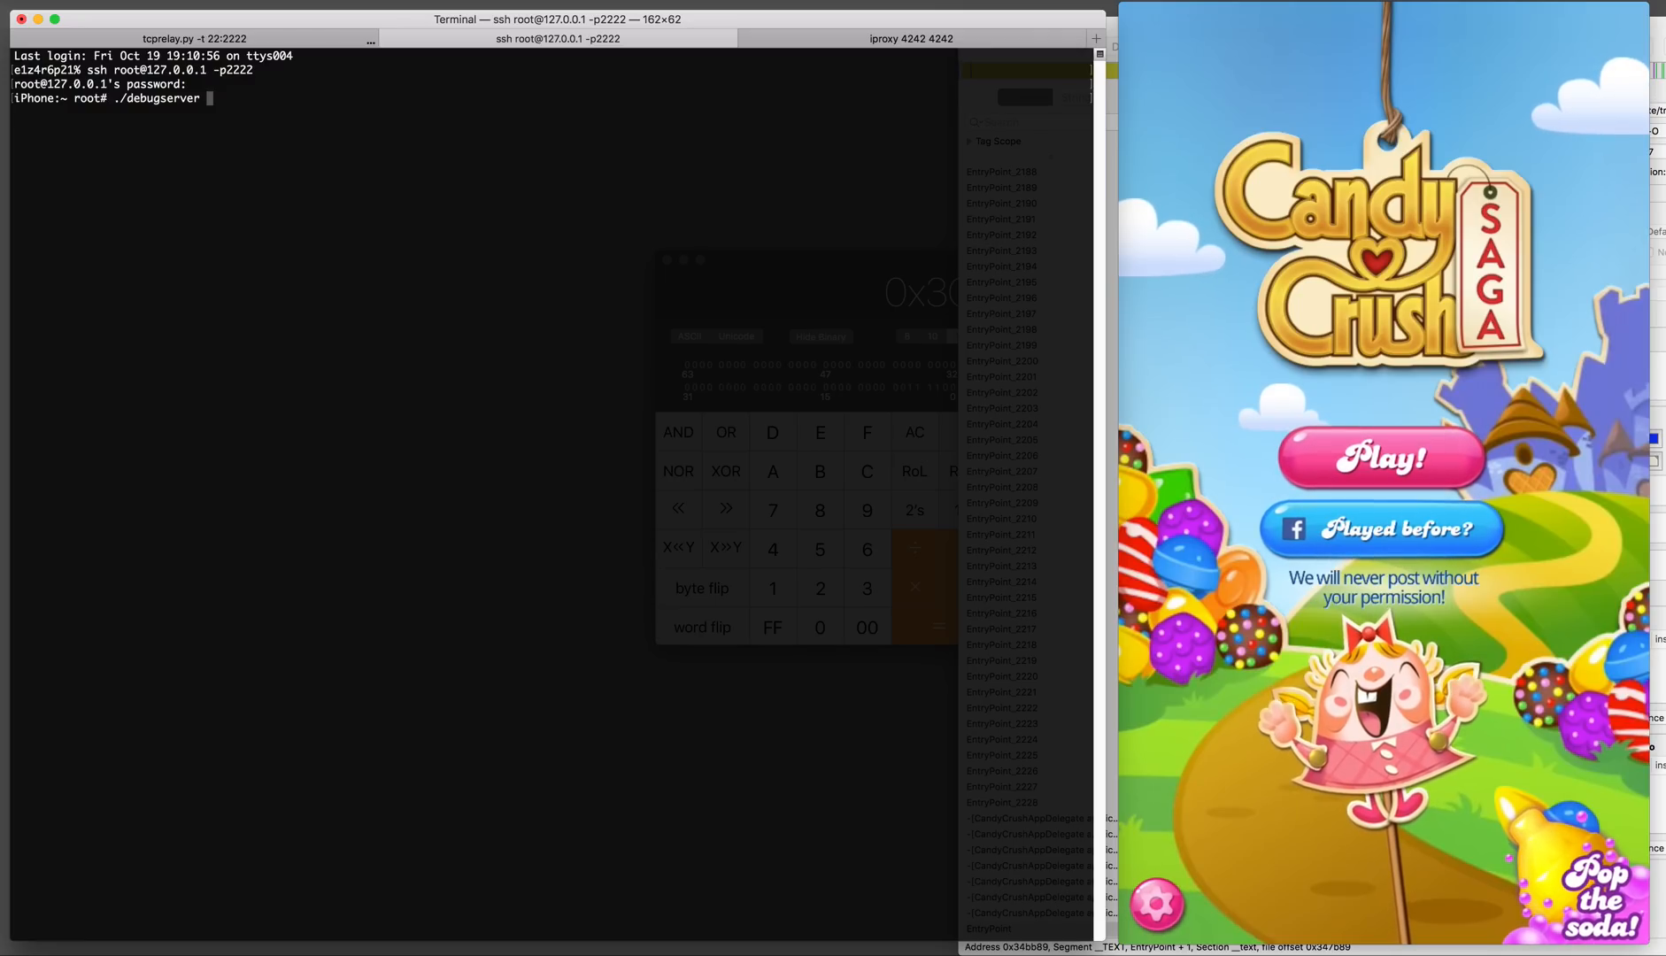
pyautogui.write('exit')
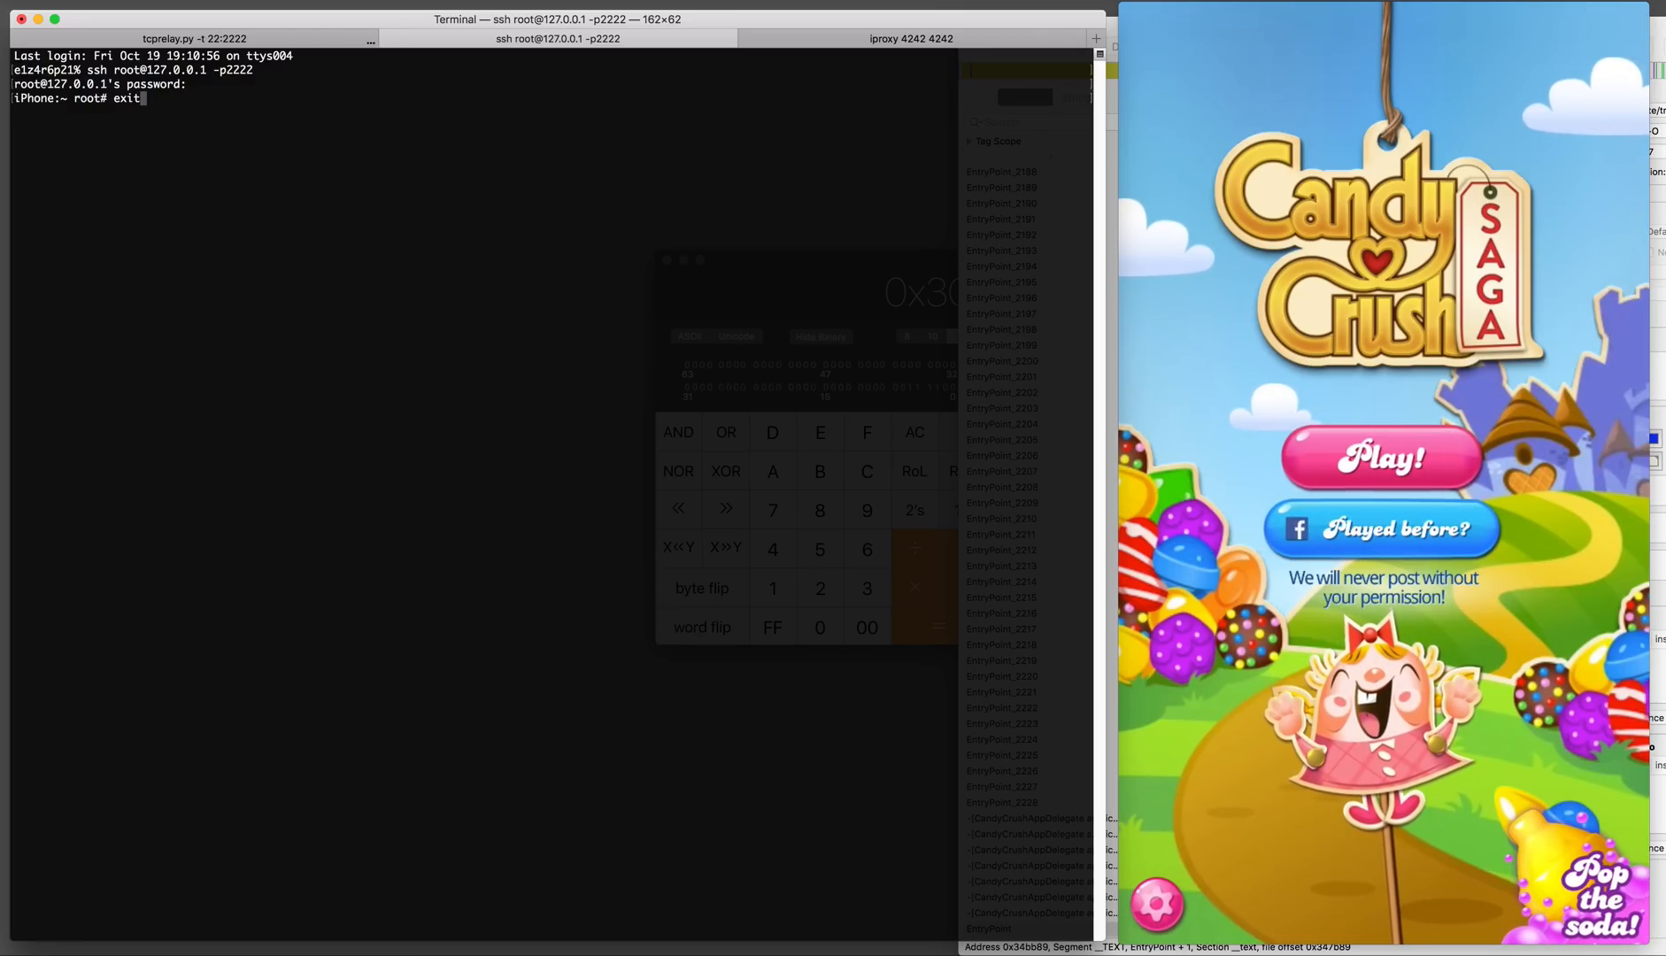
pyautogui.write('./debugserver *:4242 --attach=candycrushsaga')
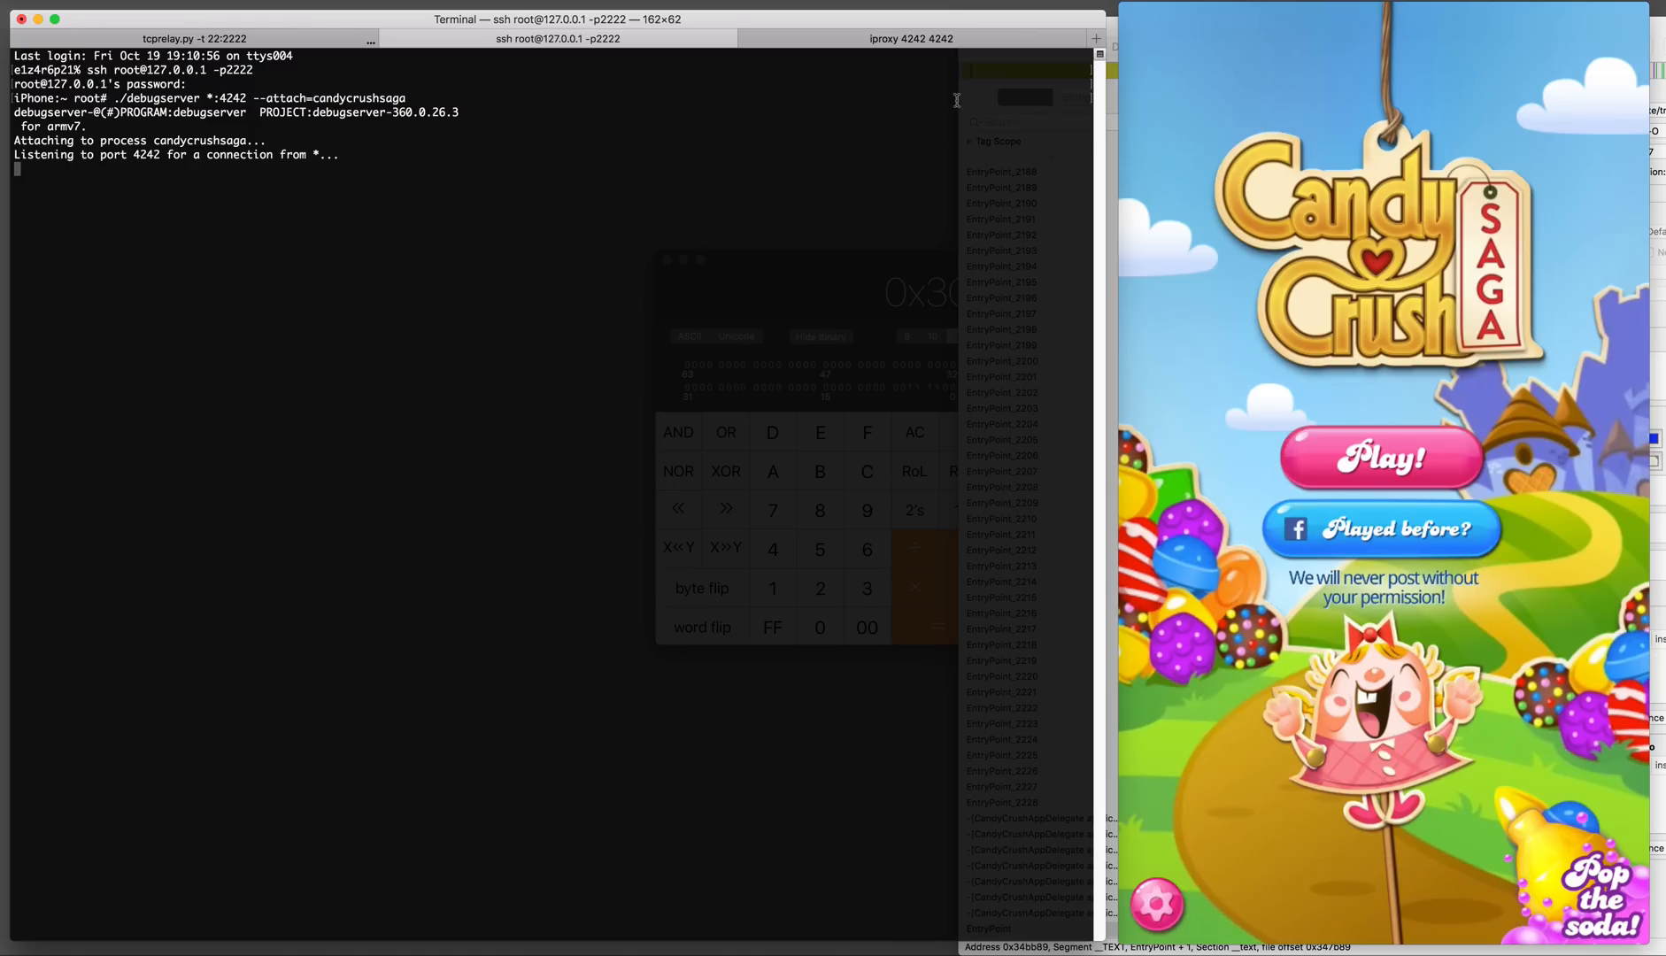
pyautogui.click(910, 39)
pyautogui.write('cd /tmp/co')
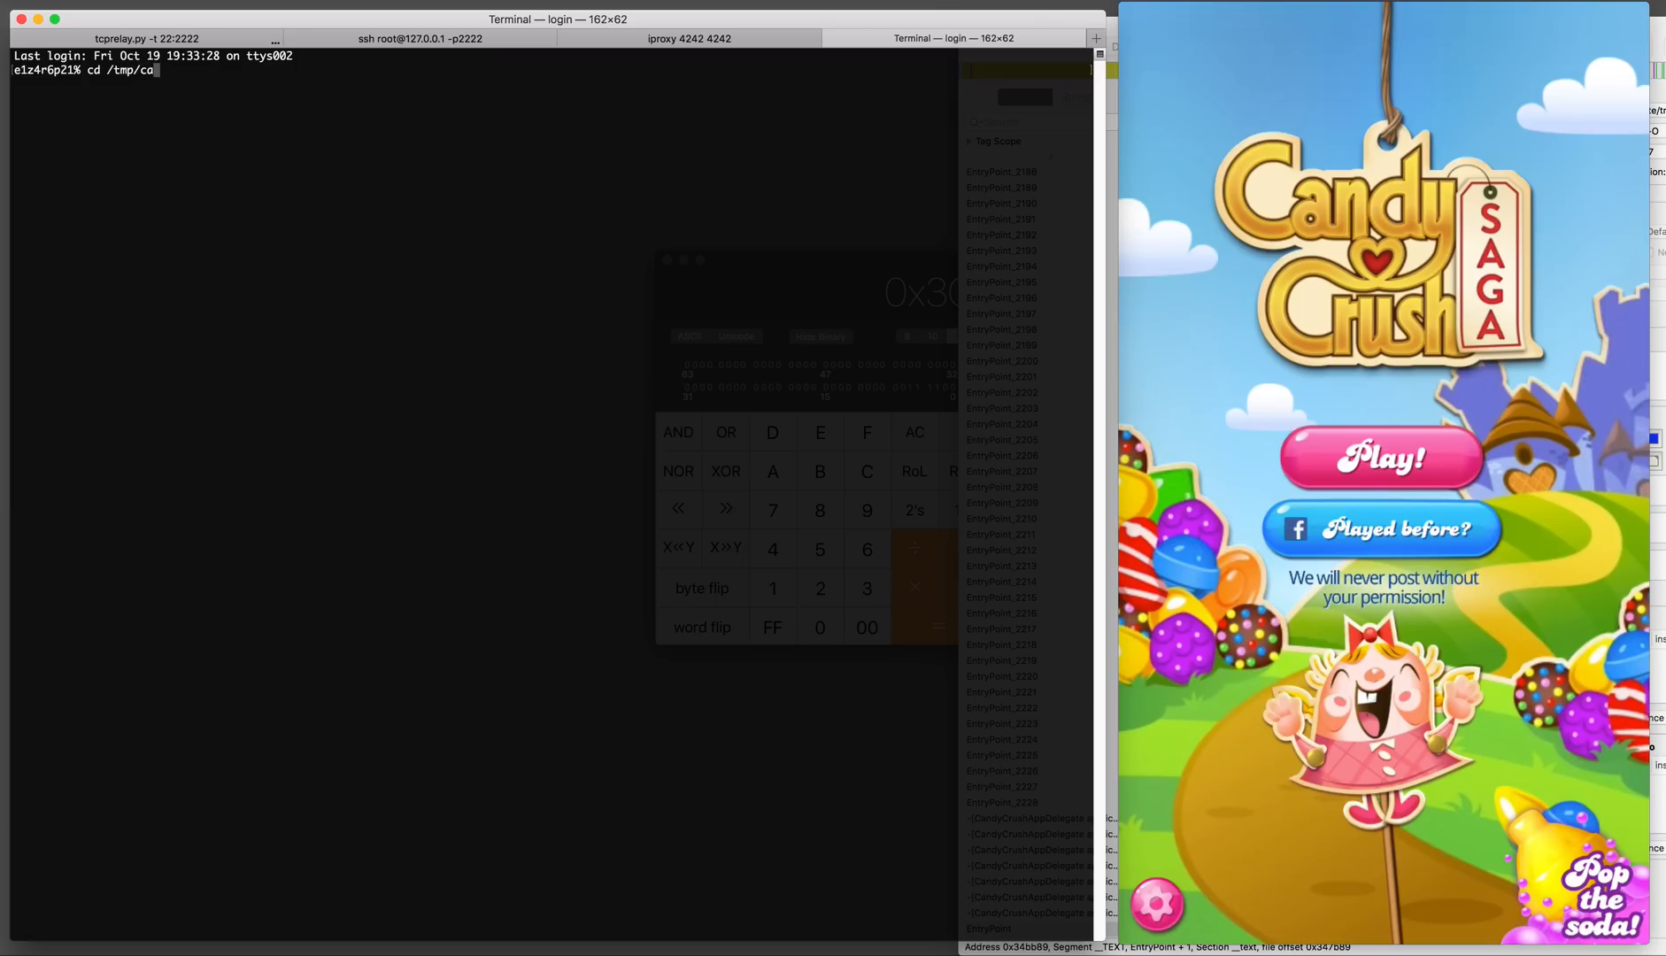
# Launch lldb from /tmp/candy and select the remote-ios platform
pyautogui.press('Return')
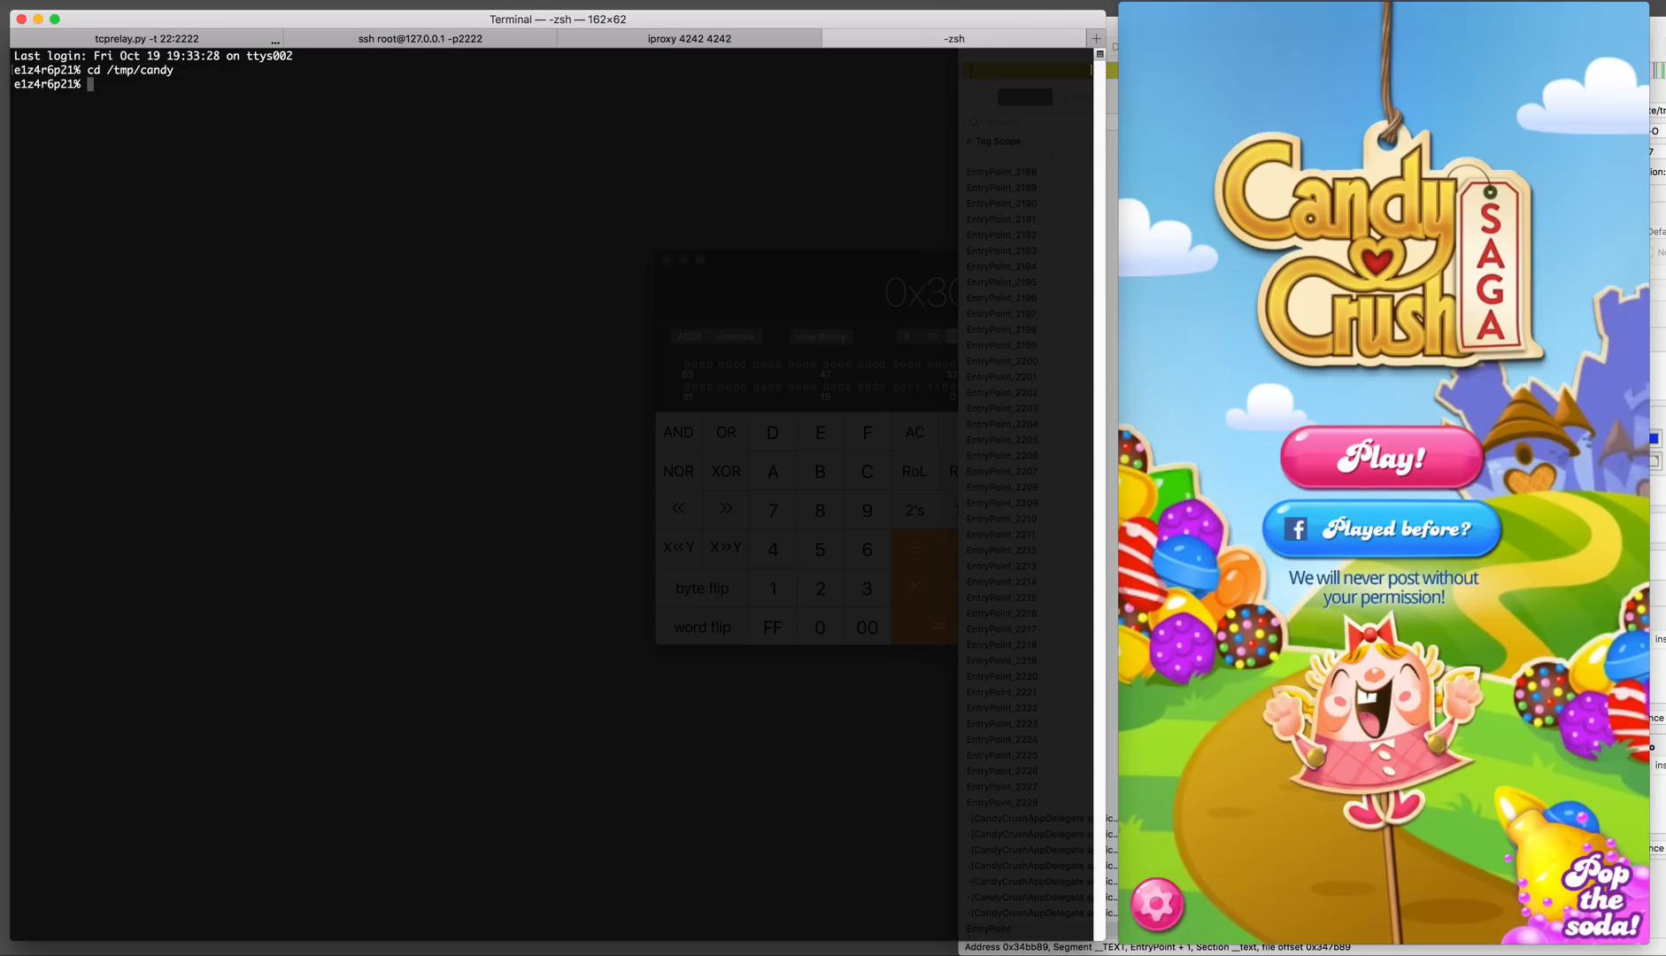
pyautogui.write('lldb')
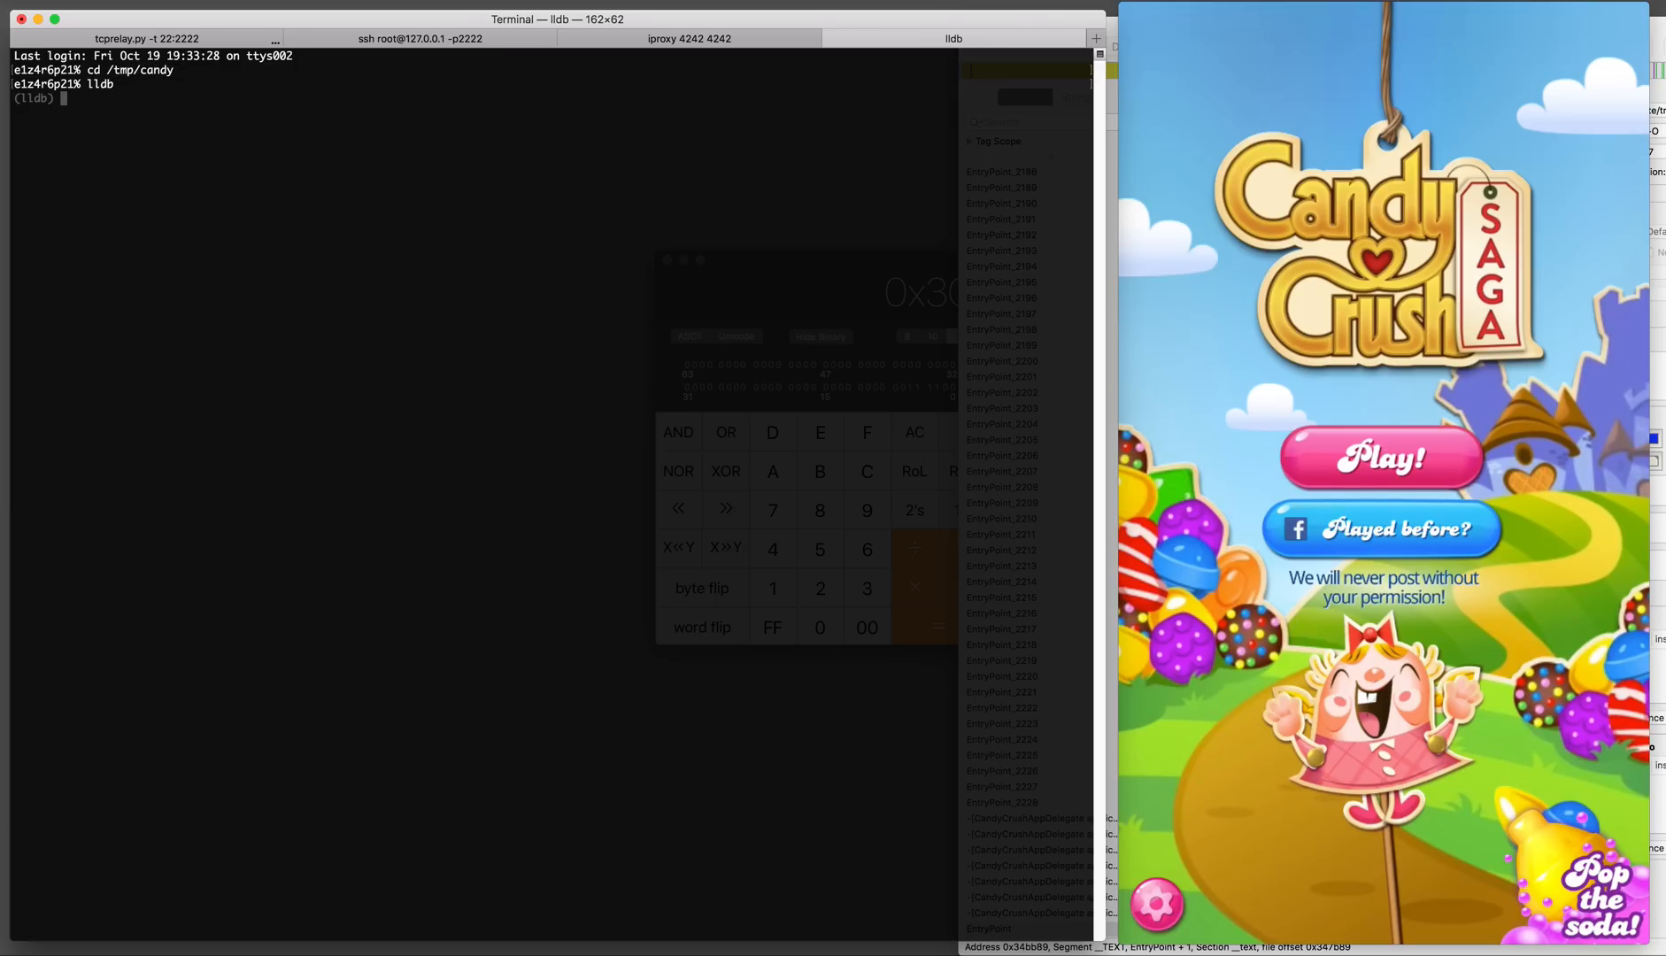
pyautogui.write('platform select')
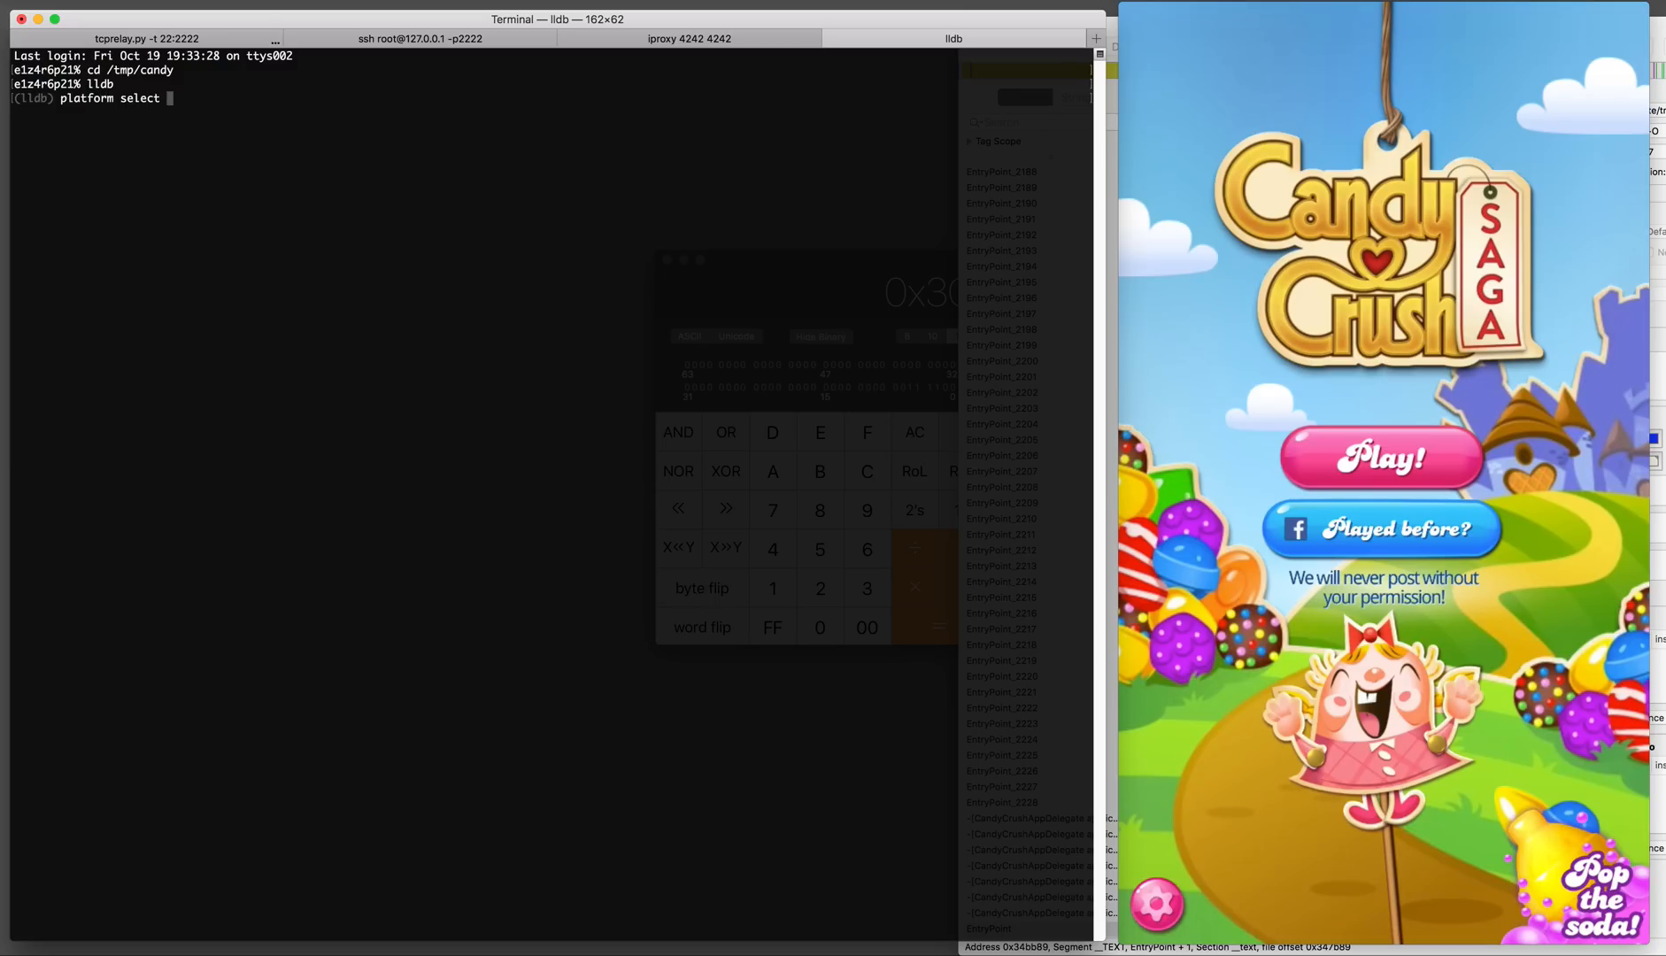
pyautogui.write('remote-ios')
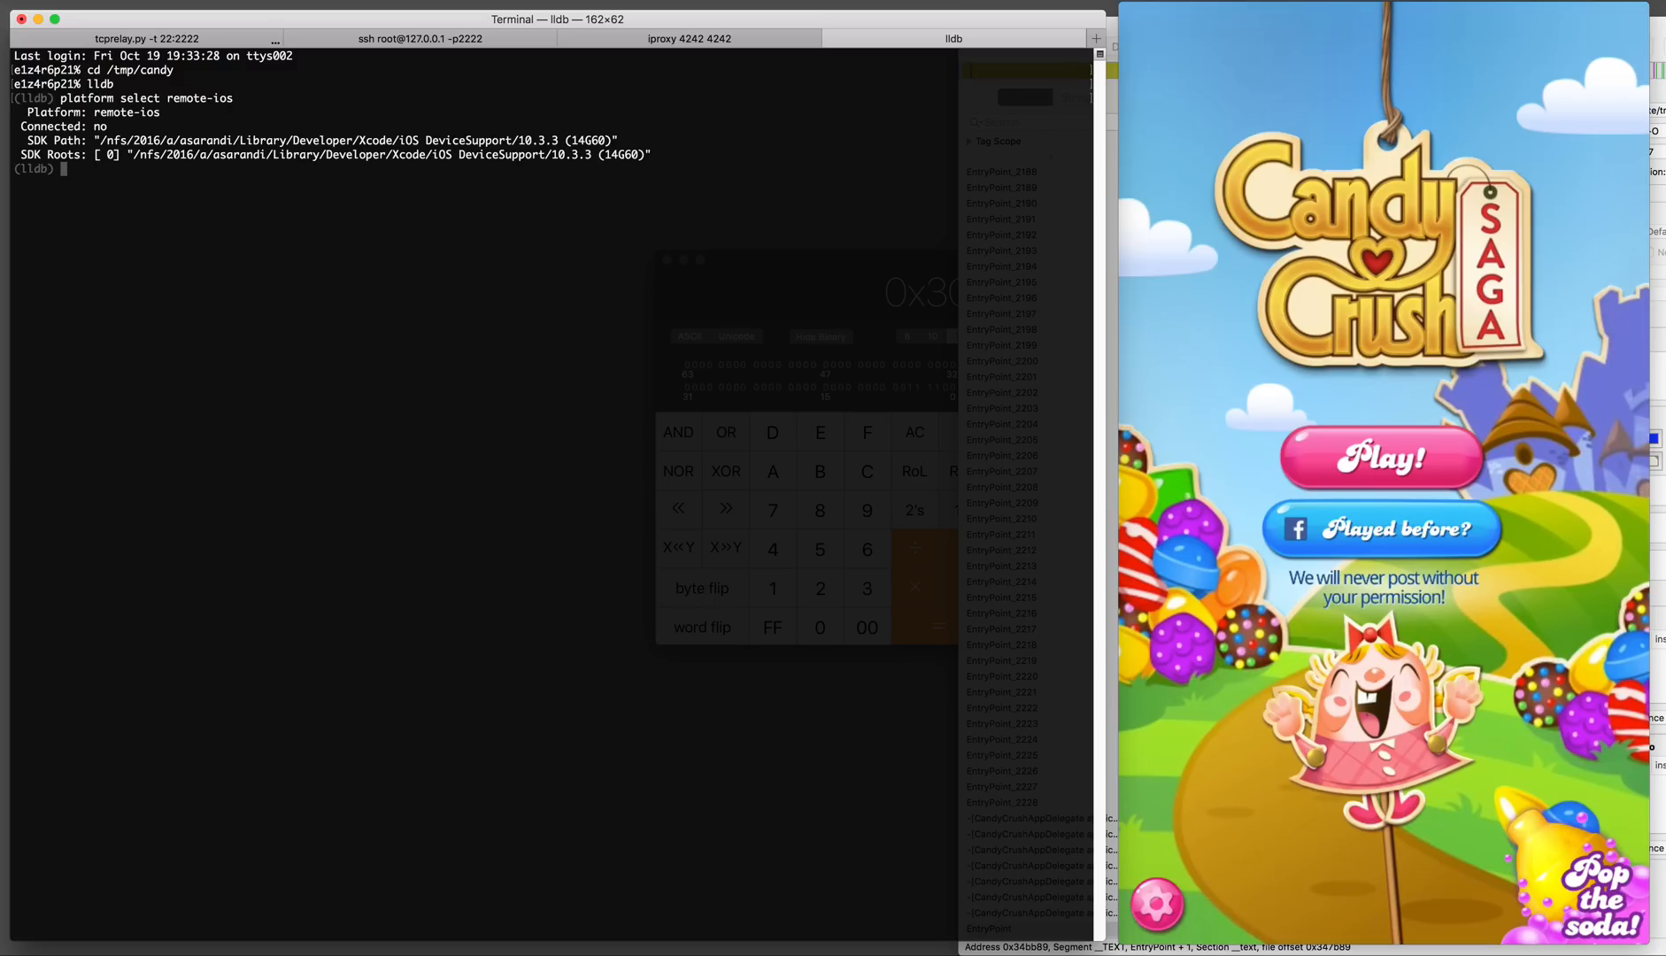
# Create the target /tmp/candy/candycrushsaga and begin the process connect command
pyautogui.write('target create /tmp/candy/candycrushsaga')
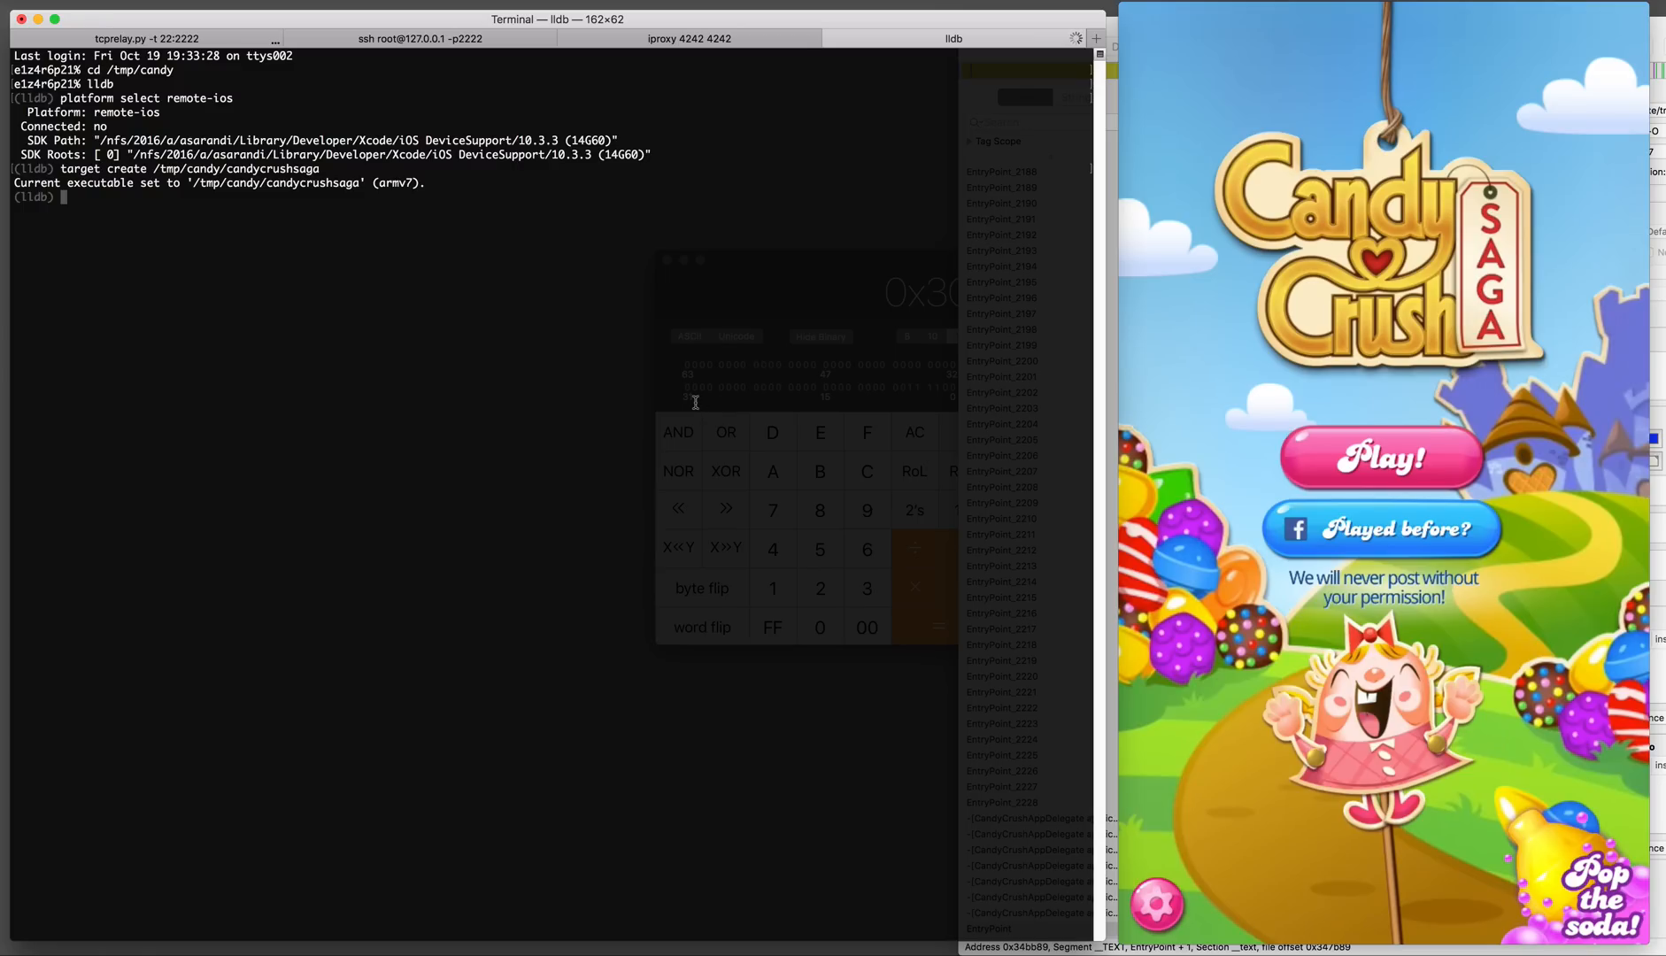
pyautogui.write('process')
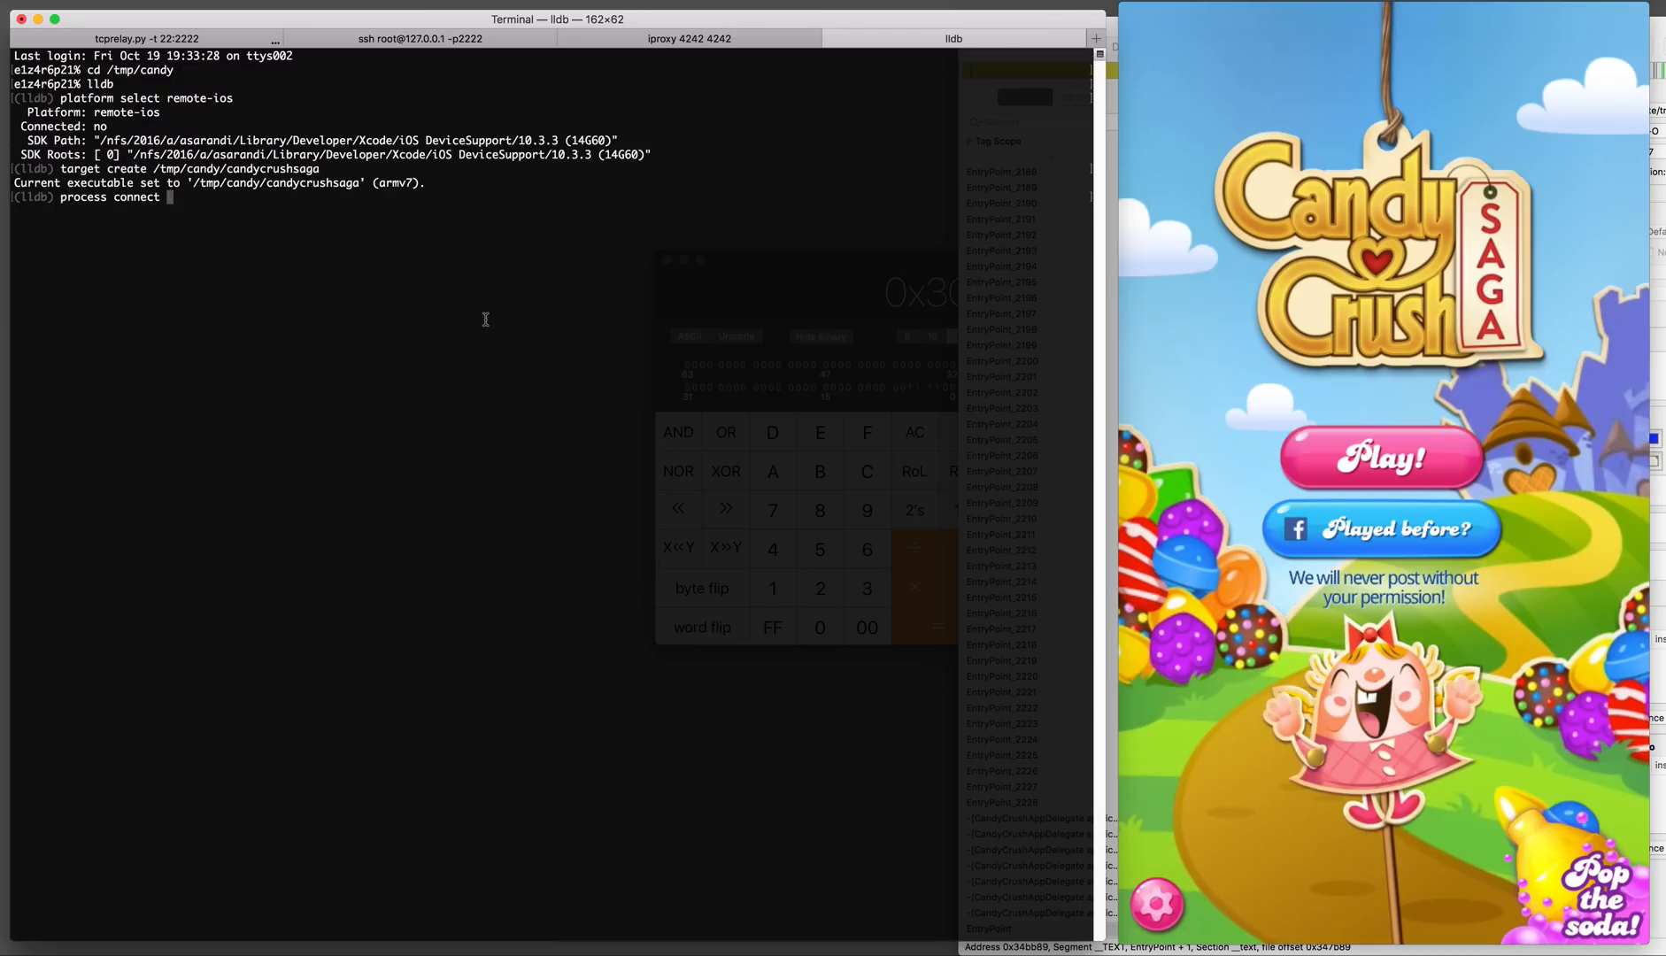
# Connect LLDB to connect://localhost:4242, then focus Hopper's Labels search field
pyautogui.write('connect://localhost:4242')
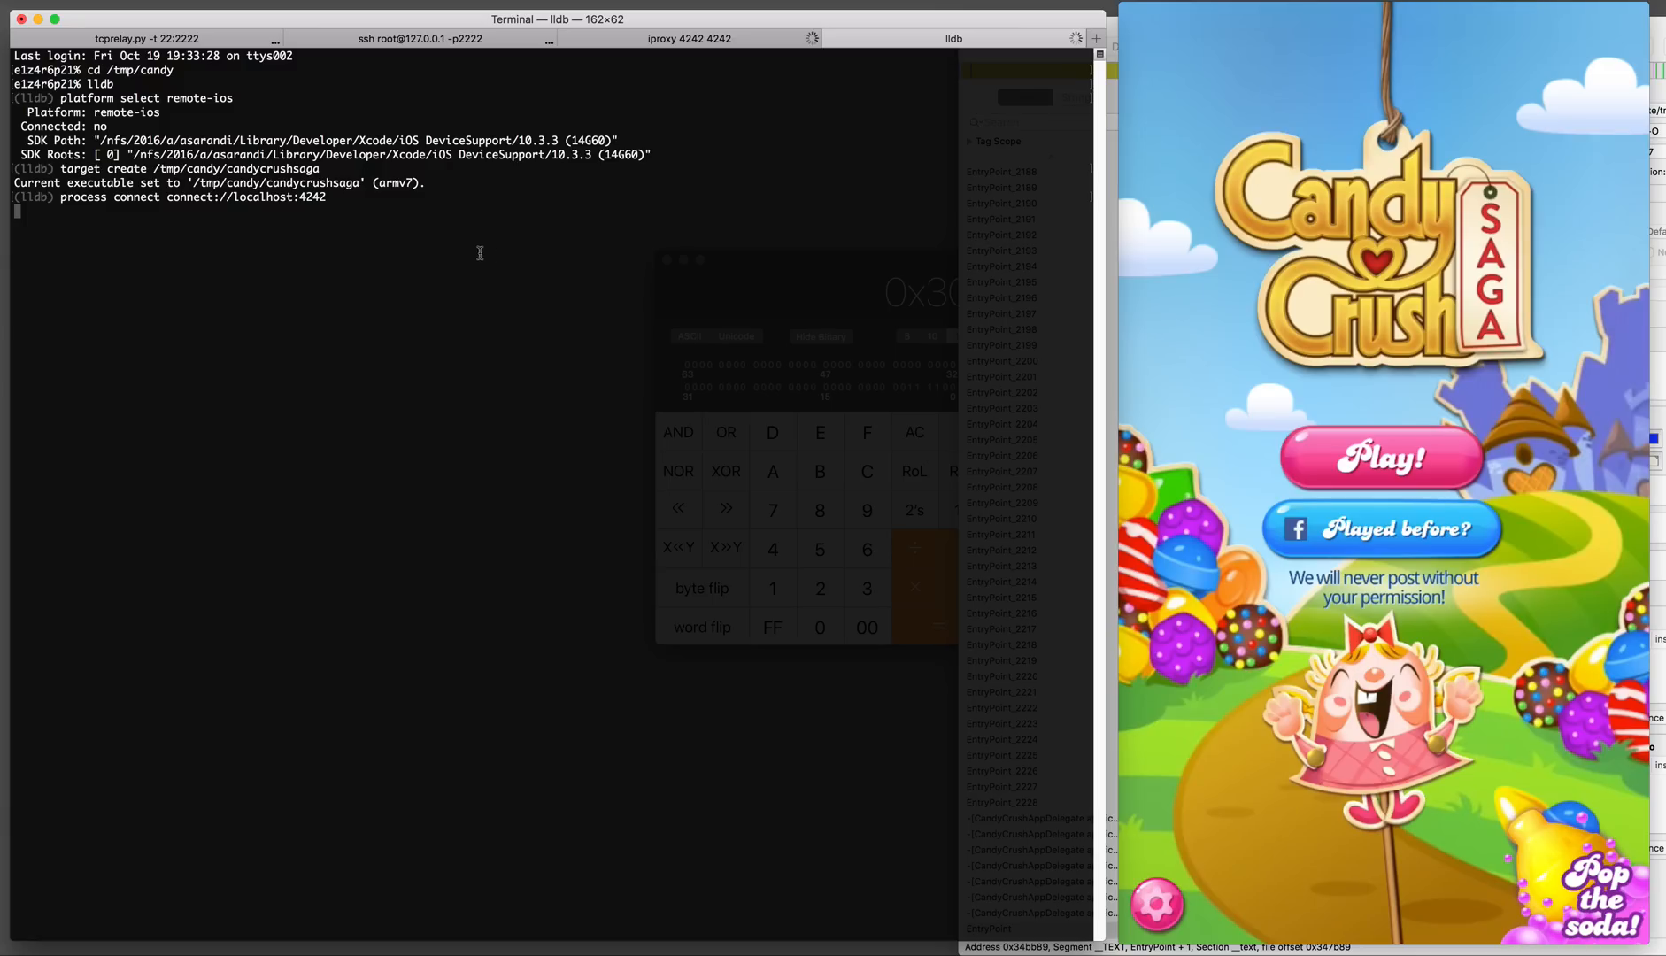
pyautogui.moveTo(471, 229)
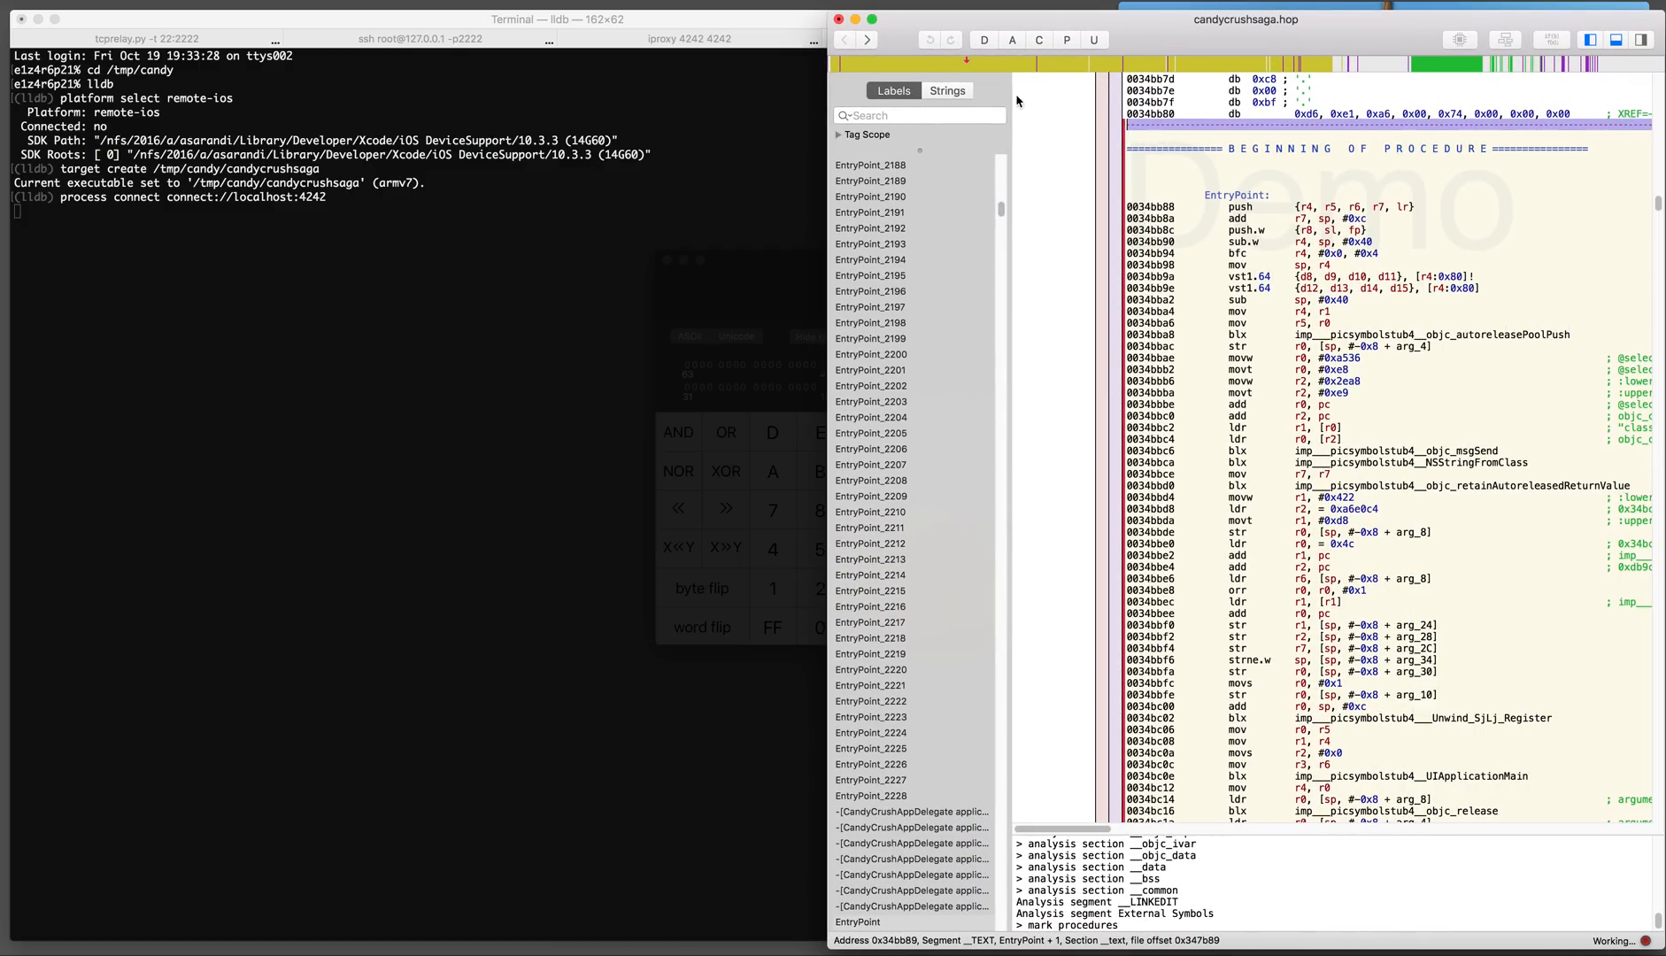
pyautogui.click(919, 115)
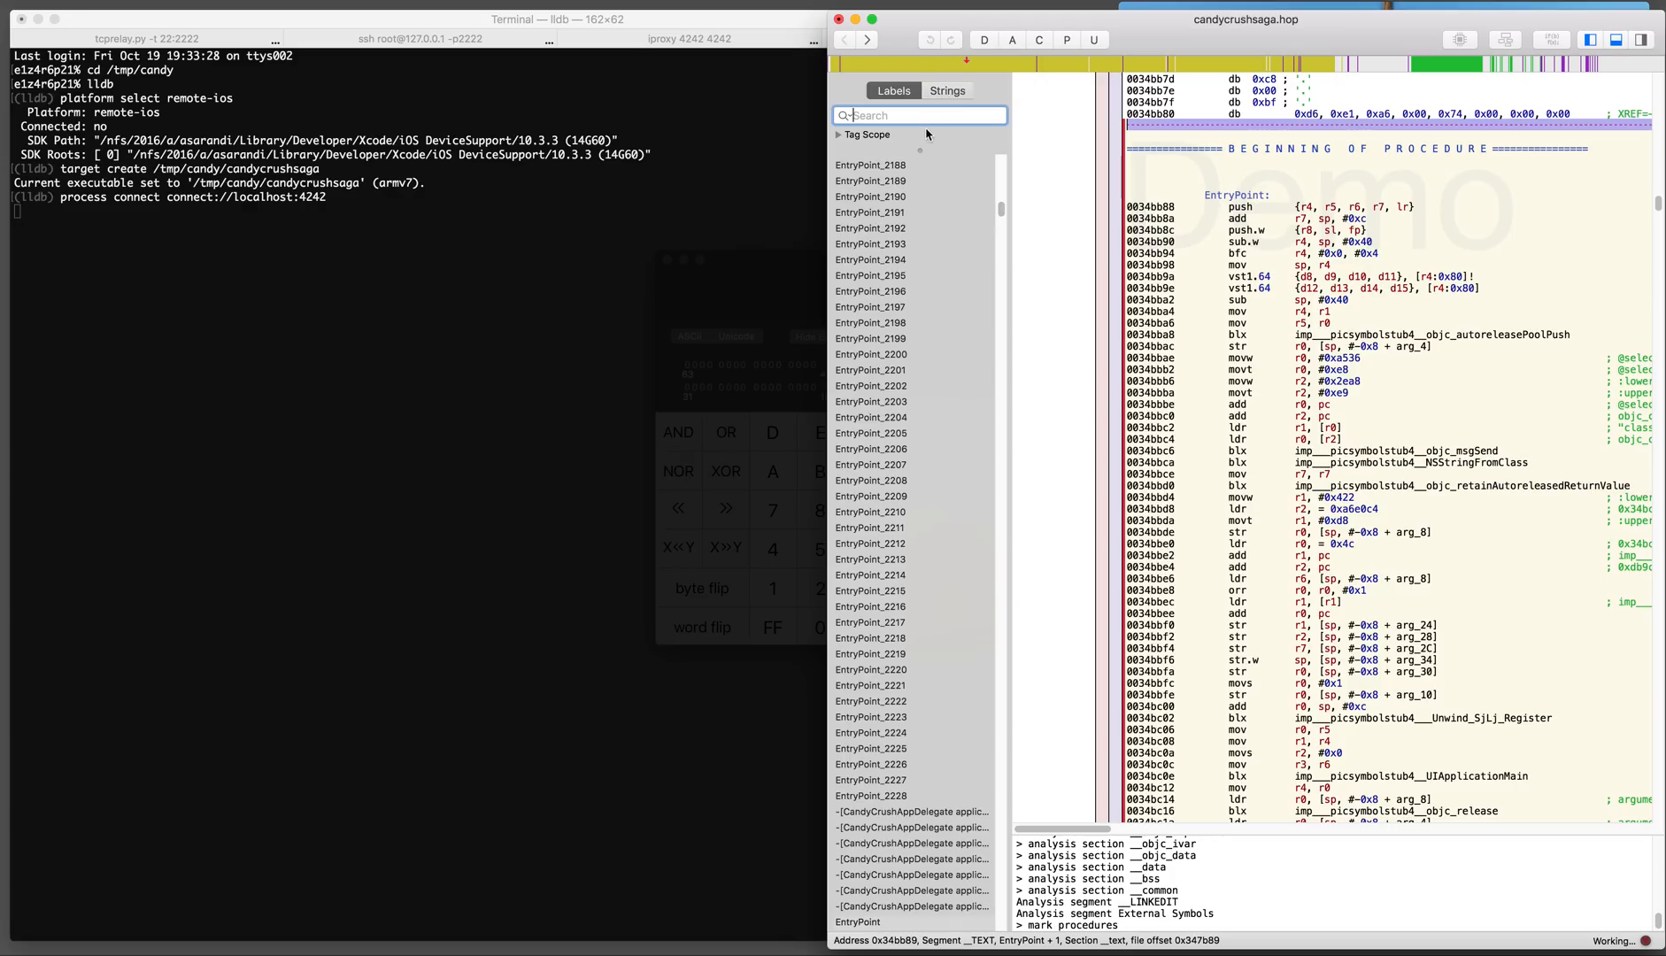
pyautogui.moveTo(949, 119)
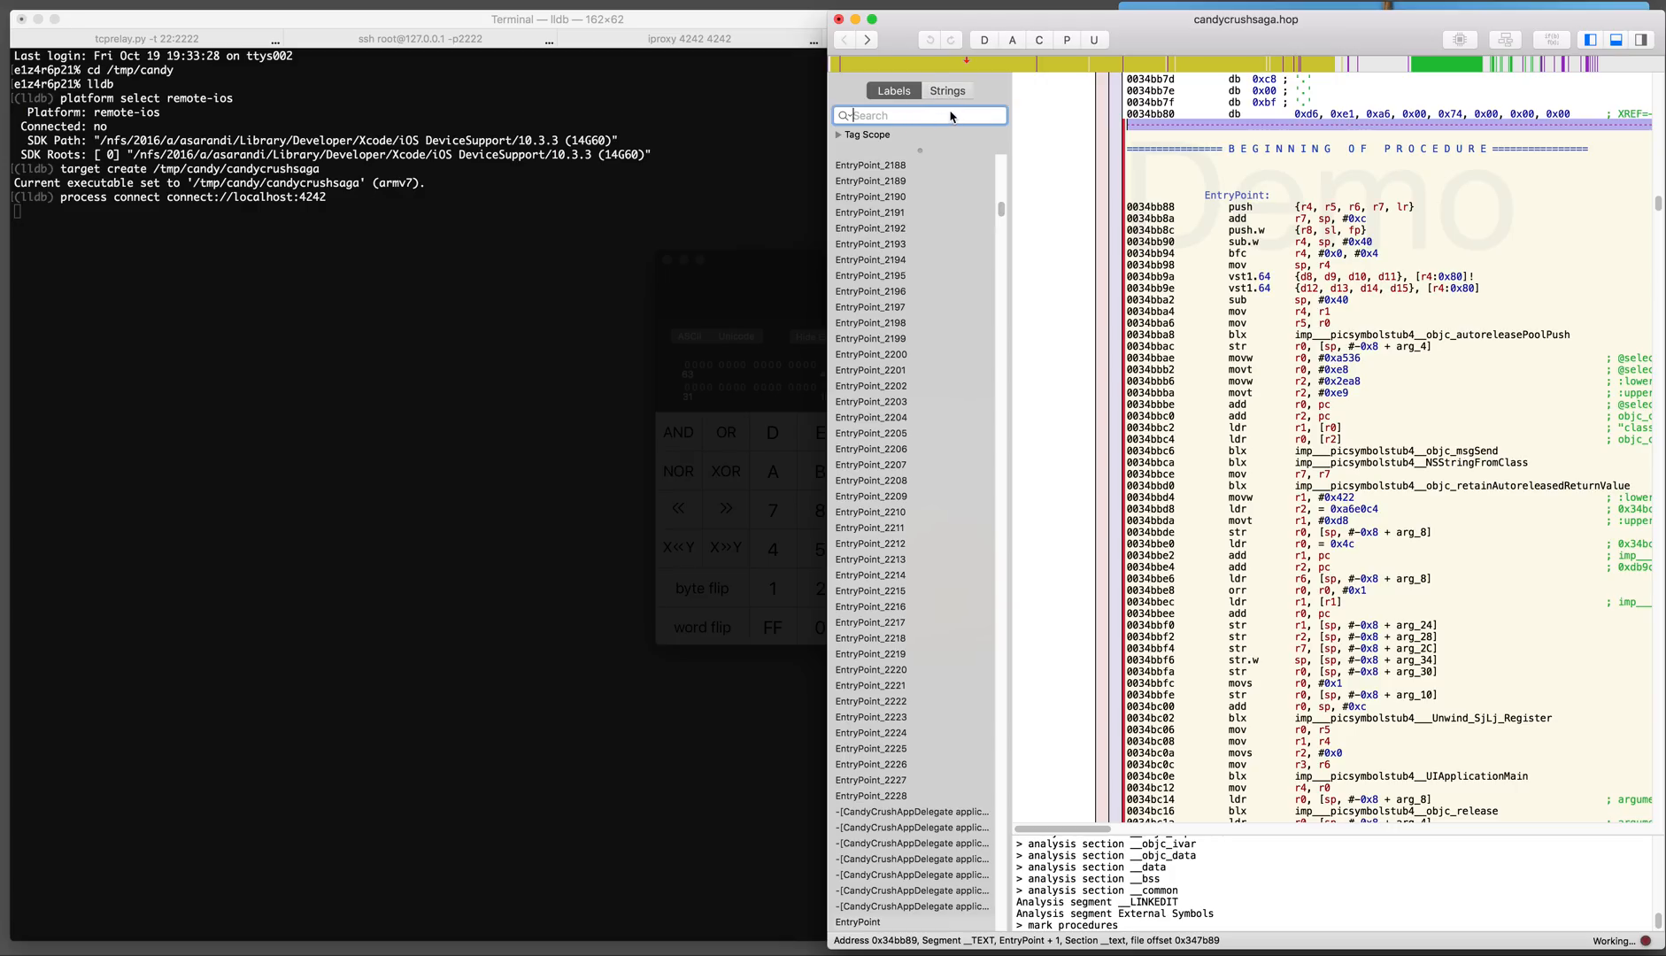
pyautogui.click(945, 90)
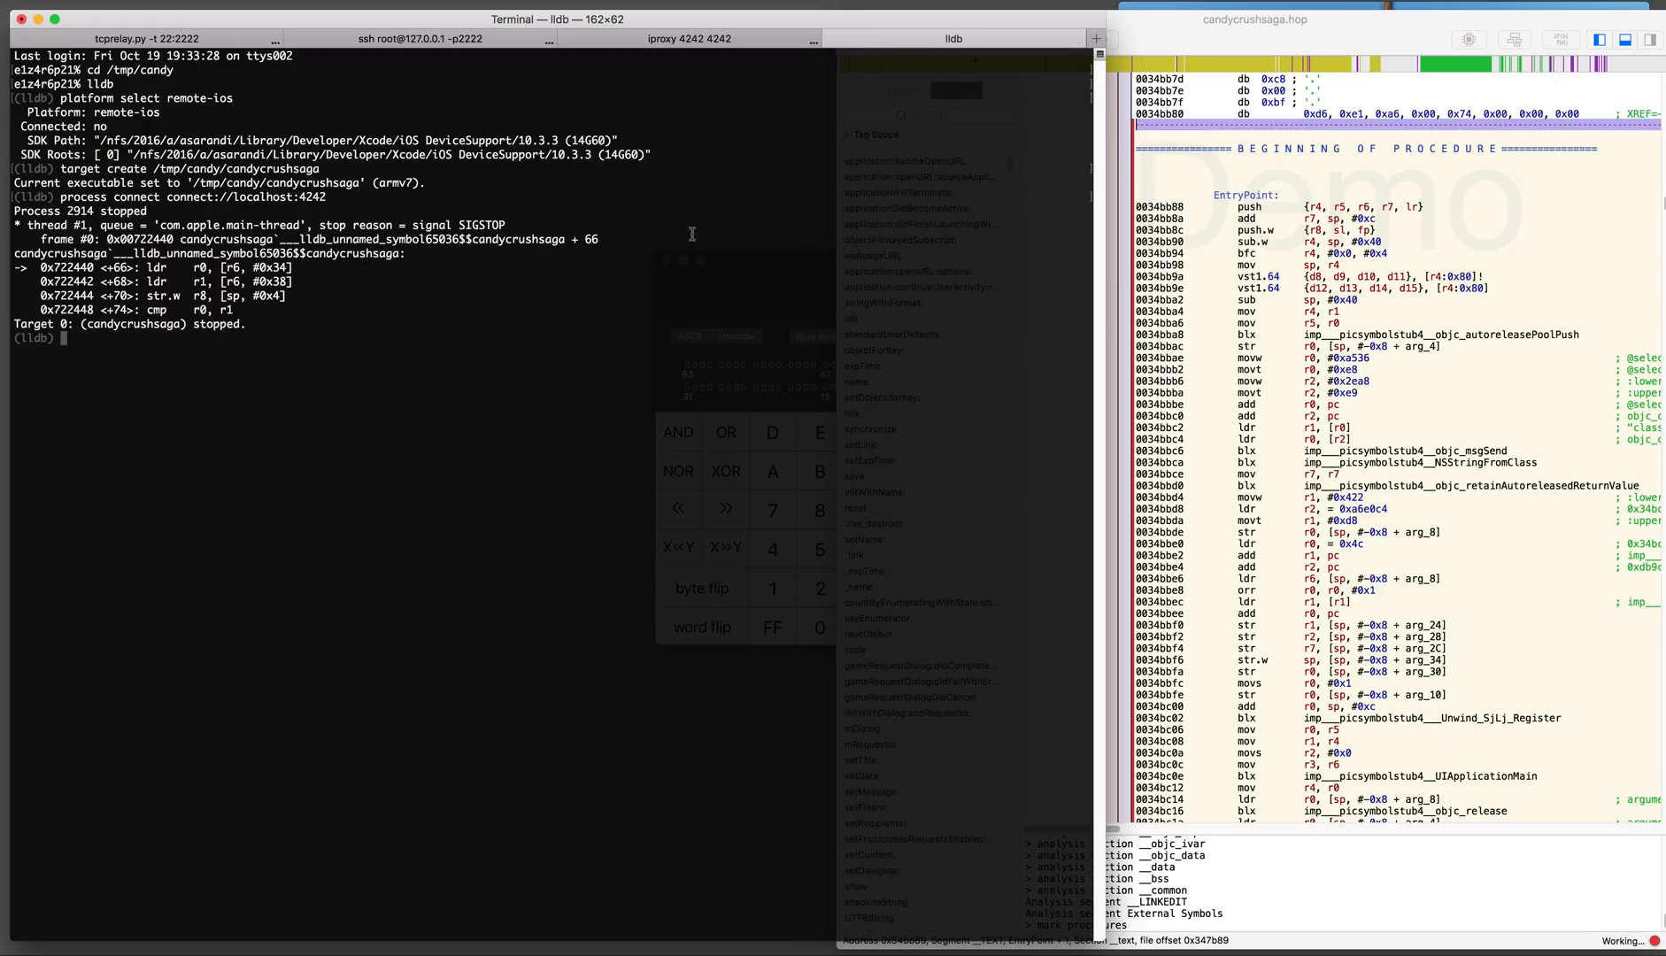
# Import the /tmp/candy/lldbinit.py helper script into LLDB
pyautogui.write('command script import')
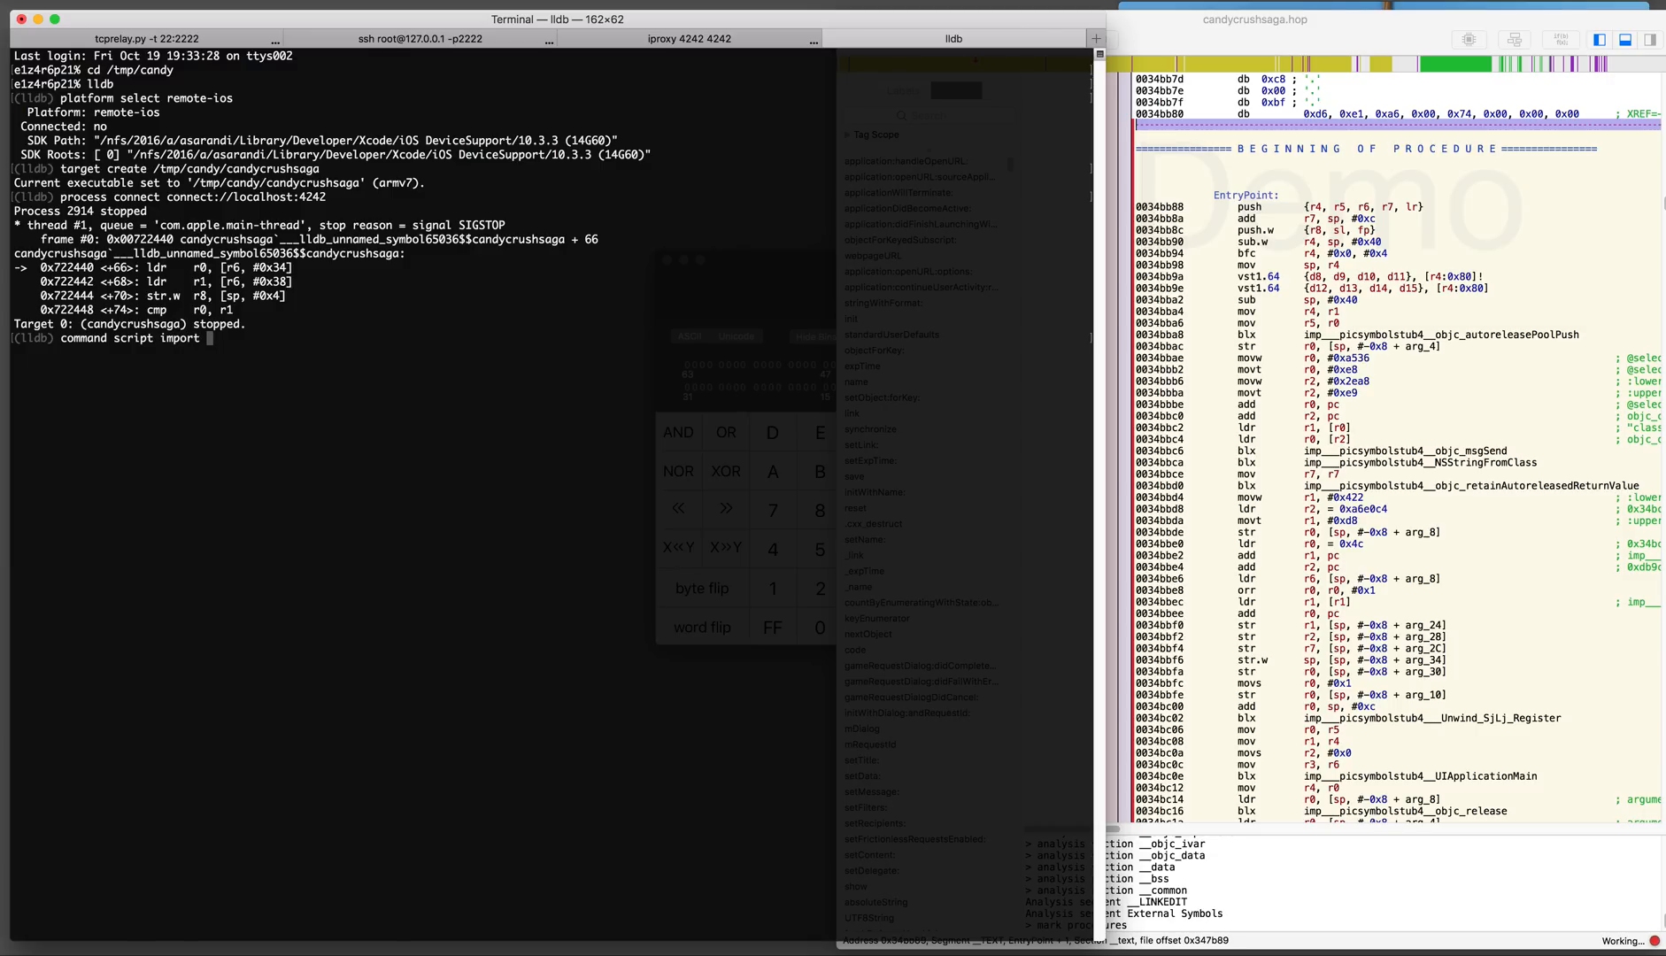
pyautogui.write('/tmp/candy/lldbinit.py')
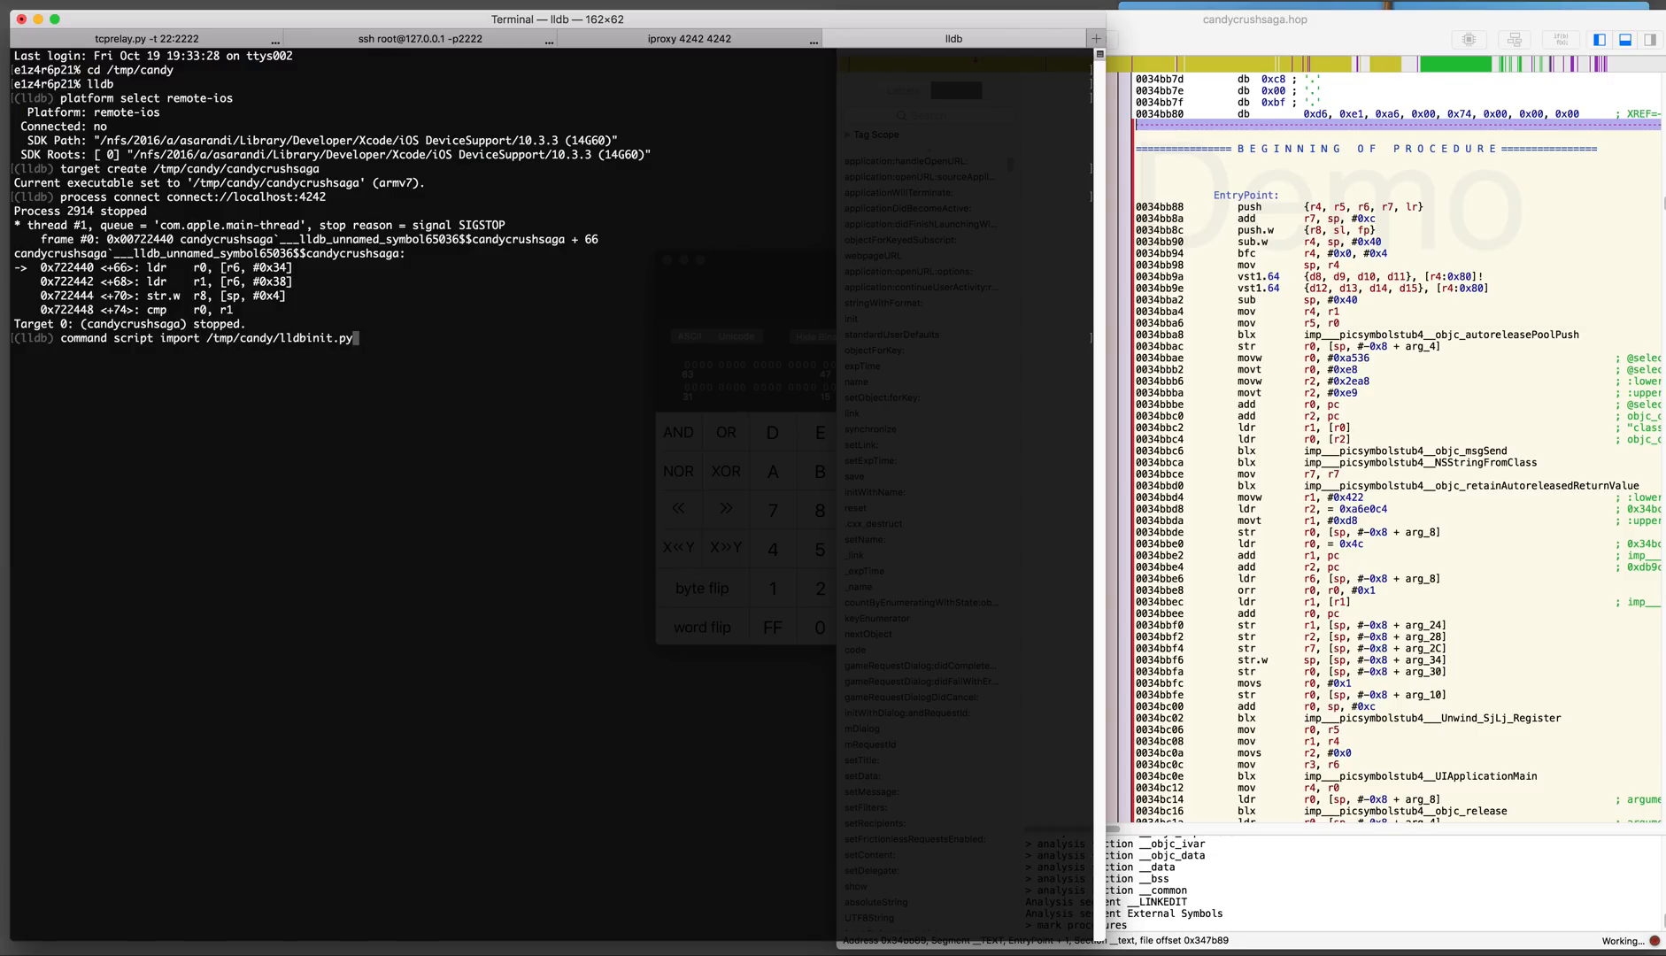
pyautogui.press('Return')
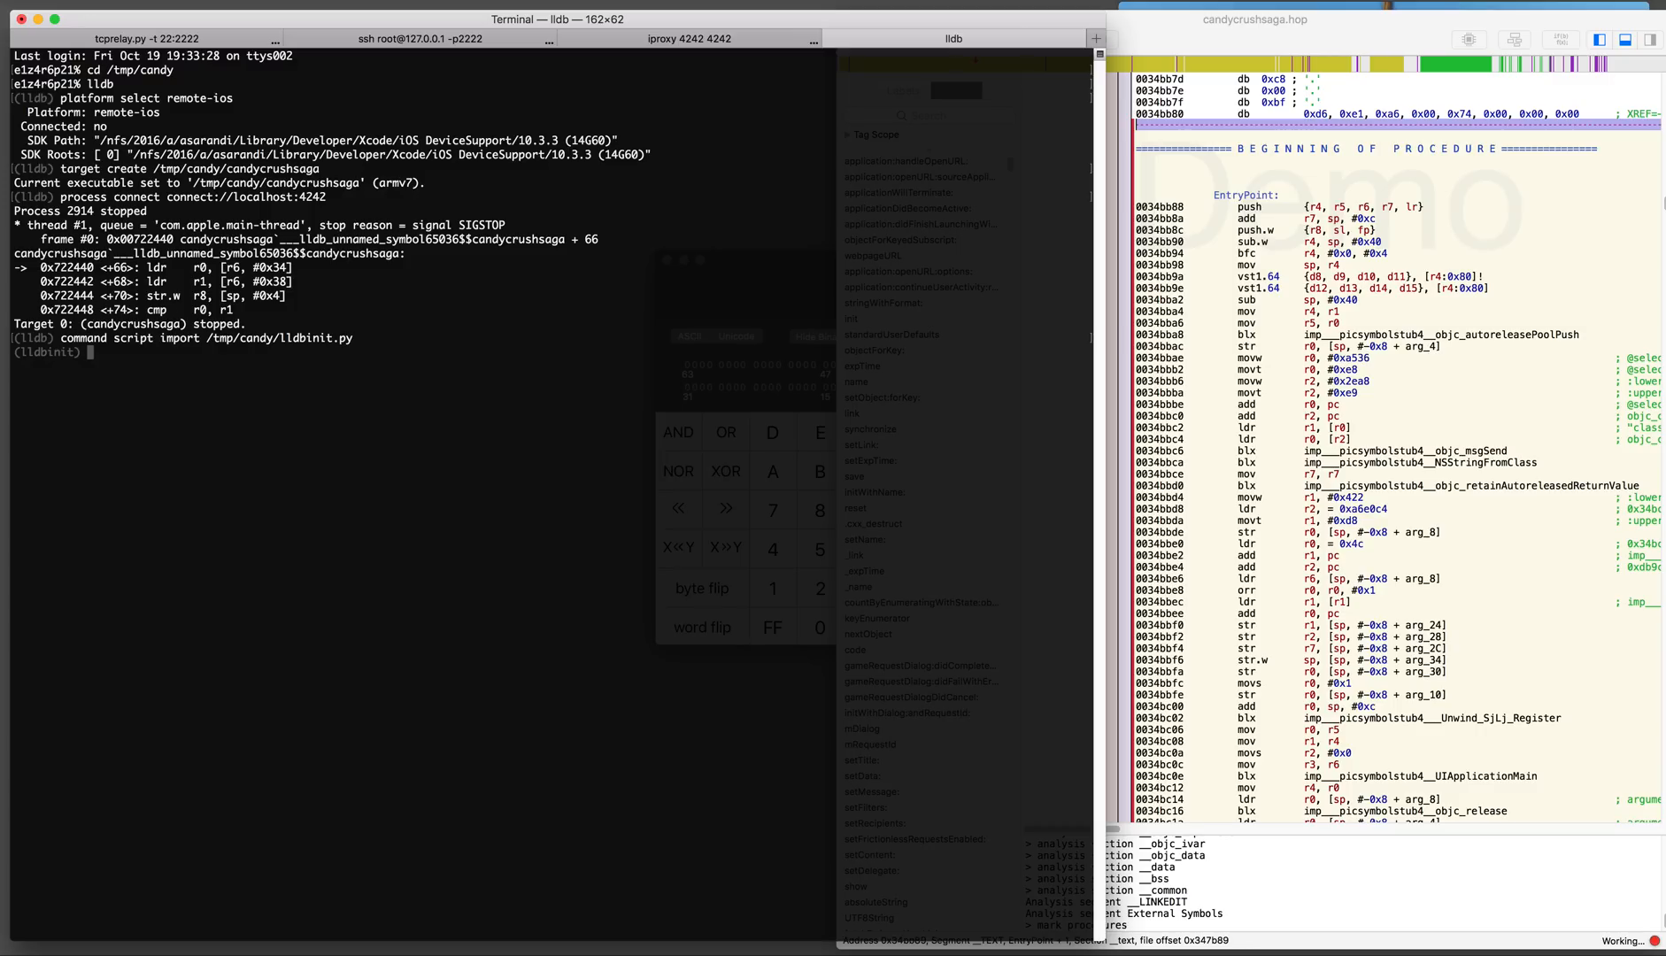
# List candycrushsaga's memory sections with 'image dump sections'
pyautogui.write('image')
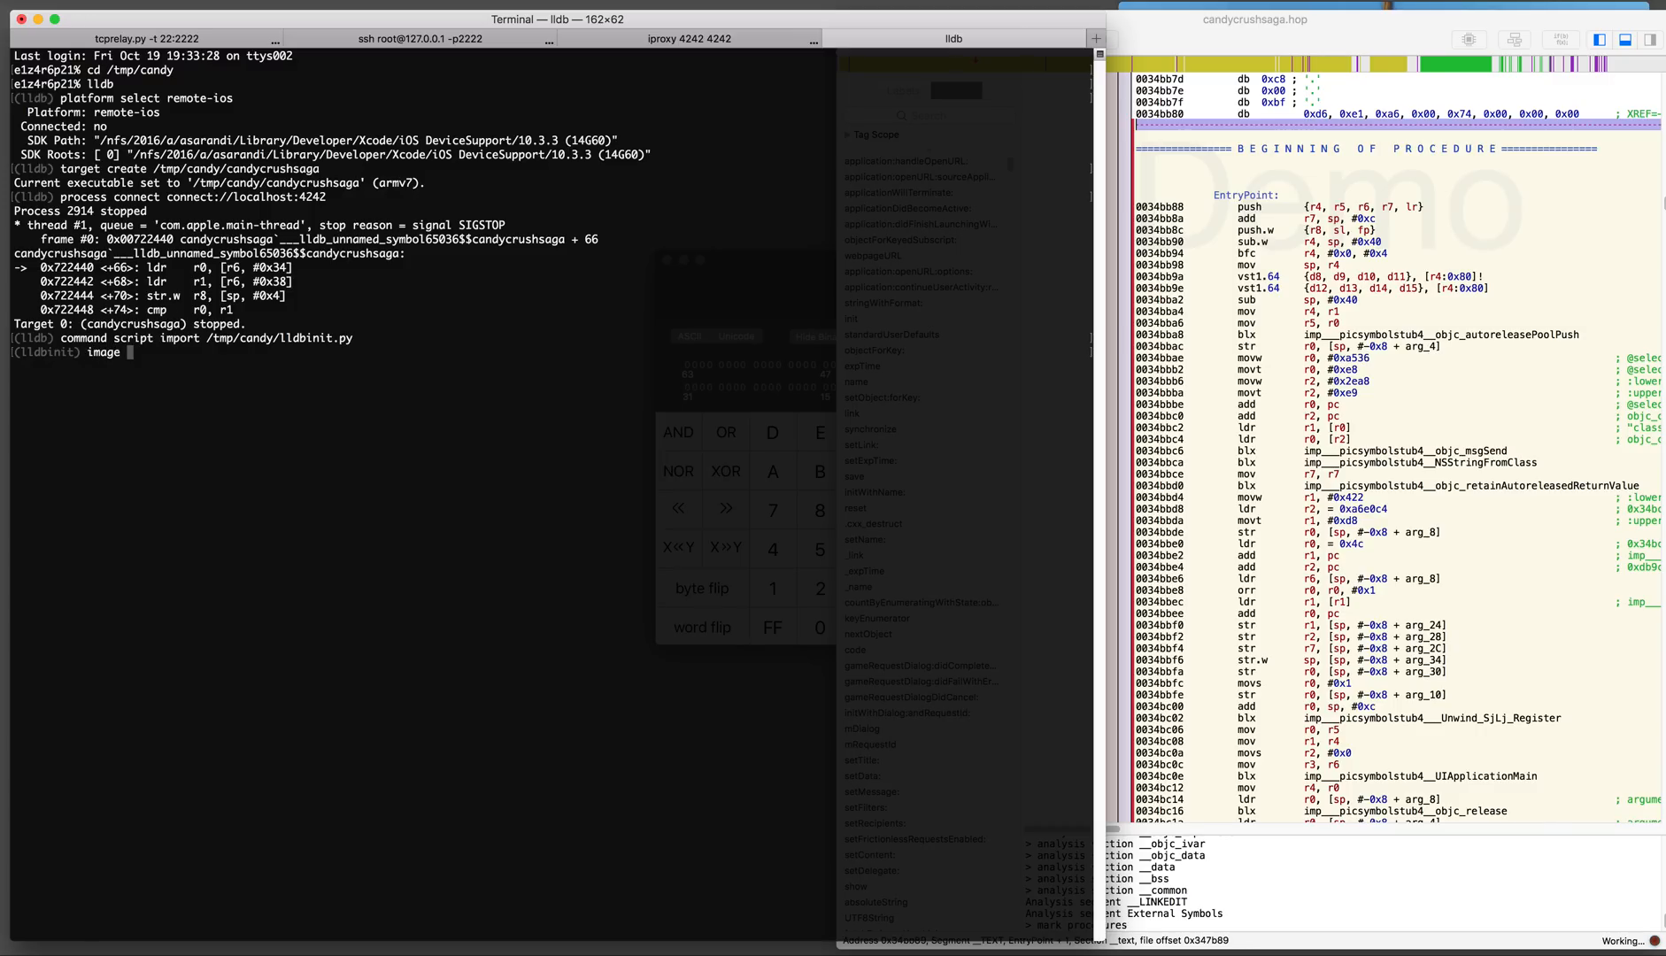
pyautogui.press('Tab')
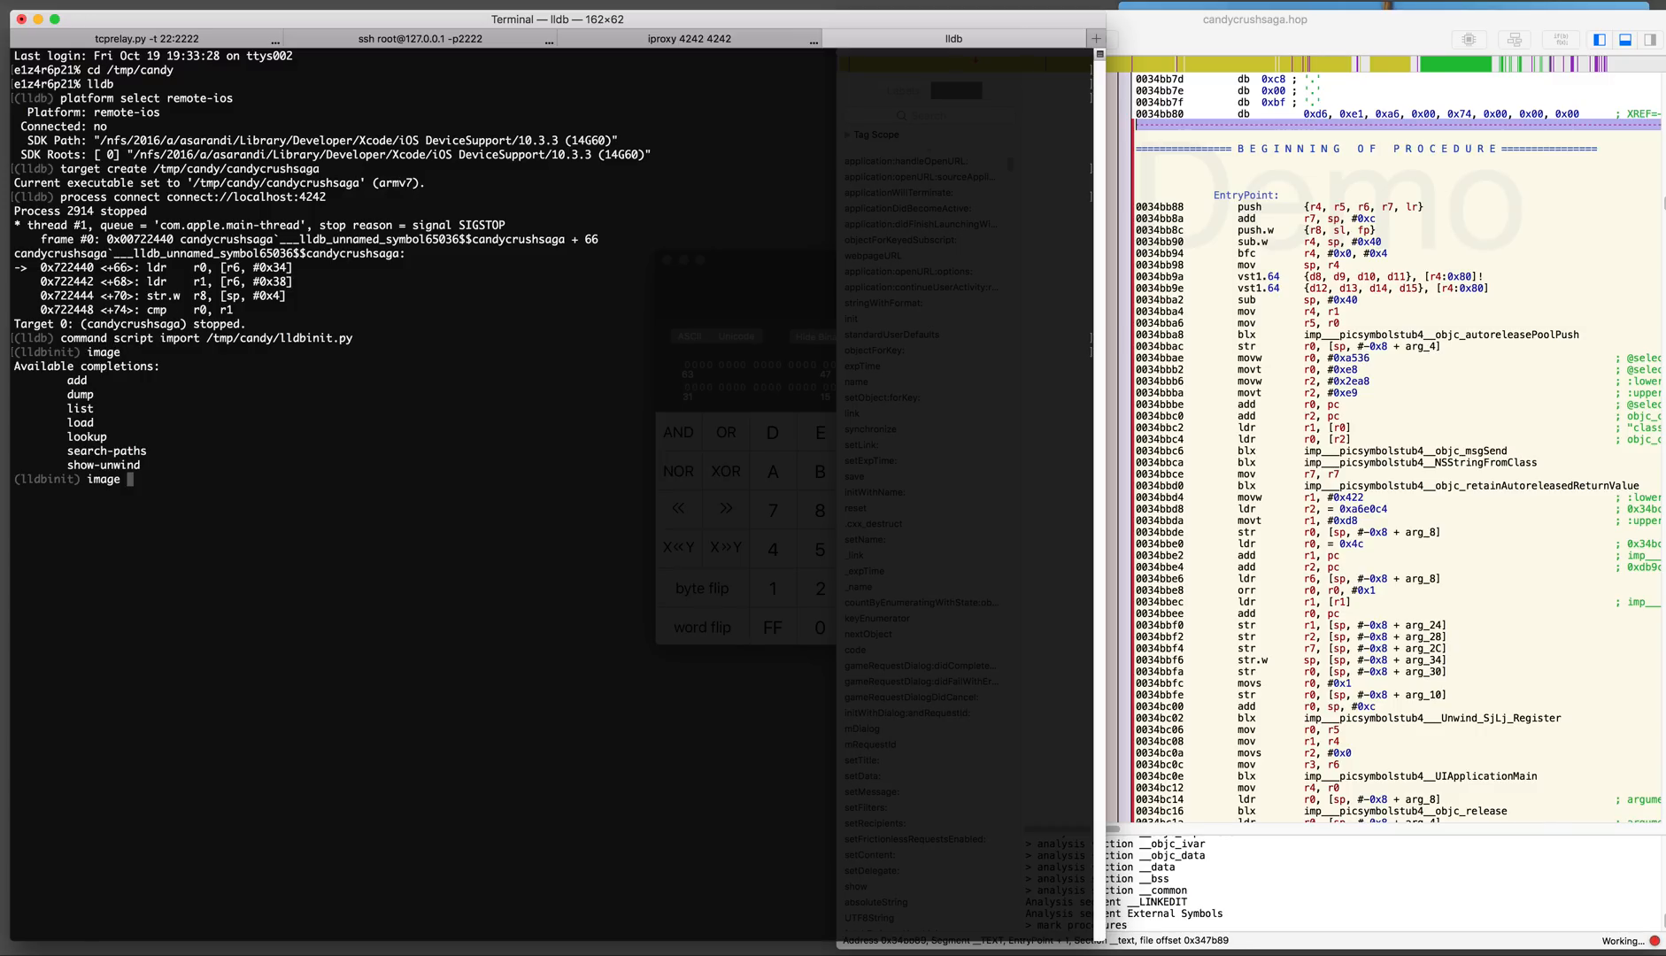
pyautogui.write('dump')
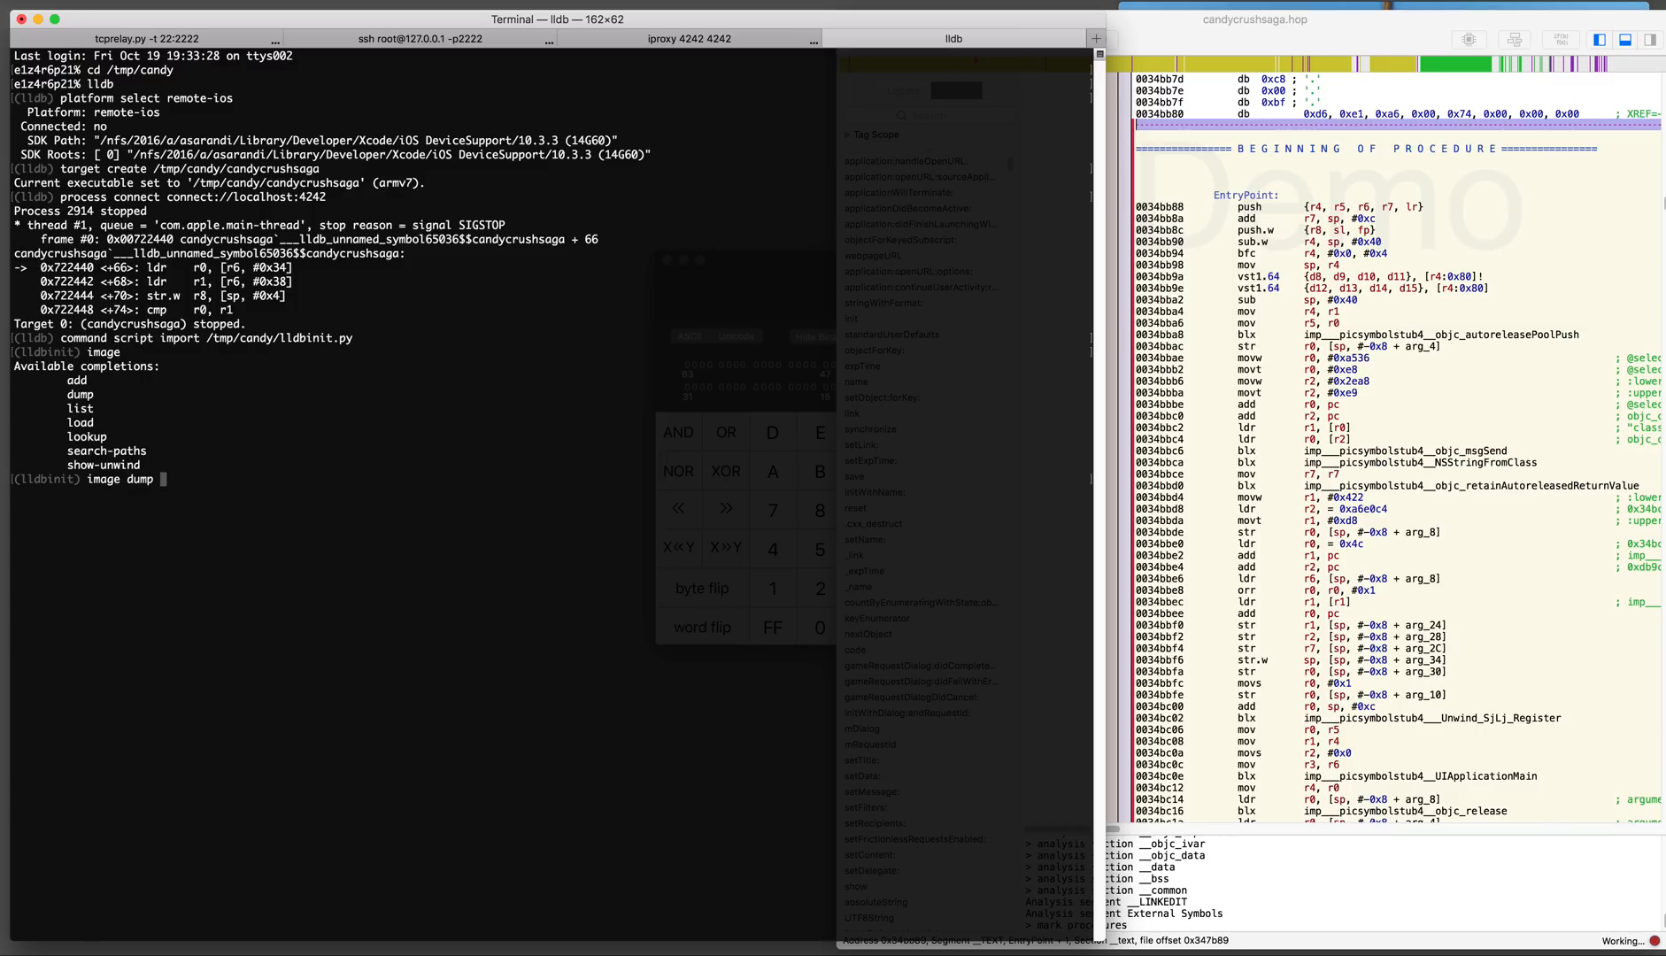
pyautogui.write('sections')
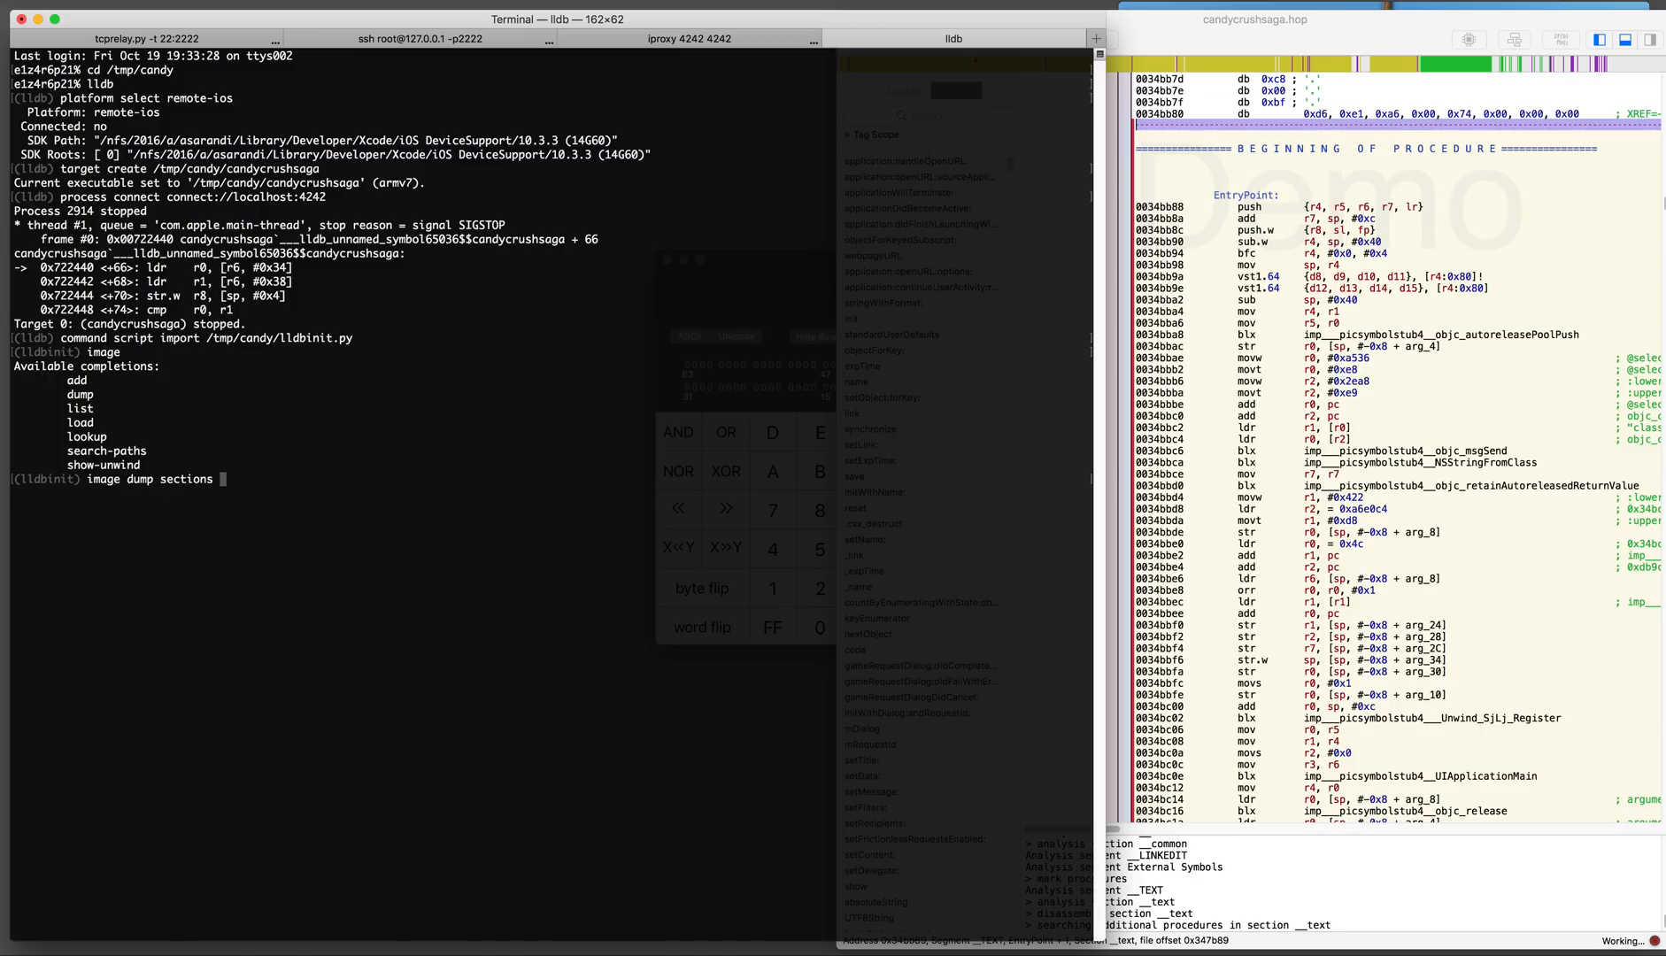
pyautogui.press('Return')
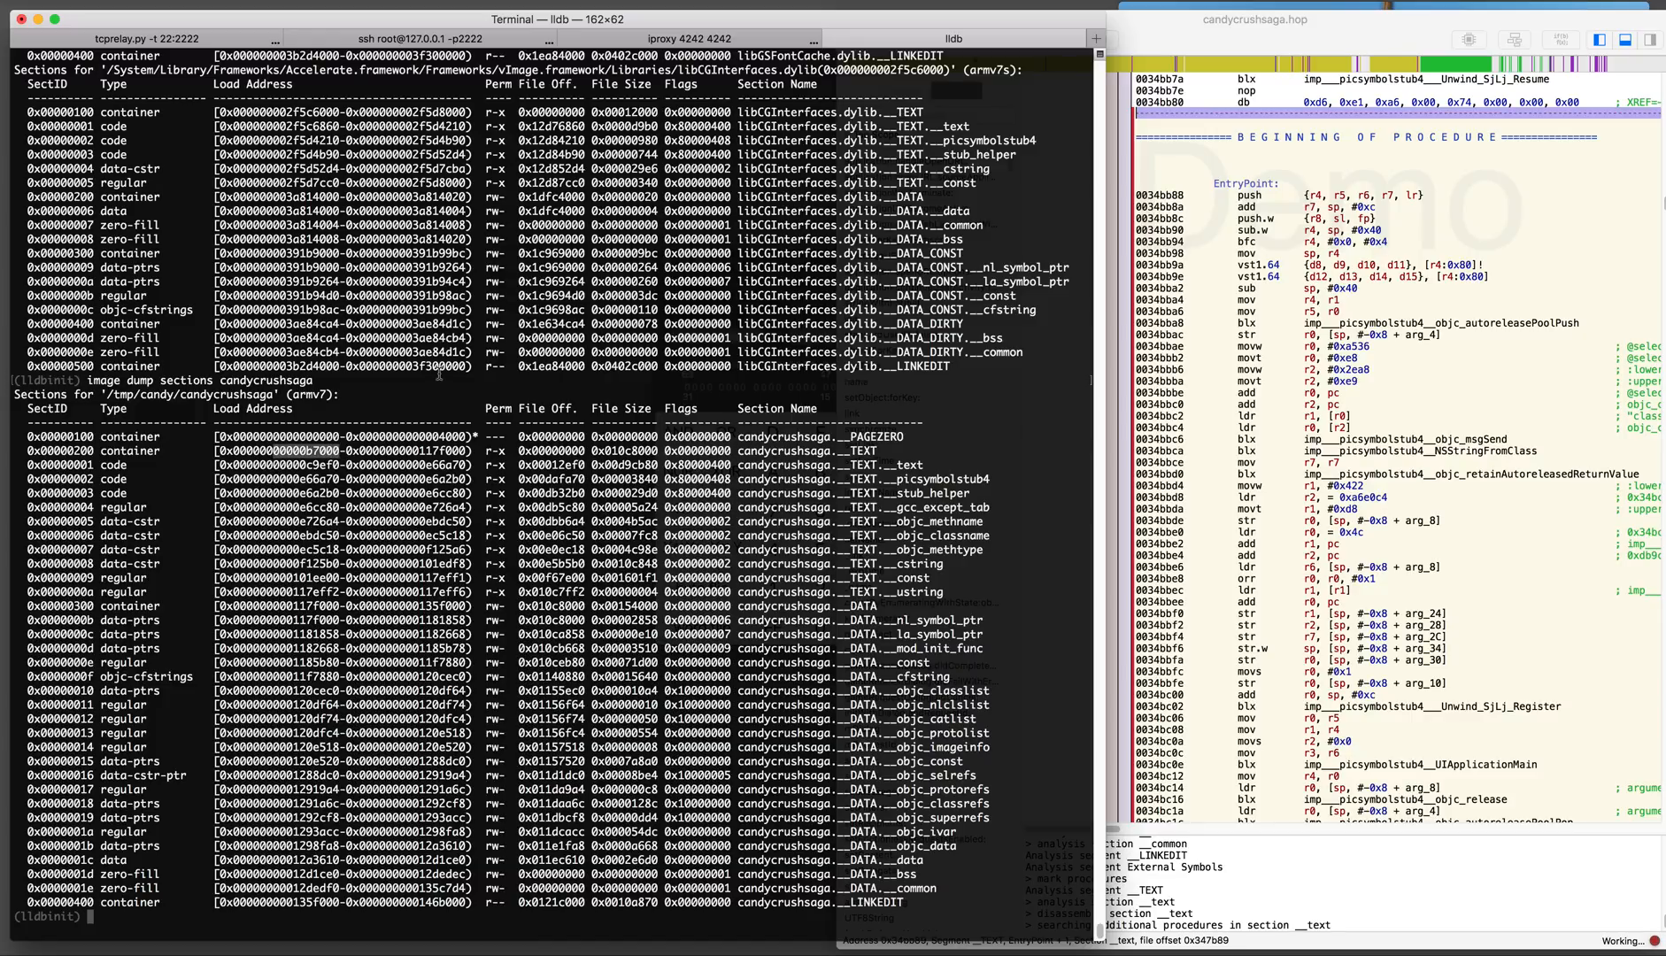
# Define 'expr int $delta = 0x3000', then filter Hopper strings by 'ingame_boo'
pyautogui.write('expr')
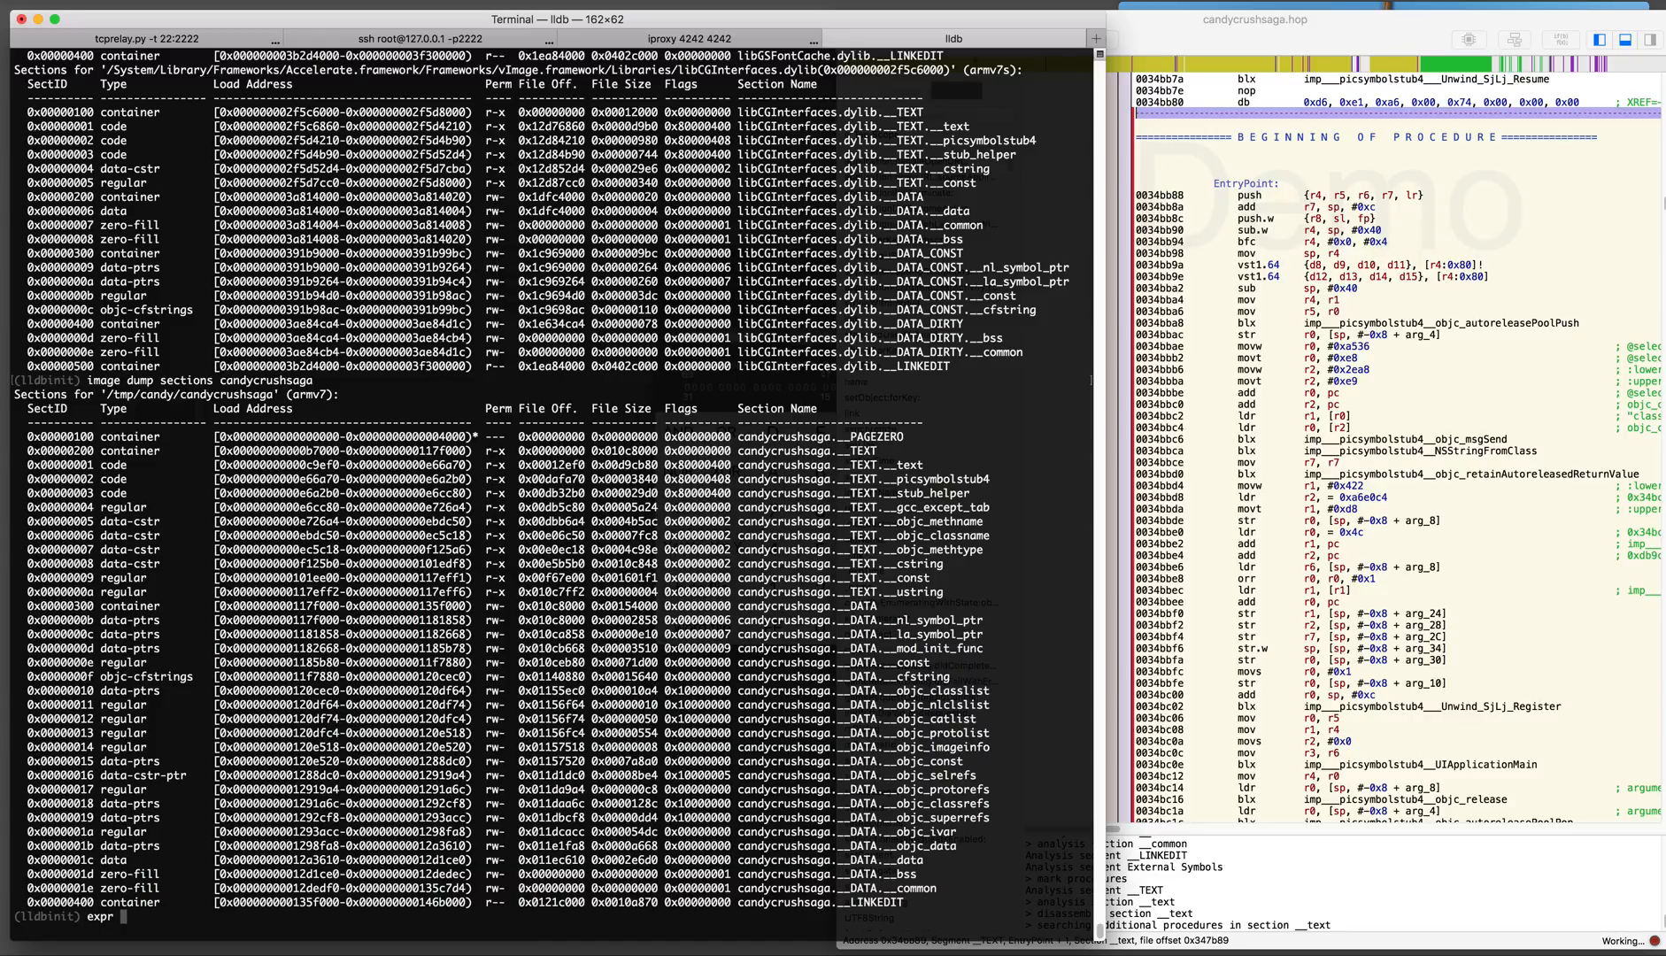
pyautogui.write('int $delta = 0xb3000')
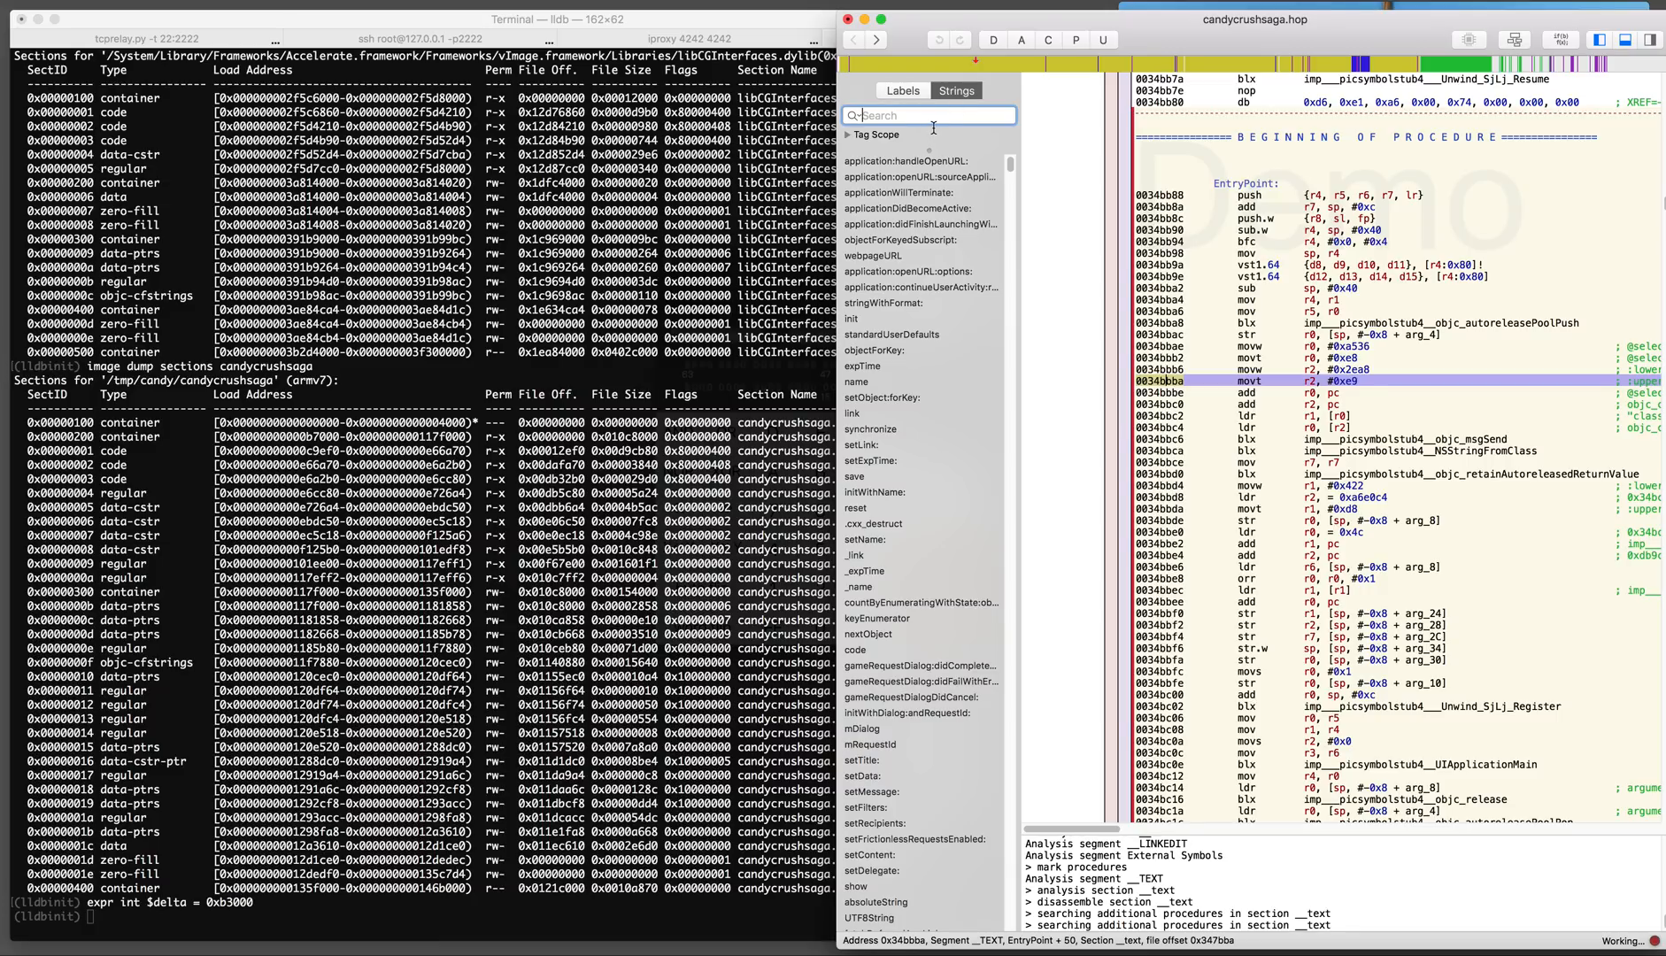
pyautogui.moveTo(933, 115)
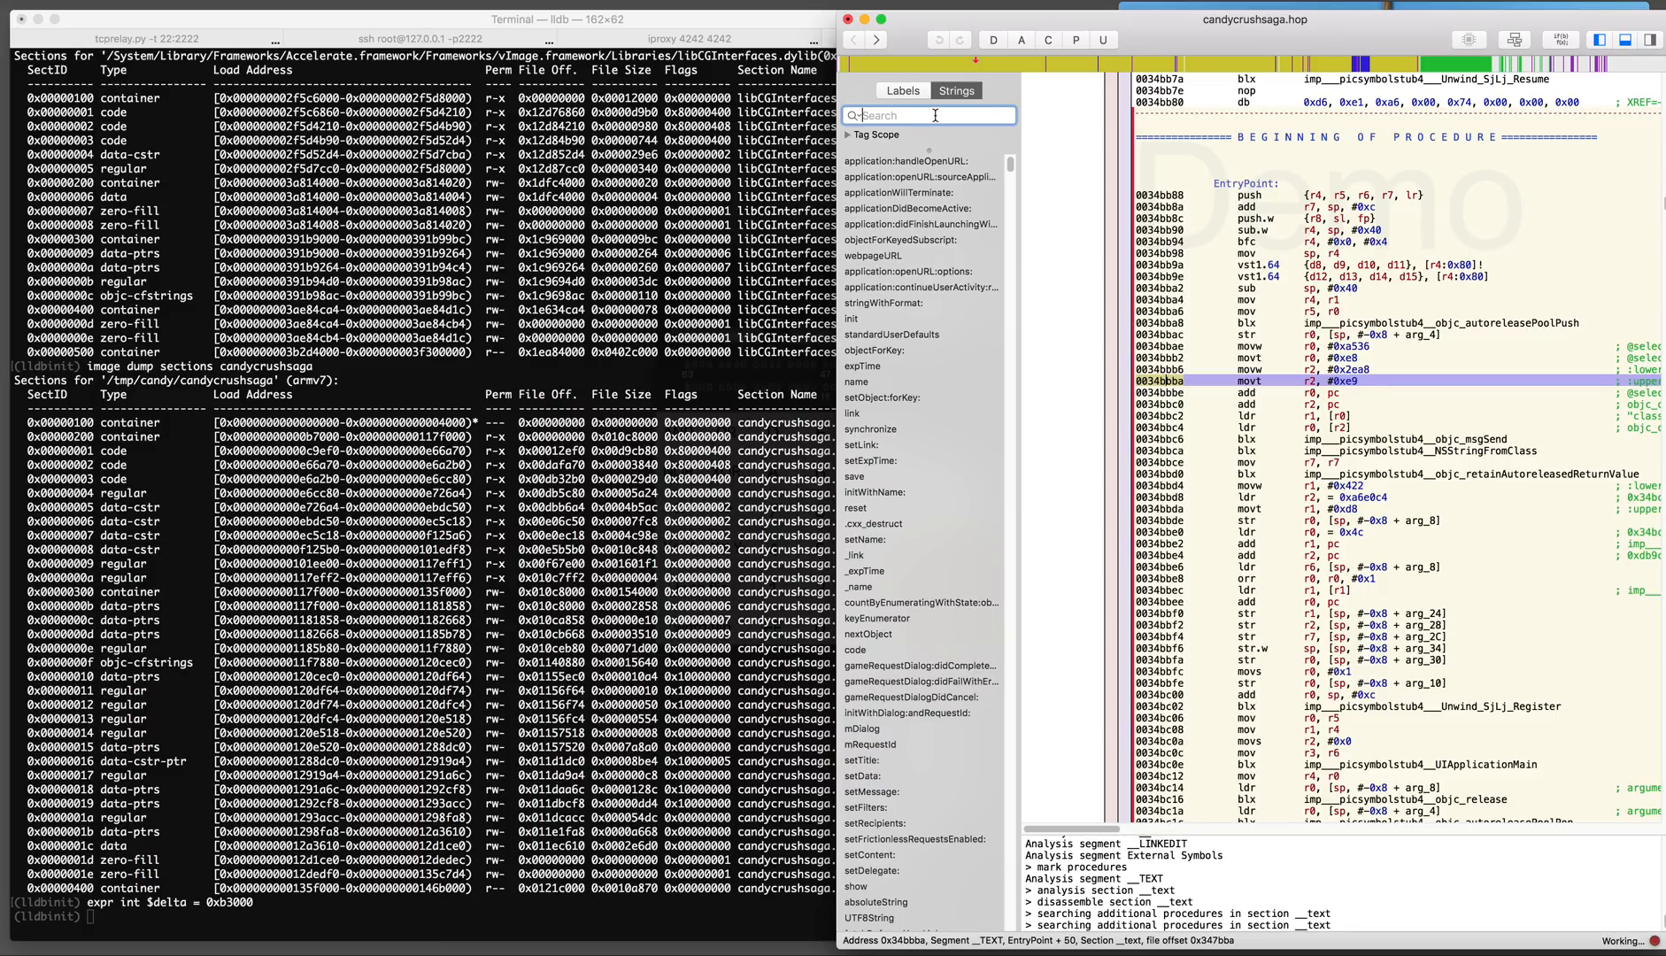
pyautogui.write('-ingame_boo')
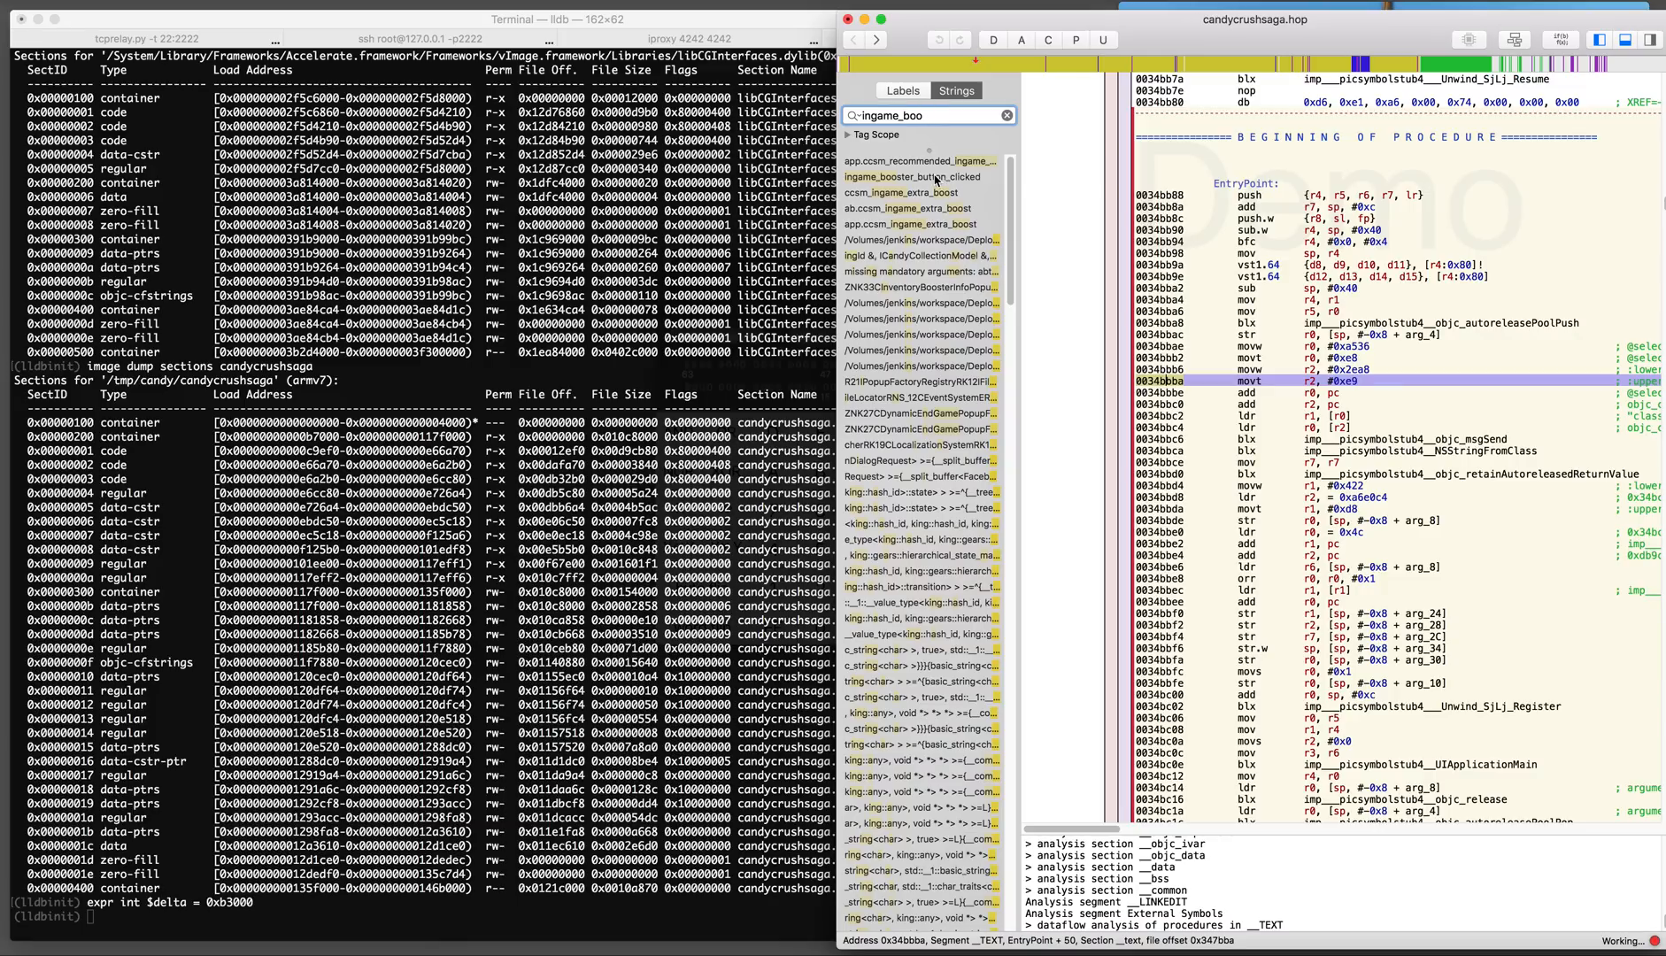
# Jump from the ingame_booster_button_clicked string to procedure sub_c0708
pyautogui.click(919, 177)
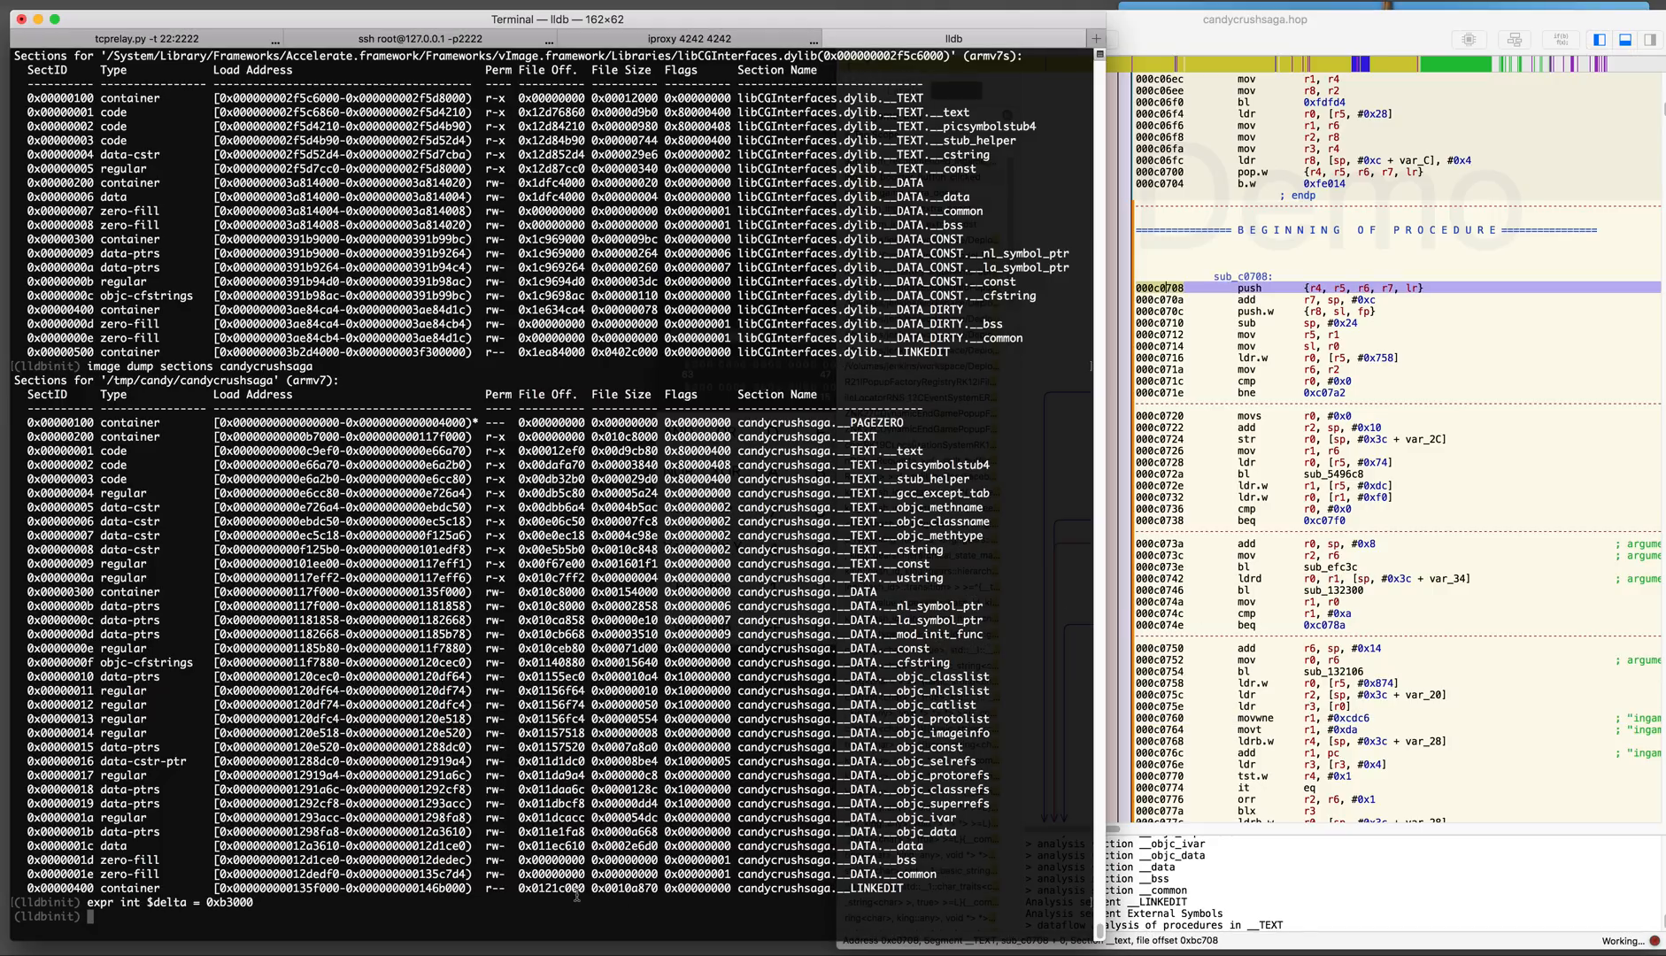
# Compute sub_c0708's runtime address with 'p/x $delta + 0xc0708' giving 0x173708
pyautogui.write('memory')
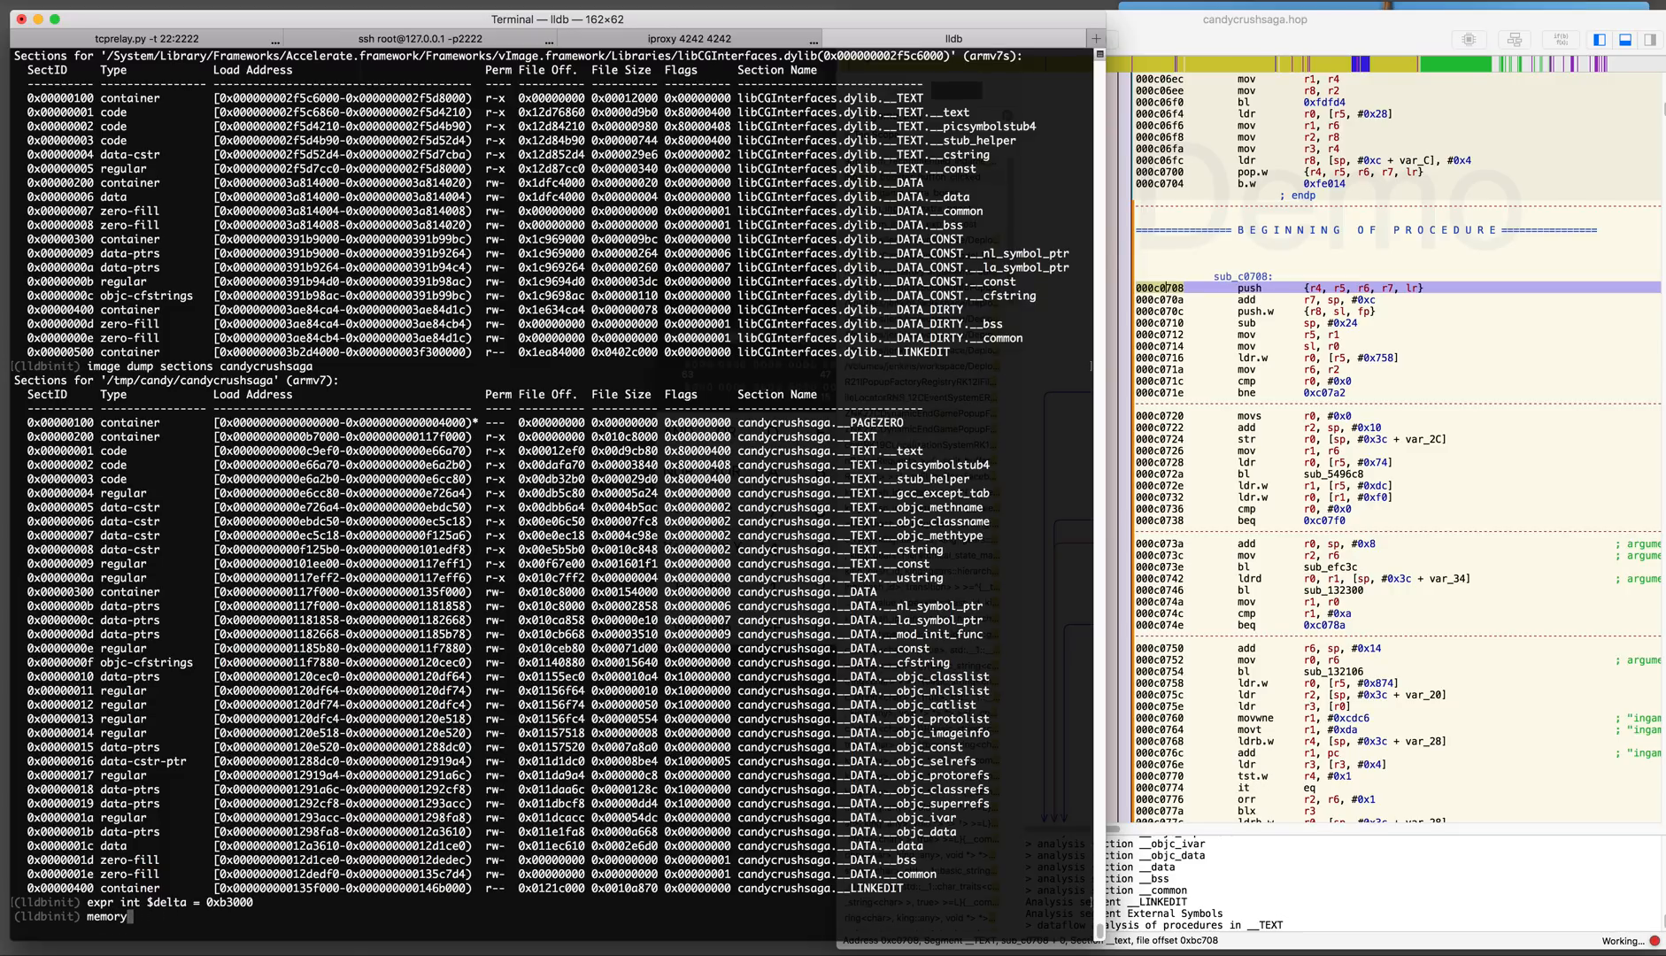
pyautogui.write('p/x')
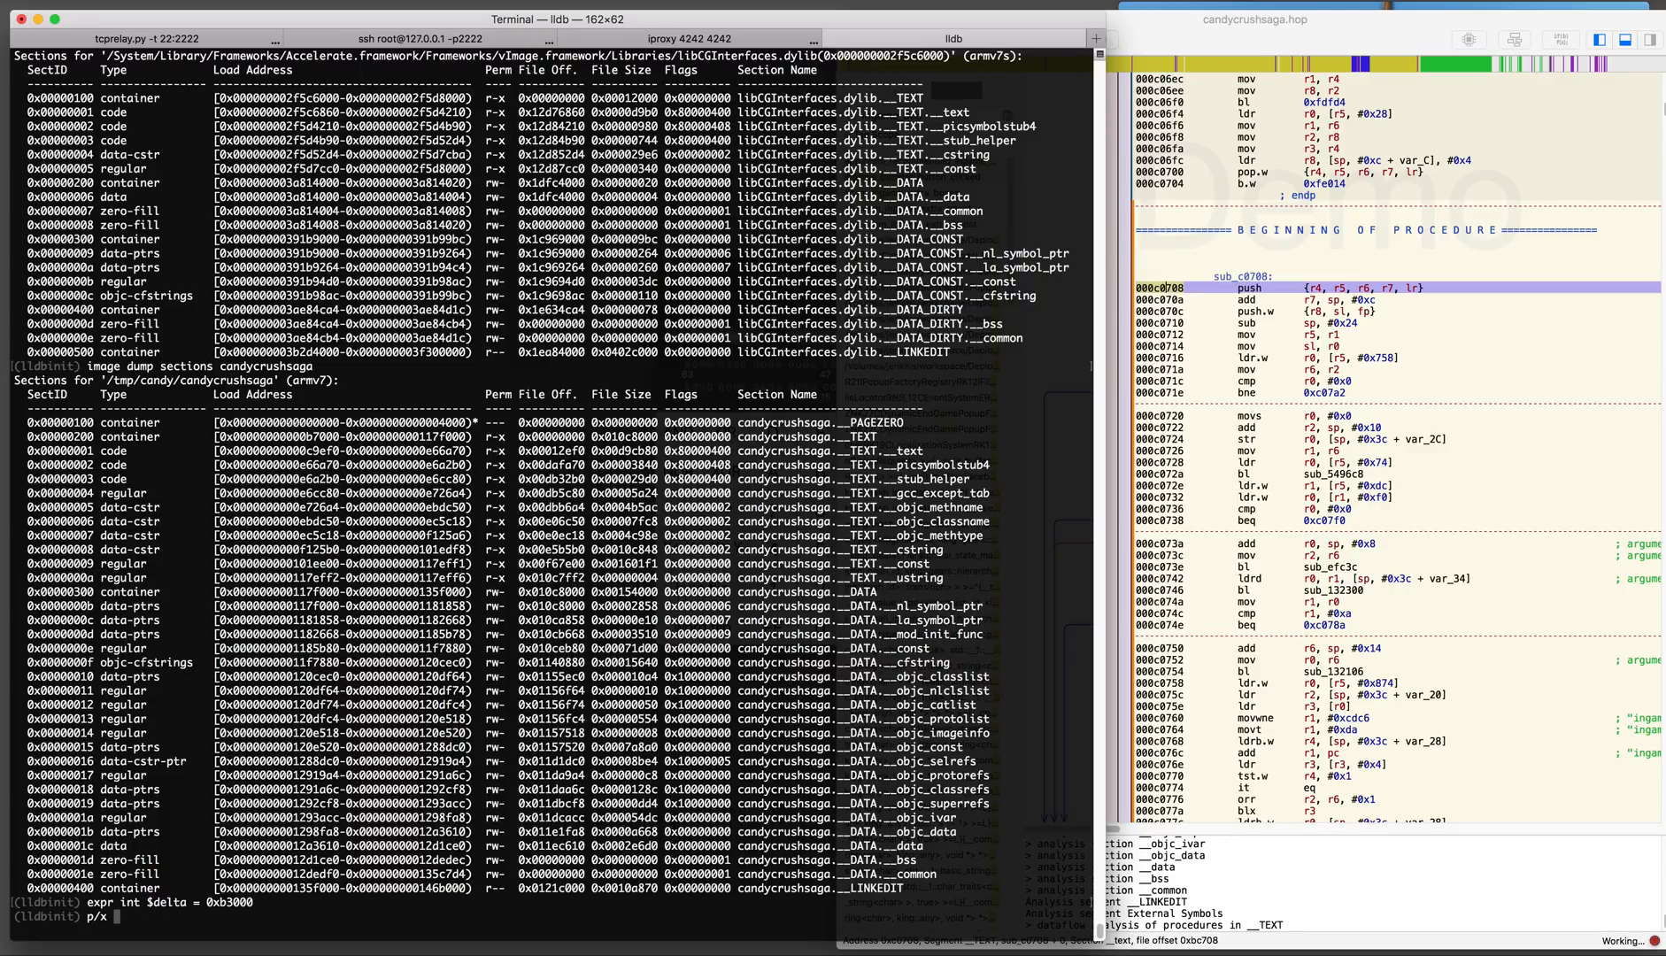
pyautogui.write('$delta + 0xc0708')
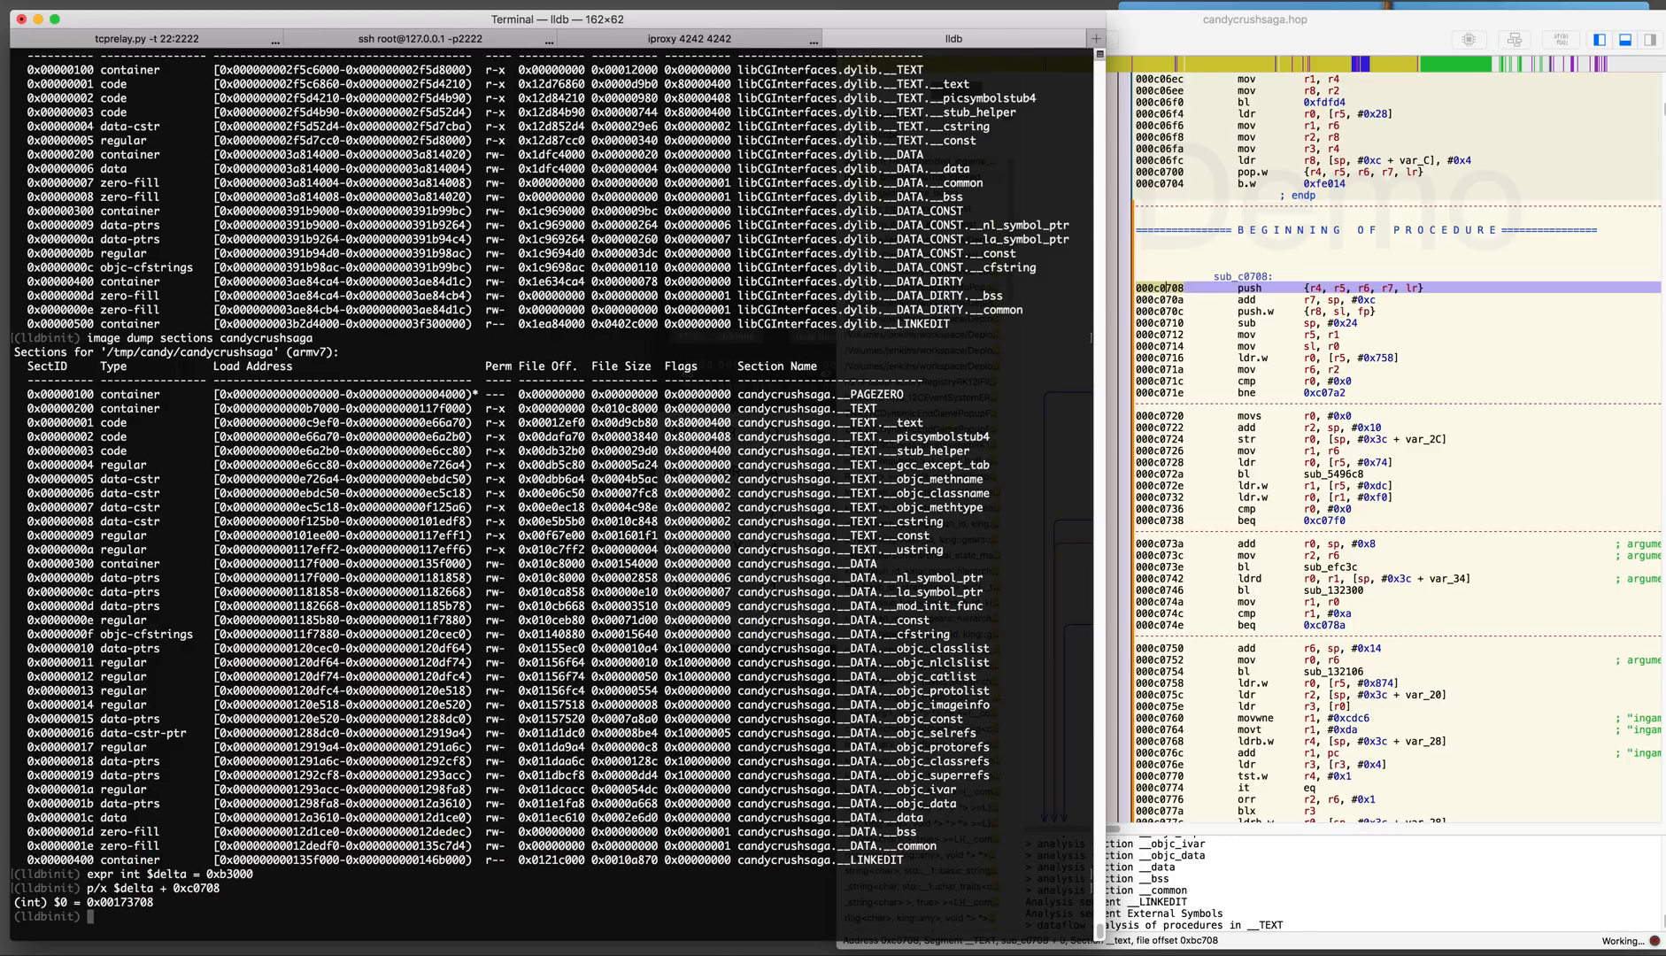
# Read memory at 0x173708 to dump sub_c0708's bytes
pyautogui.write('memory r')
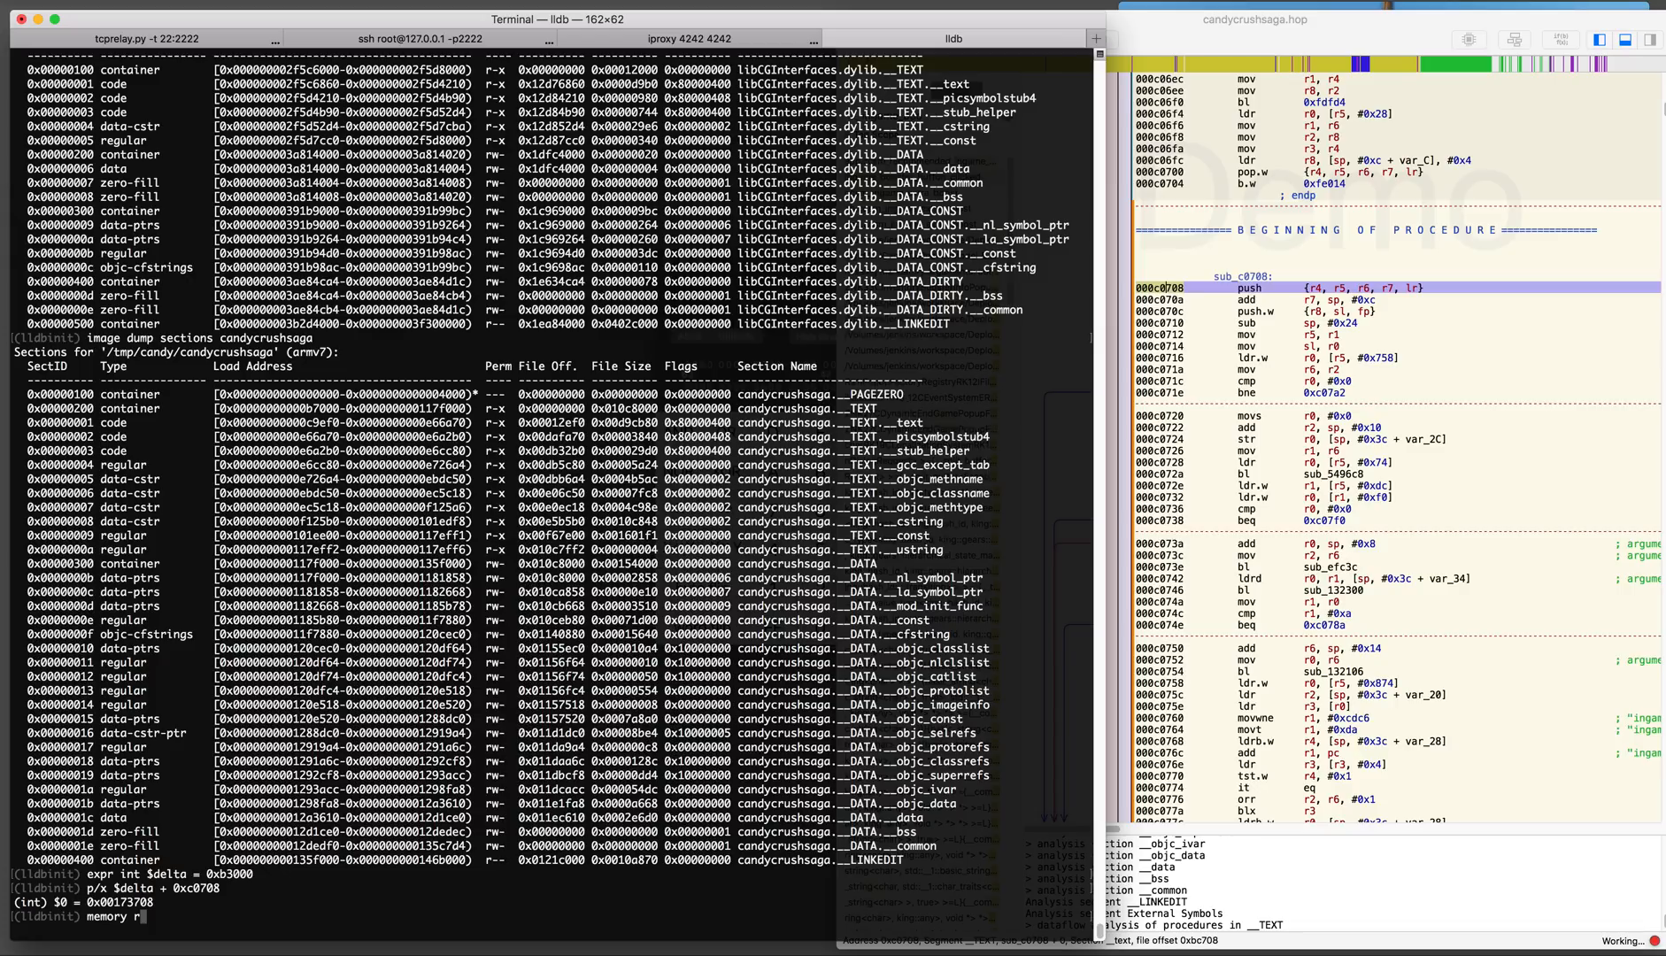
pyautogui.write('read 0x')
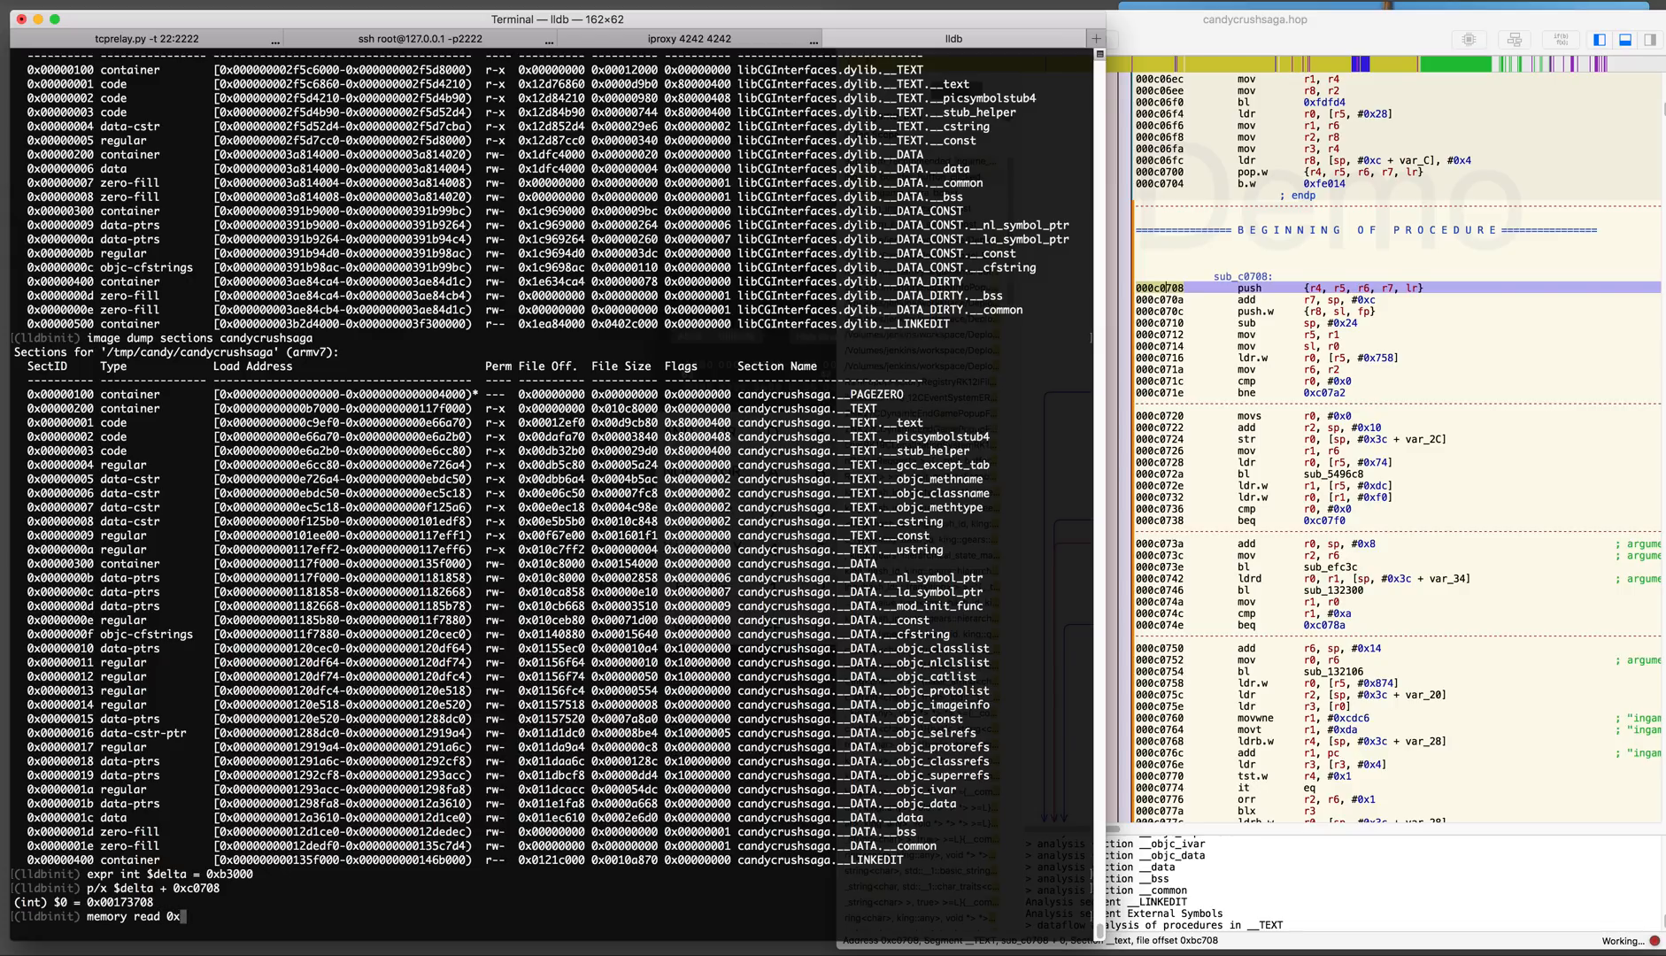
pyautogui.write('173708')
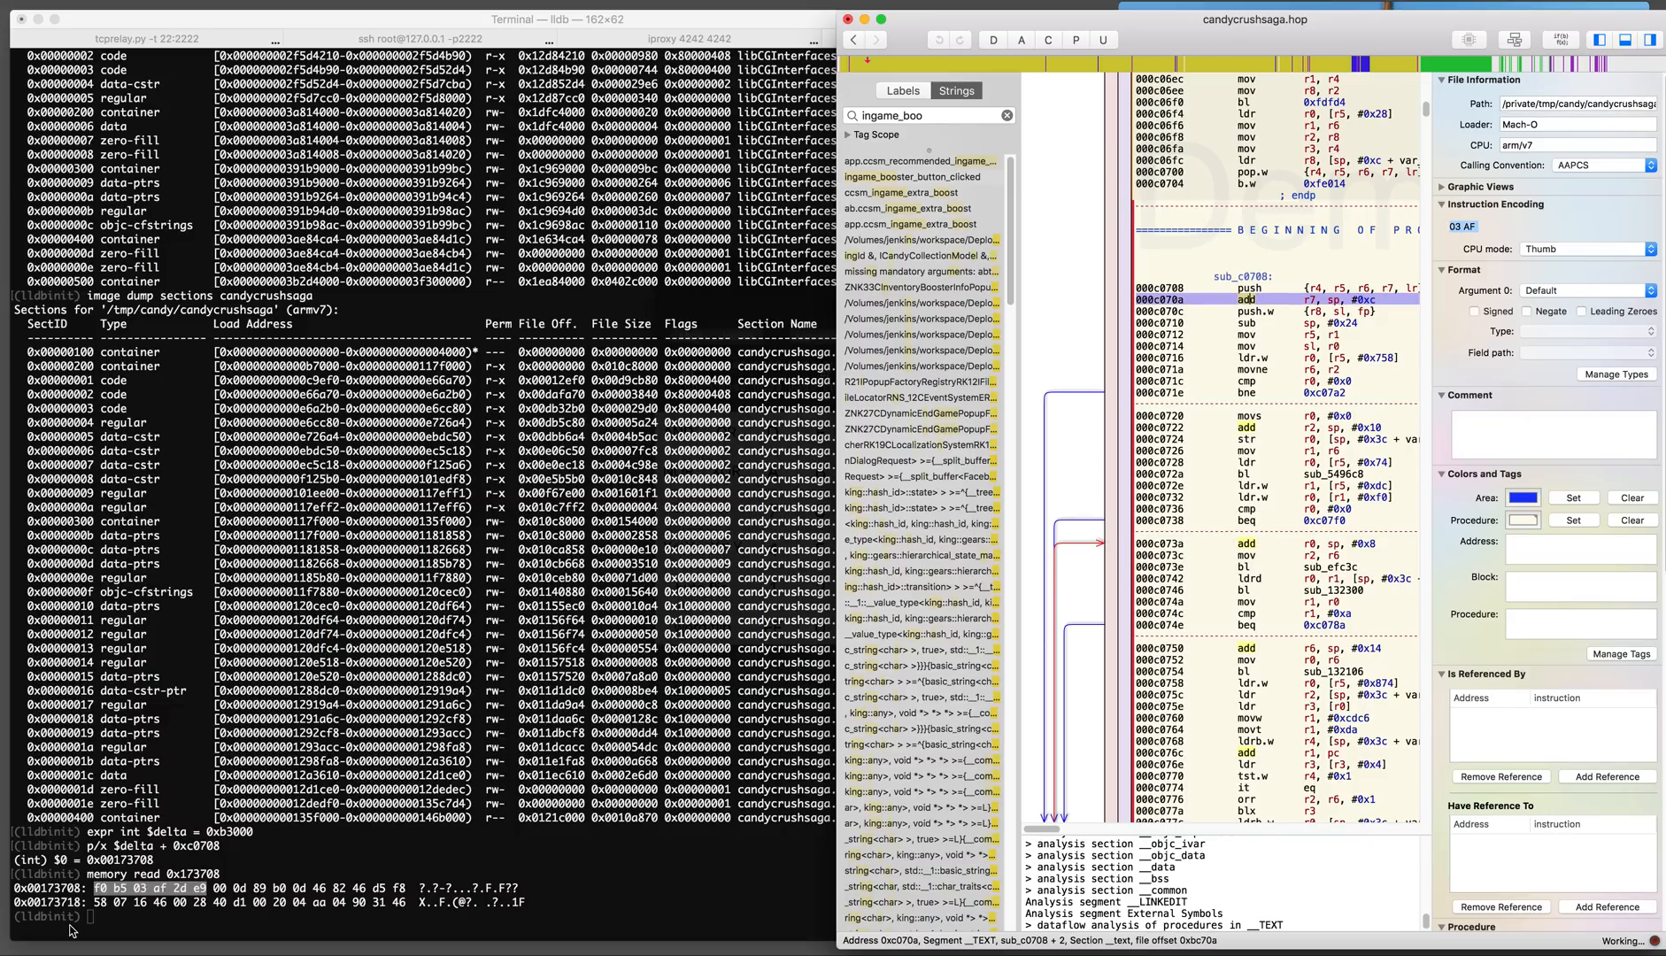
pyautogui.moveTo(404, 871)
pyautogui.write('breakpoint set')
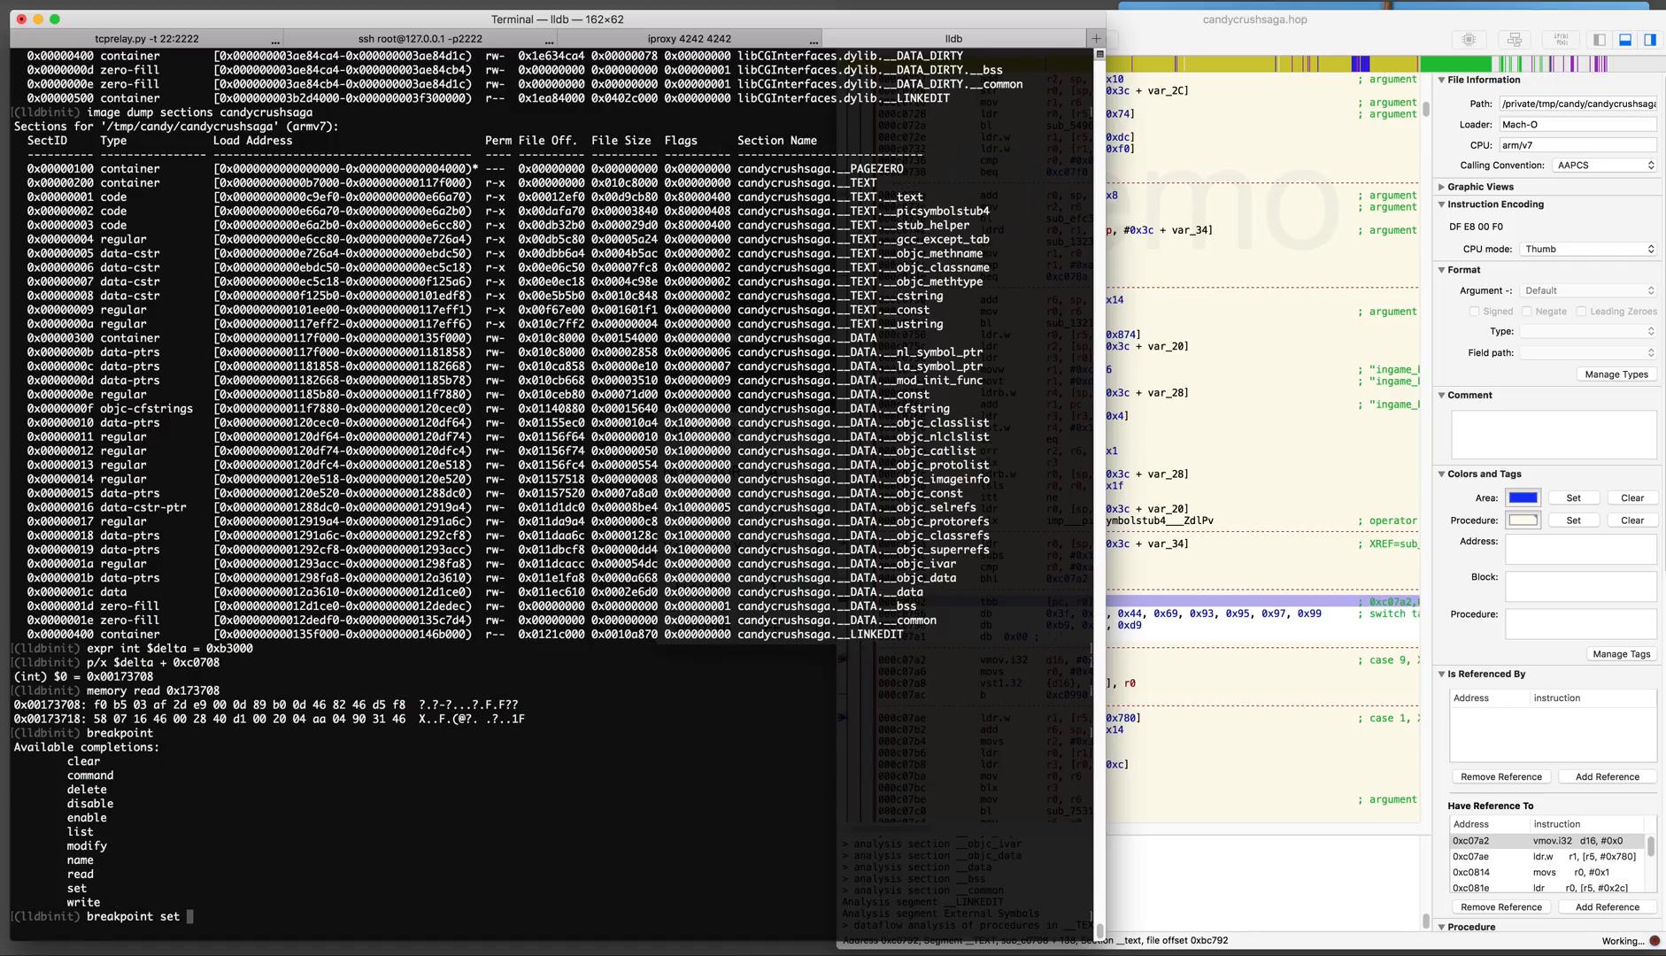
# Abort the half-written command and compute 'p/x $delta + 0xc0792' as 0x173792
pyautogui.press('ctrl+c')
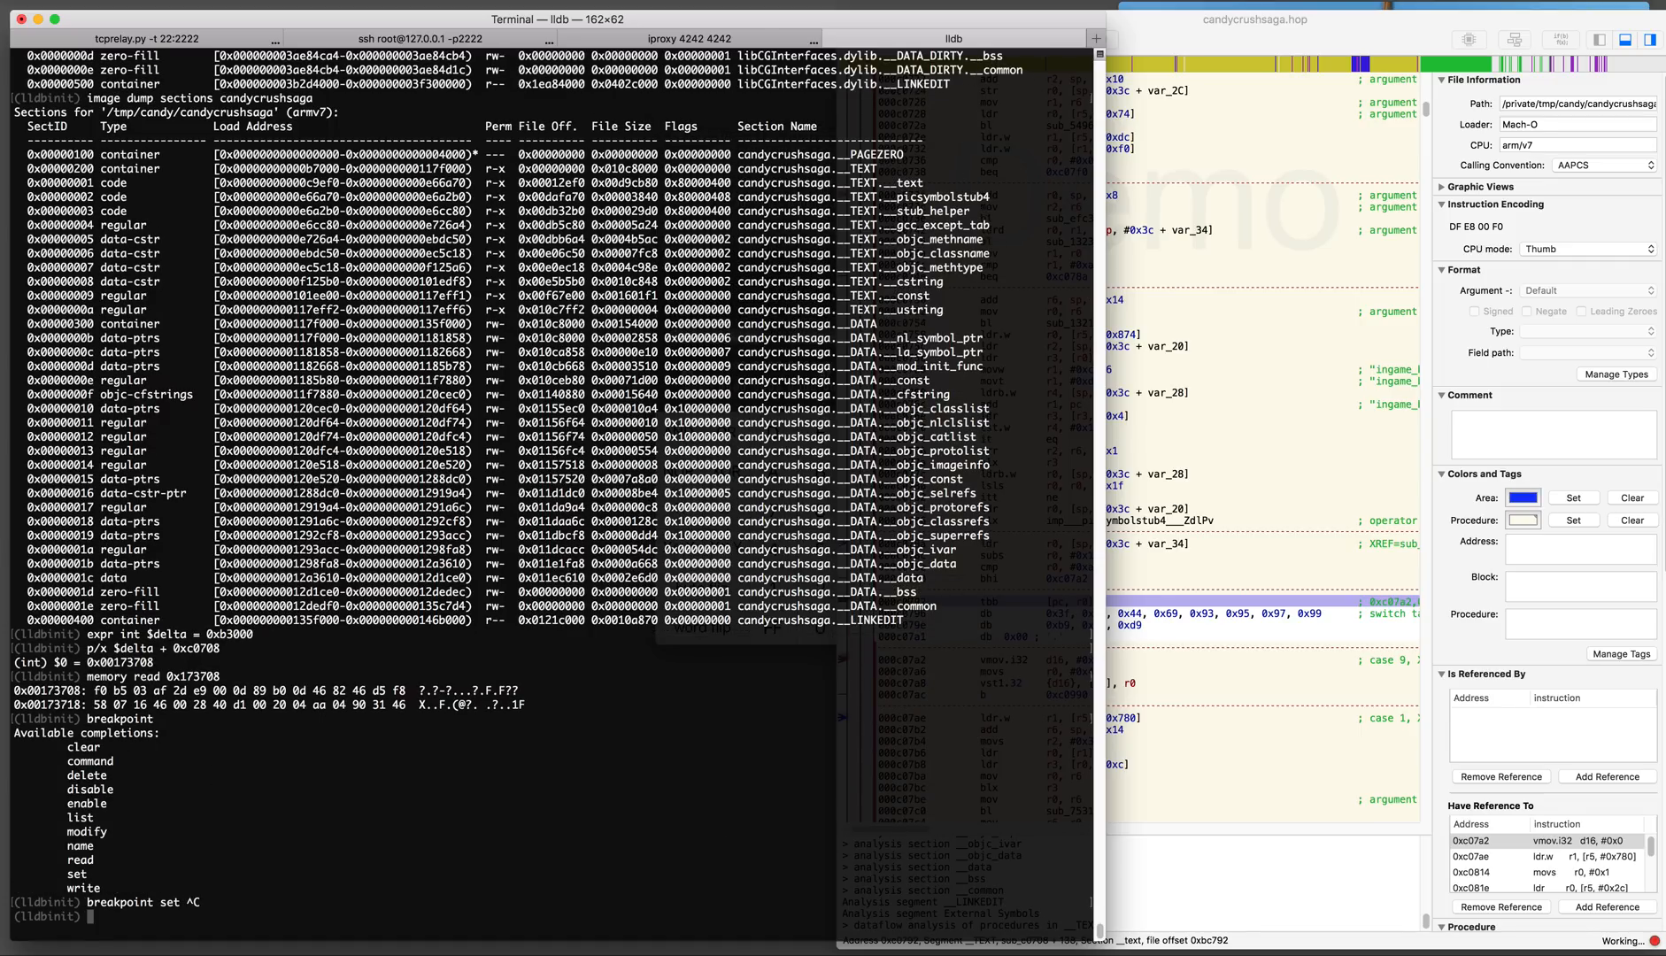
pyautogui.write('p/x $delta + 0x')
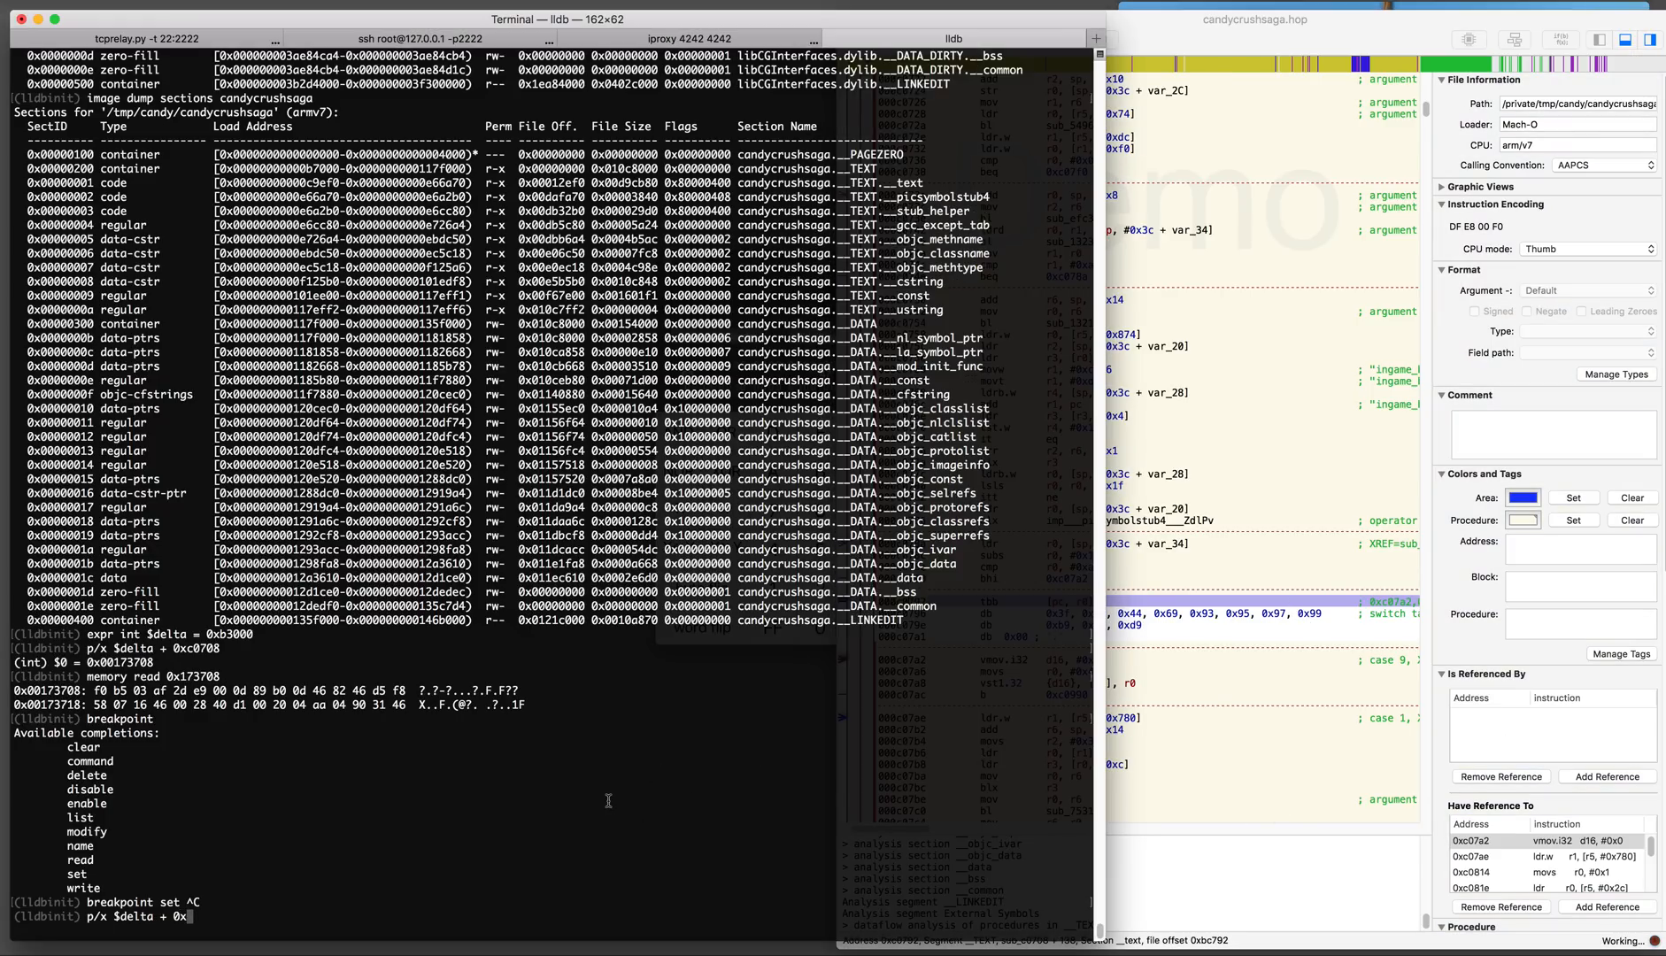
pyautogui.press('Return')
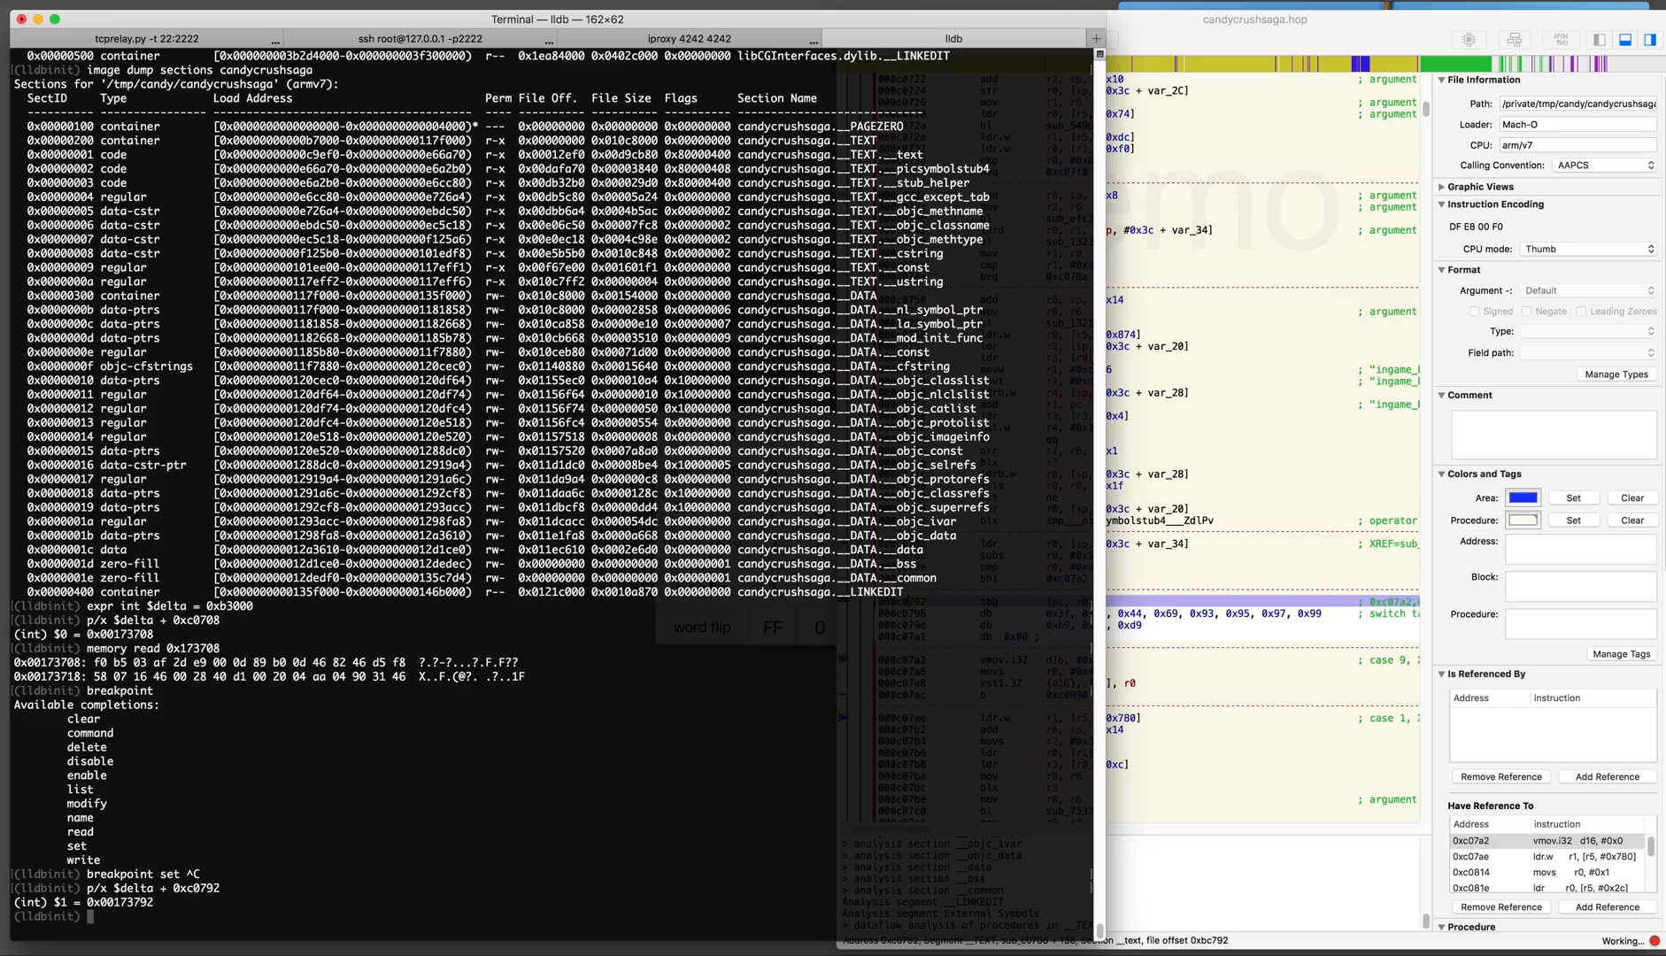
# Set Breakpoint 1 at 0x173792 and continue the game process with 'c'
pyautogui.write('breakpoint set')
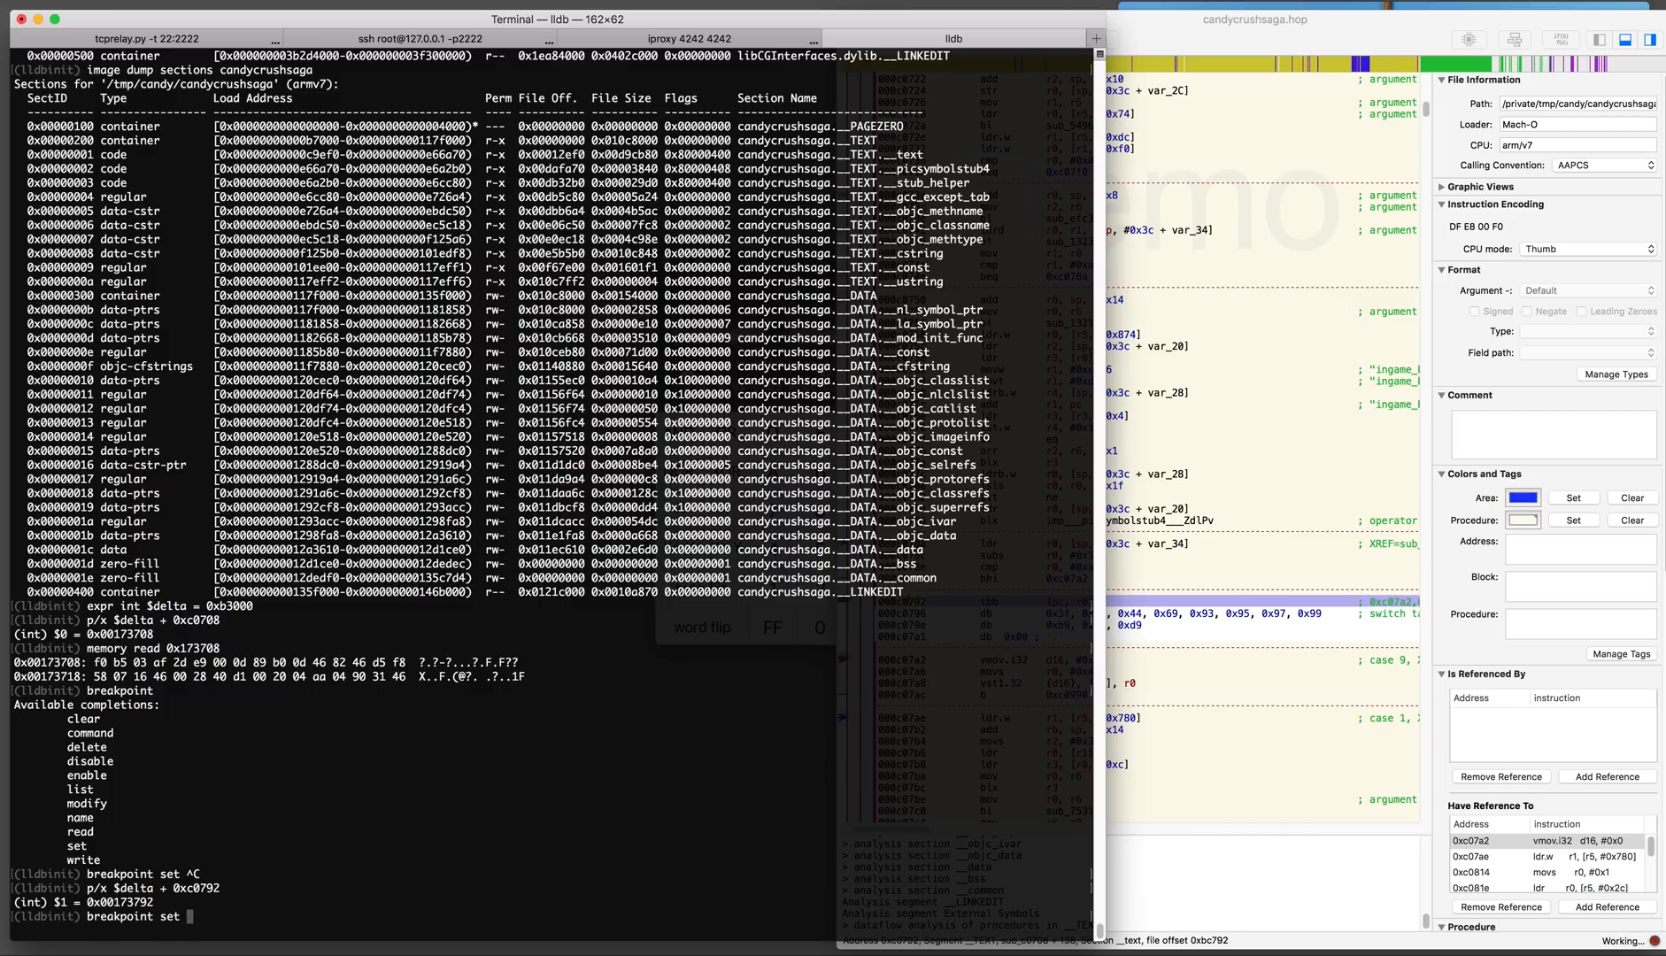
pyautogui.write('0x173792')
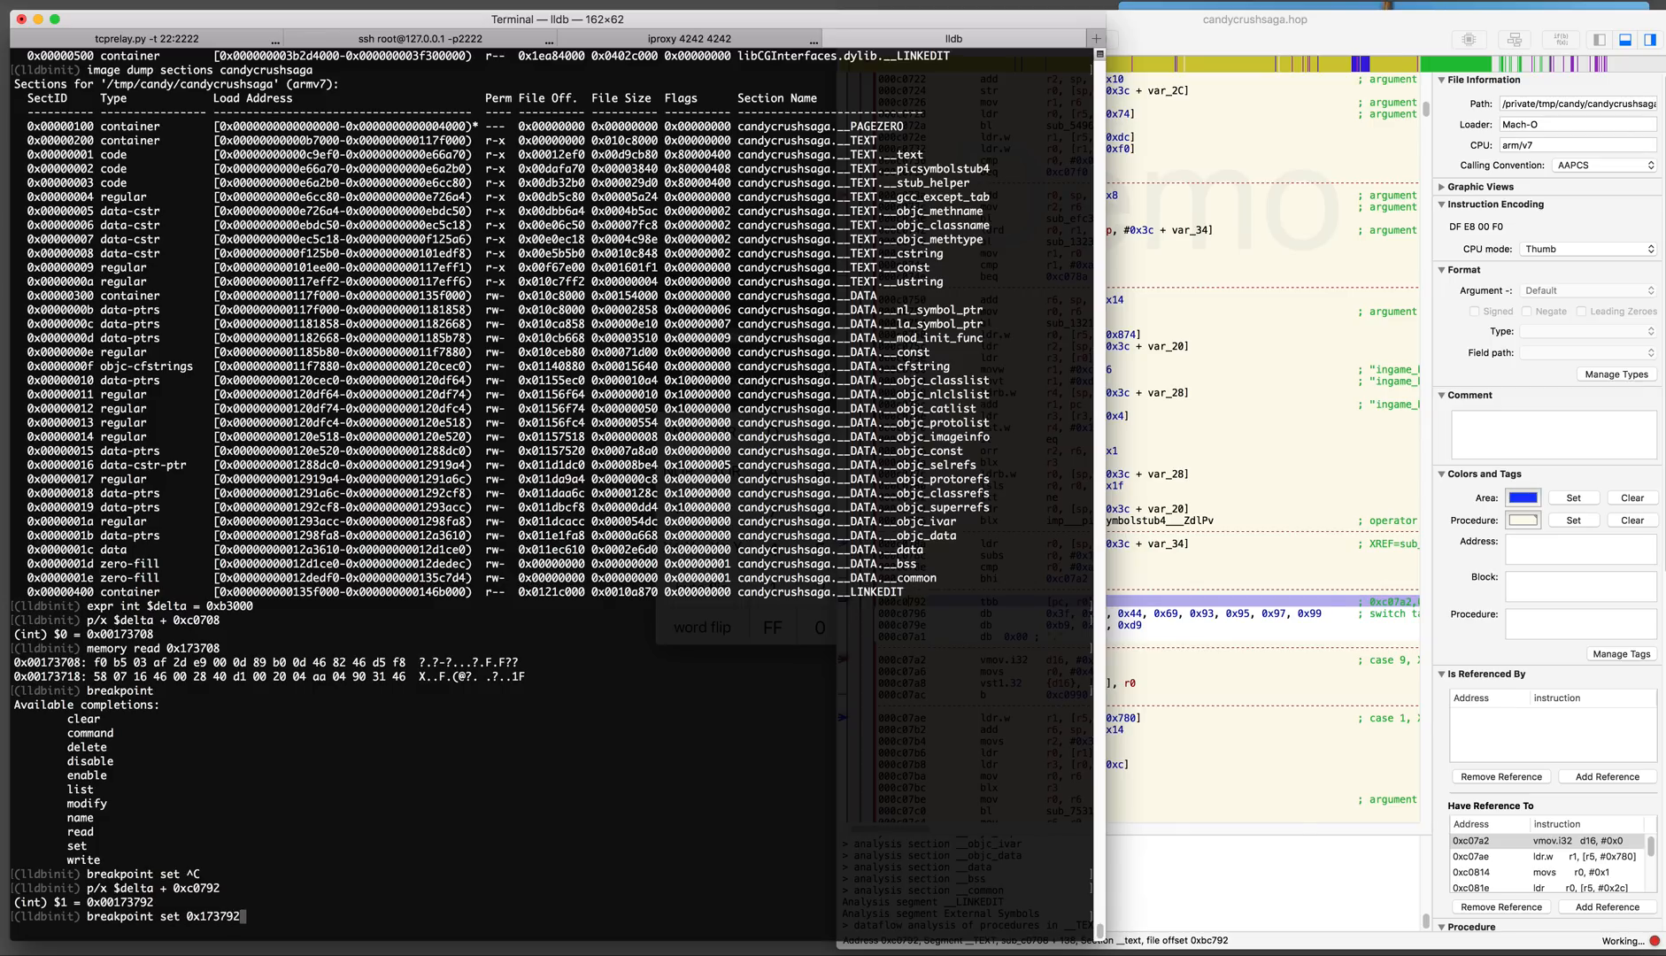
pyautogui.press('Return')
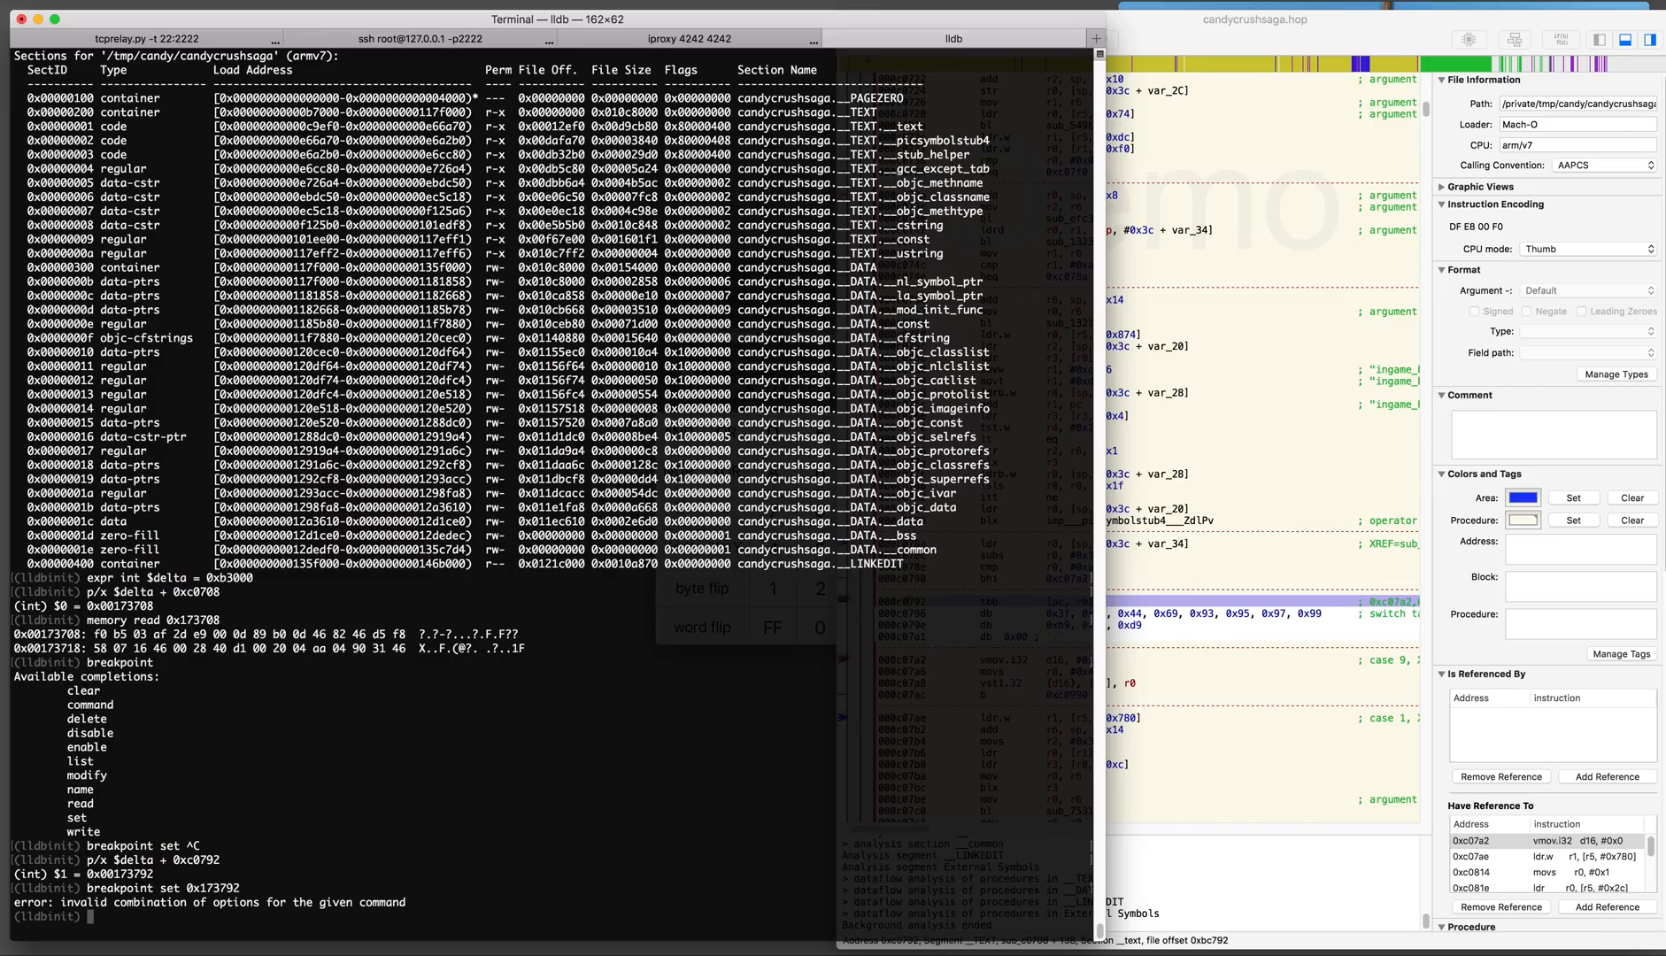
pyautogui.write('b 0x')
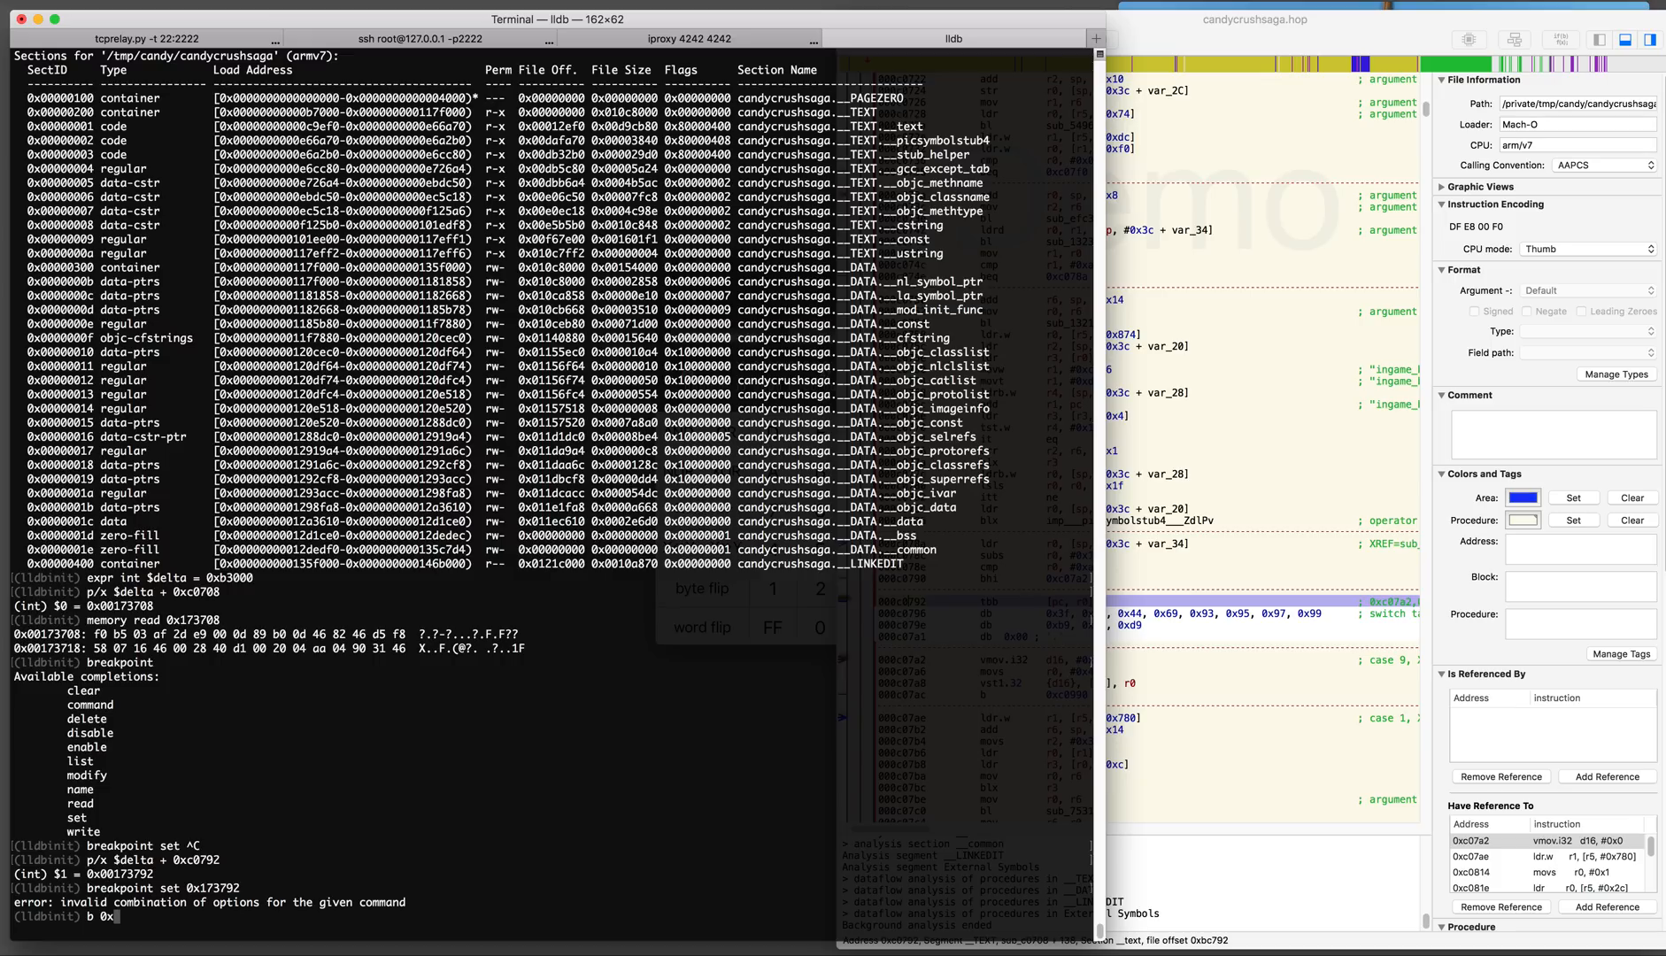
pyautogui.write('173792')
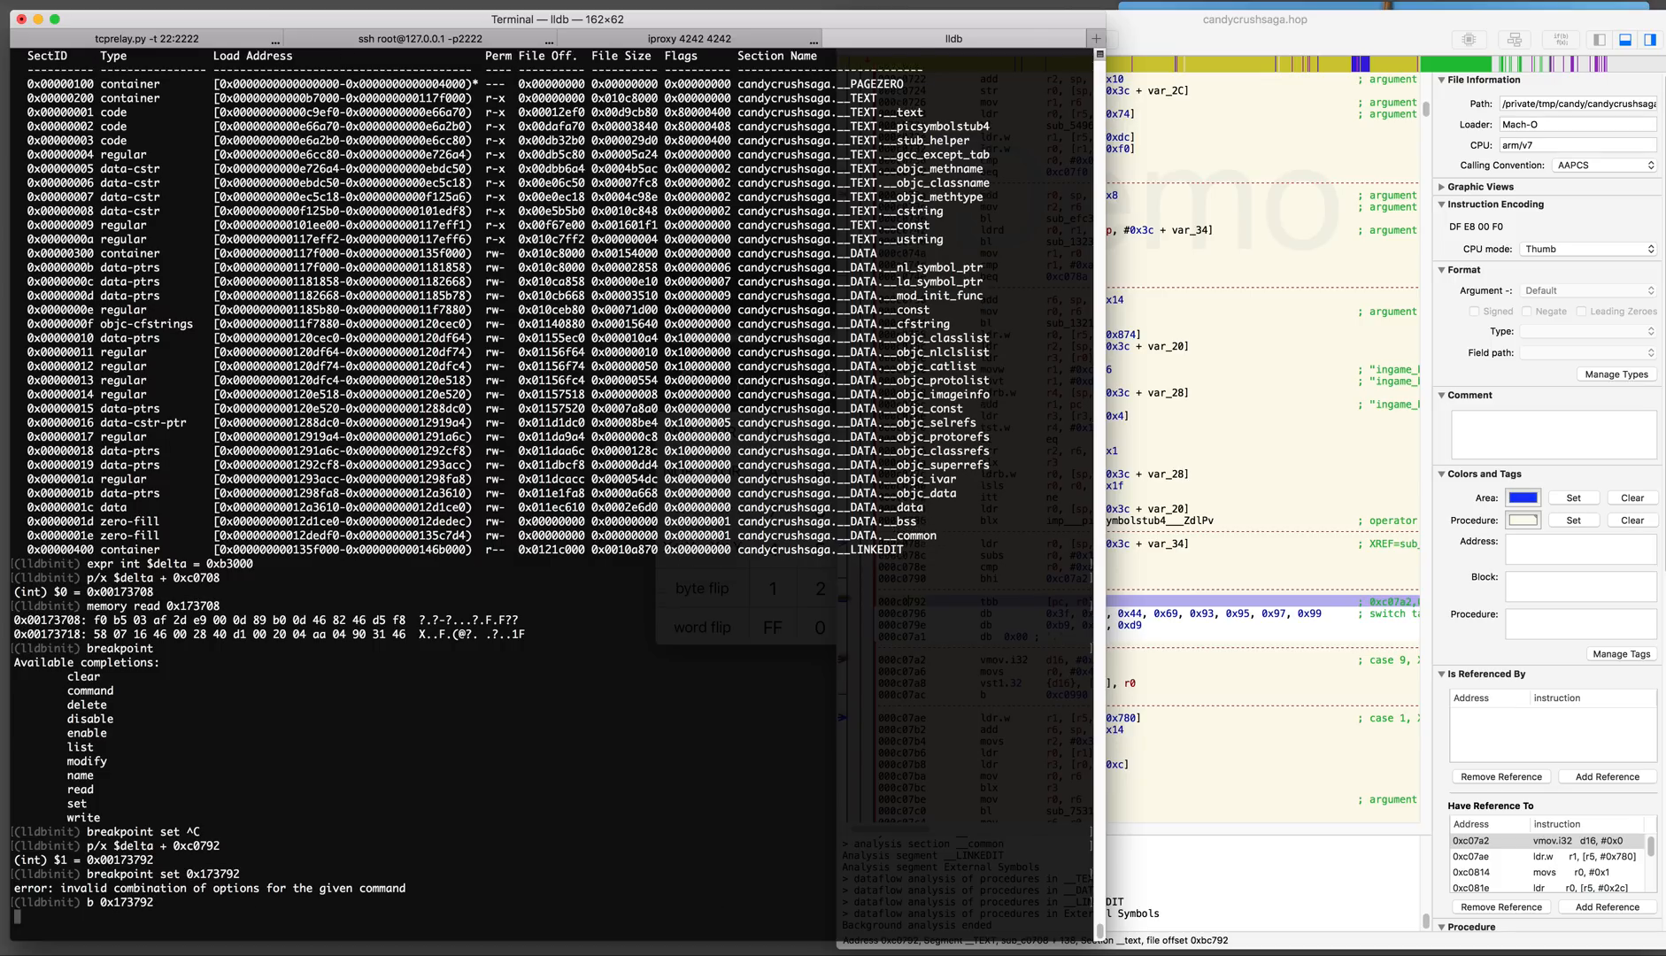
pyautogui.press('Return')
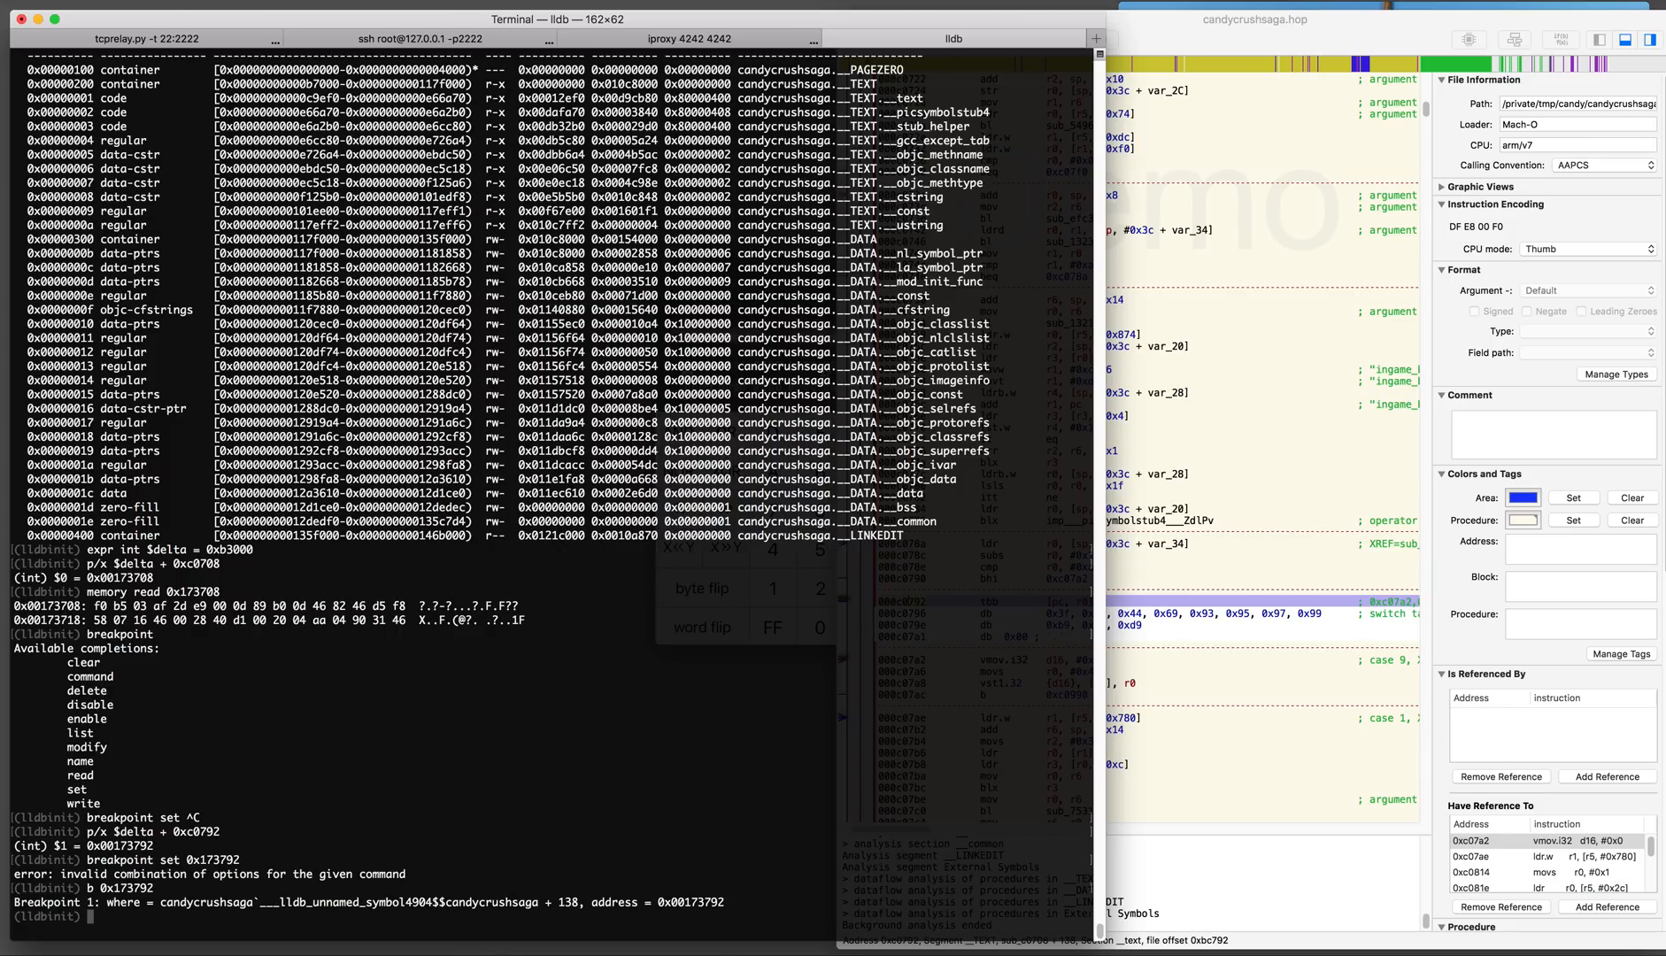
pyautogui.write('c')
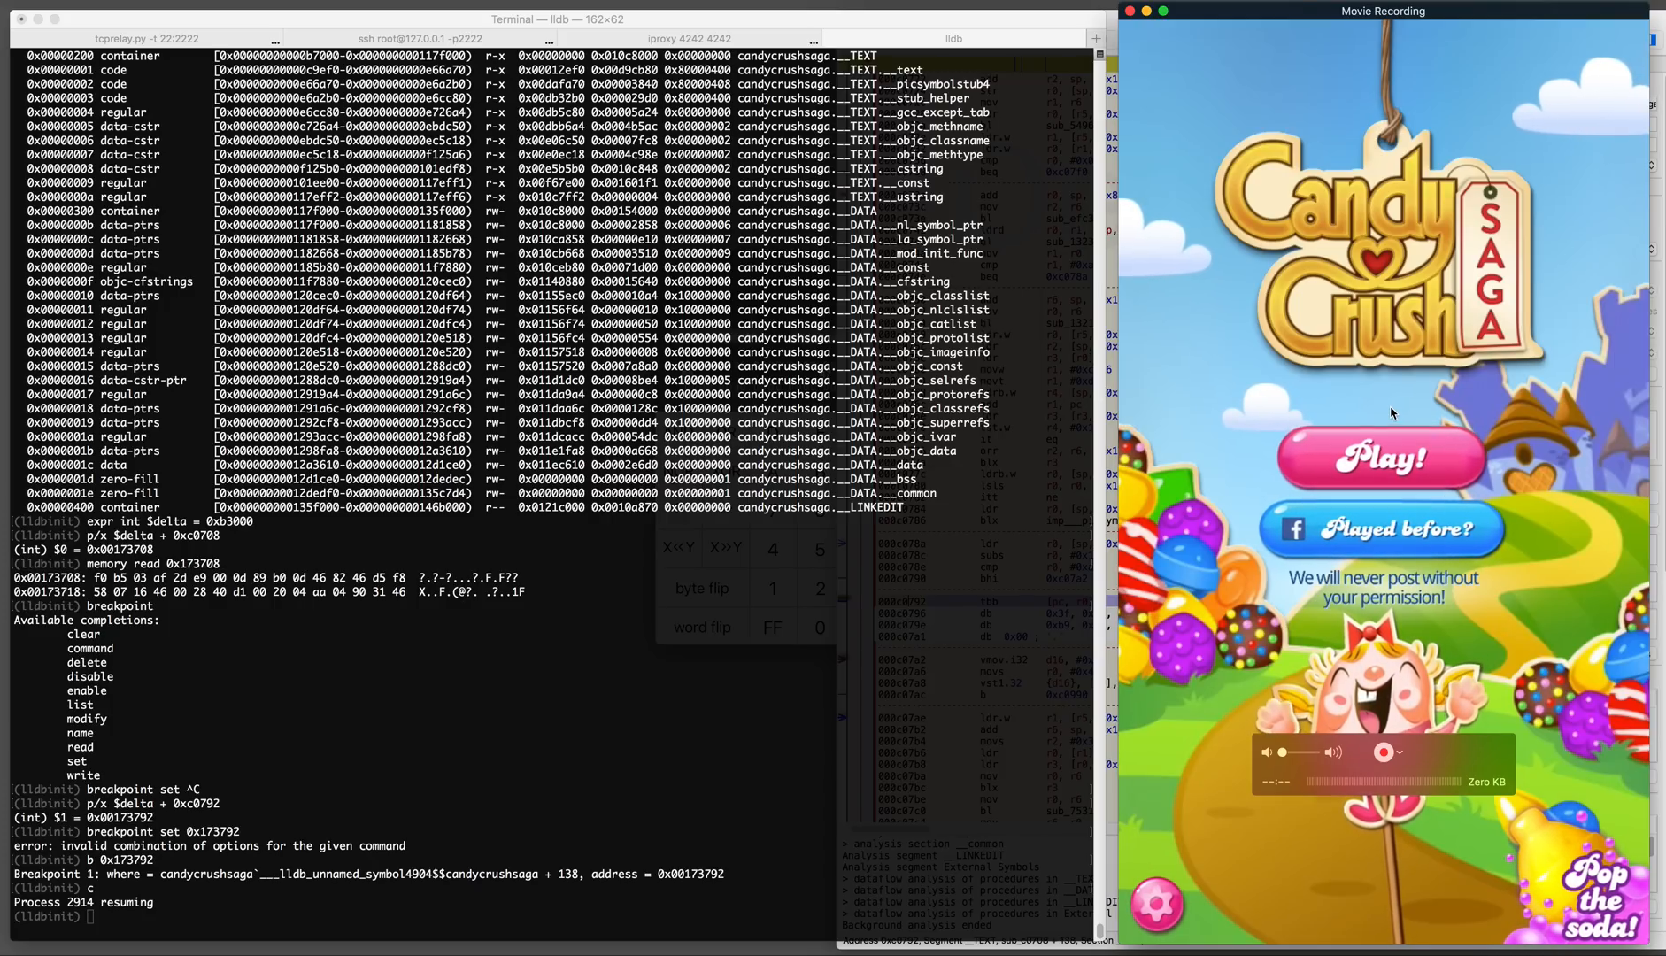
# Start Candy Crush Saga from its title screen into a level with the booster bar
pyautogui.click(1381, 457)
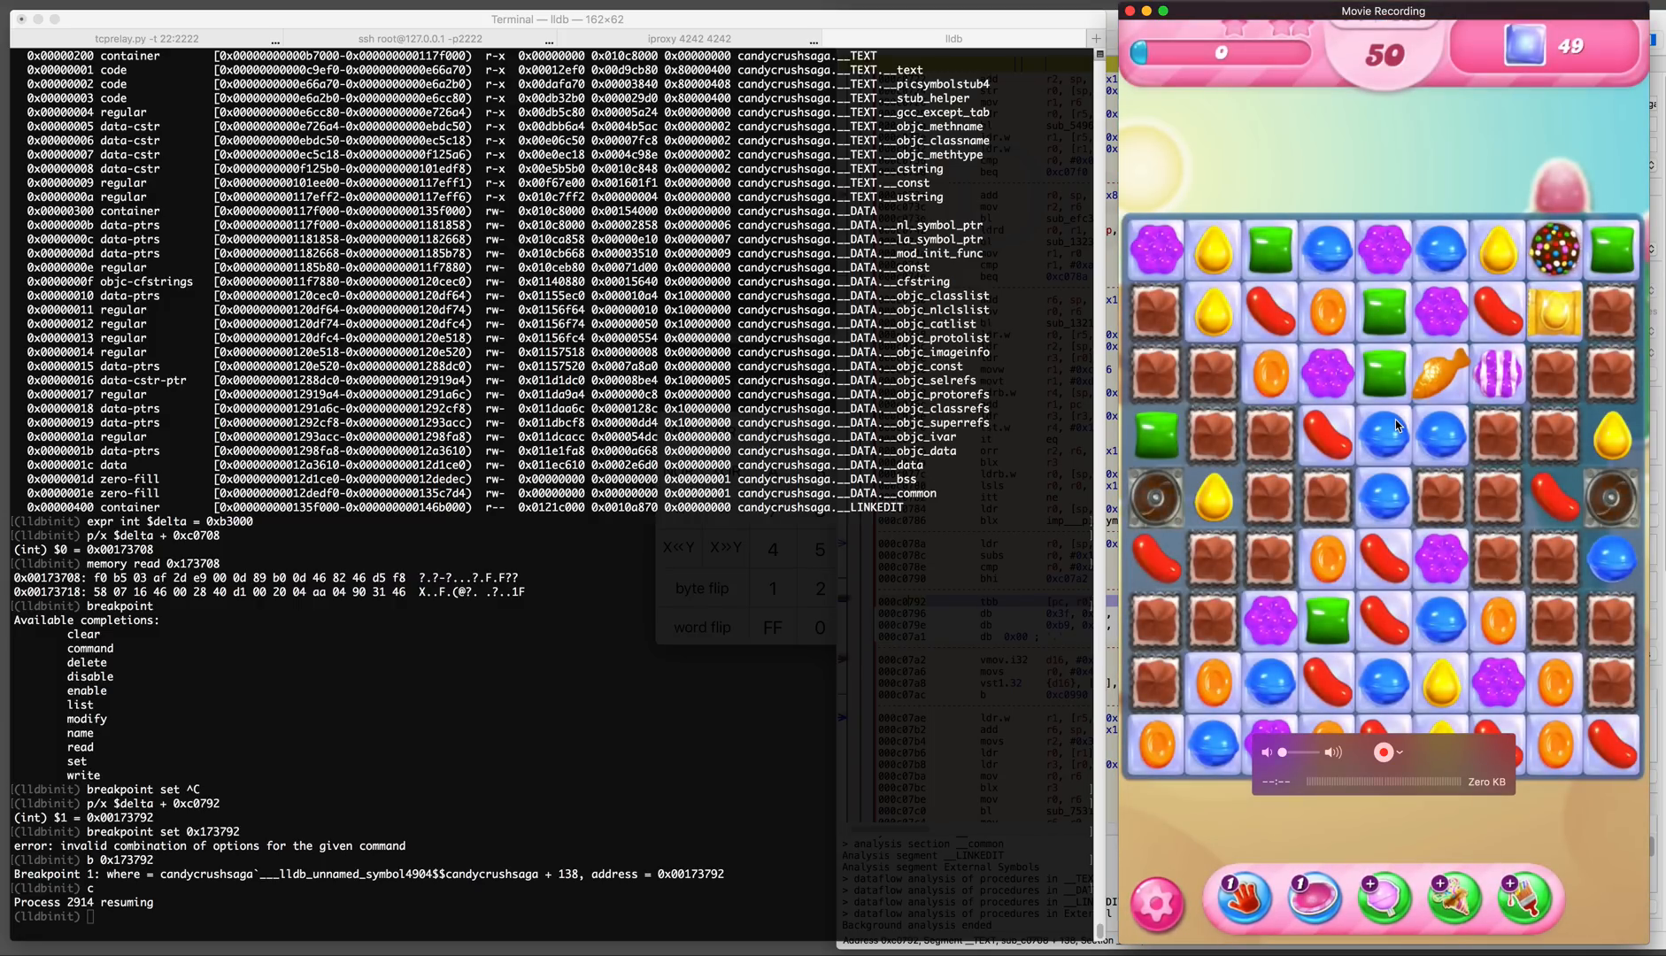
pyautogui.moveTo(1411, 464)
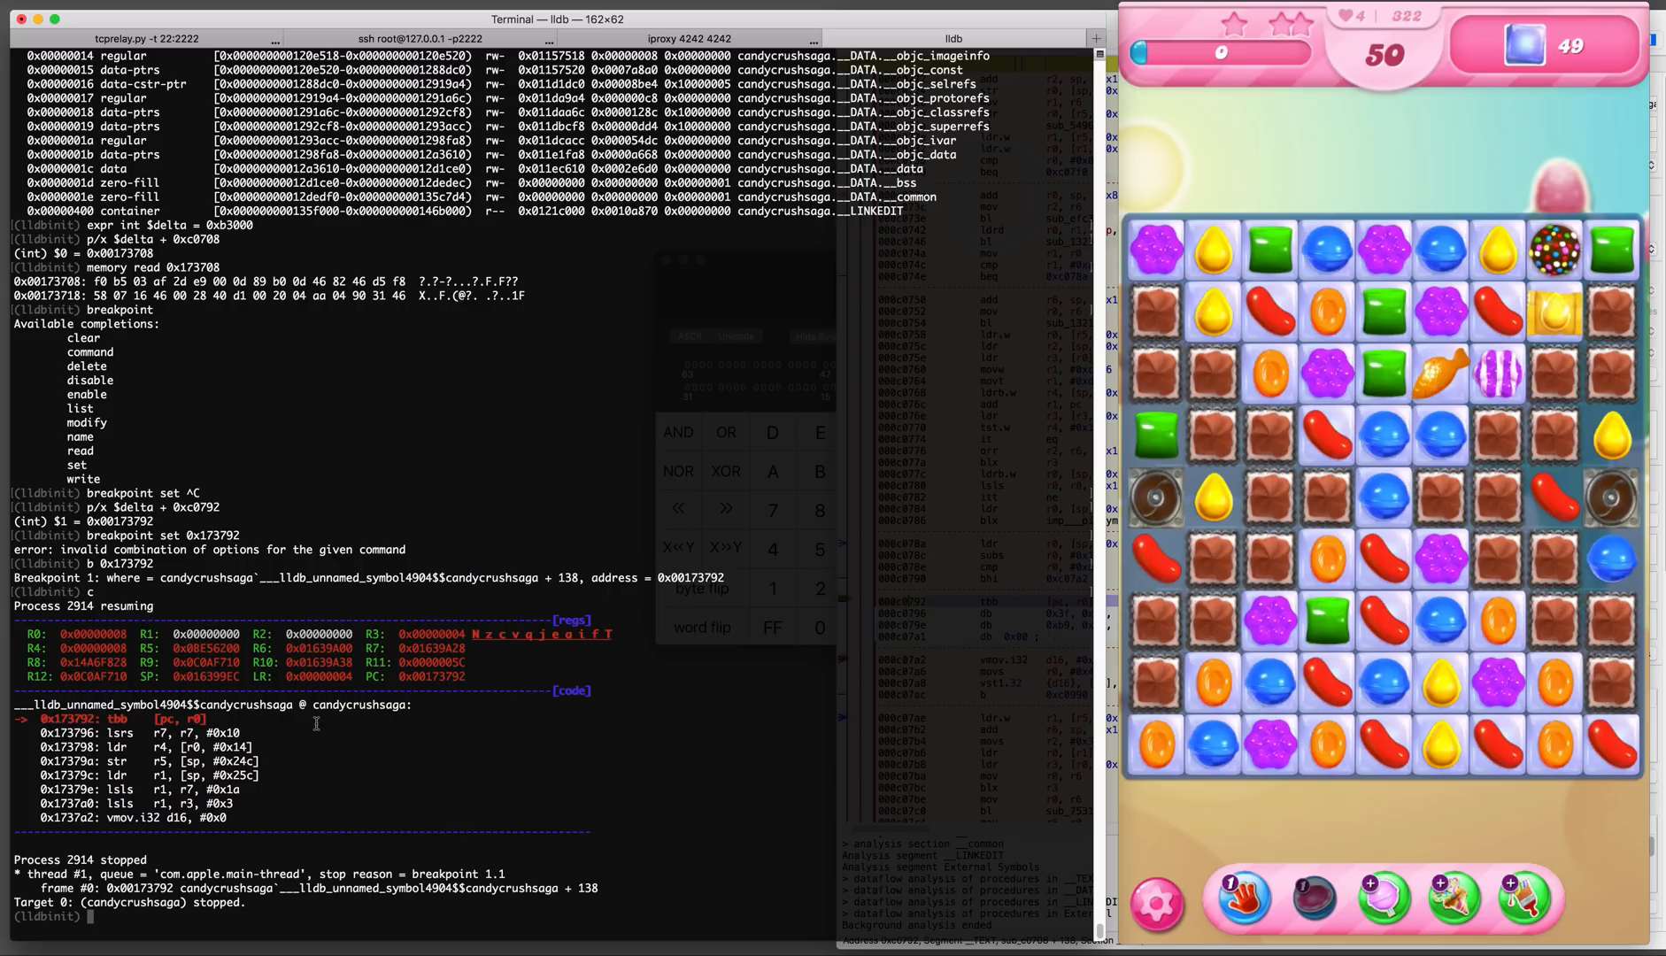
# Continue the game process with c so it hits breakpoint 1 at 0x173792 again
pyautogui.write('c')
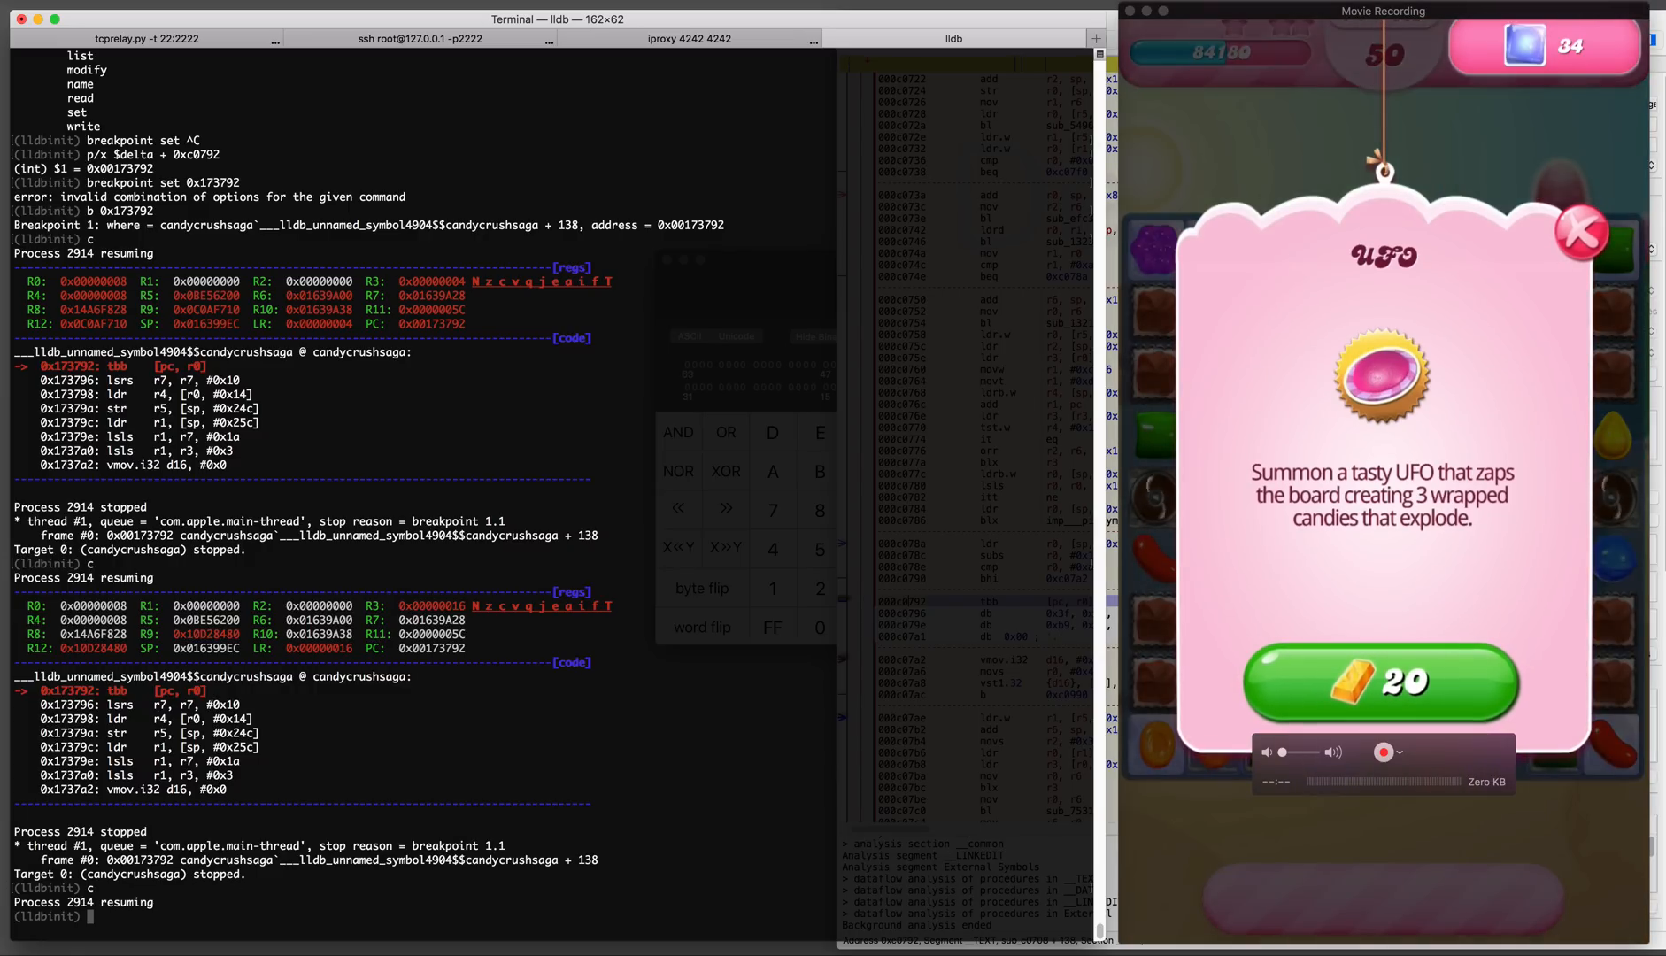
# Step past the breakpoint to 0x173910 and compute p/x $pc-$delta as 0xc0910
pyautogui.click(1583, 234)
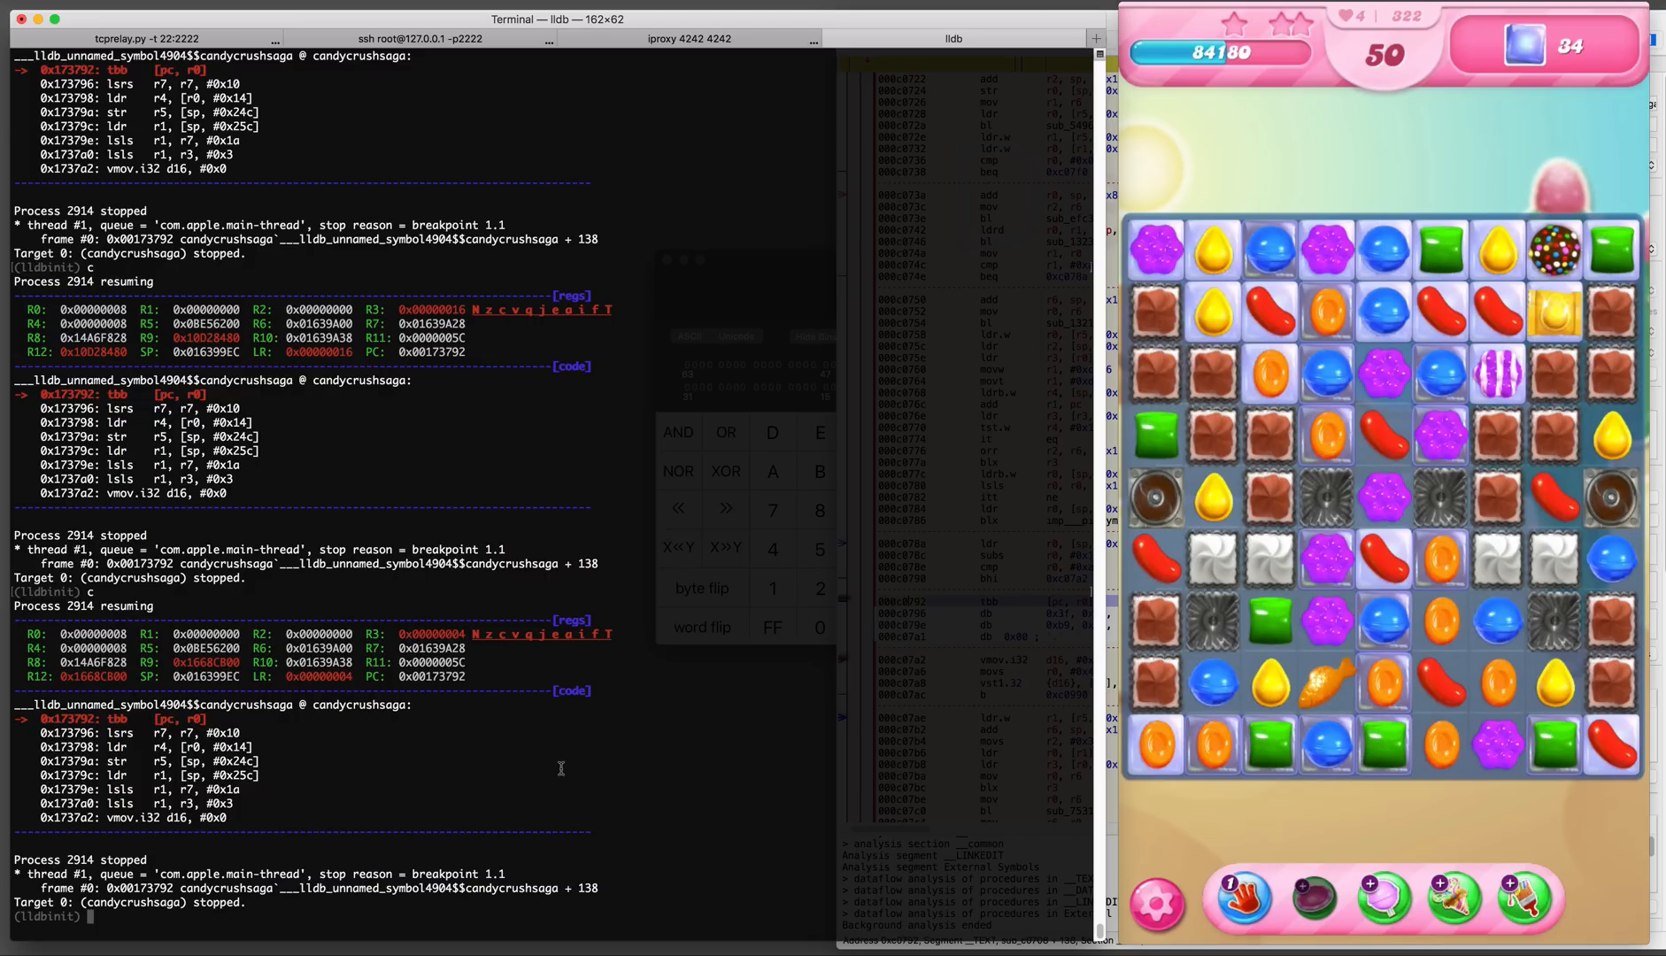
pyautogui.moveTo(338, 809)
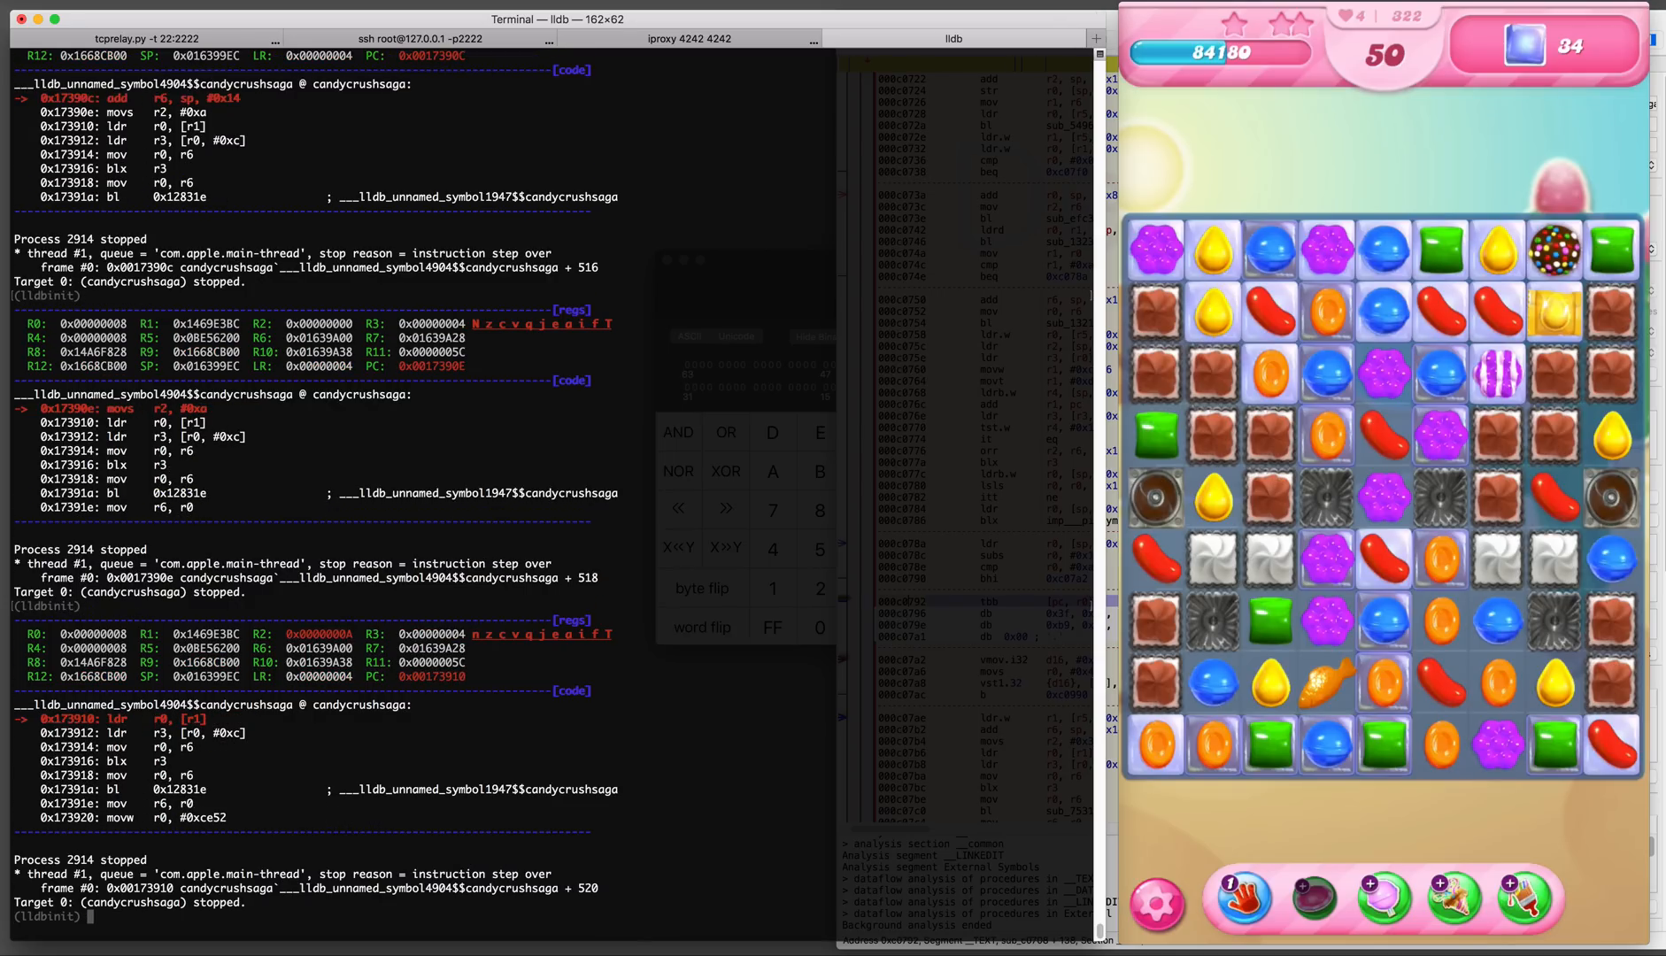
pyautogui.write('p/x')
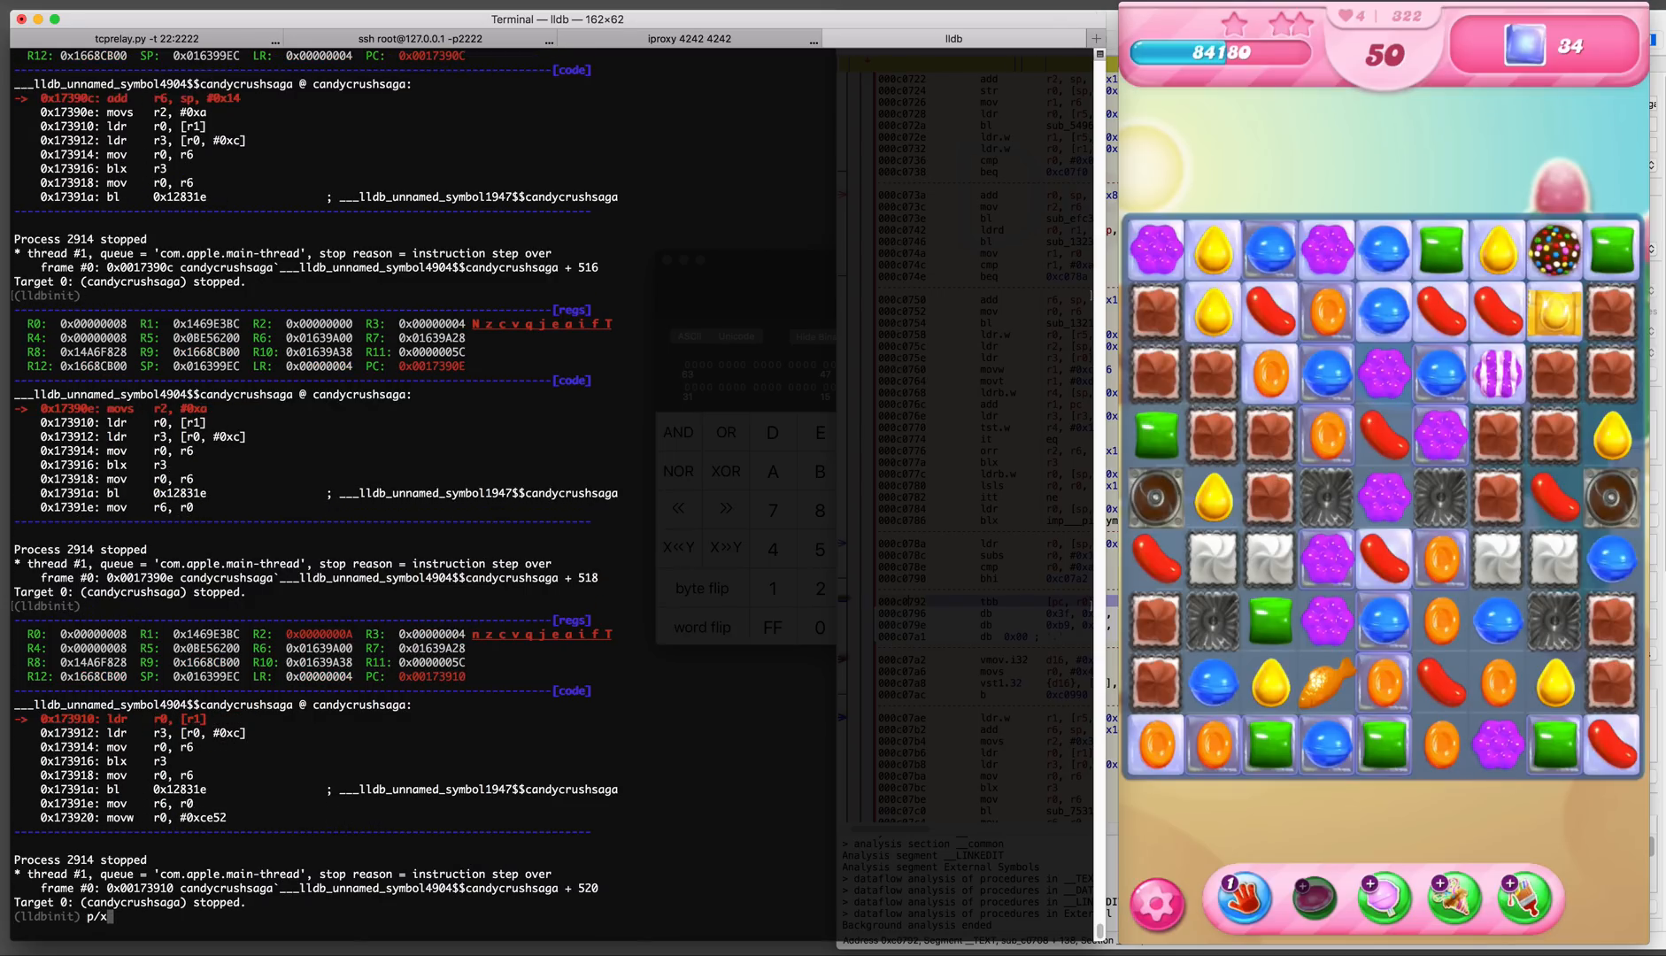
pyautogui.write('$pc-$delta')
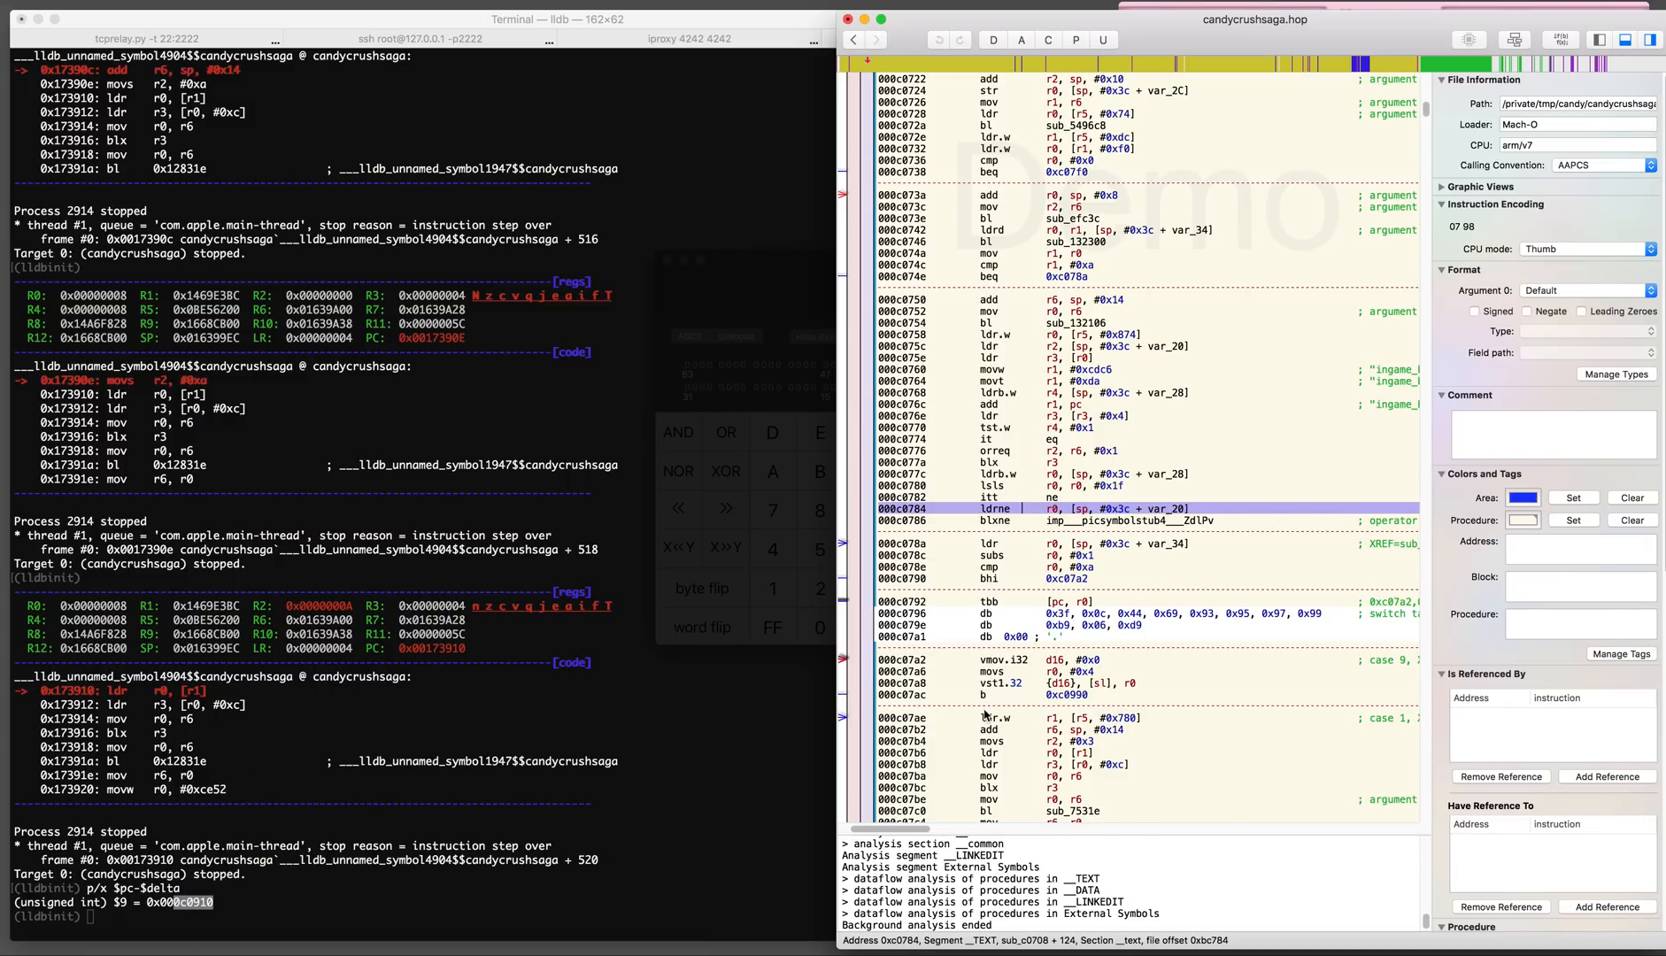
# Locate 0xc0910 in Hopper and examine the bl sub_7531e call at 0xc091a with its r6, r0 operands
pyautogui.scroll(-3)
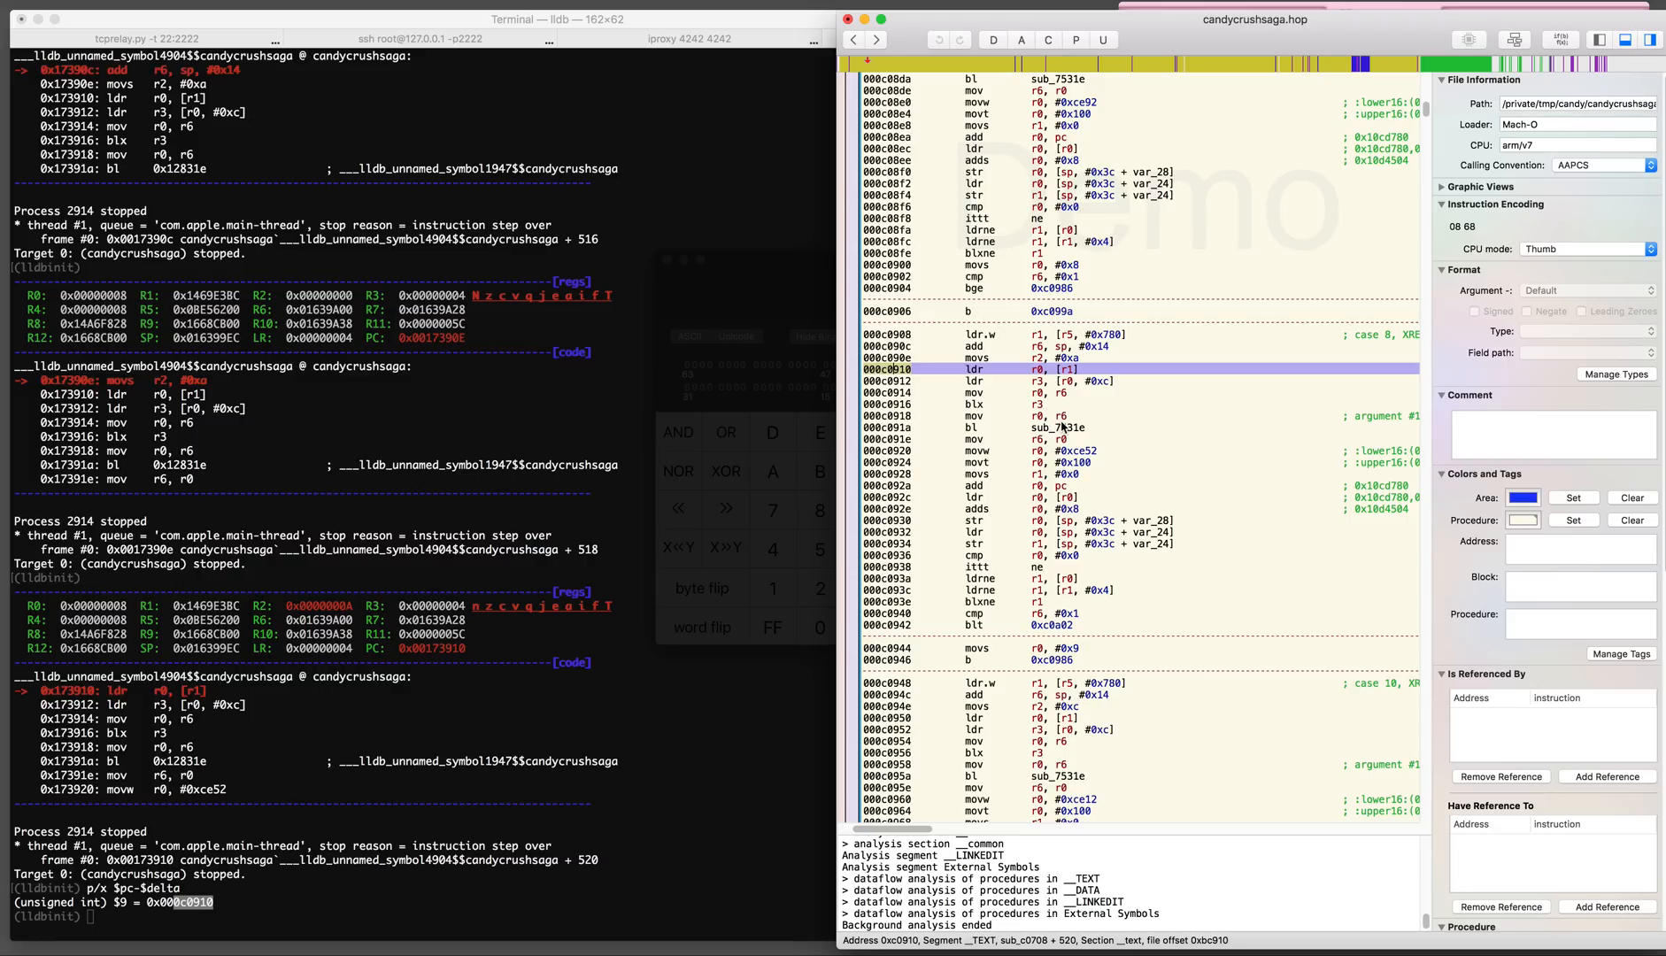
pyautogui.click(974, 438)
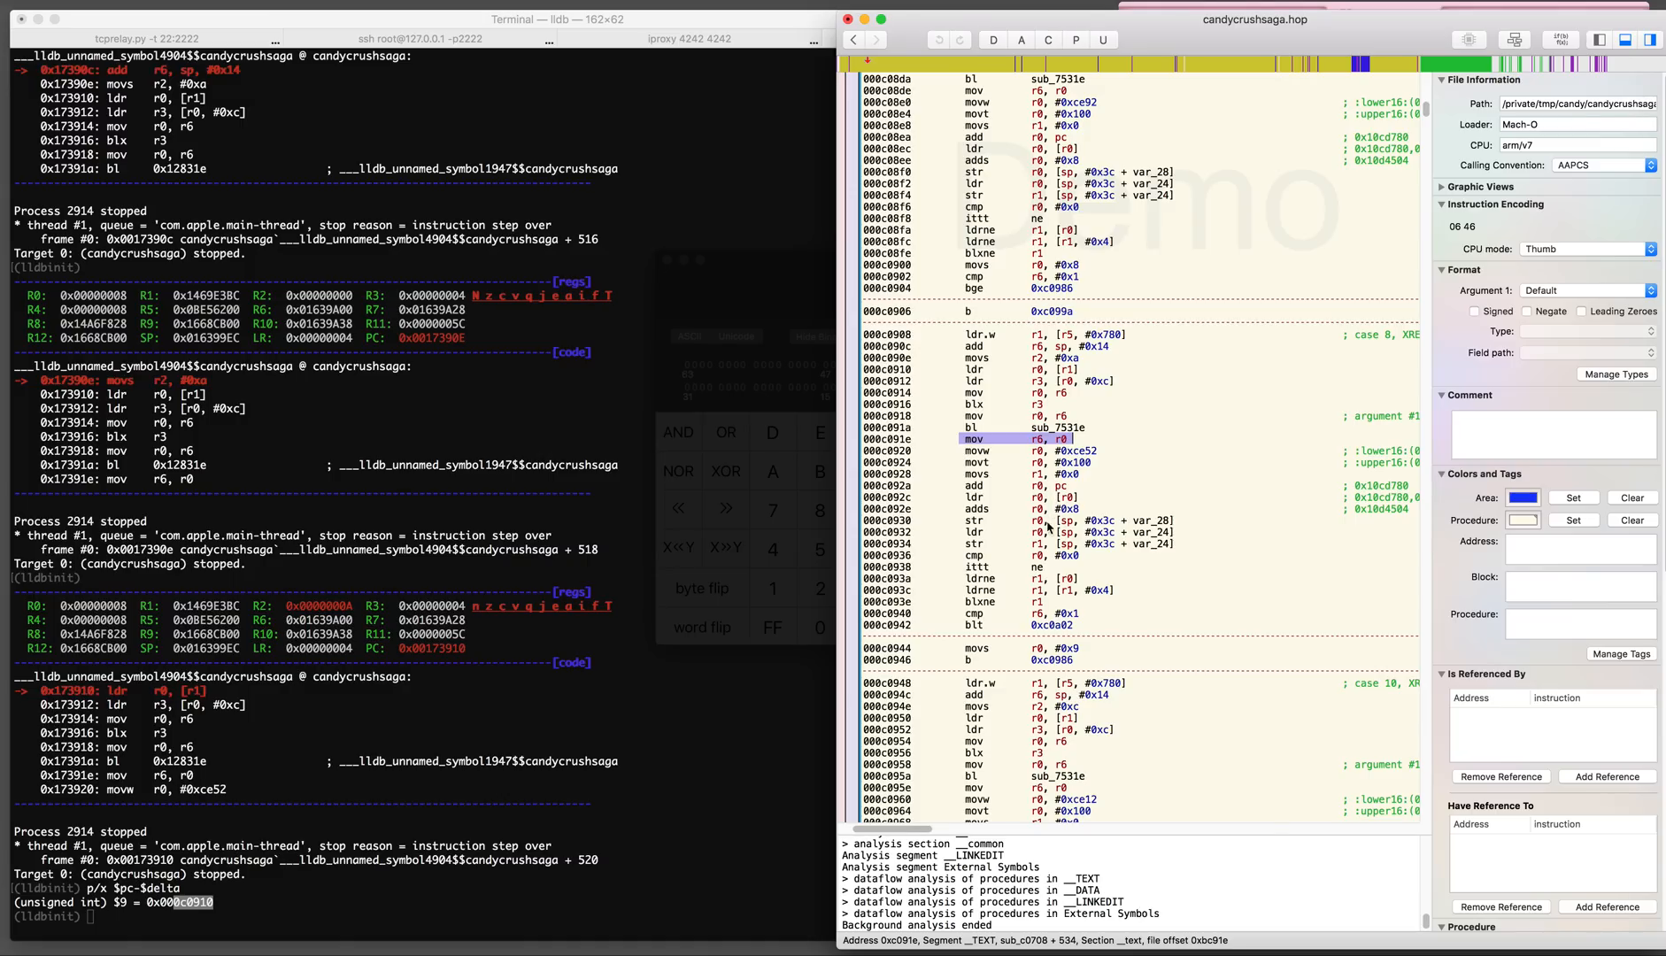
pyautogui.moveTo(1079, 619)
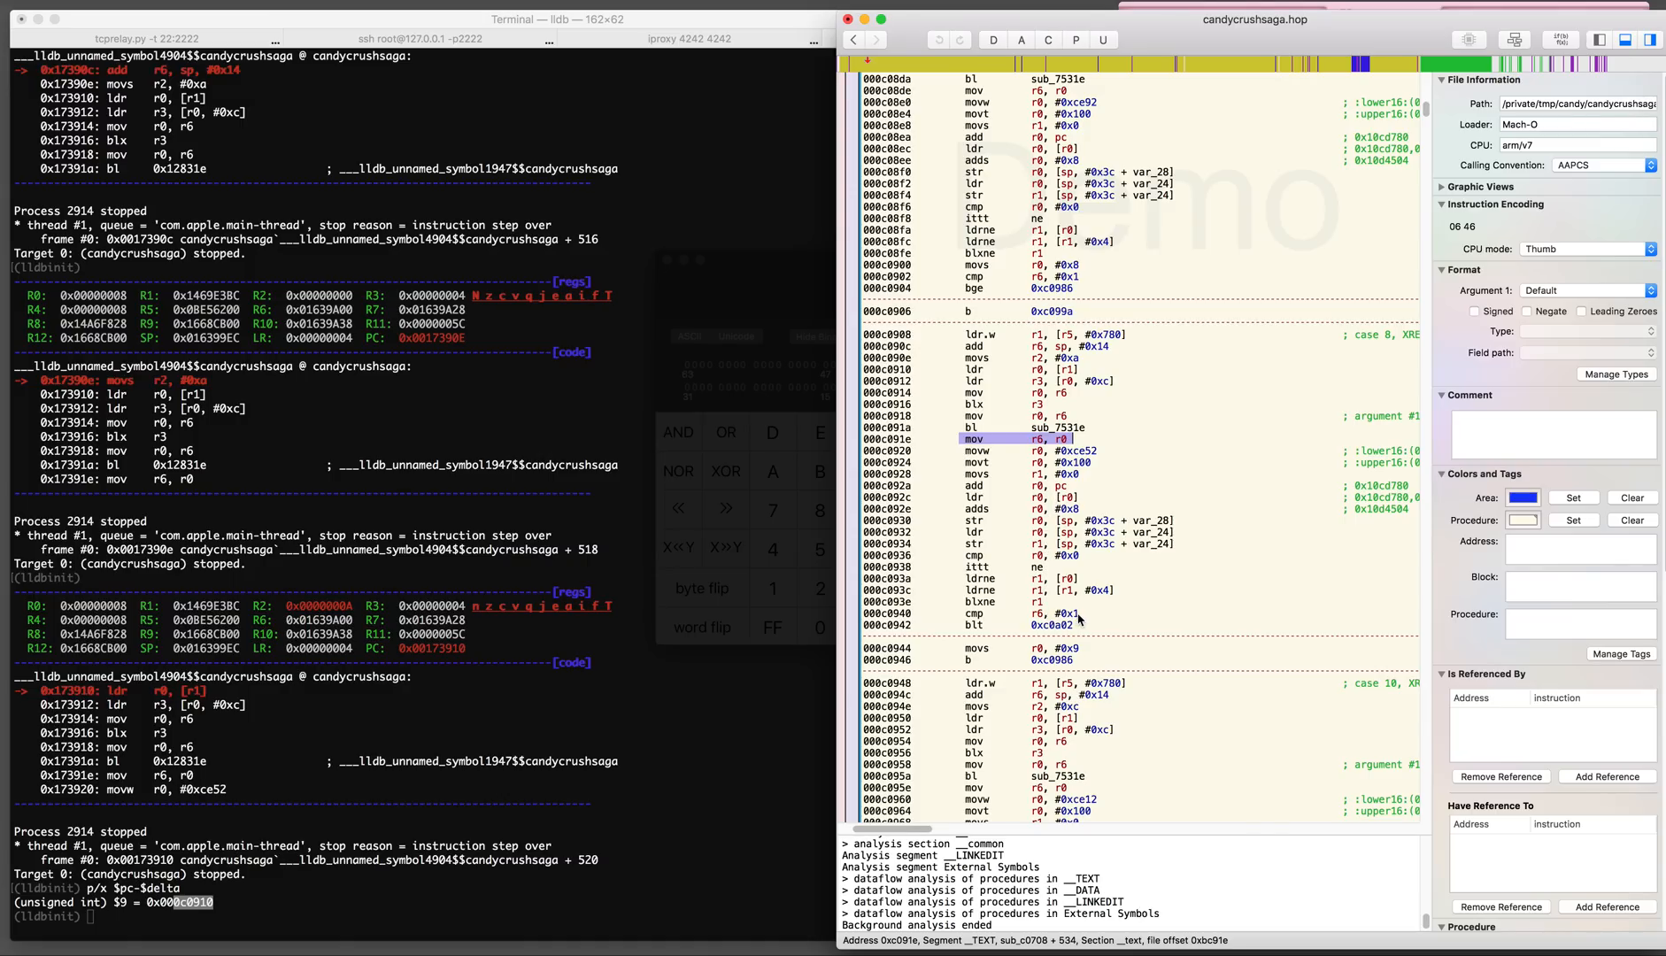
pyautogui.click(1020, 613)
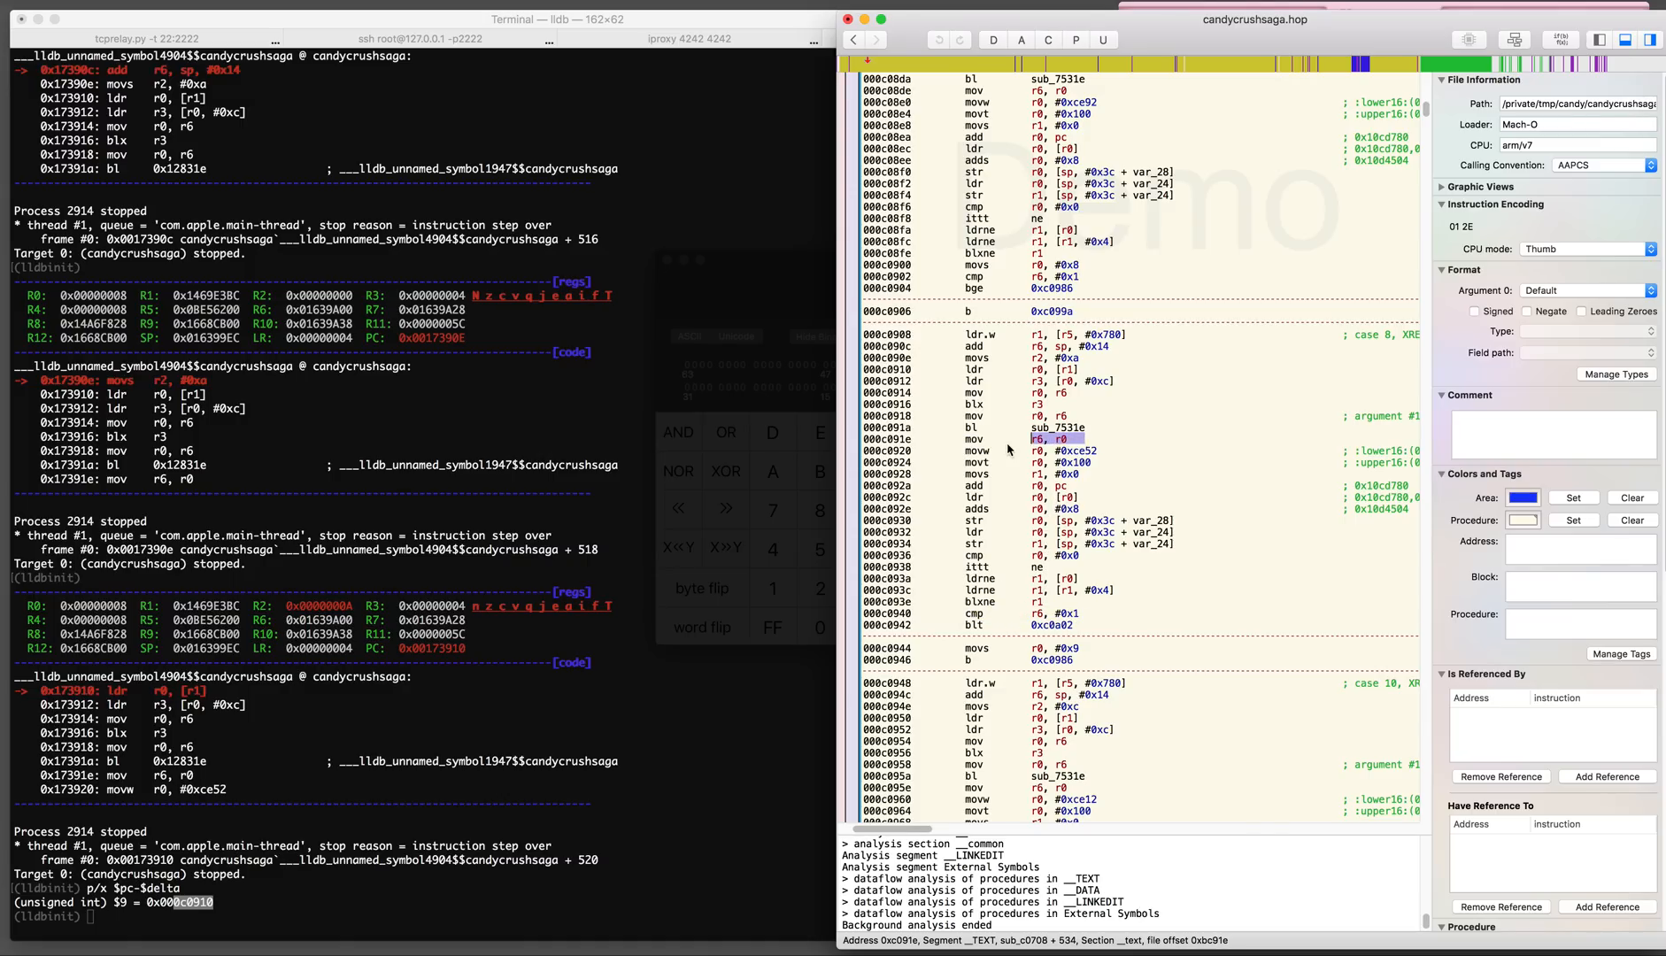
pyautogui.click(999, 439)
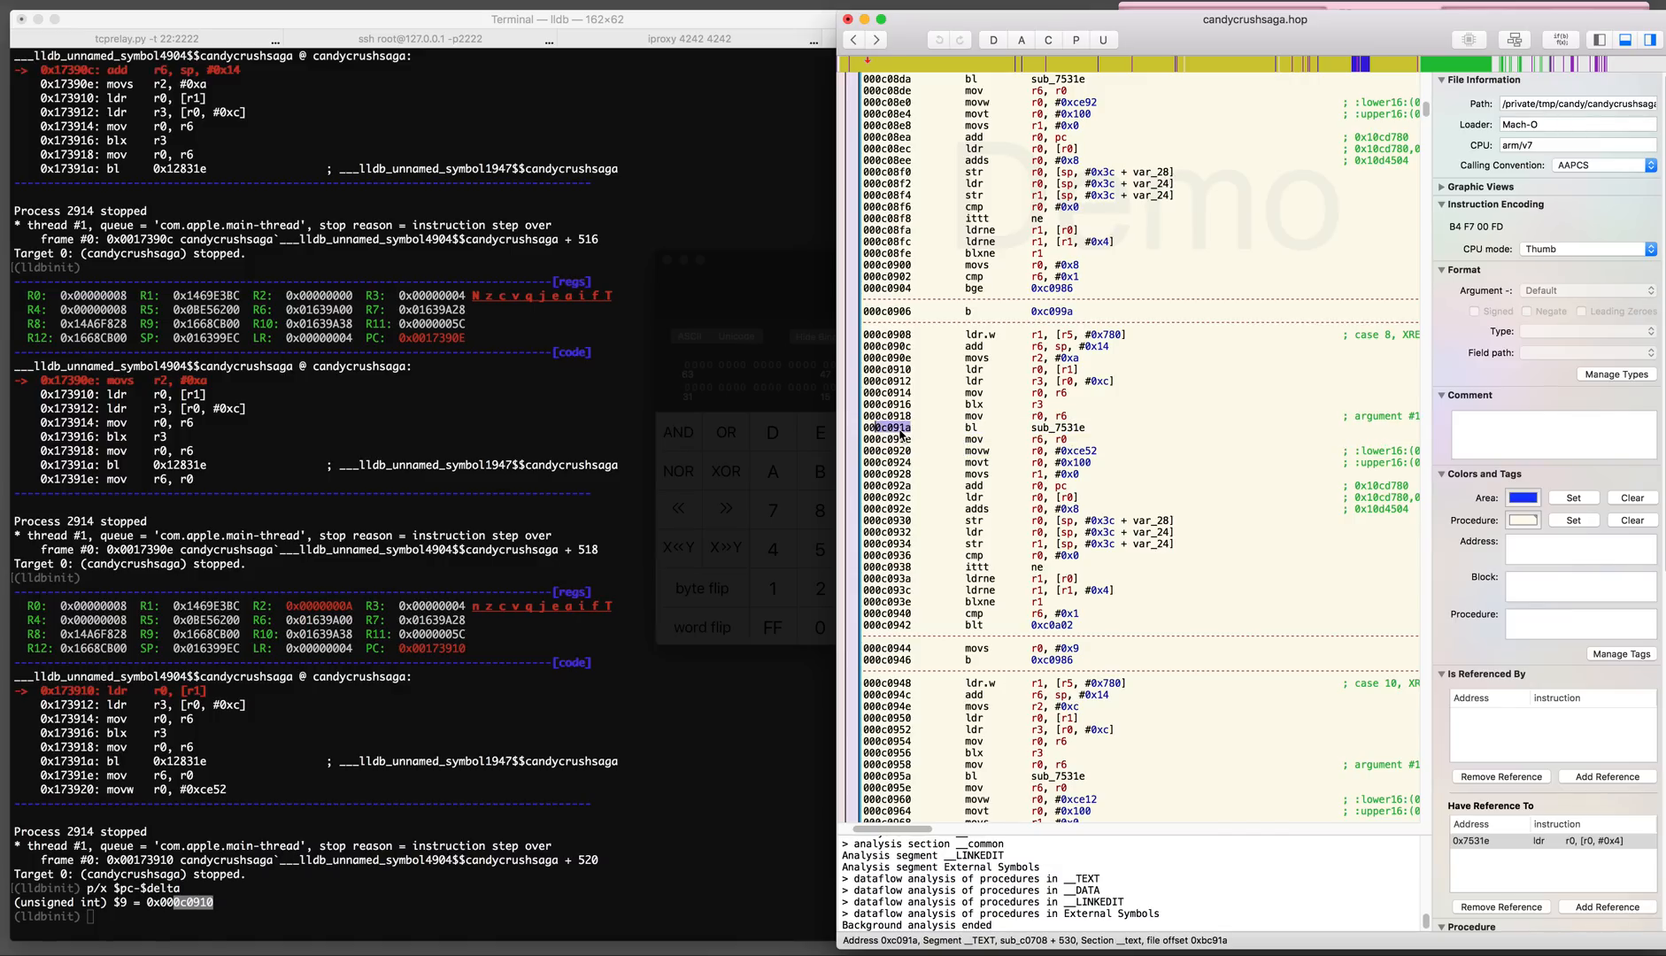
pyautogui.click(1094, 39)
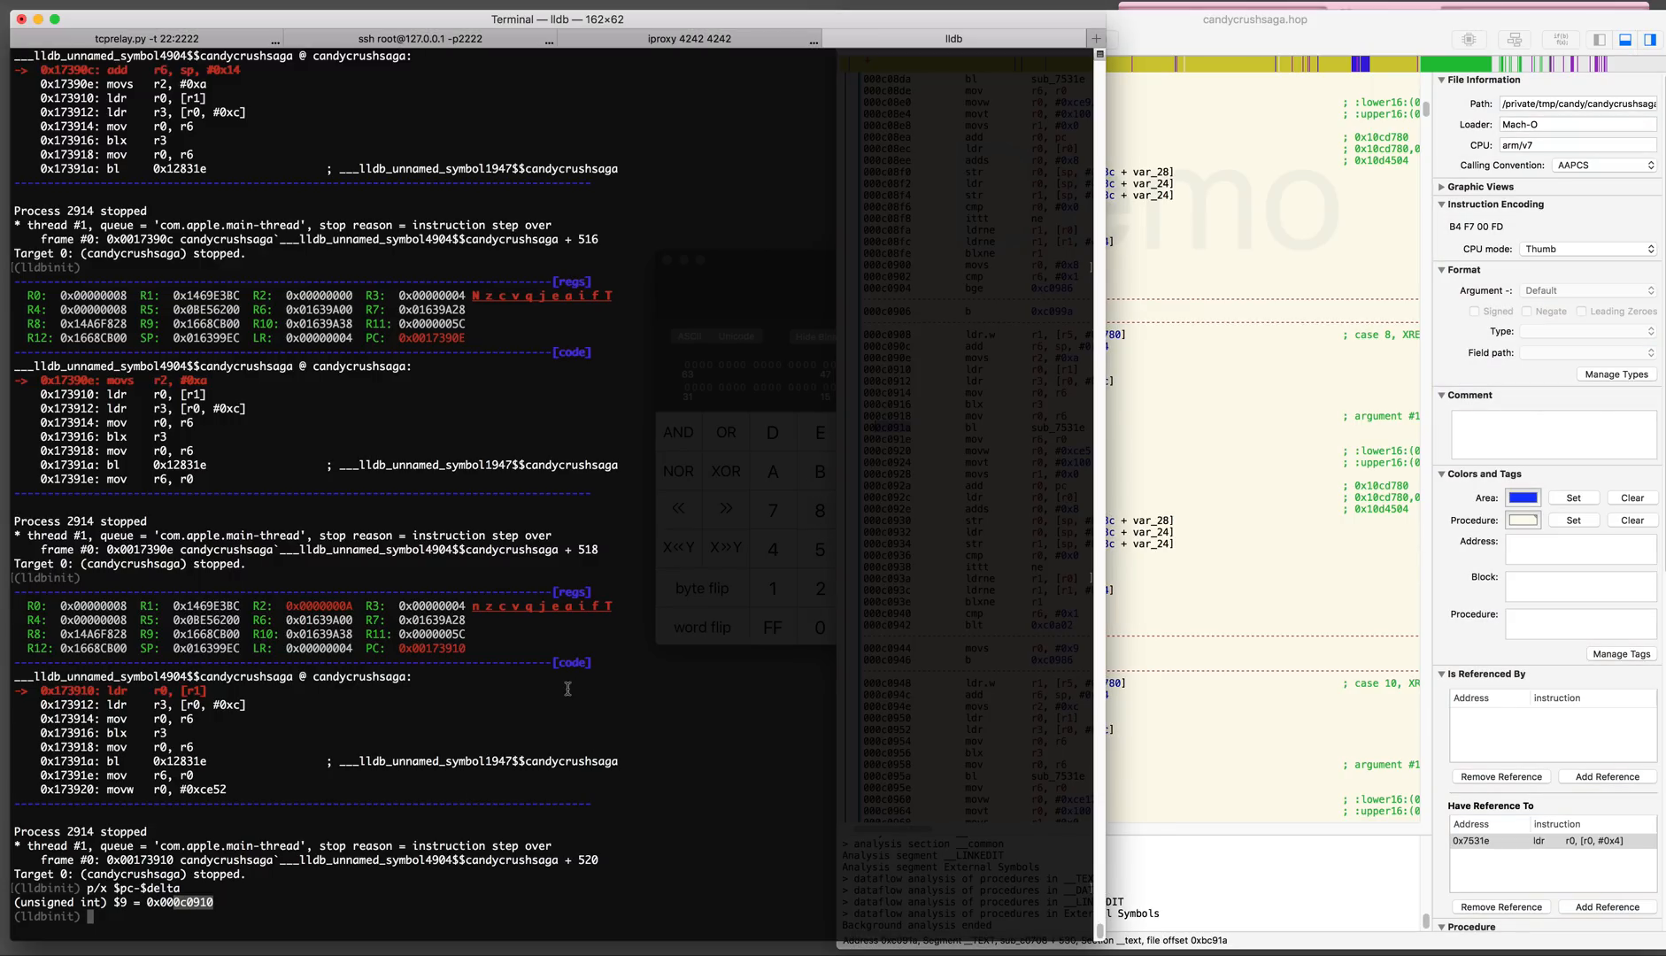
# Compute the slid address with p/x $delta+0xc091a, break on 0x17391a and step into the called routine
pyautogui.write('p')
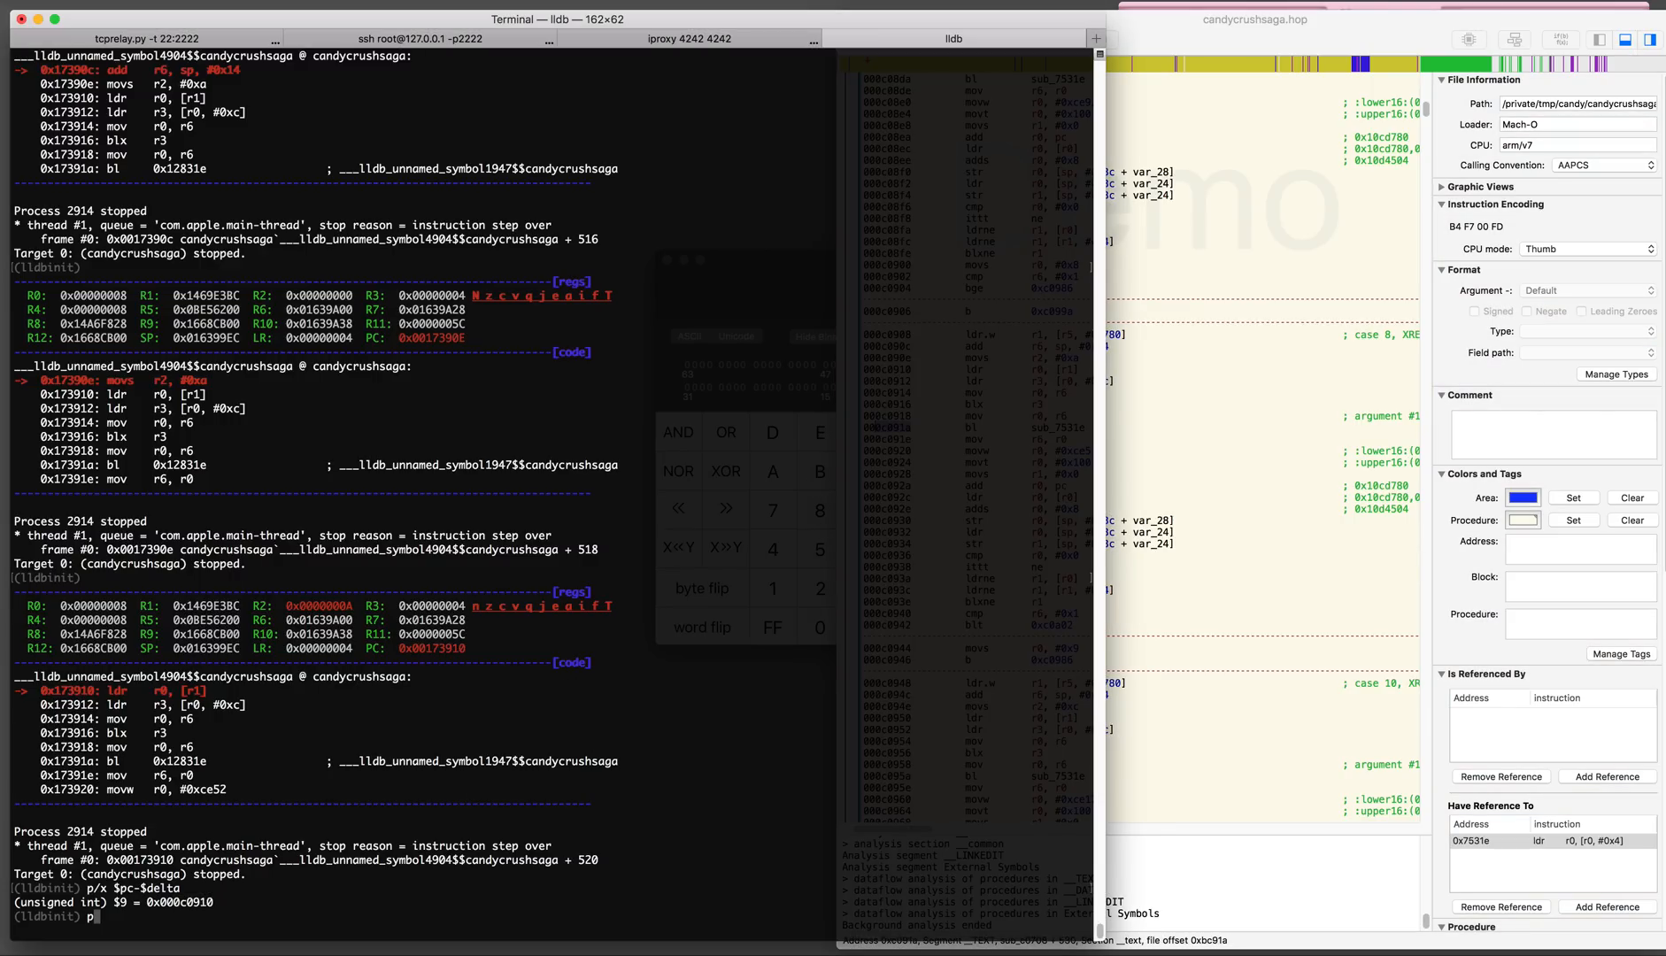
pyautogui.write('/x $delta+0xc091a')
pyautogui.write('b')
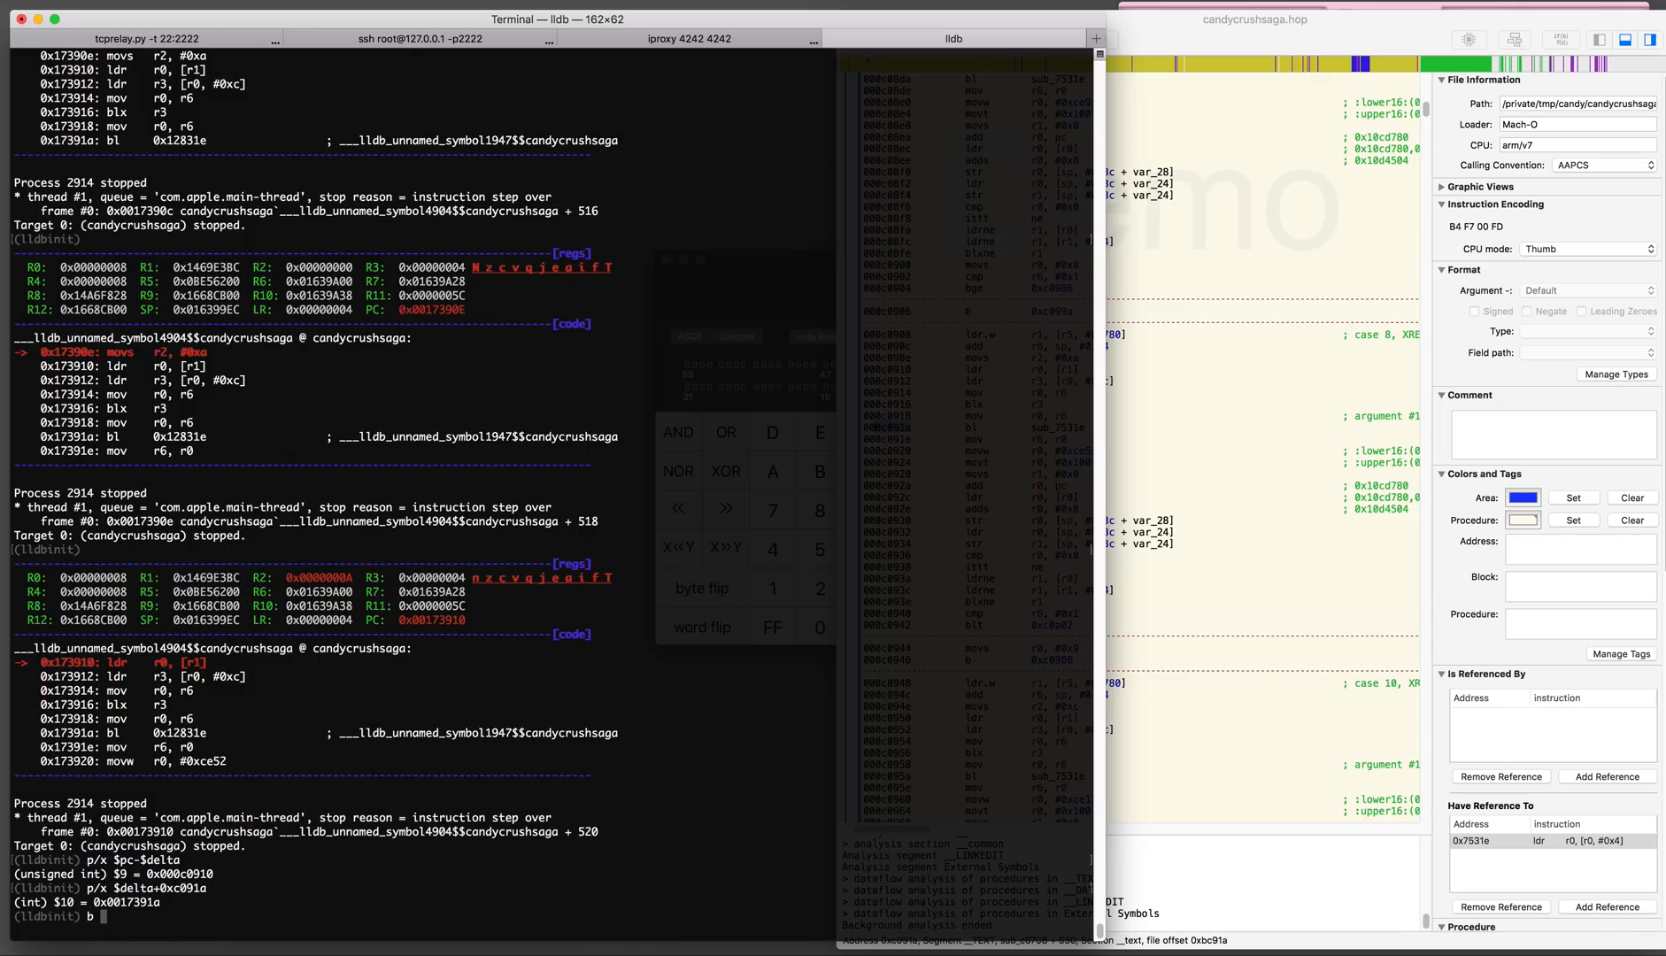
pyautogui.write('0x17391a')
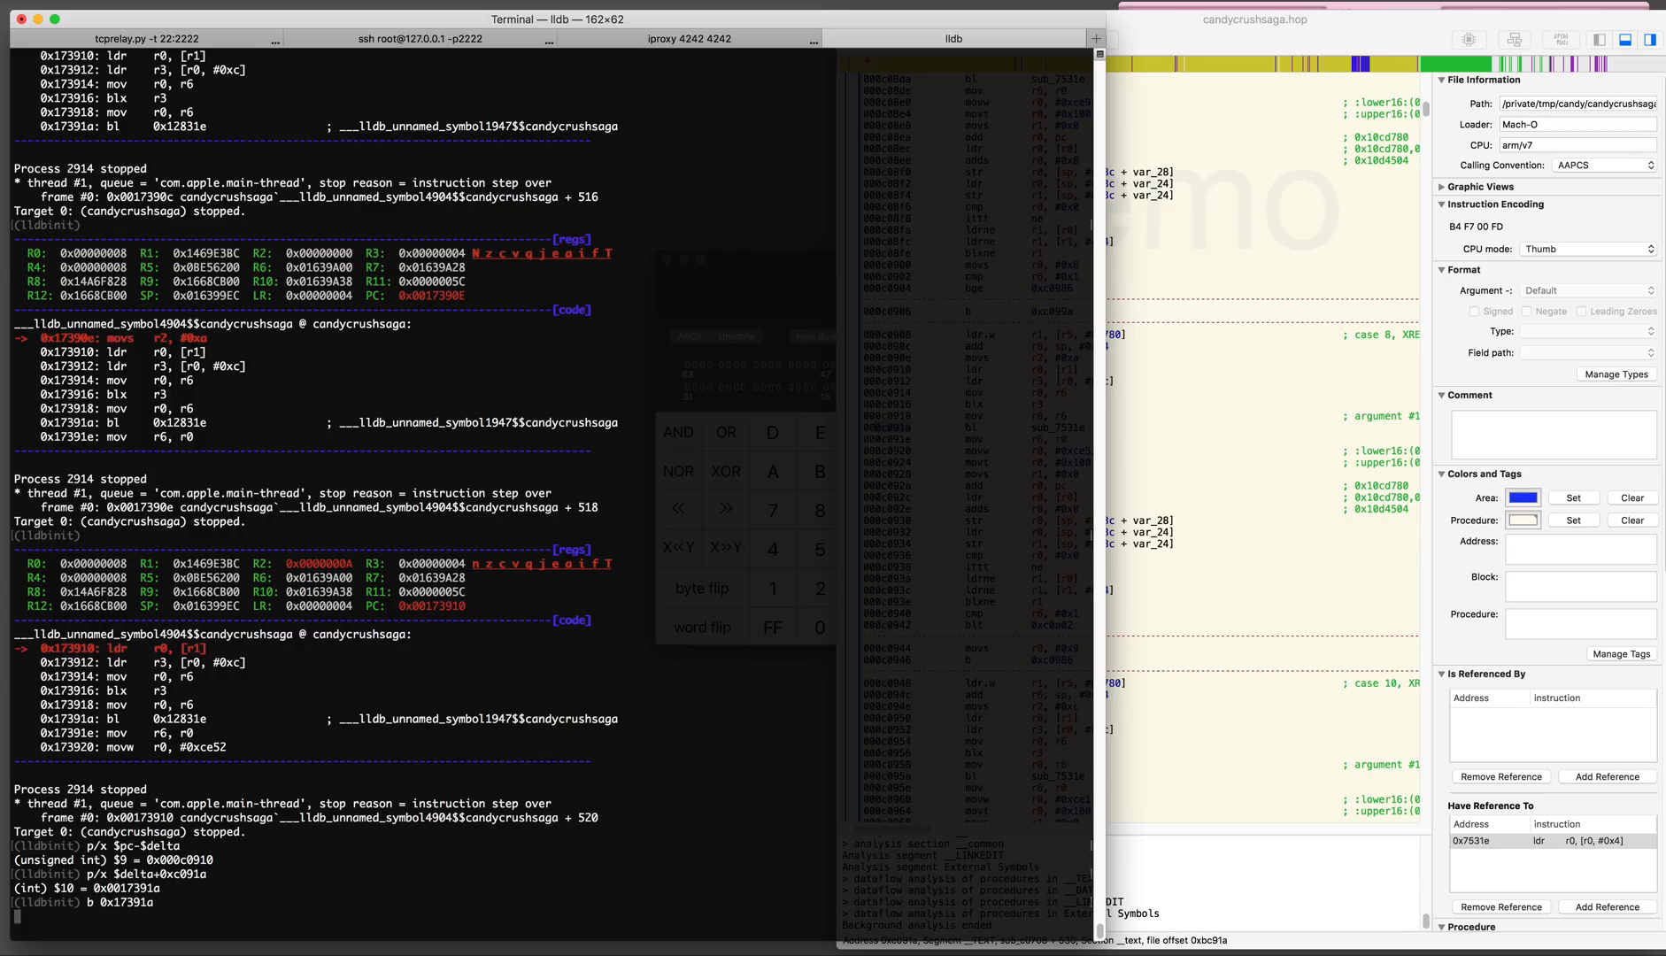
pyautogui.write('n')
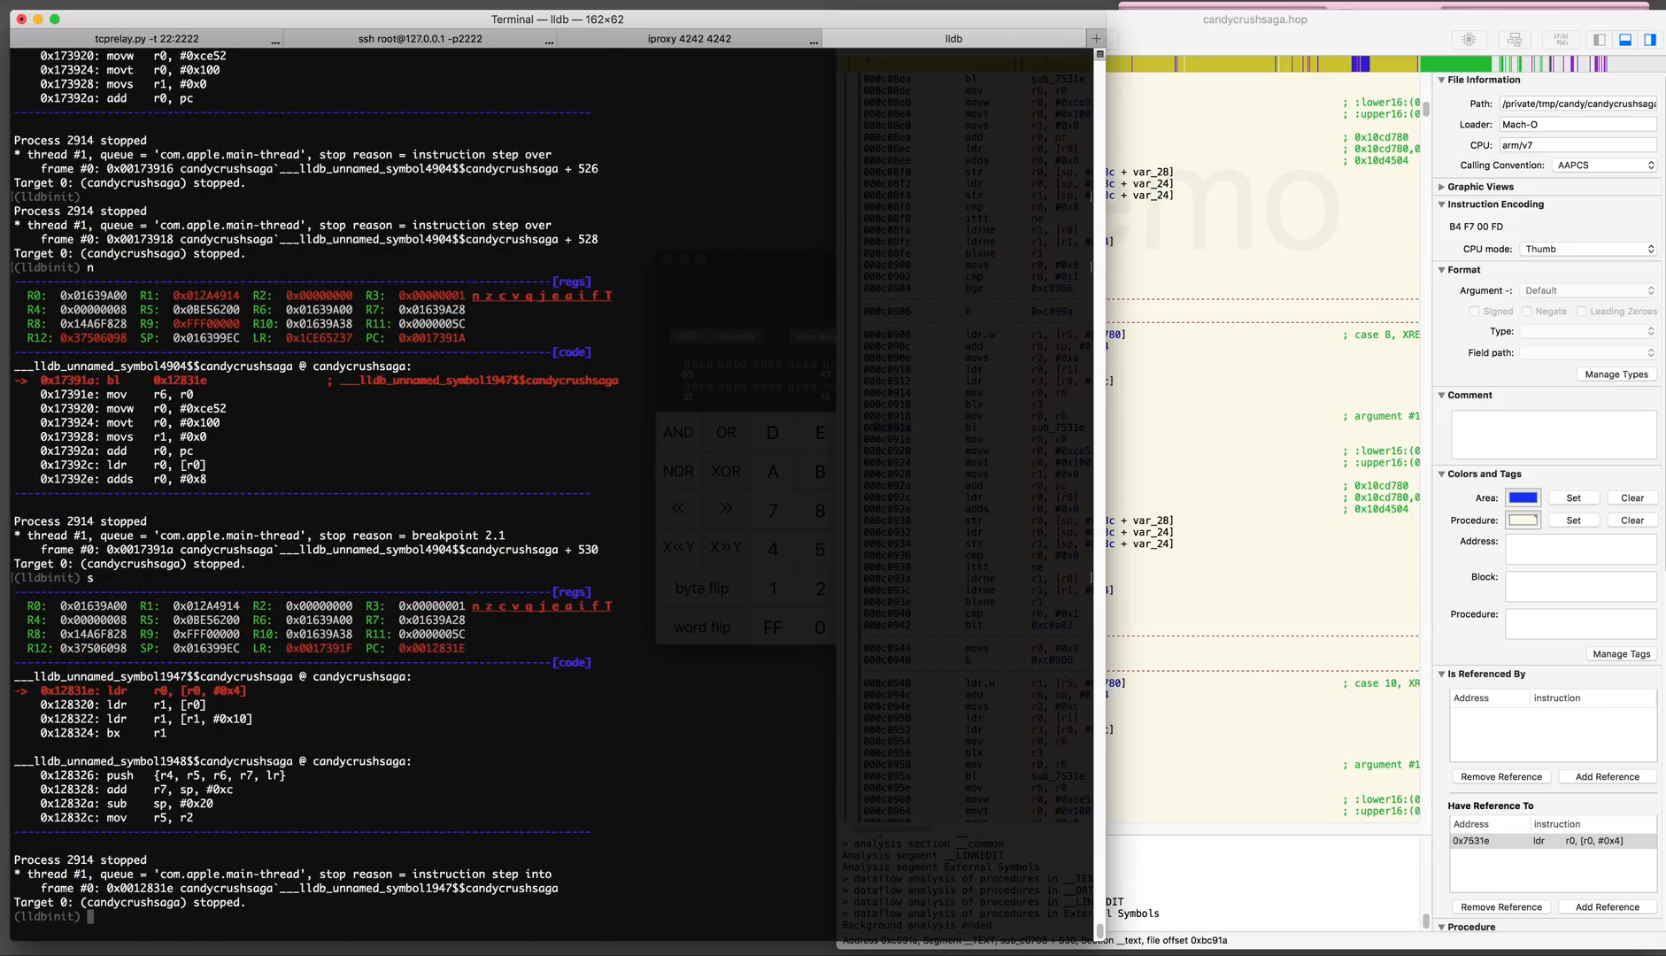
pyautogui.press('Return')
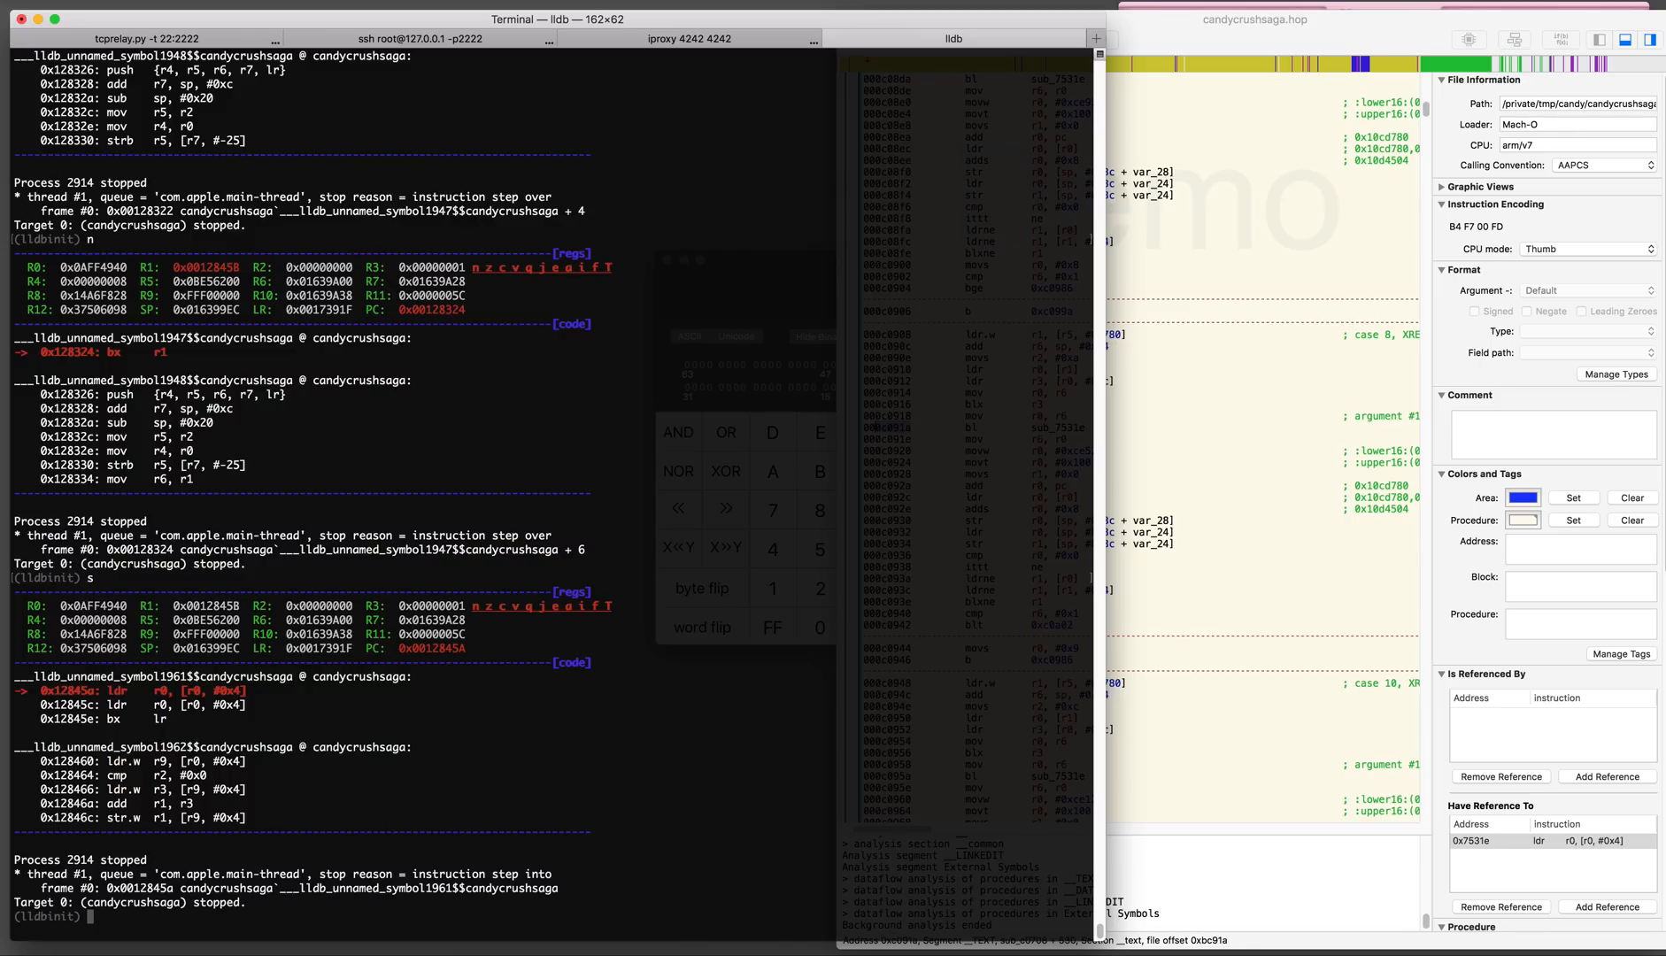
# Compute $pc-$delta as 0x7545a and jump Hopper to that address
pyautogui.write('p/')
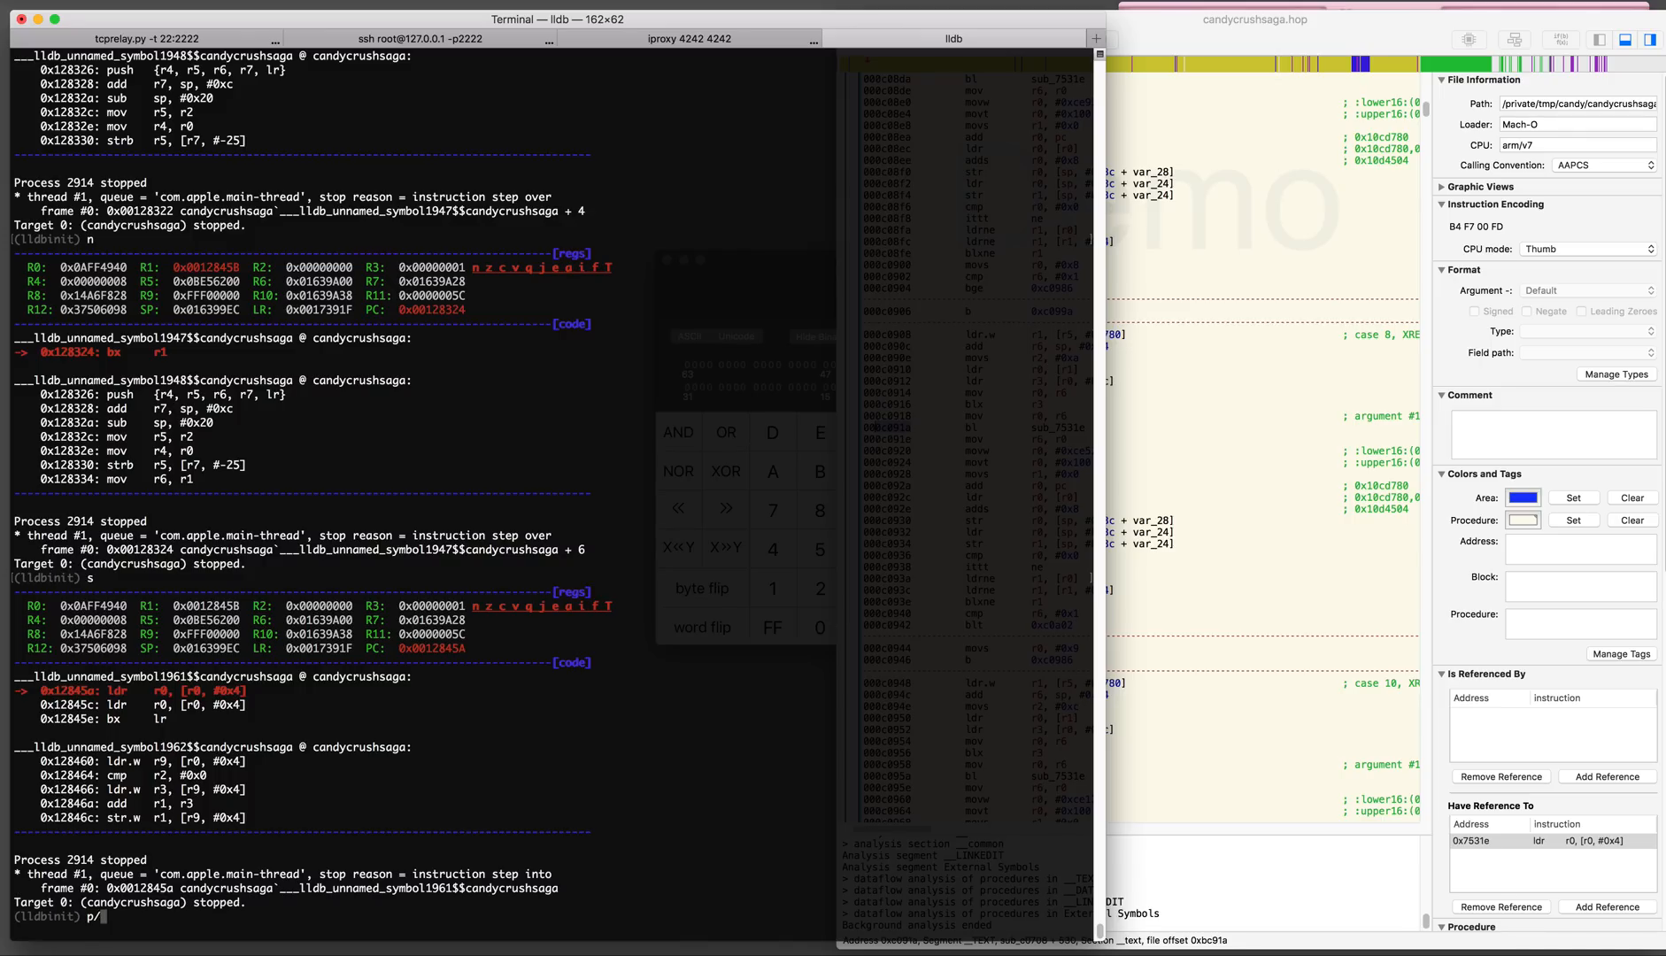
pyautogui.write('x $')
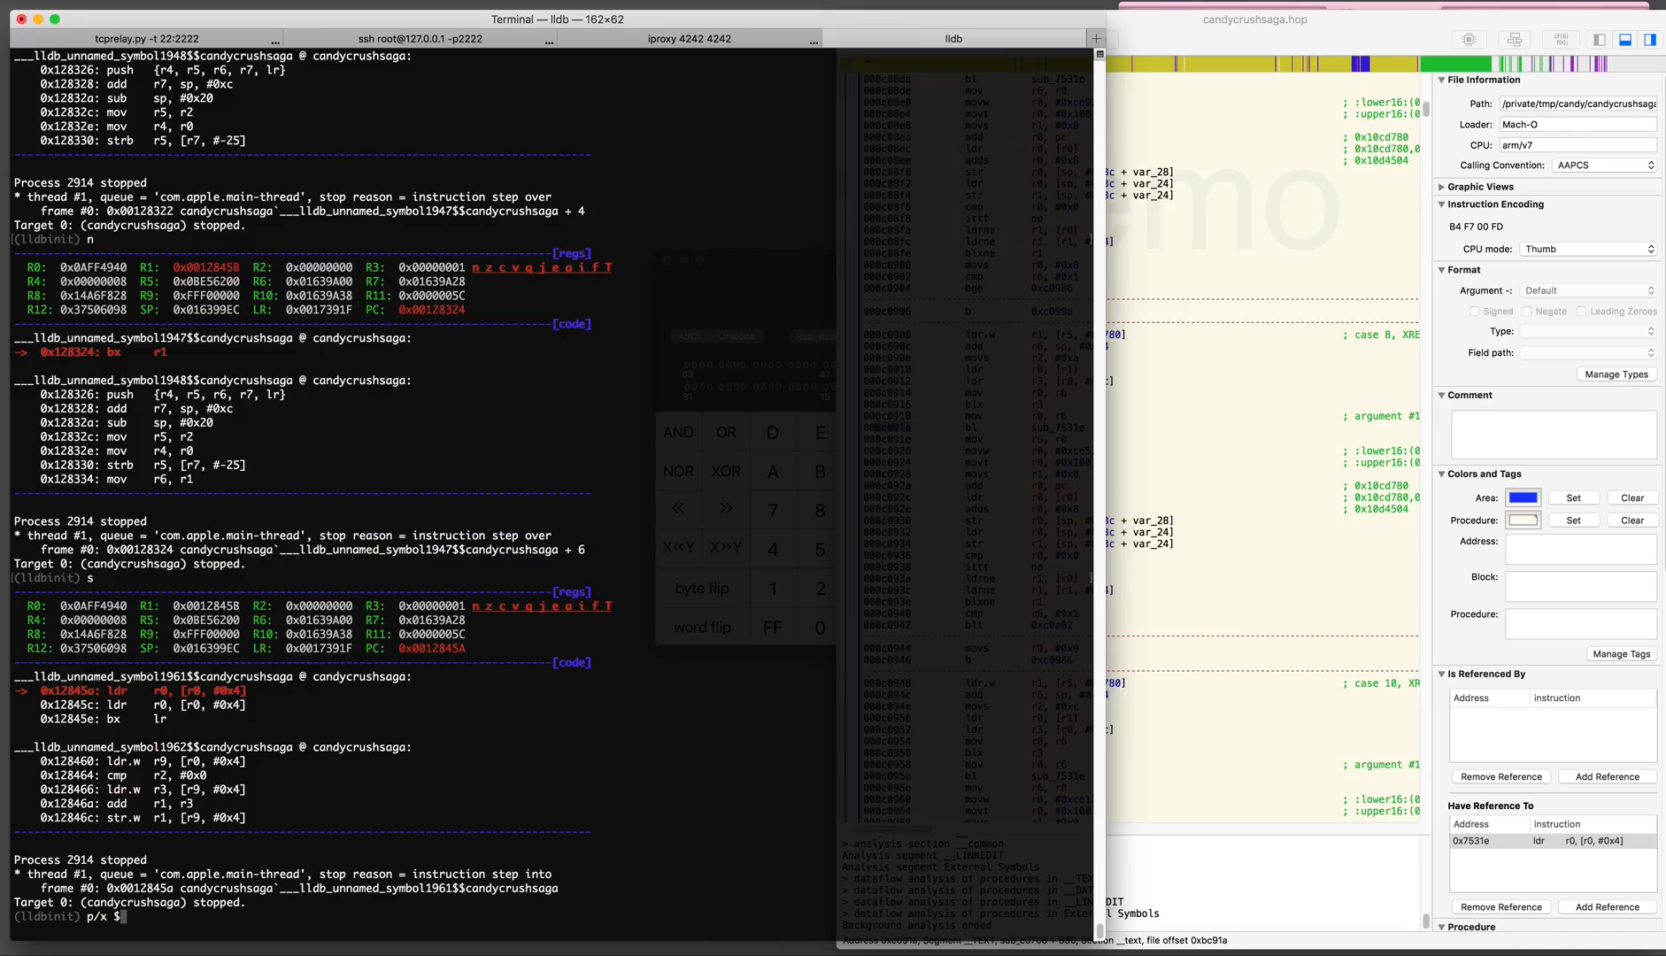
pyautogui.write('$pc-$delta')
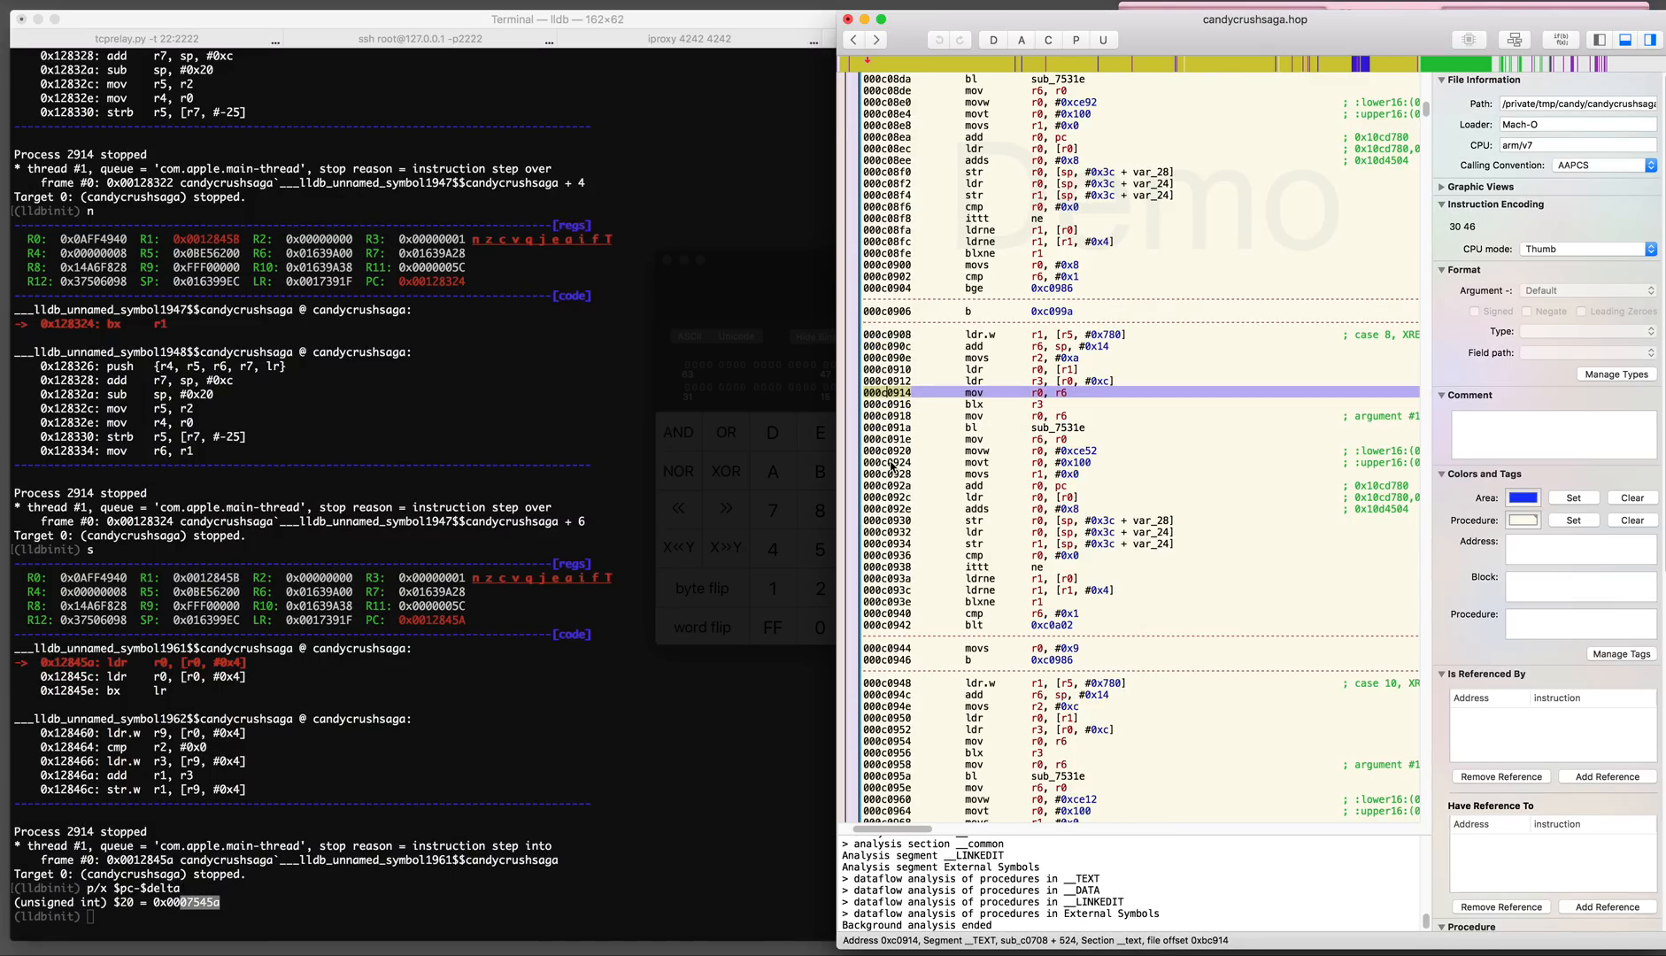
pyautogui.write('0')
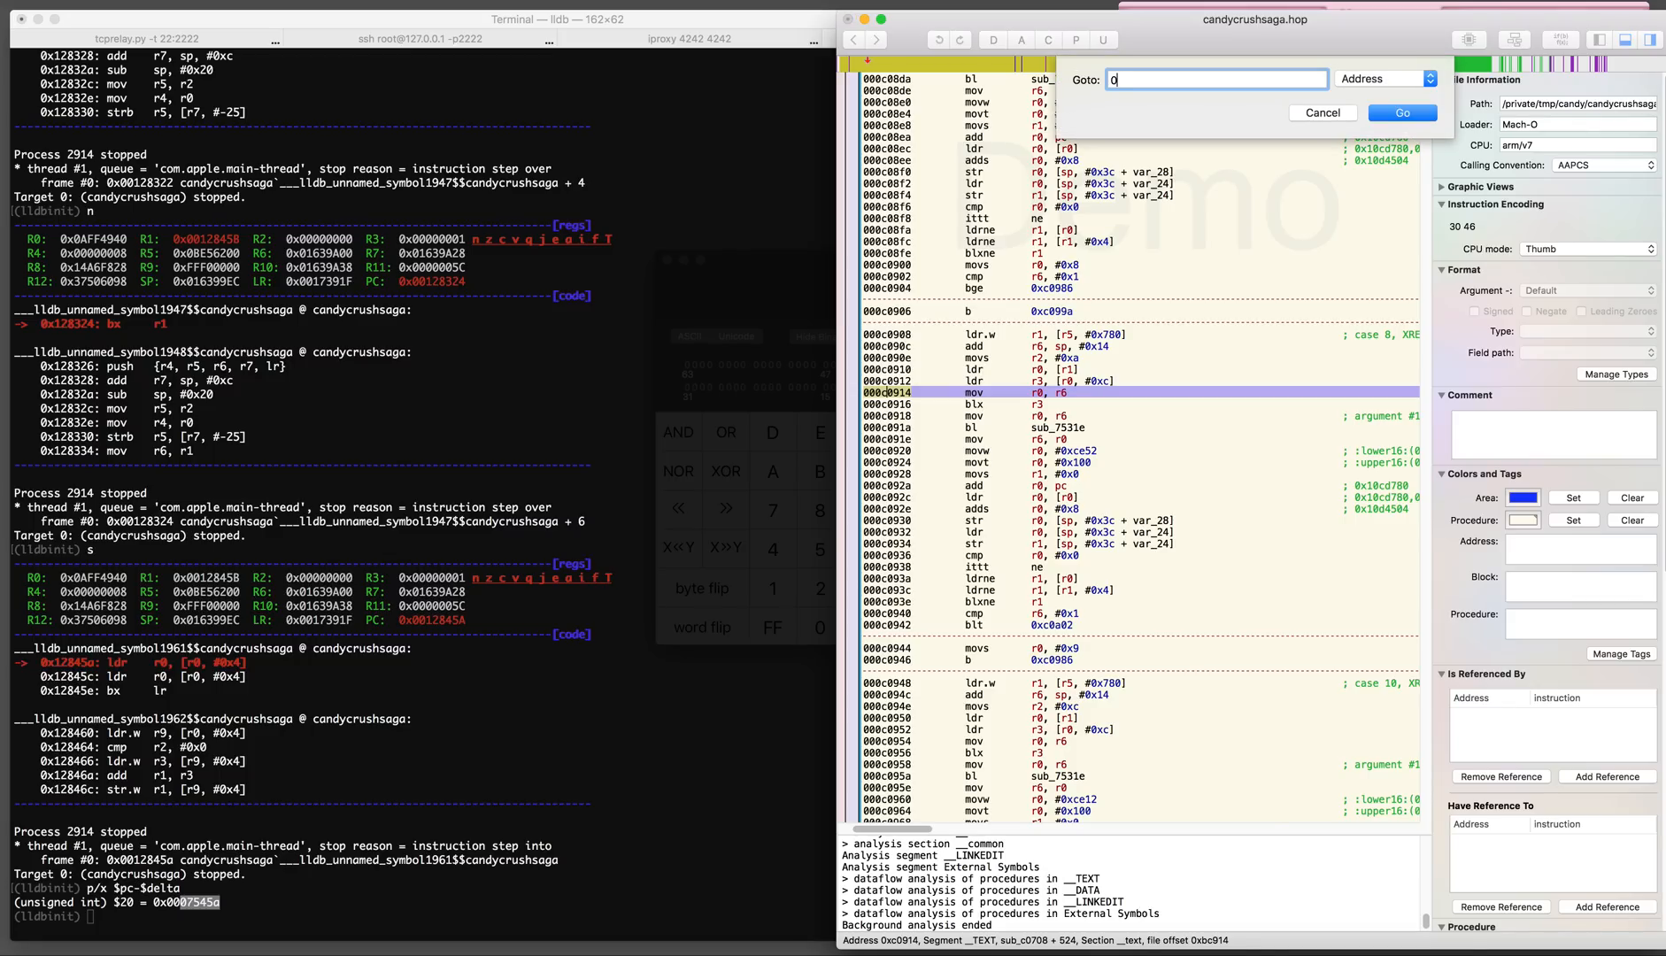
pyautogui.write('x7545a')
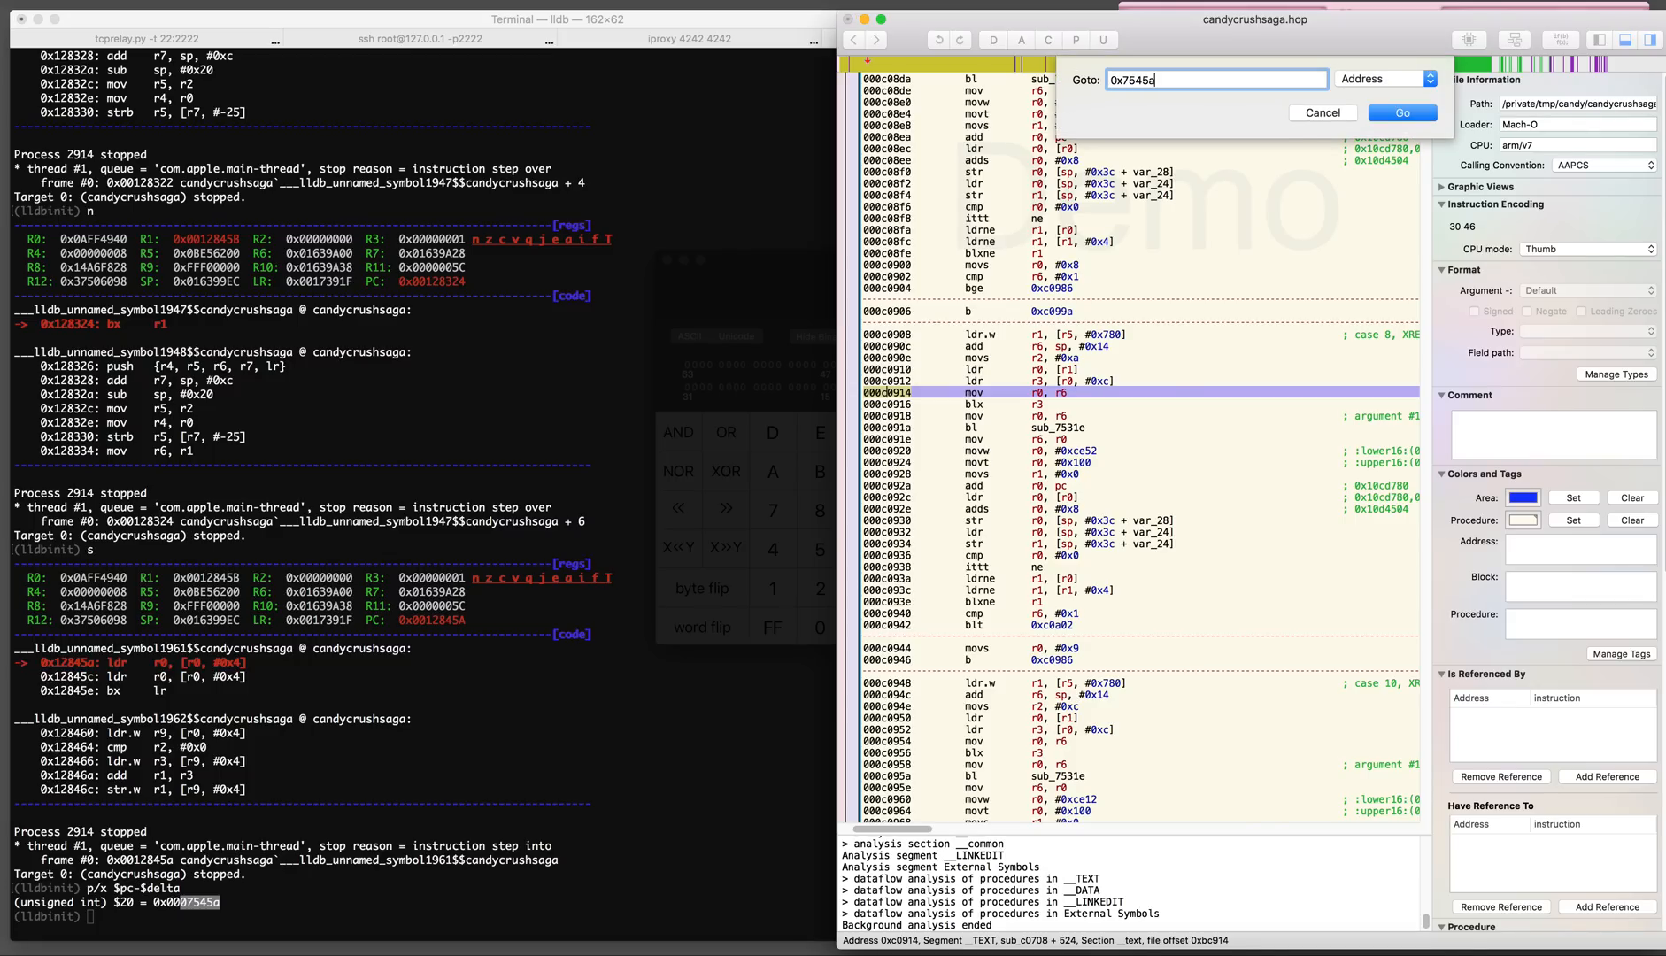
pyautogui.click(1400, 113)
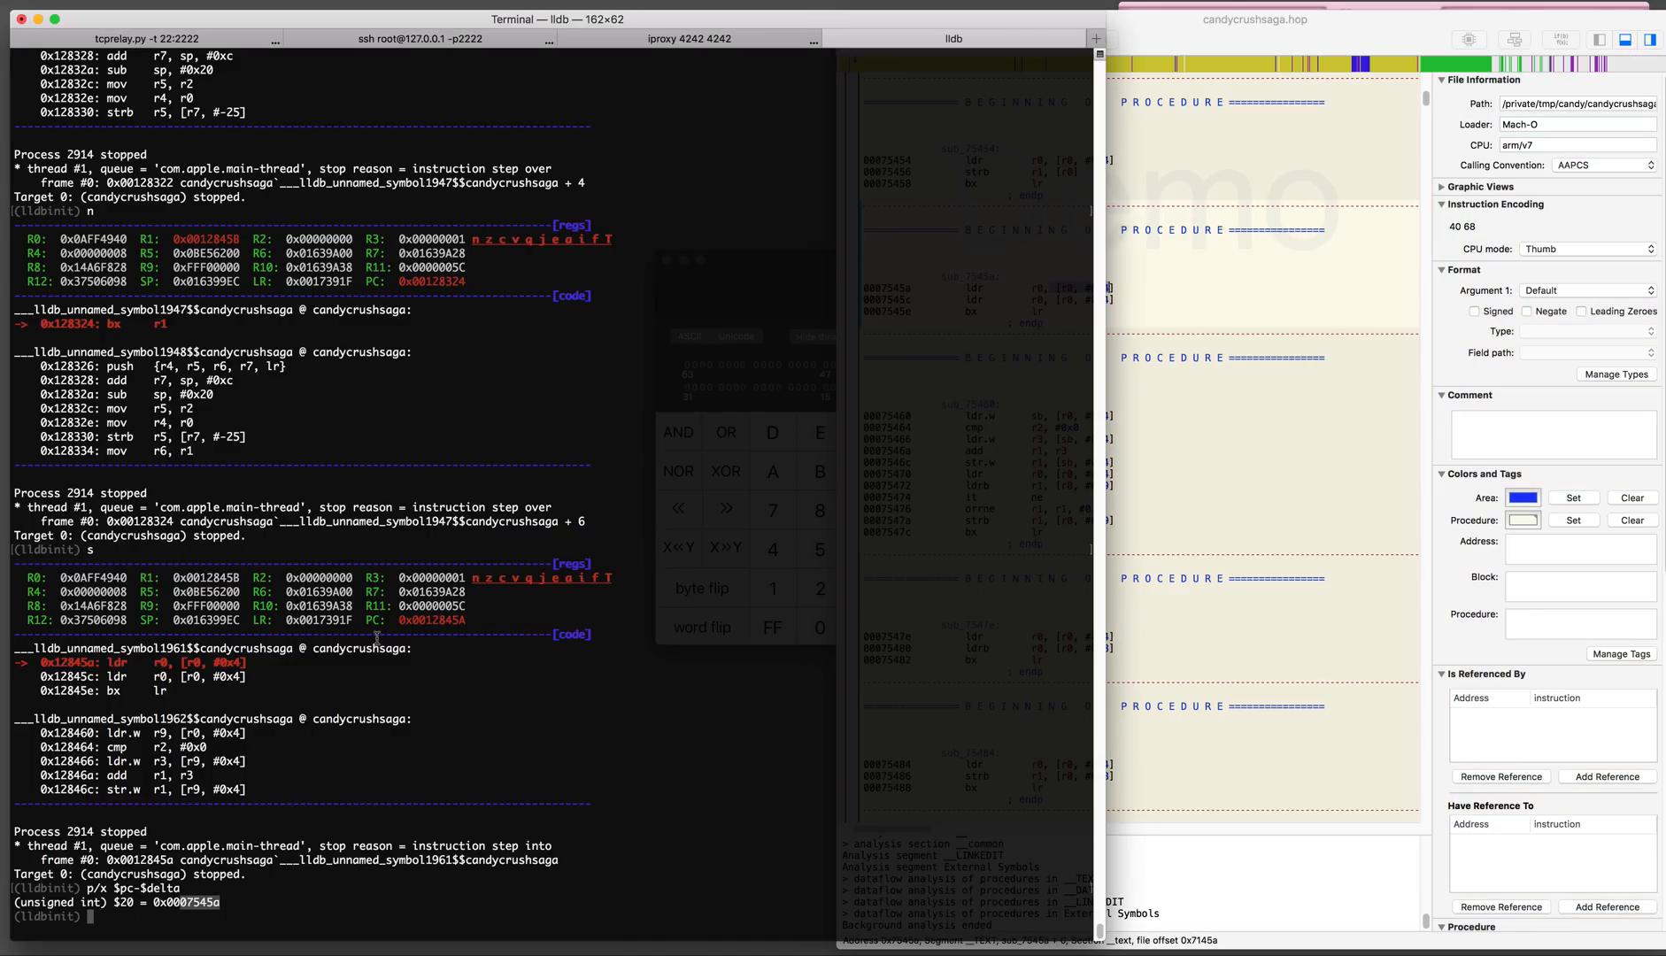
# Step once, take R0 value 0x03F850D8 and read memory at 0x03F850D8+4
pyautogui.write('n')
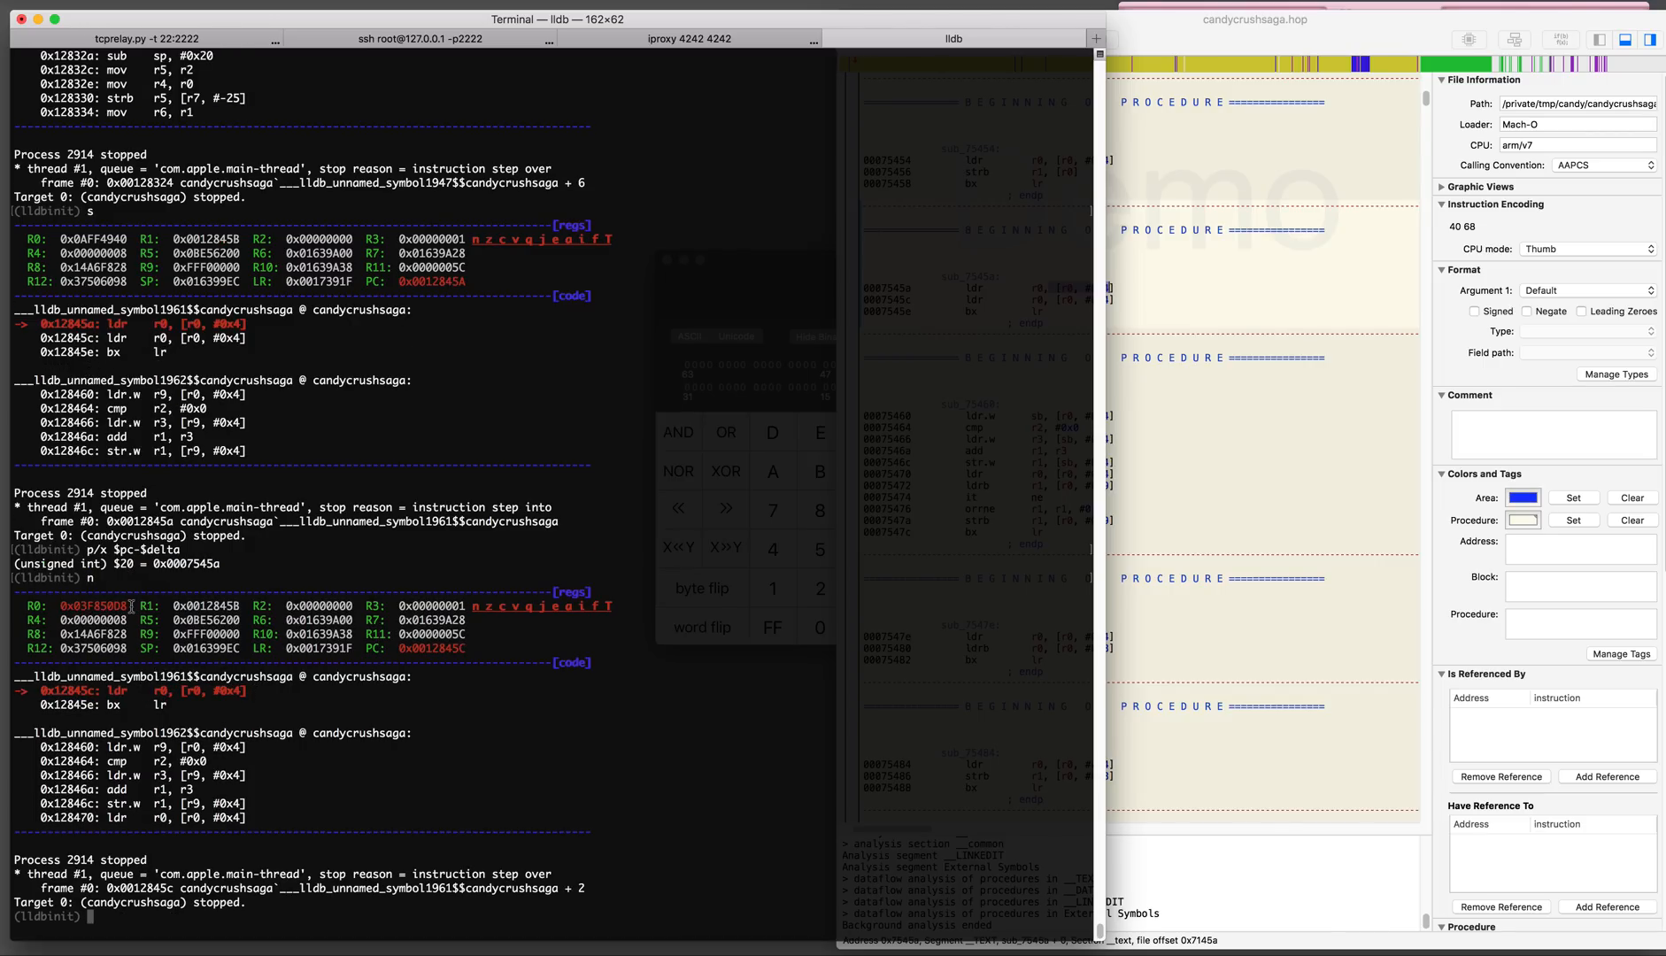
pyautogui.doubleClick(90, 605)
pyautogui.write('memory')
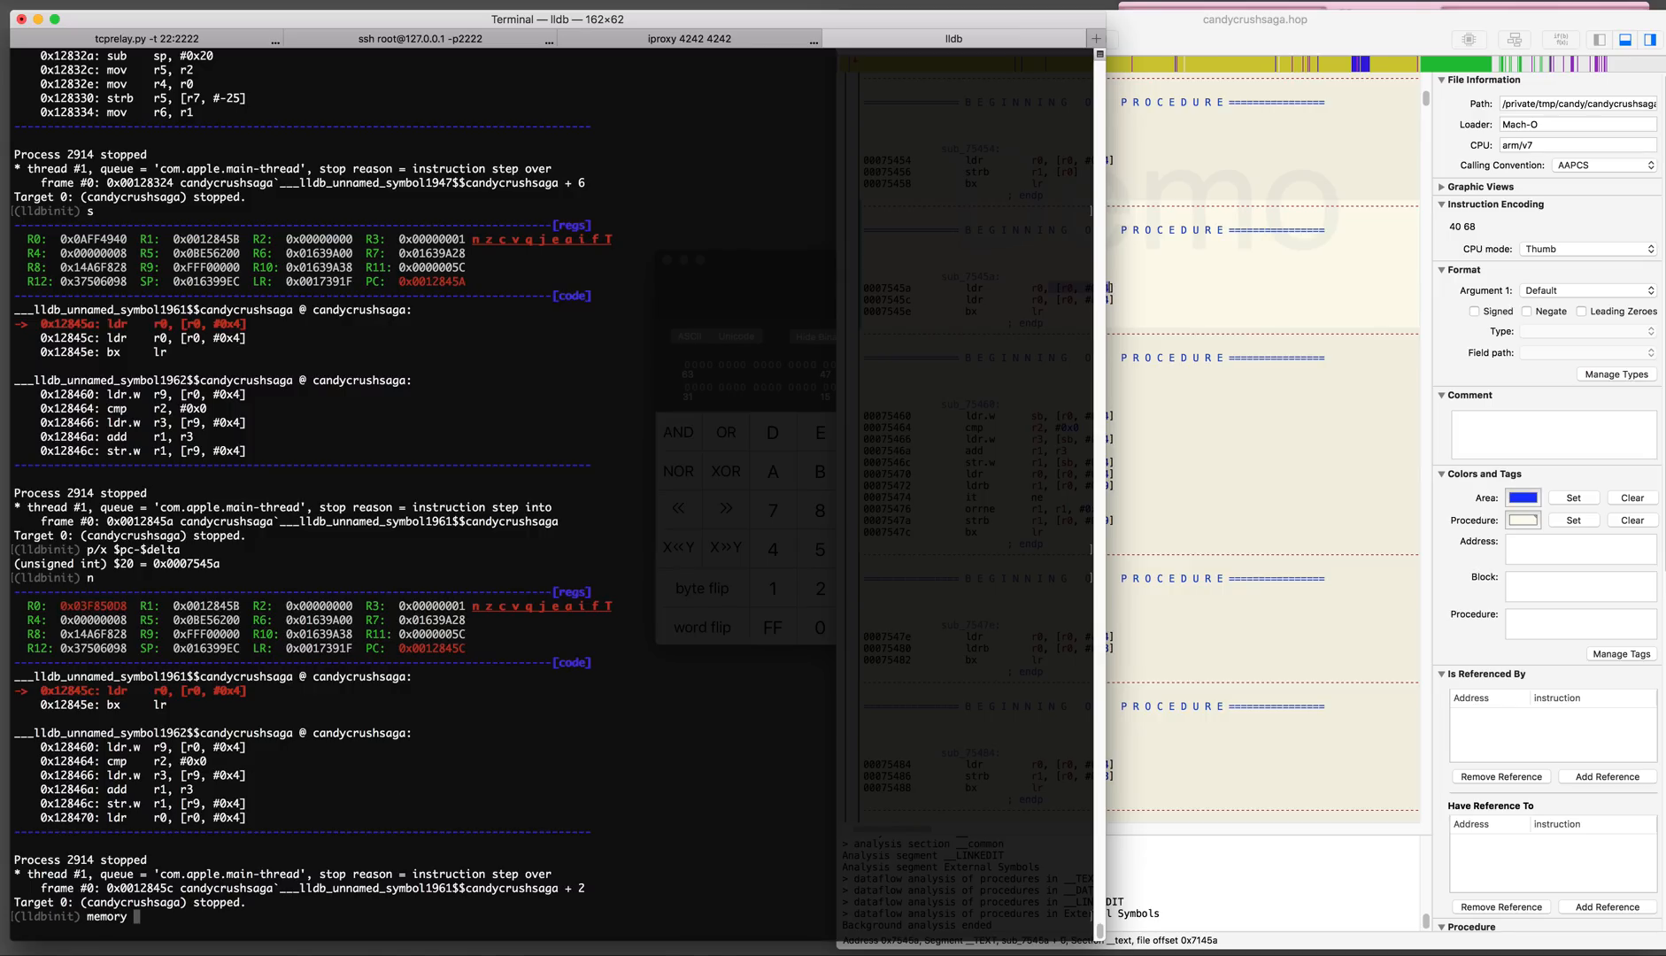
pyautogui.write('read 0x03F85808')
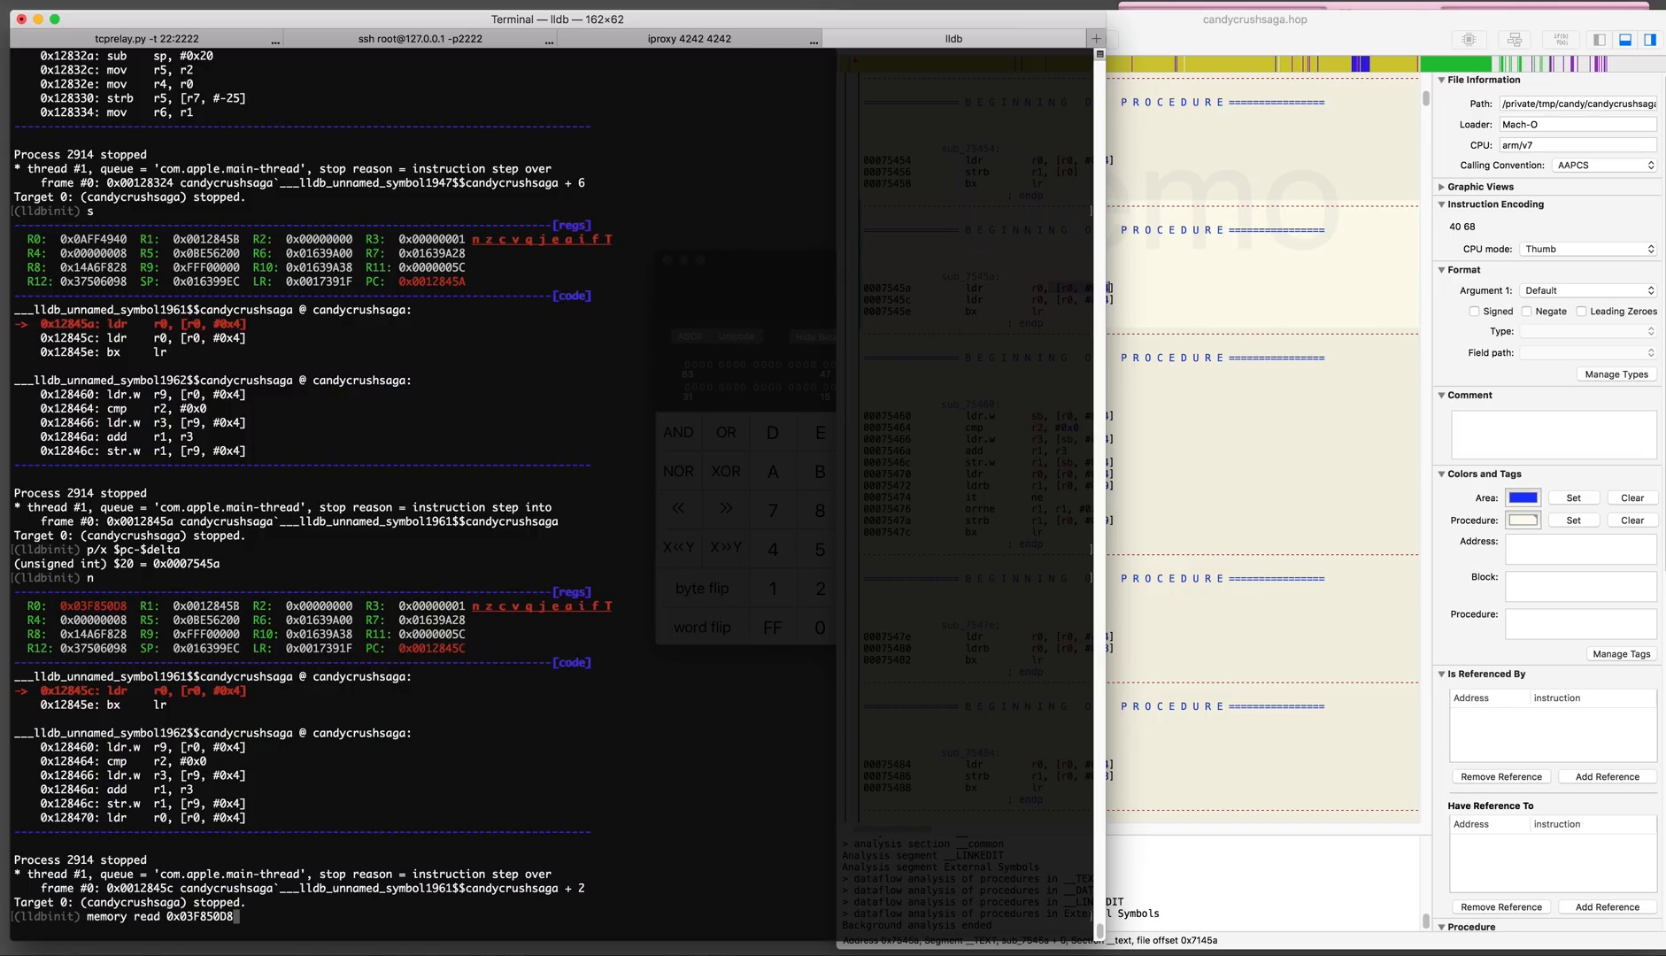
pyautogui.press('Return')
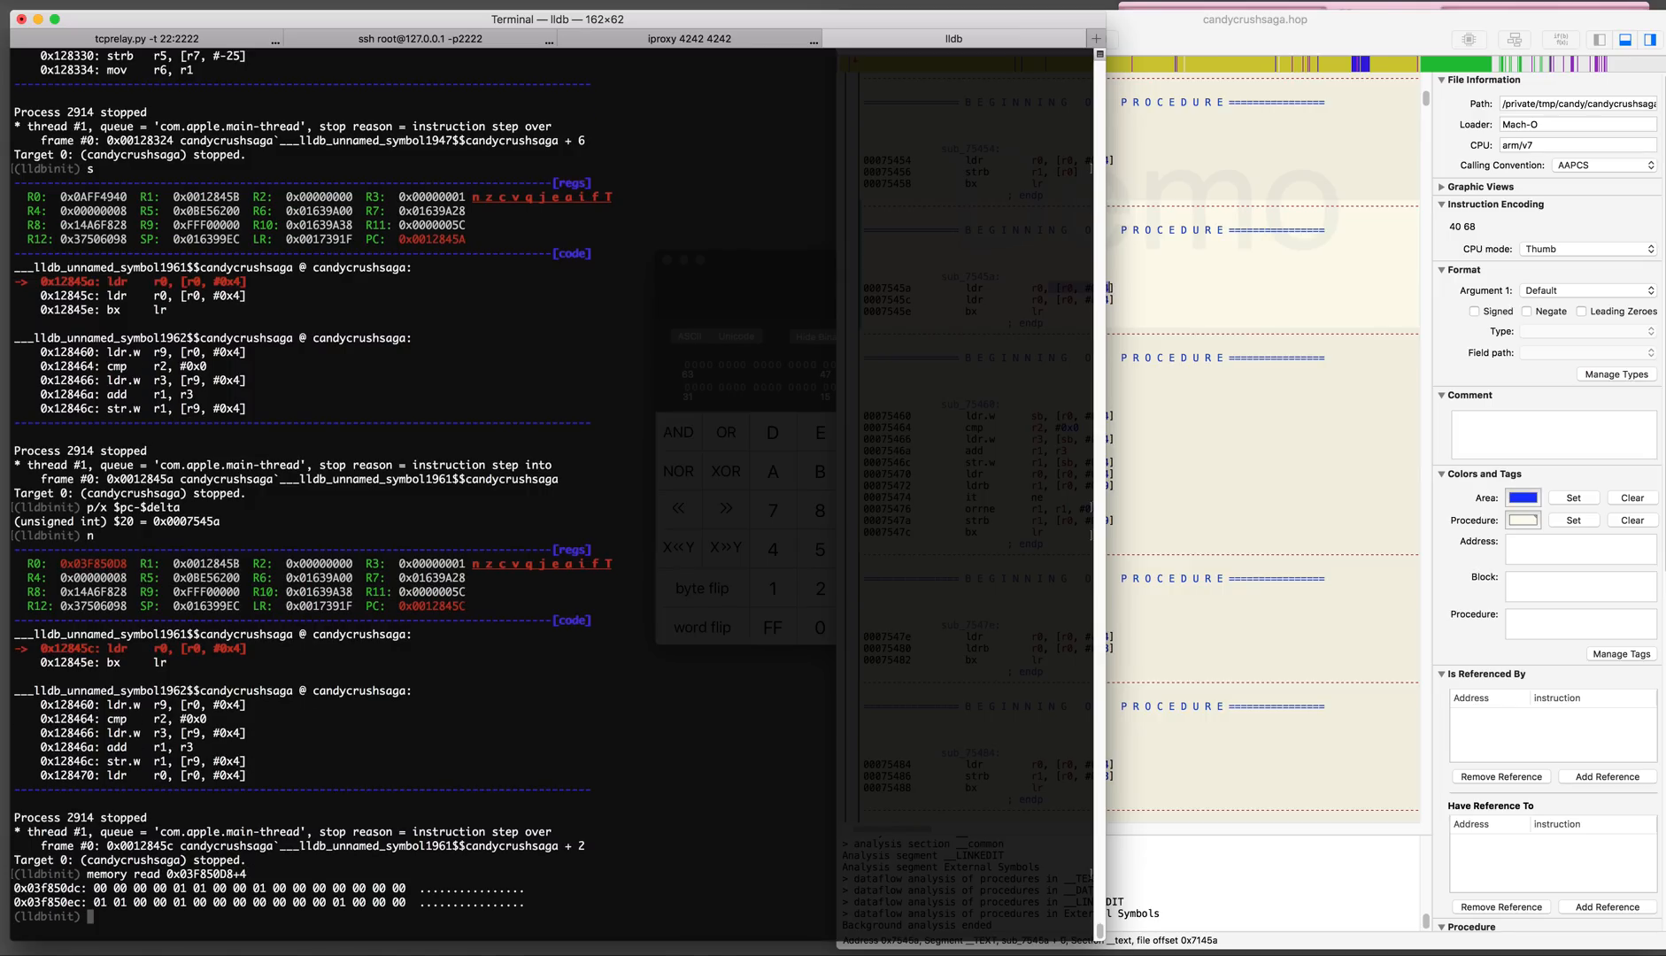
pyautogui.write('memory read 0x03F850D8+4')
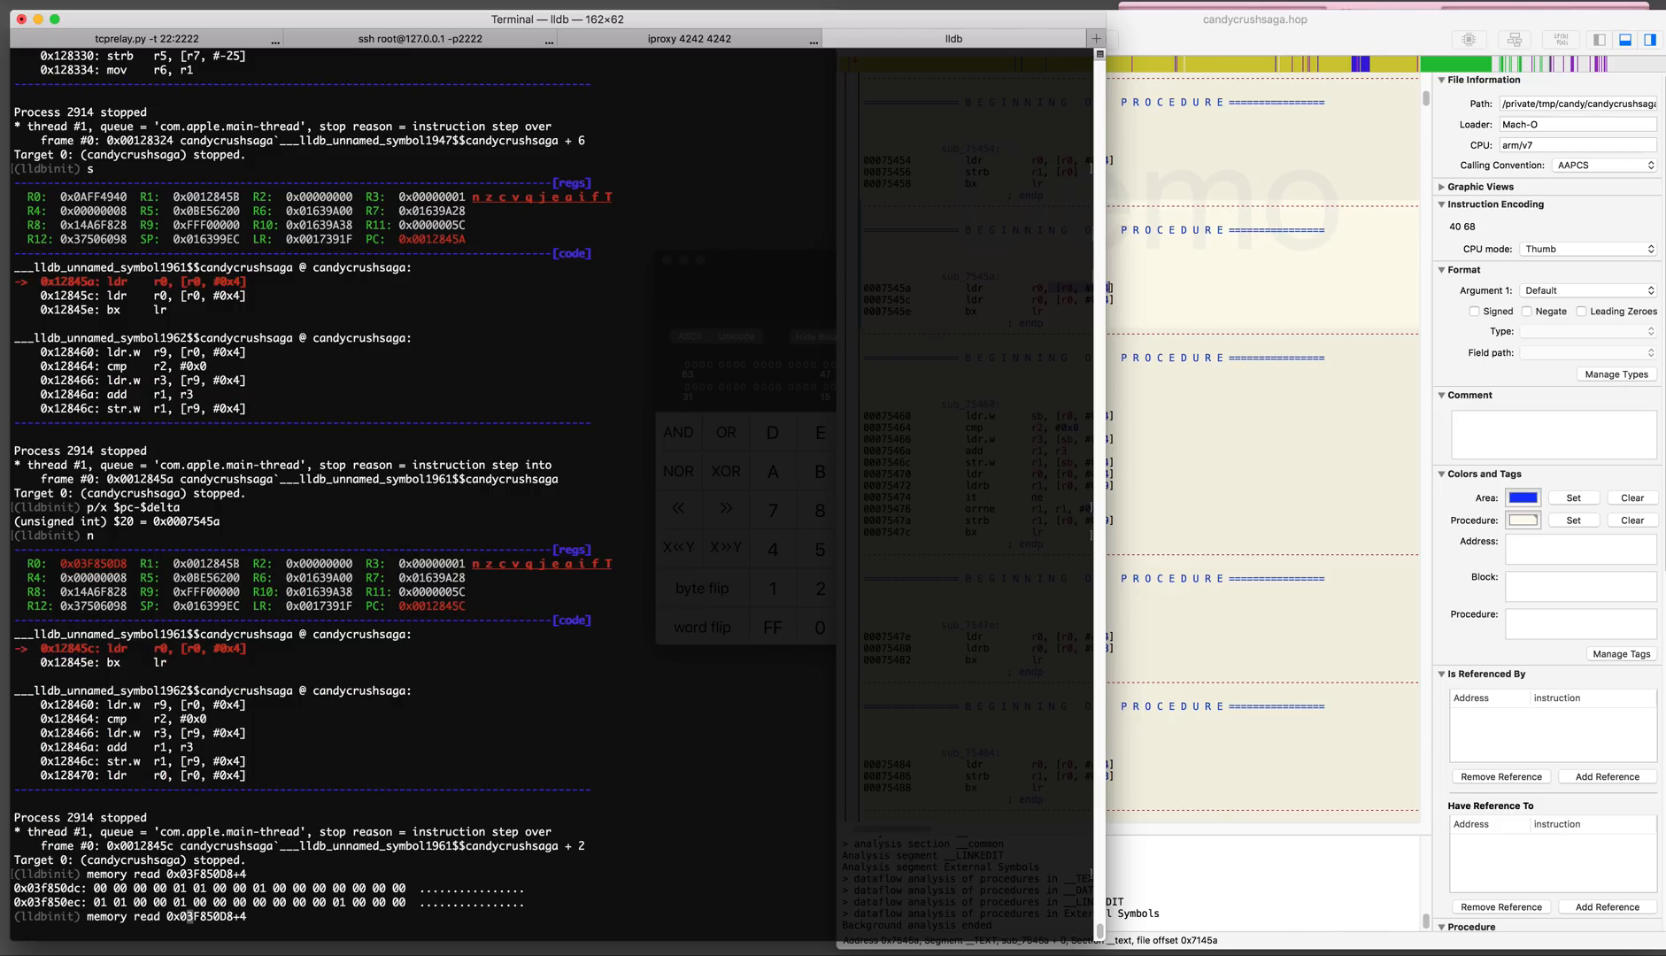
# Begin a memory write to 0x03F850D8+4, removing the tentative 0xff value
pyautogui.write('writ')
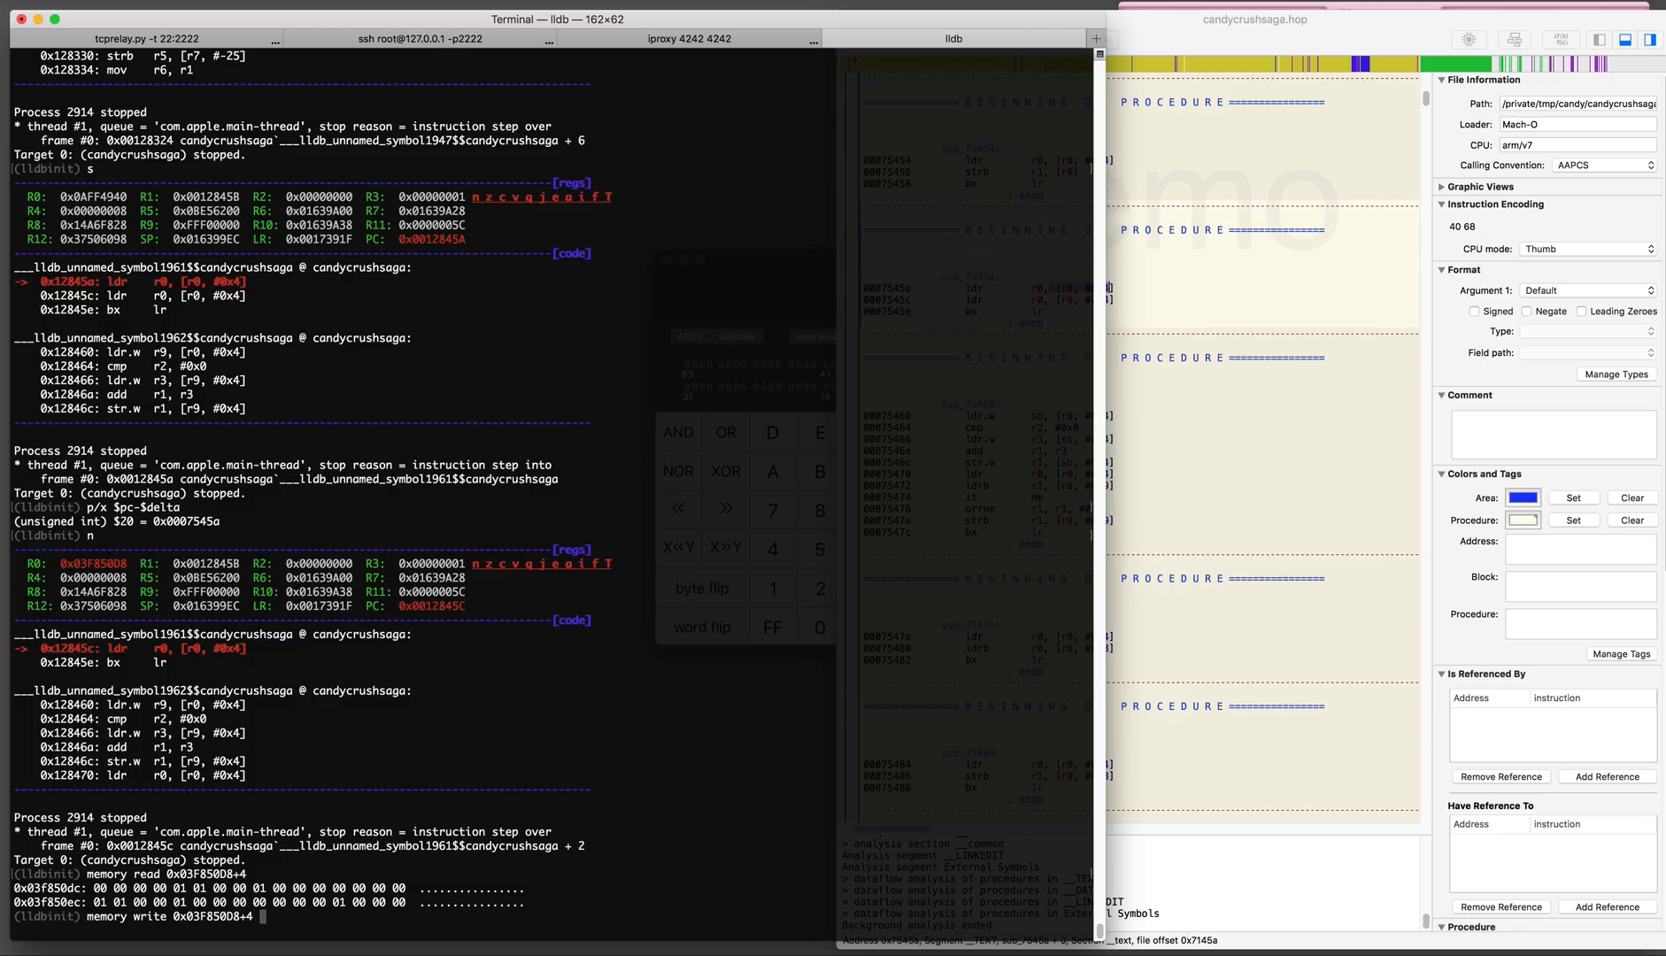
pyautogui.write('0')
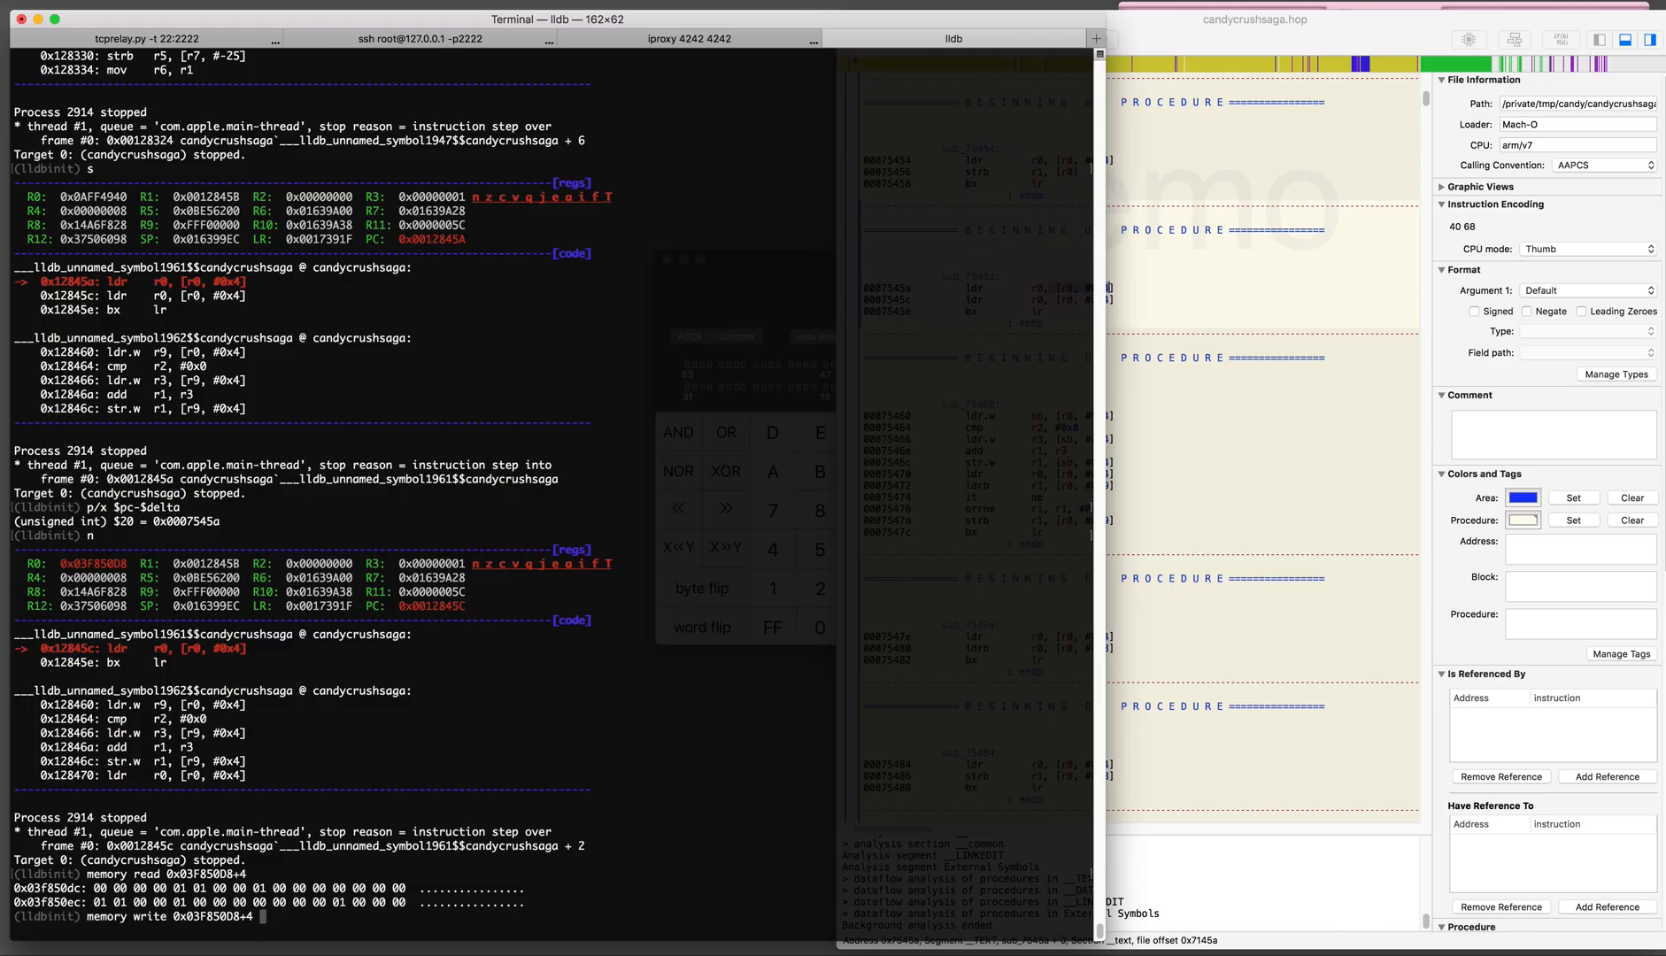
pyautogui.write('0xff')
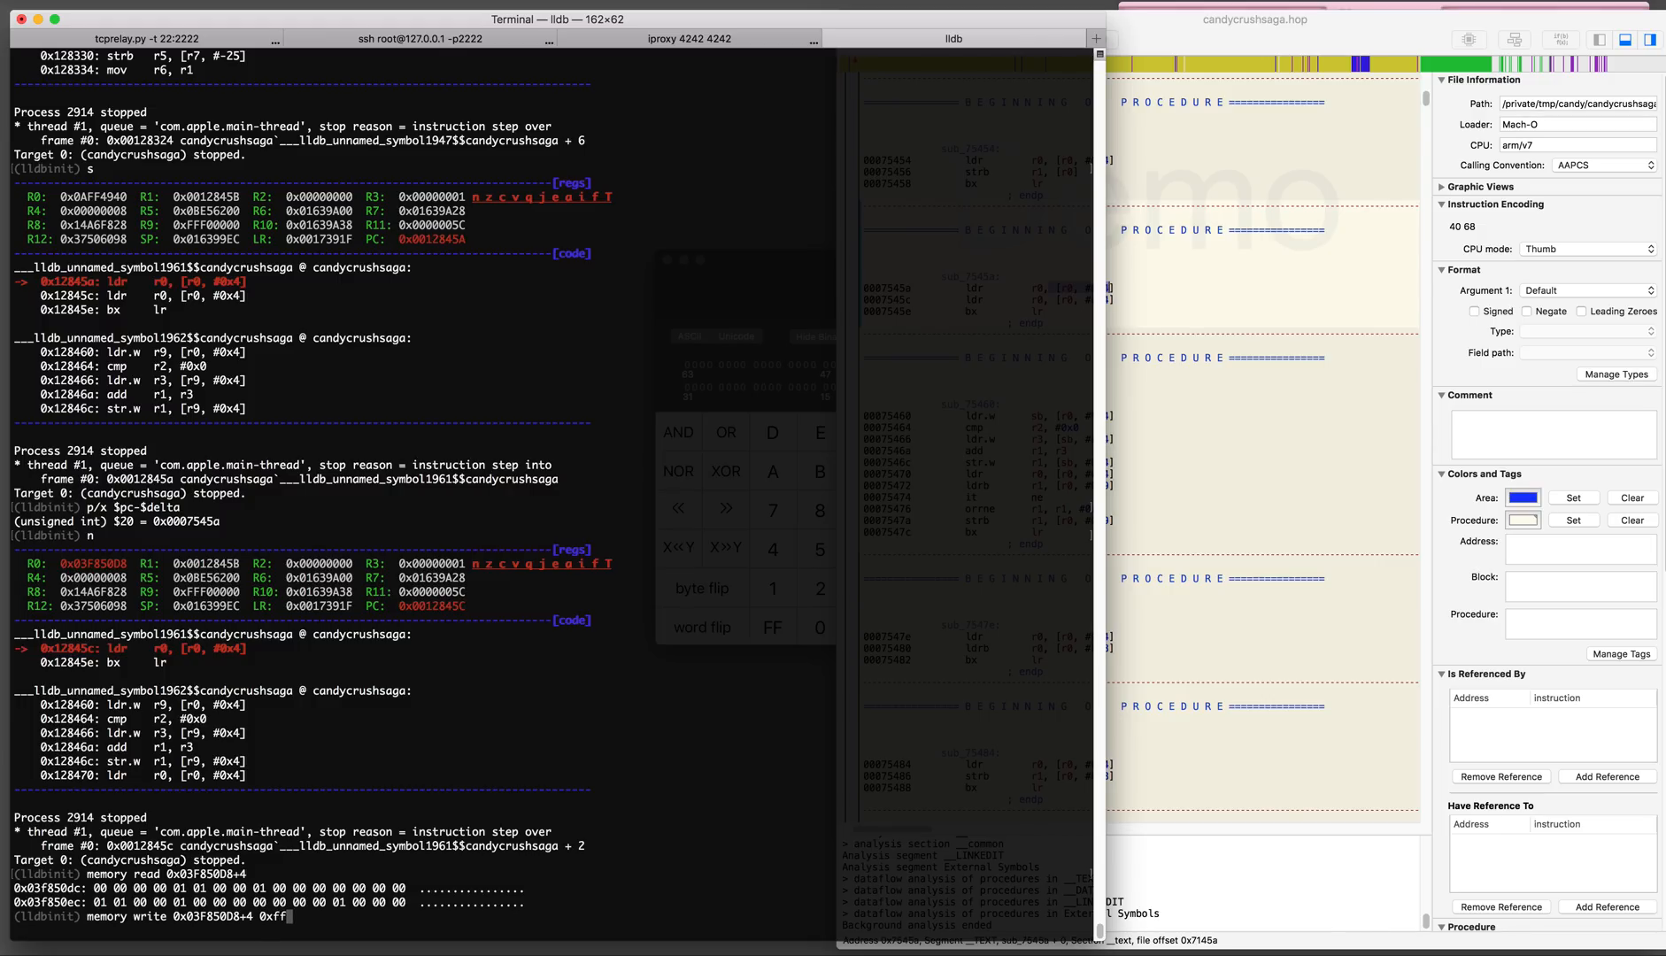
pyautogui.press('BackSpace')
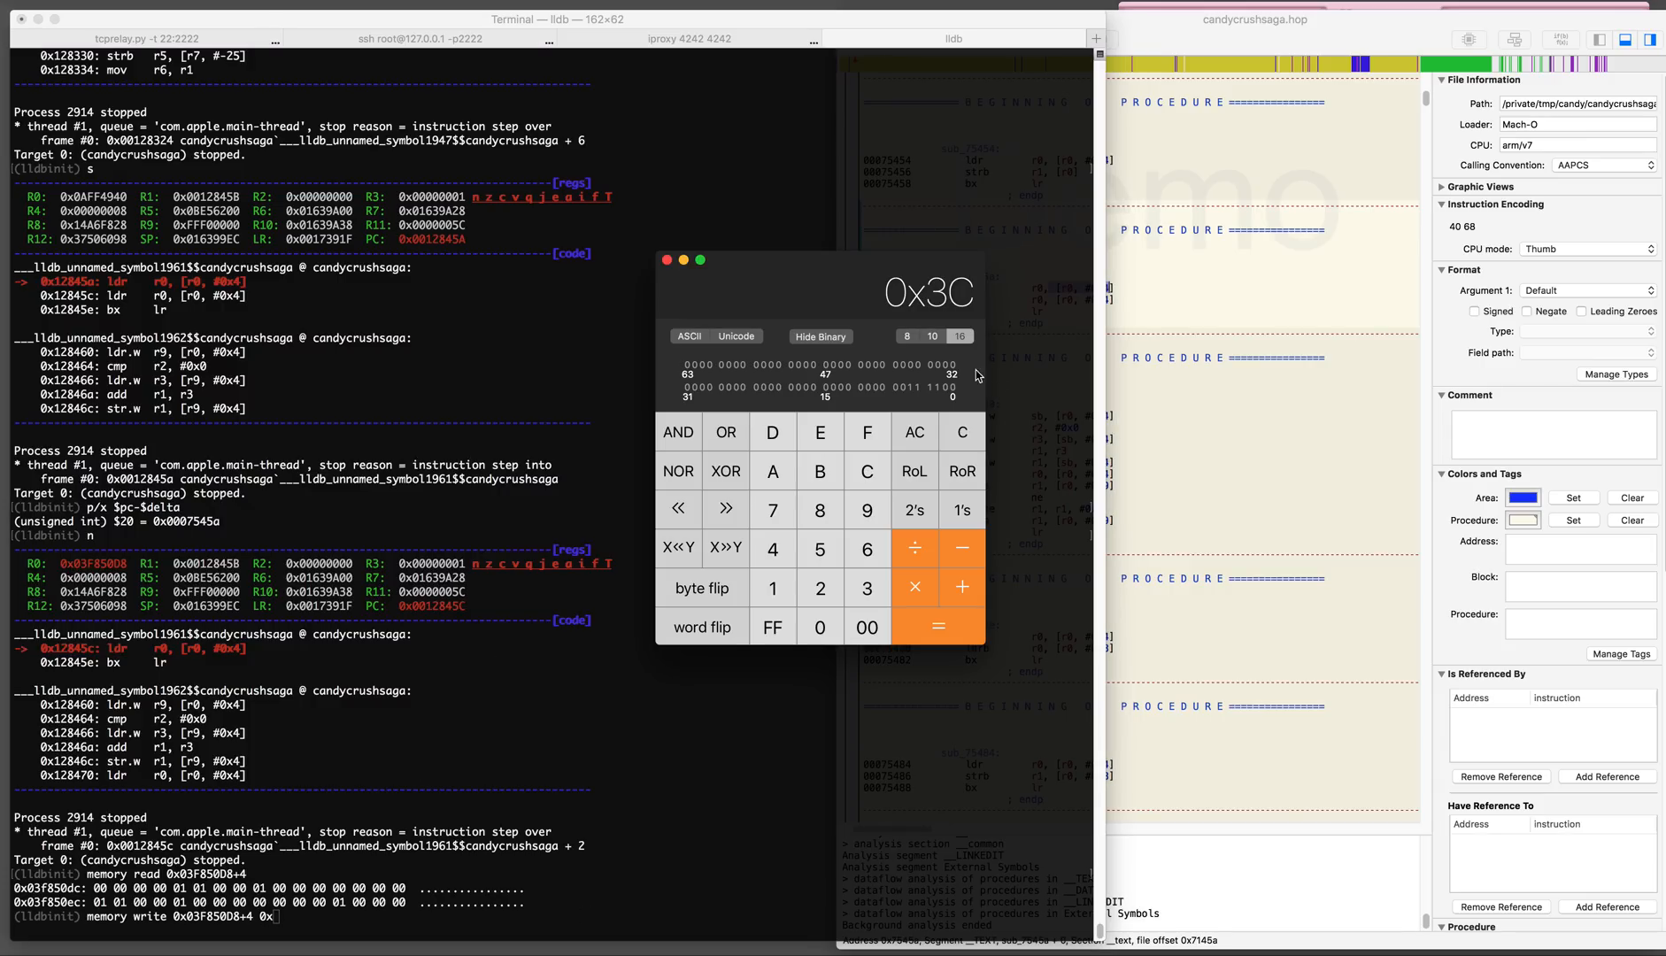
# In Calculator, convert decimal 4242 to hexadecimal 0x1092
pyautogui.moveTo(818, 260); pyautogui.dragTo(638, 278)
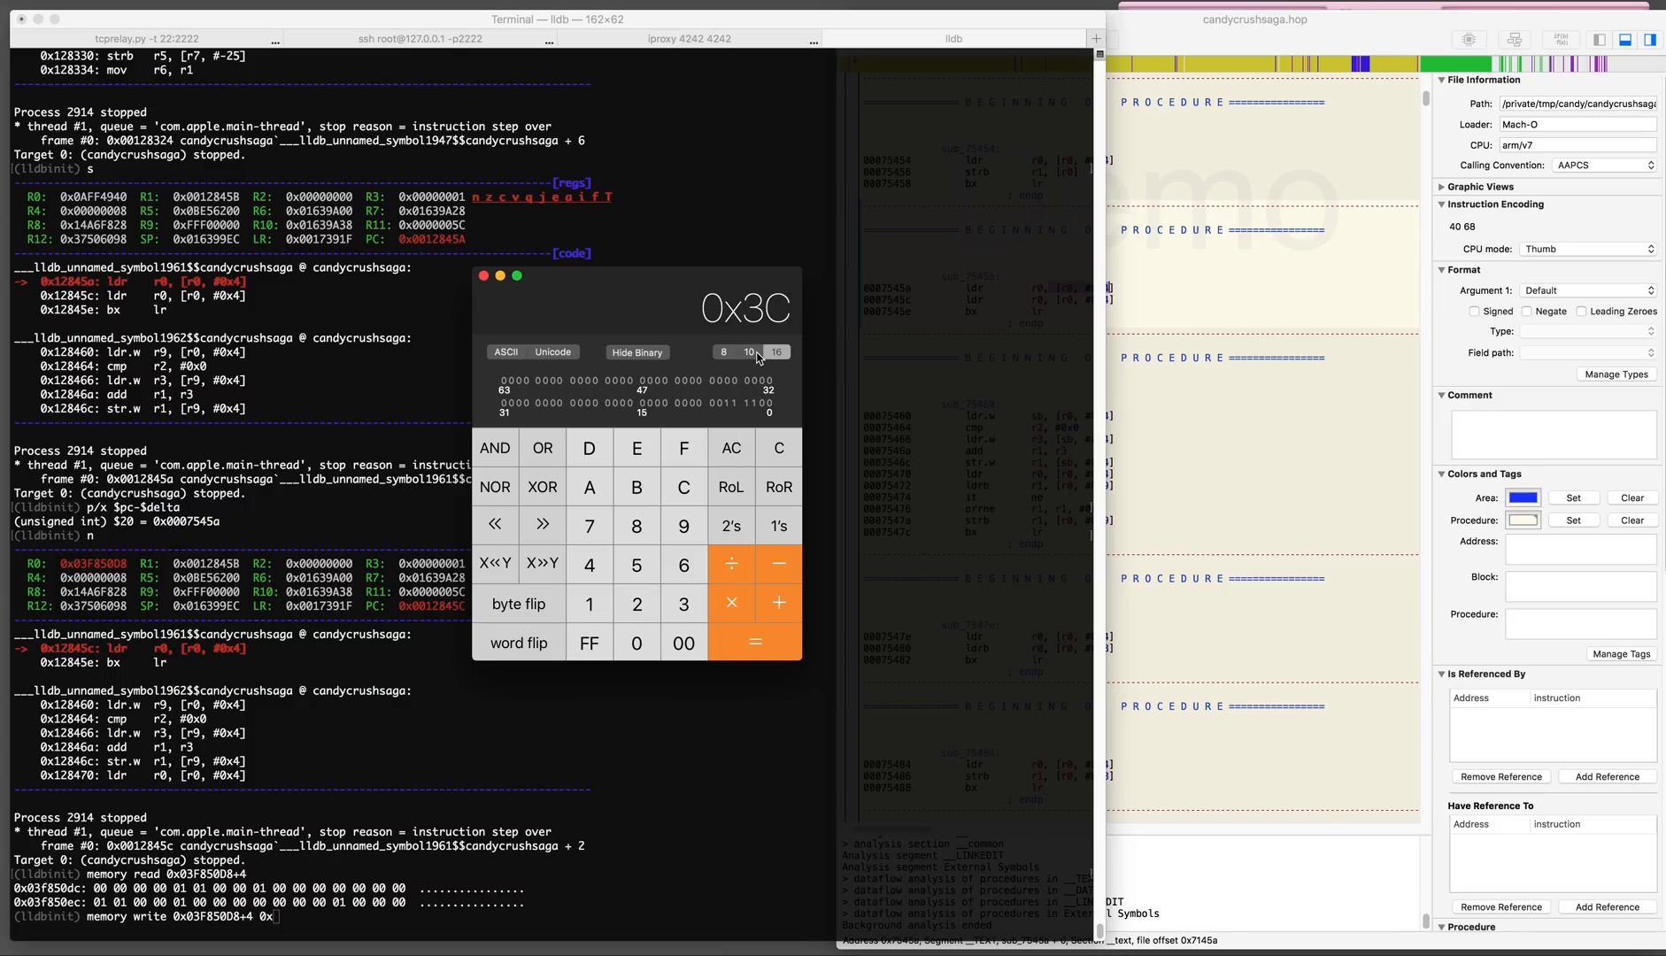
pyautogui.moveTo(779, 363)
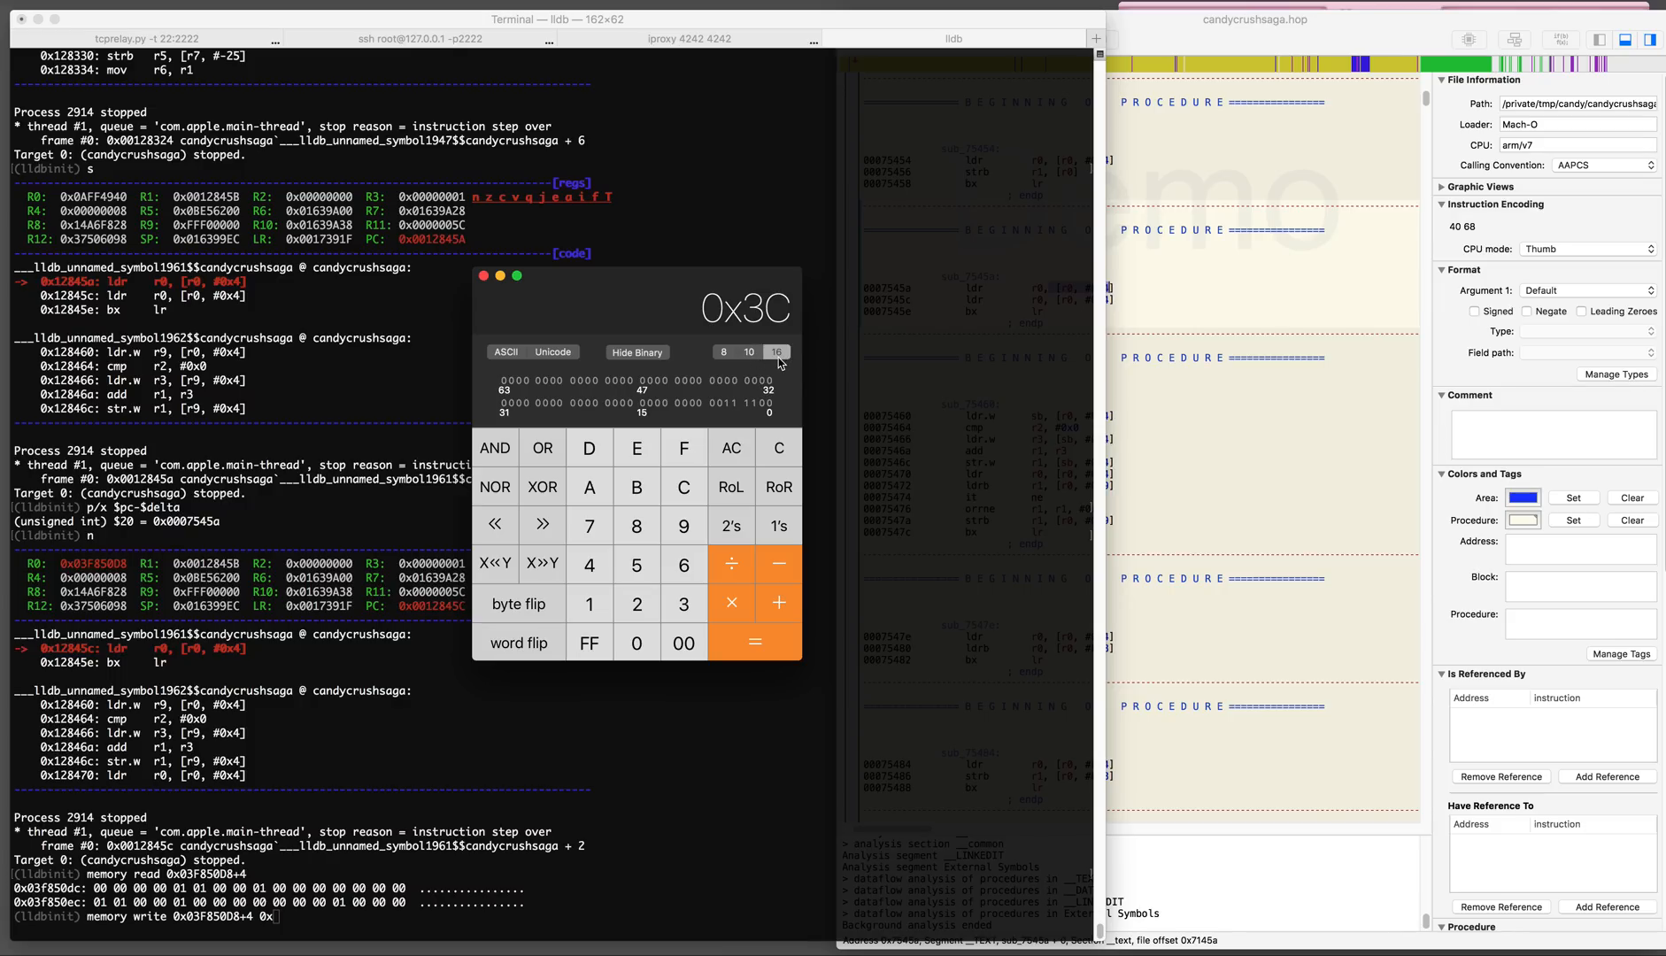
pyautogui.click(731, 448)
pyautogui.write('4242')
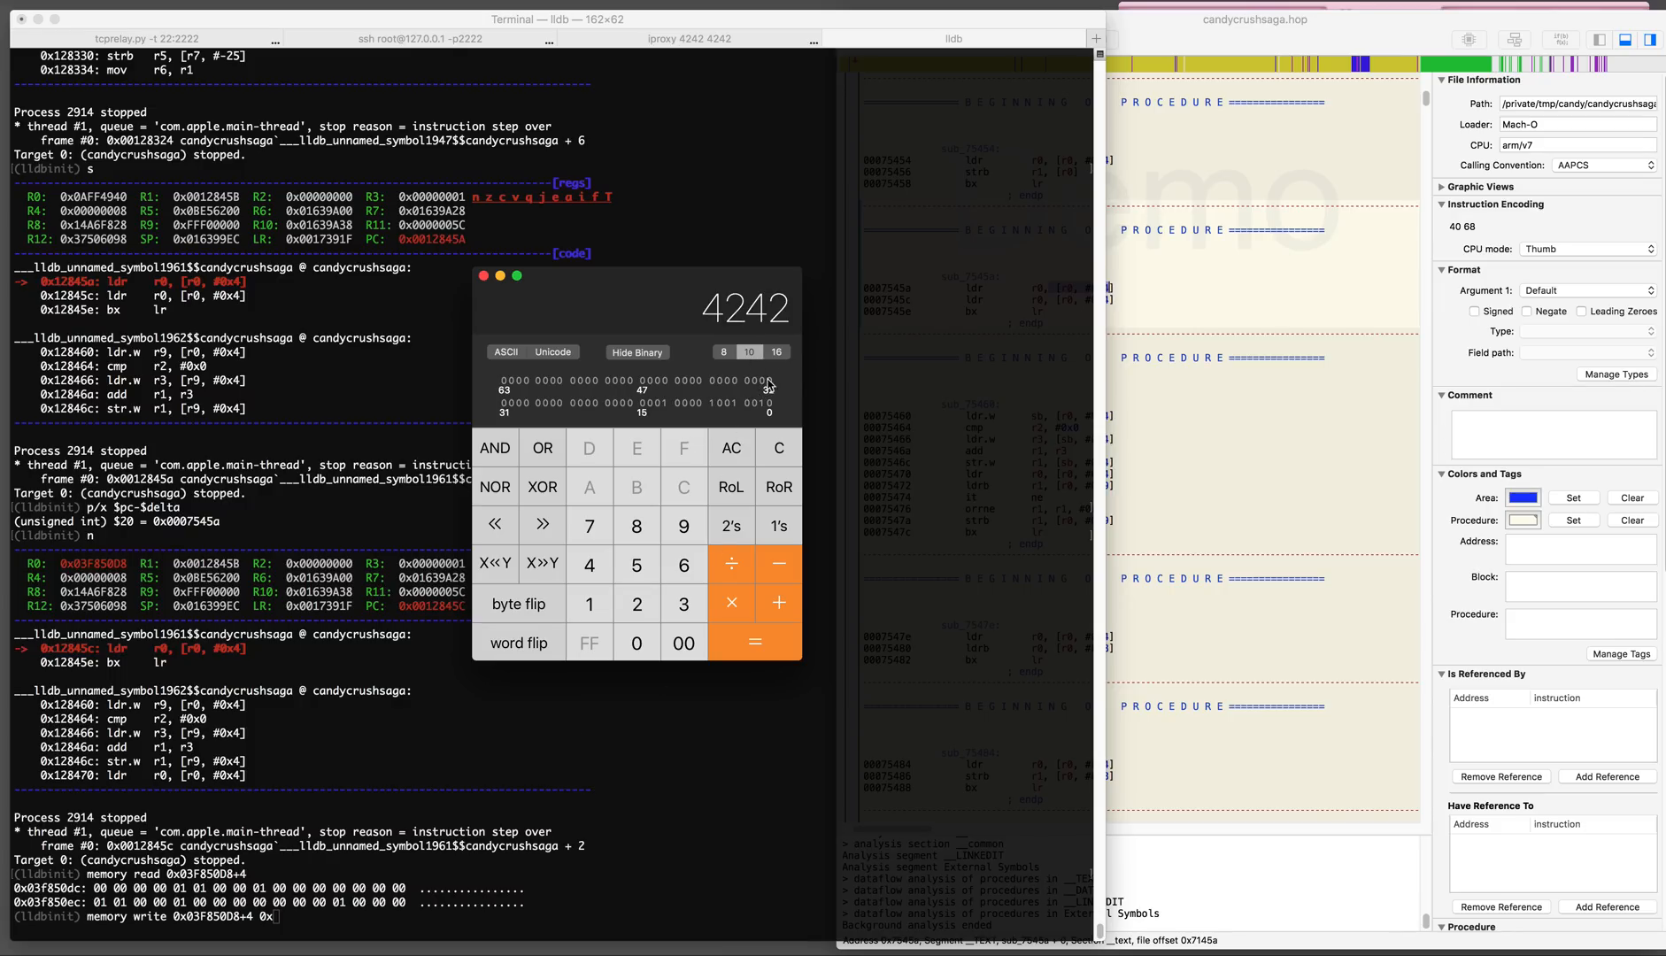
pyautogui.click(776, 352)
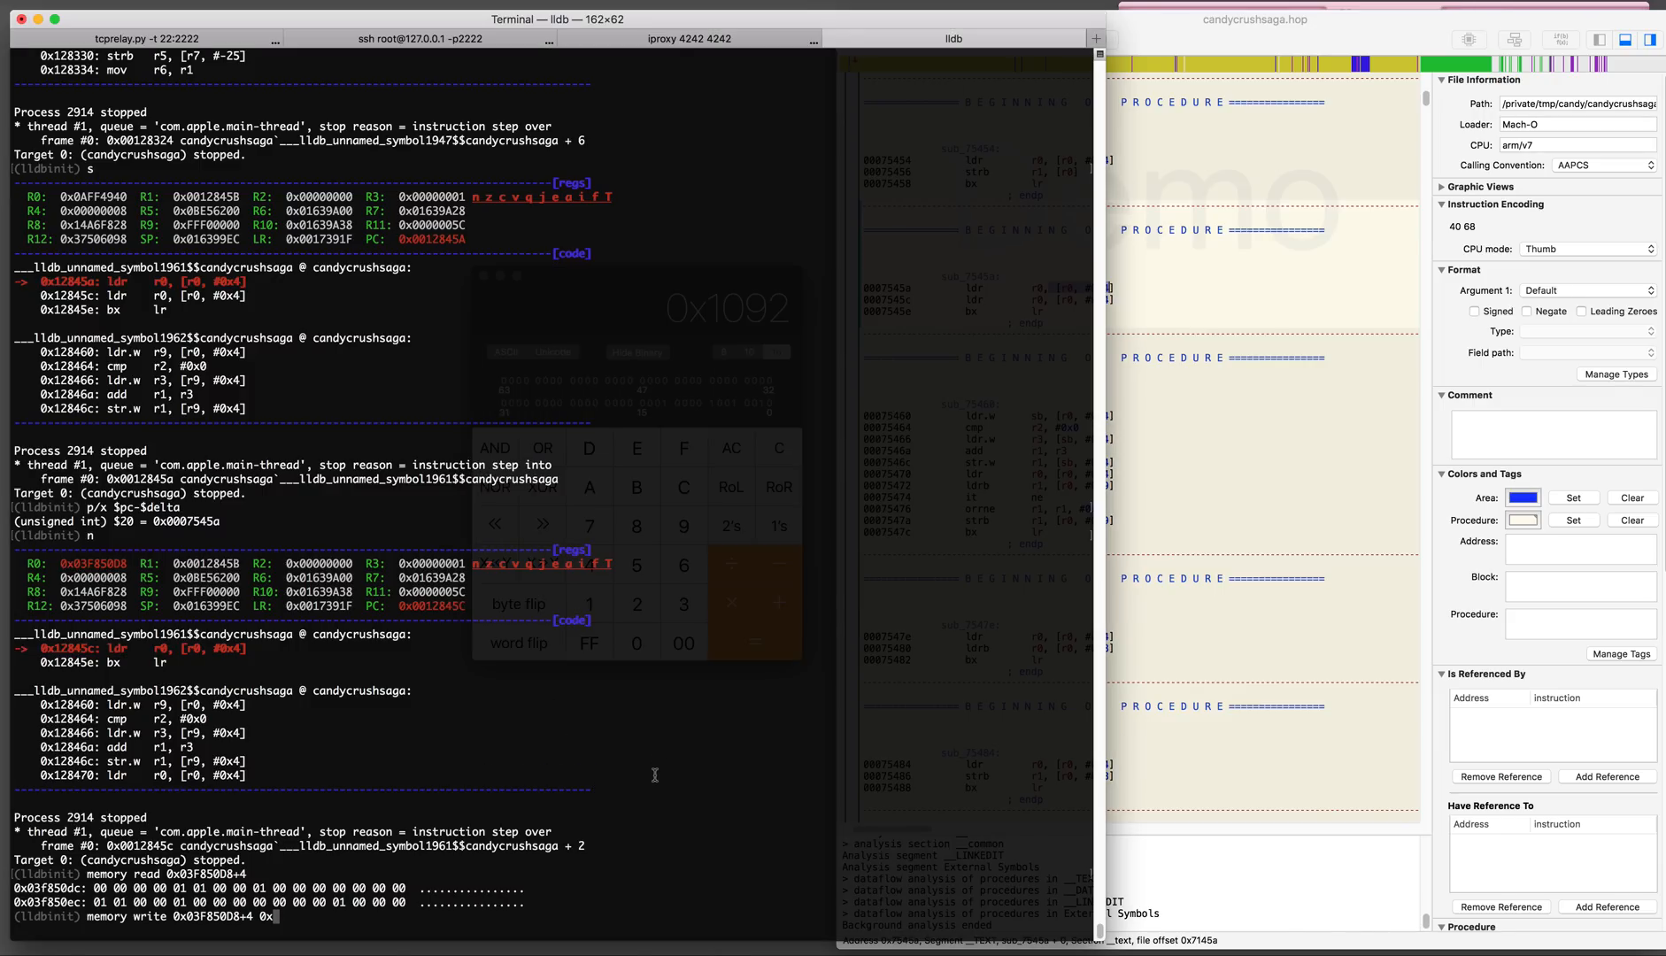
# Write 0x92 and 0x10 into the booster-count bytes at 0x03F850D8+4/+5 and continue the process
pyautogui.write('82')
pyautogui.write('memory write 0x03F850D8+5 0x10')
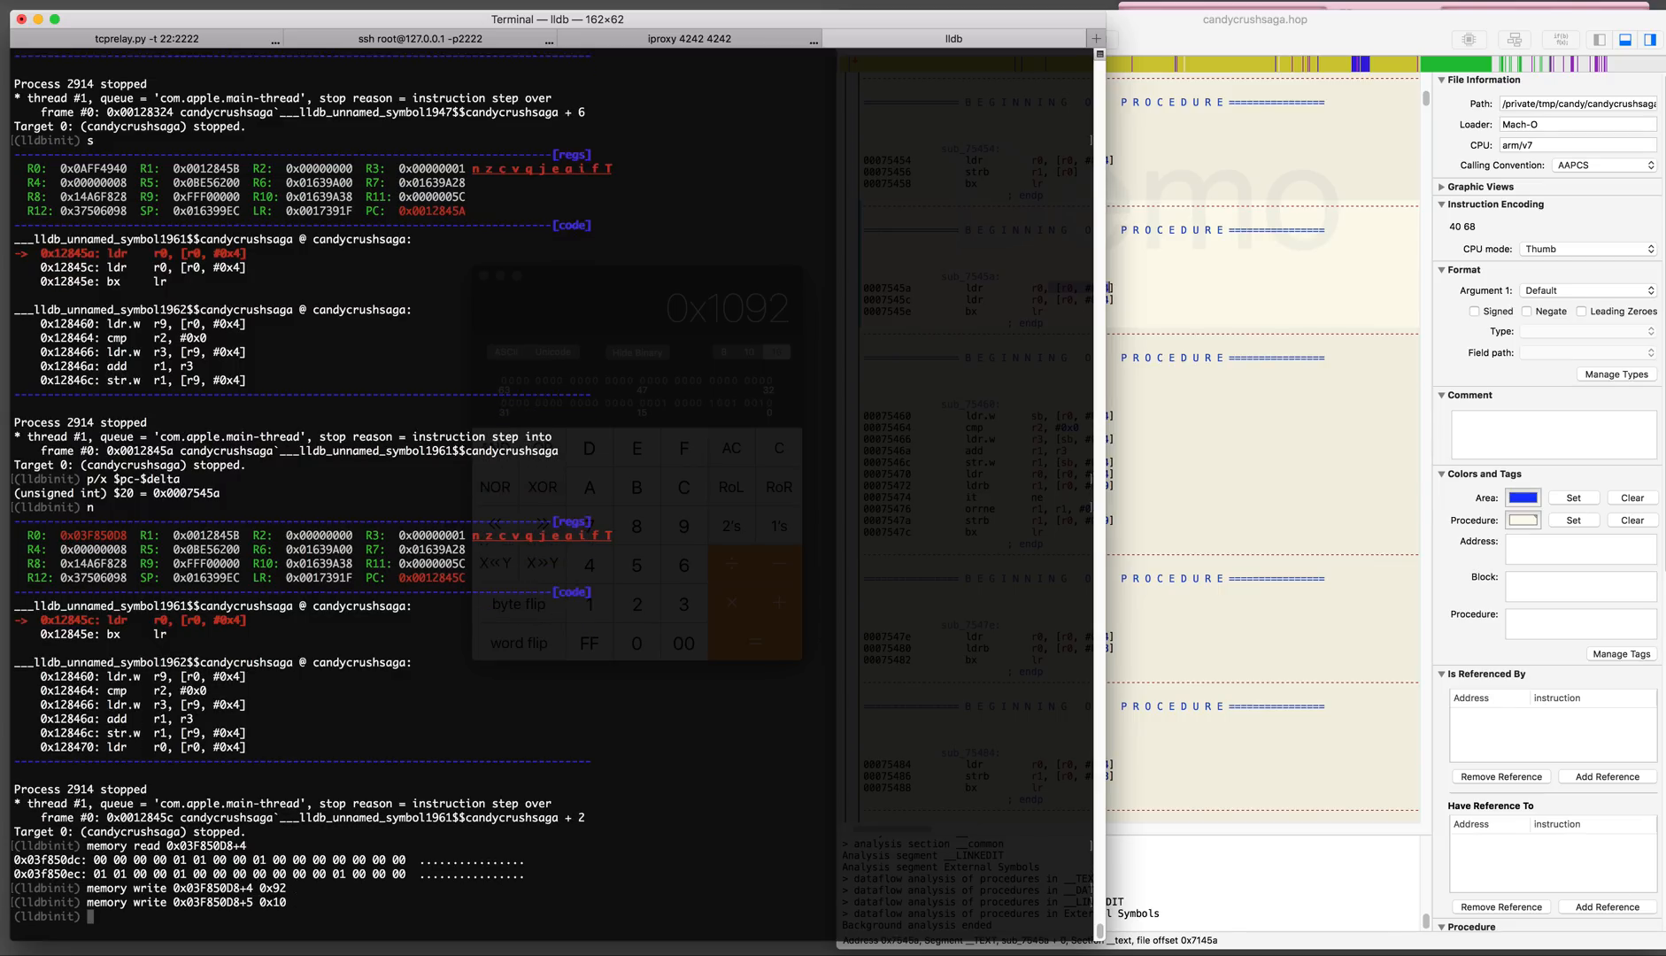
pyautogui.write('c')
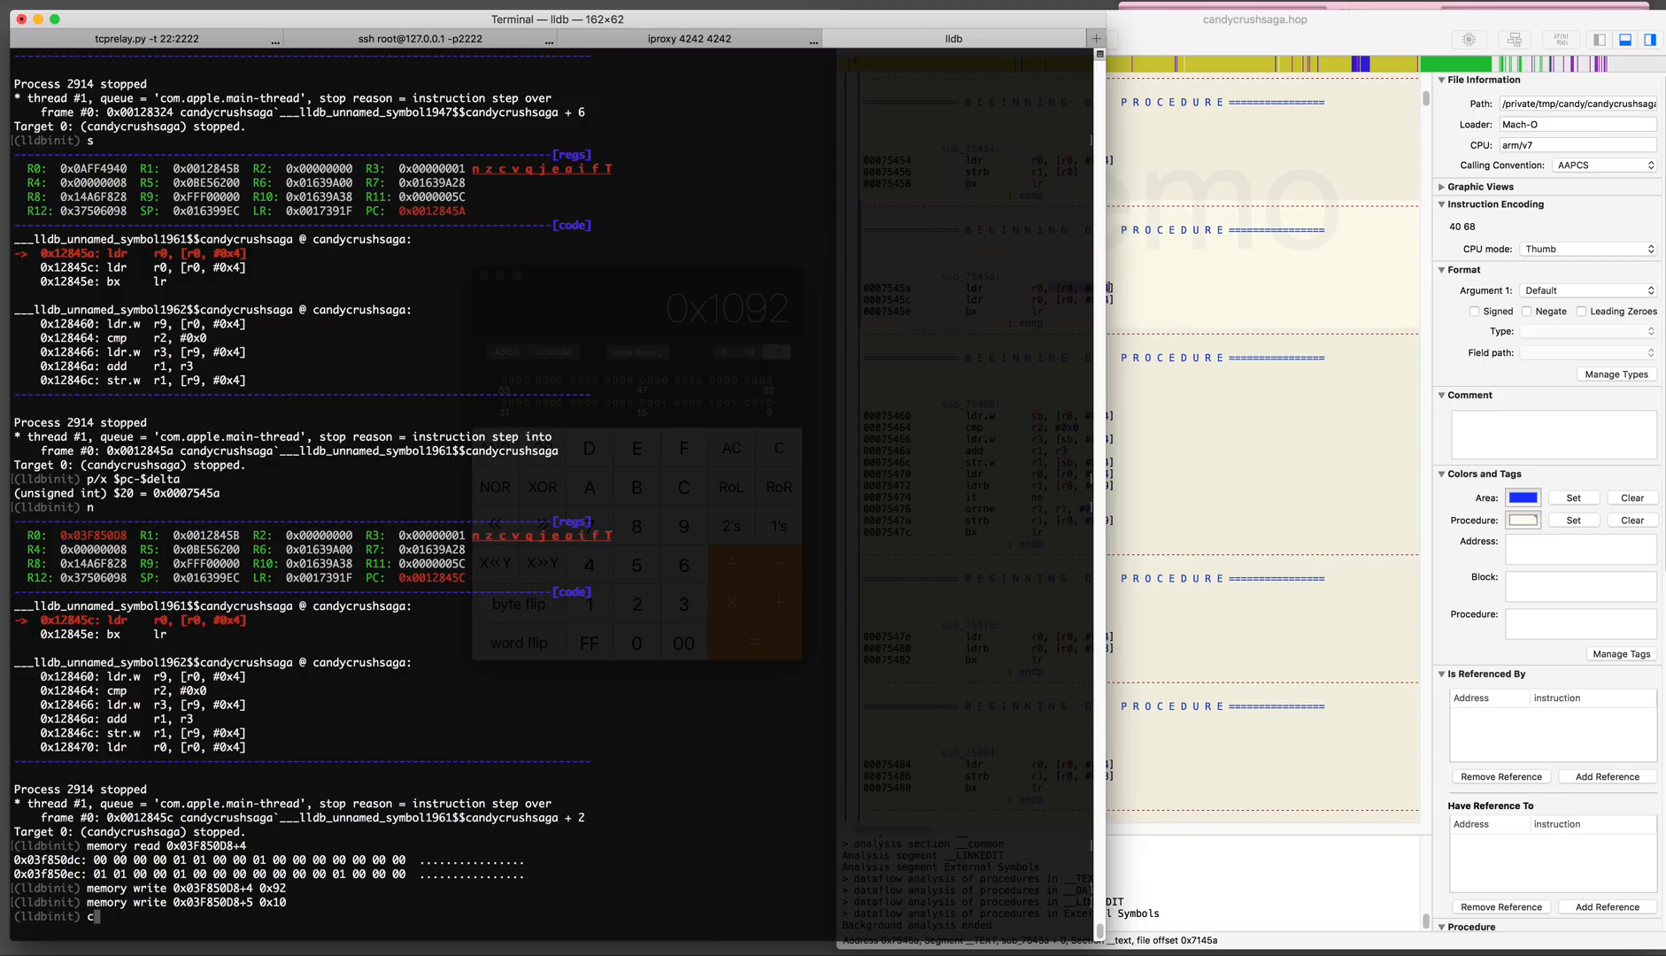
pyautogui.press('Return')
pyautogui.write('s')
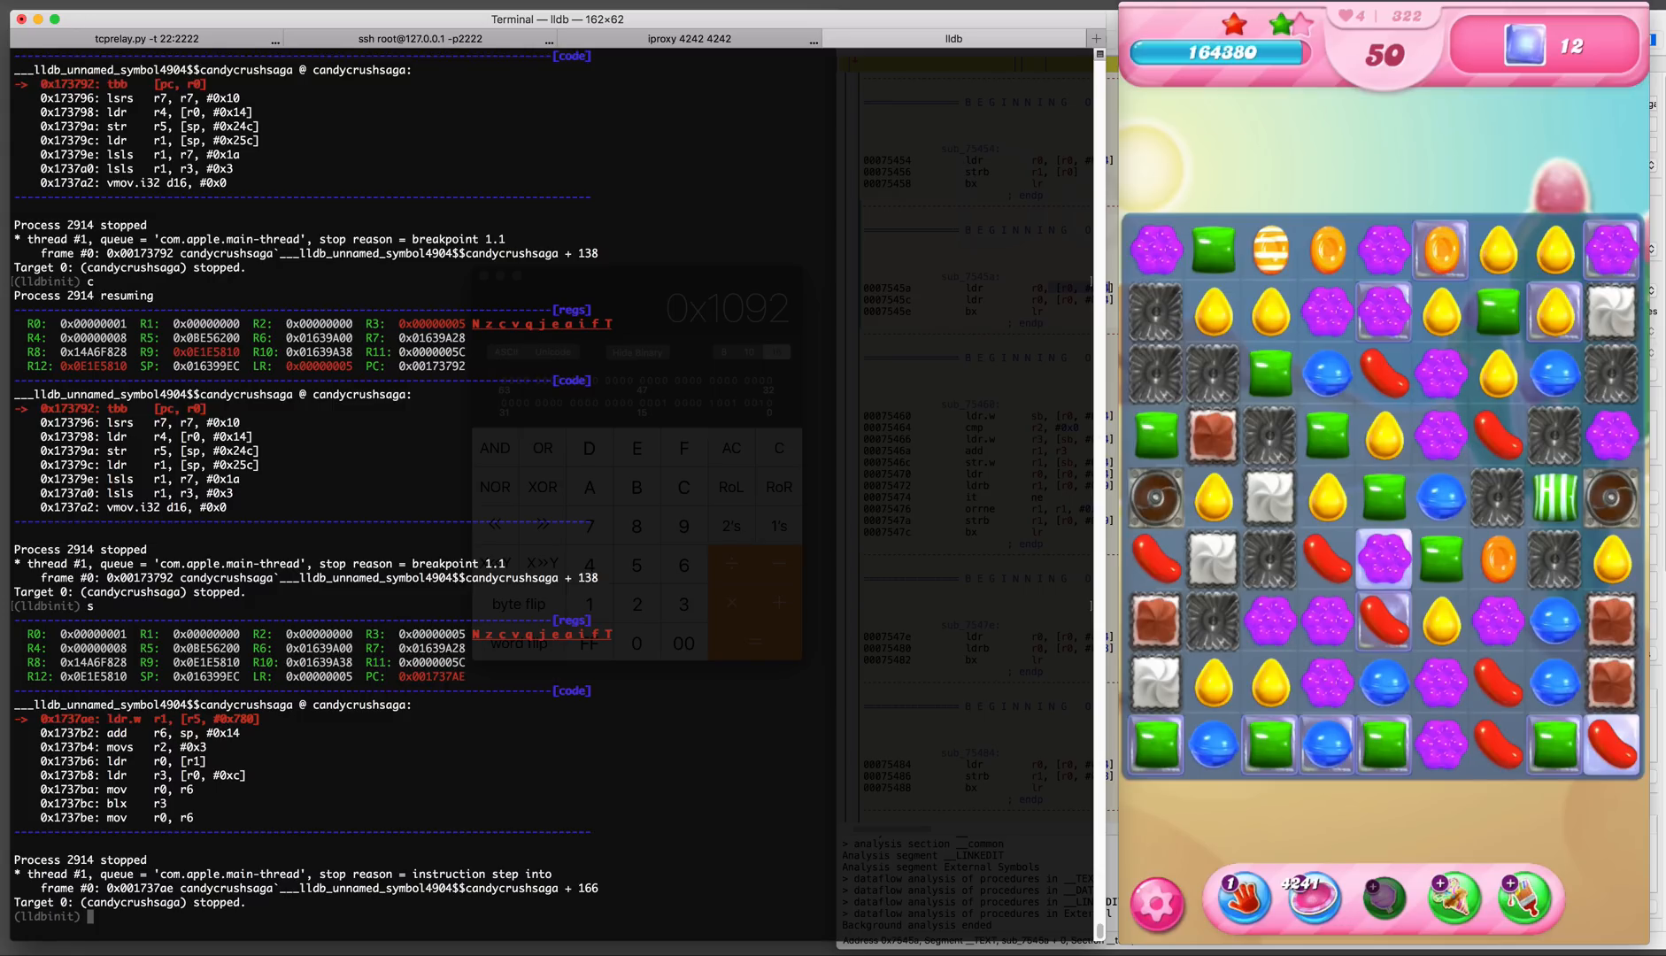
# Compute p/x $pc-$delta for the stopped instruction, giving 0xc07ae
pyautogui.write('p/x $')
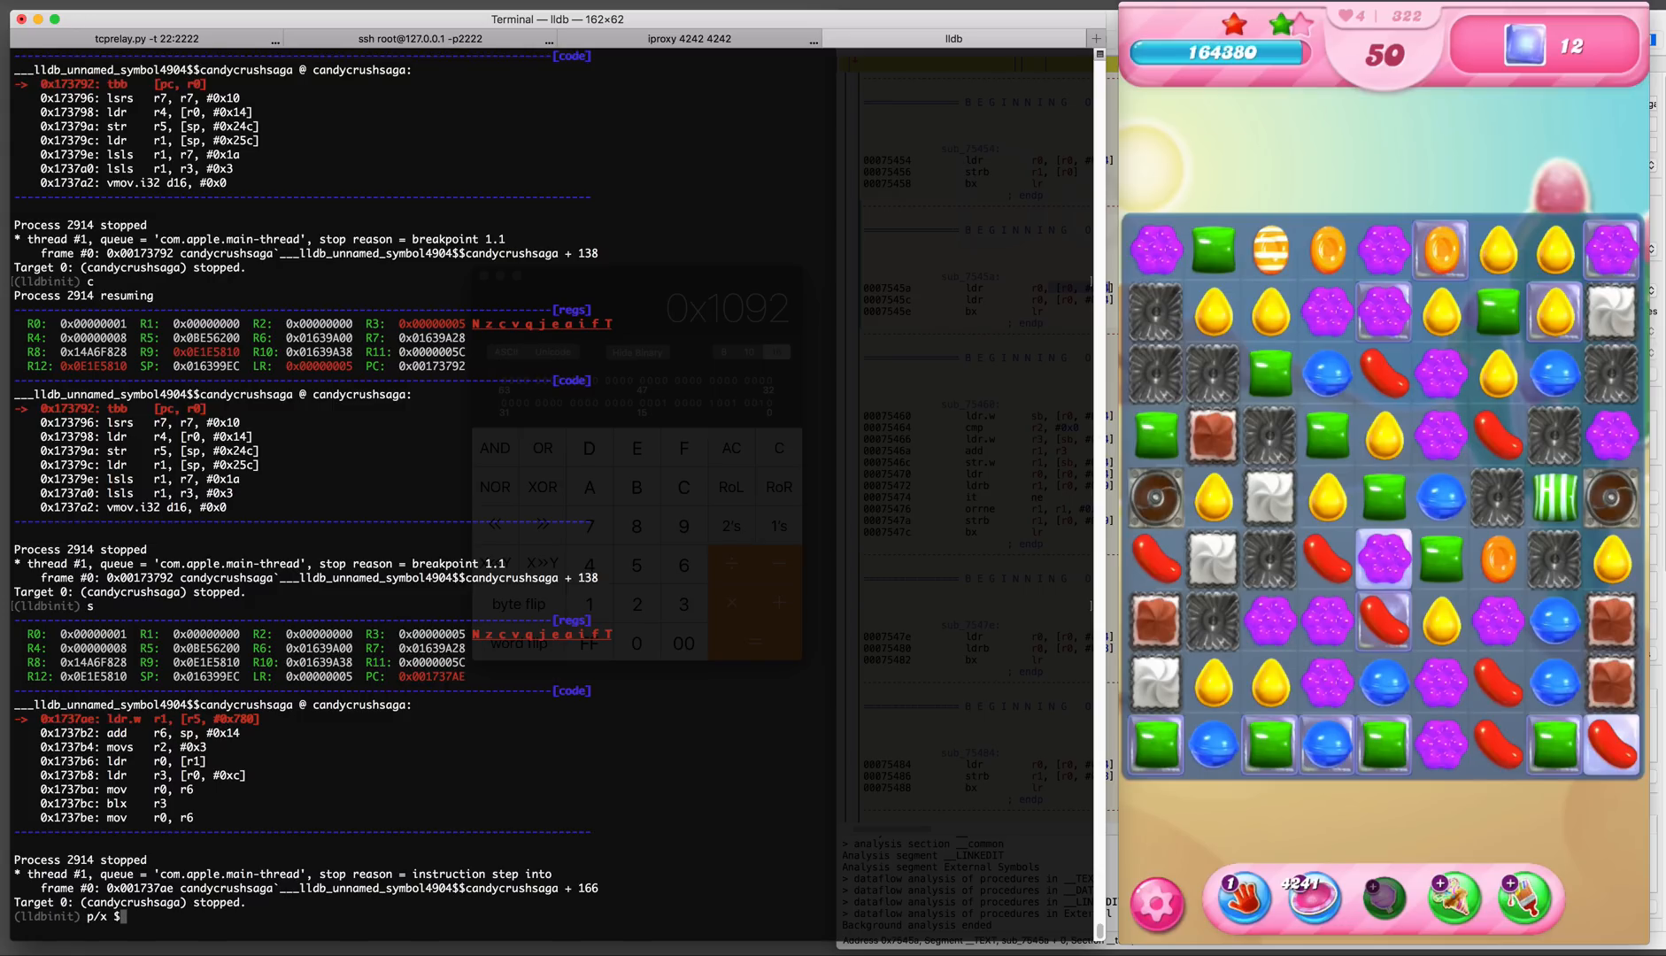
pyautogui.write('pc-$delta')
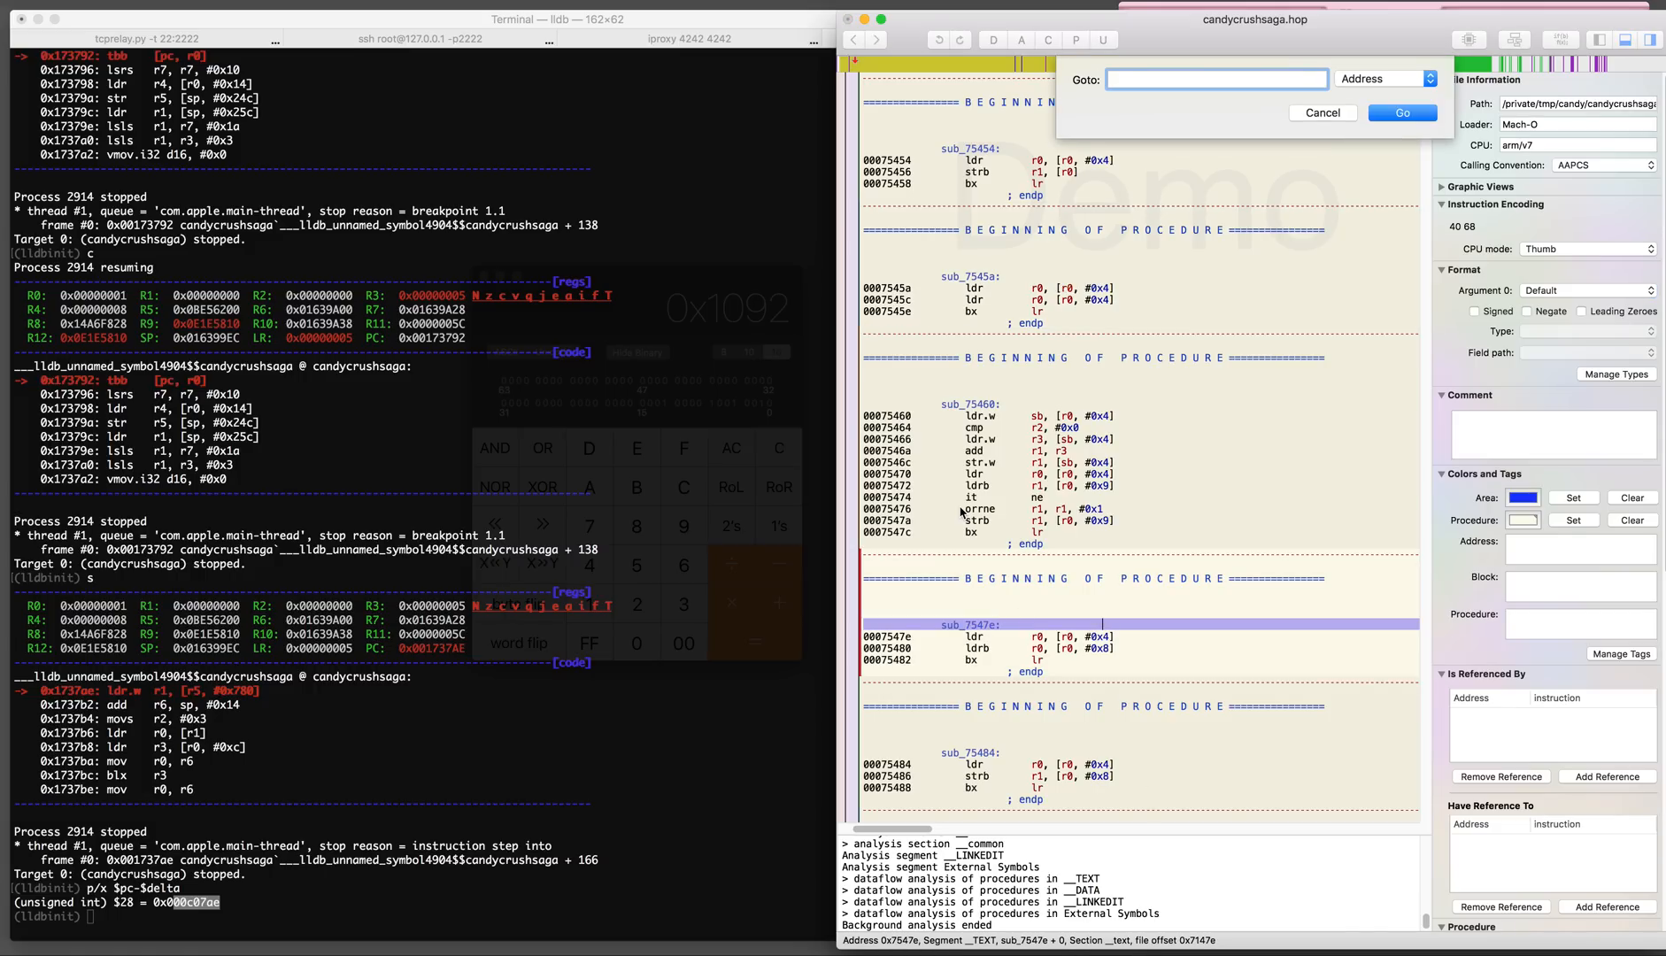
# Go to address c07ae in Hopper and inspect the instructions at 0xc07ae, 0xc07c4 and 0xc07e6
pyautogui.write('c07ae')
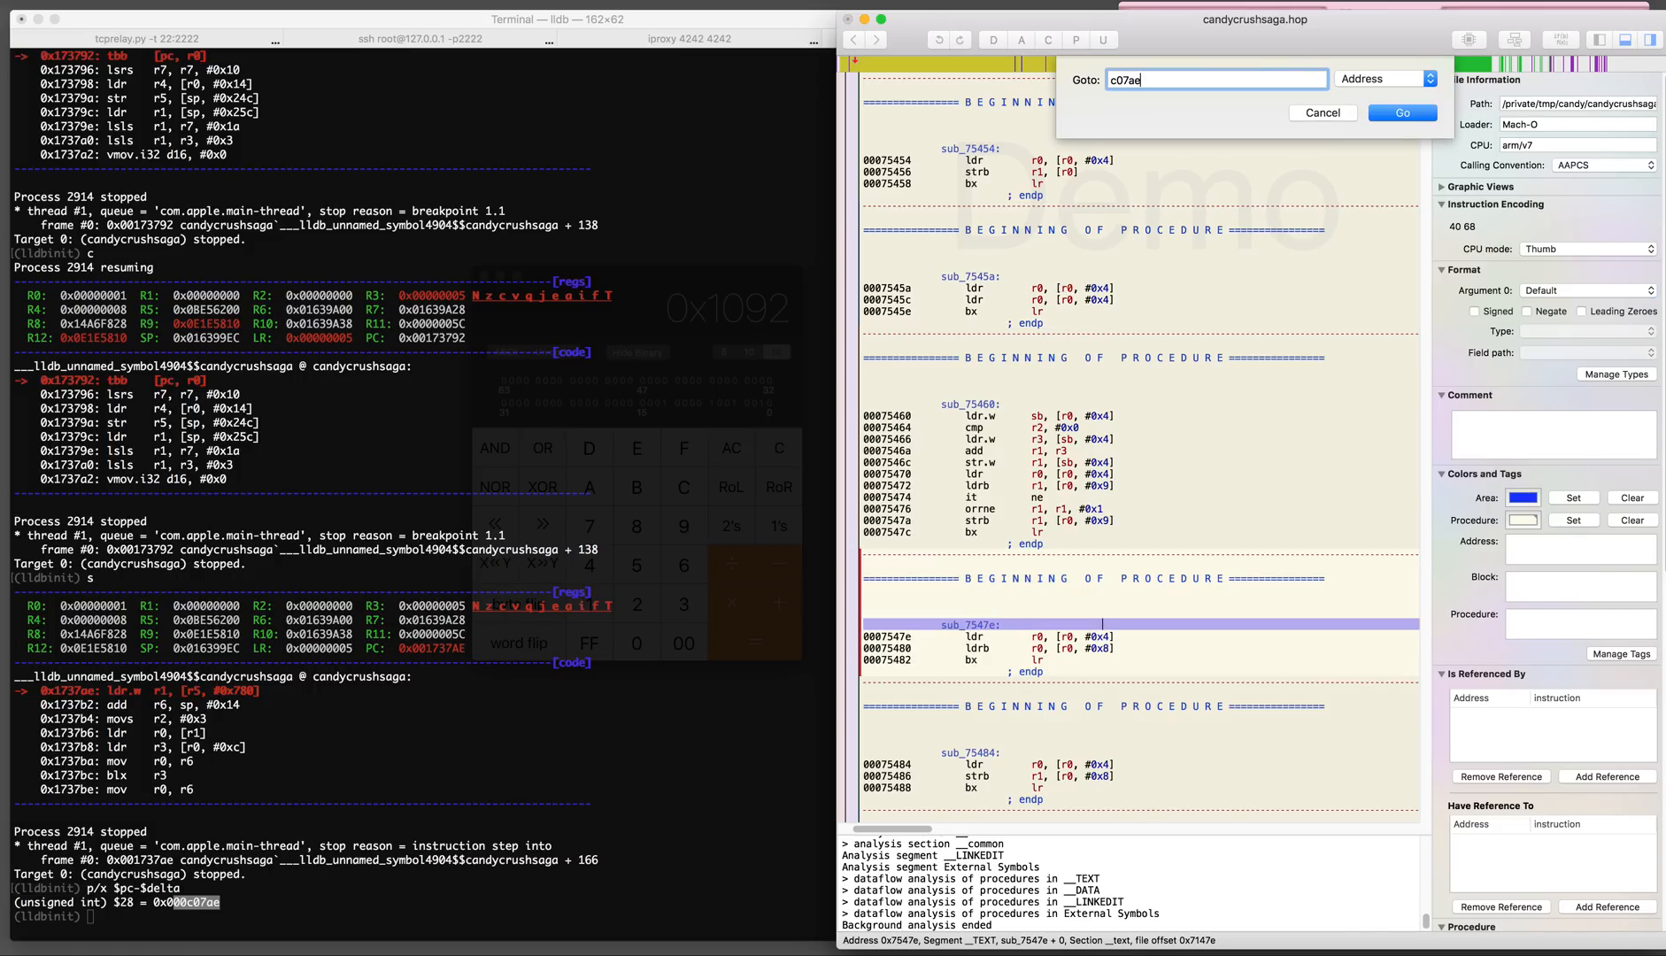
pyautogui.click(1402, 114)
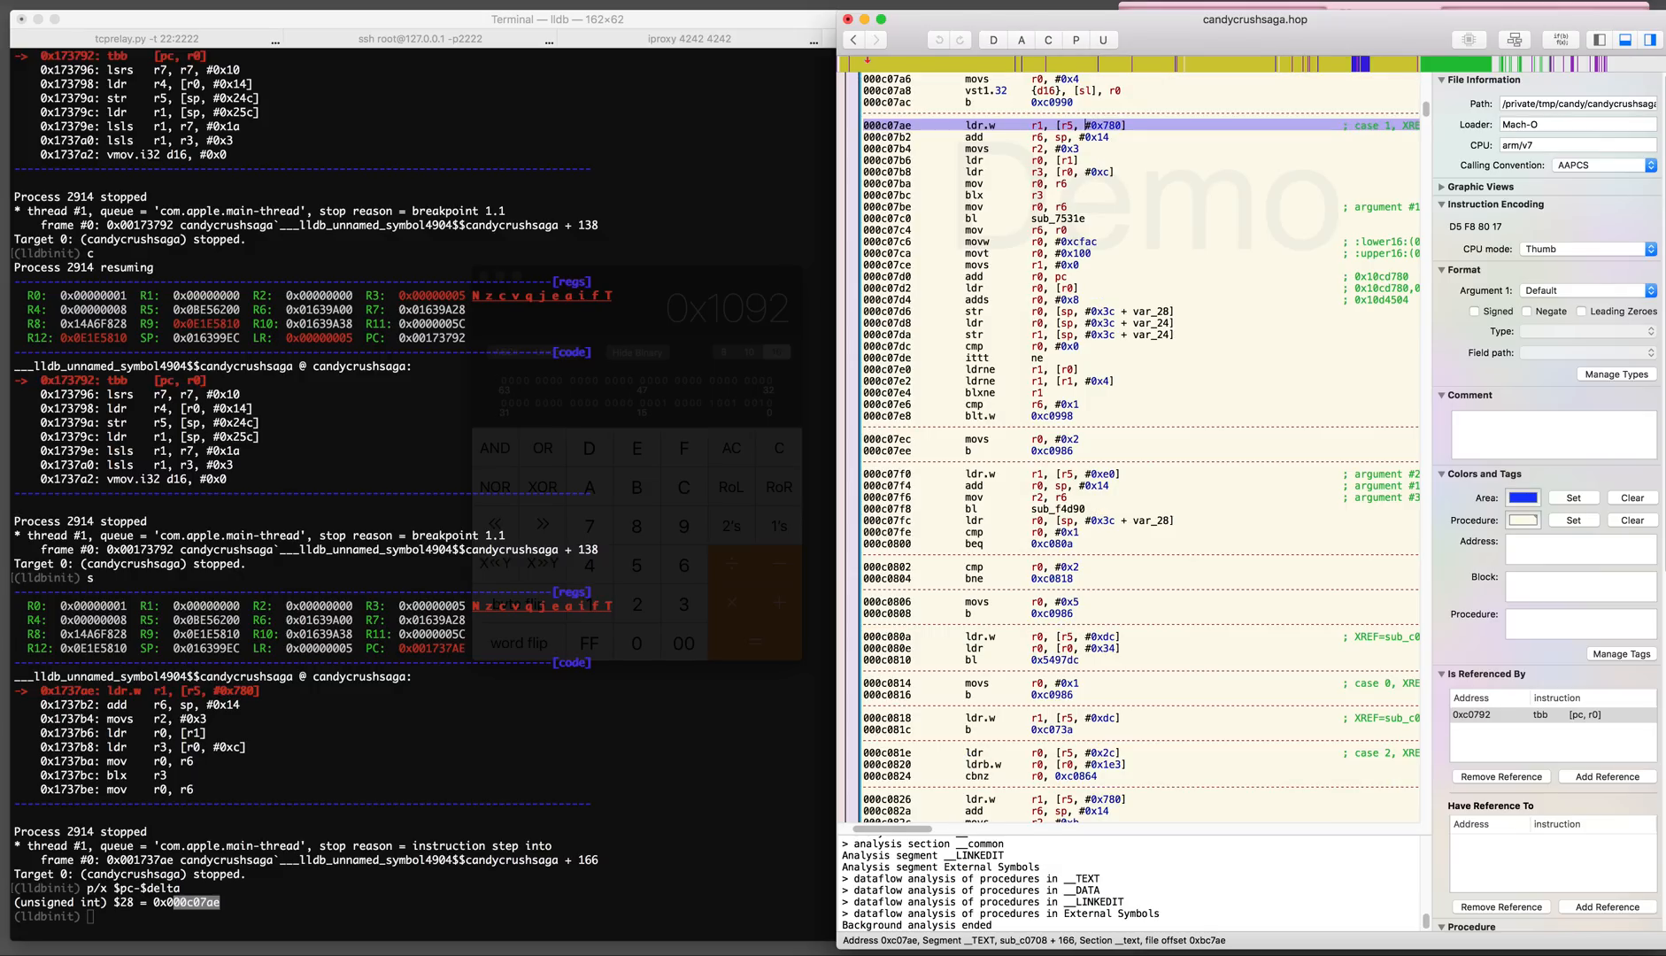
pyautogui.click(1020, 194)
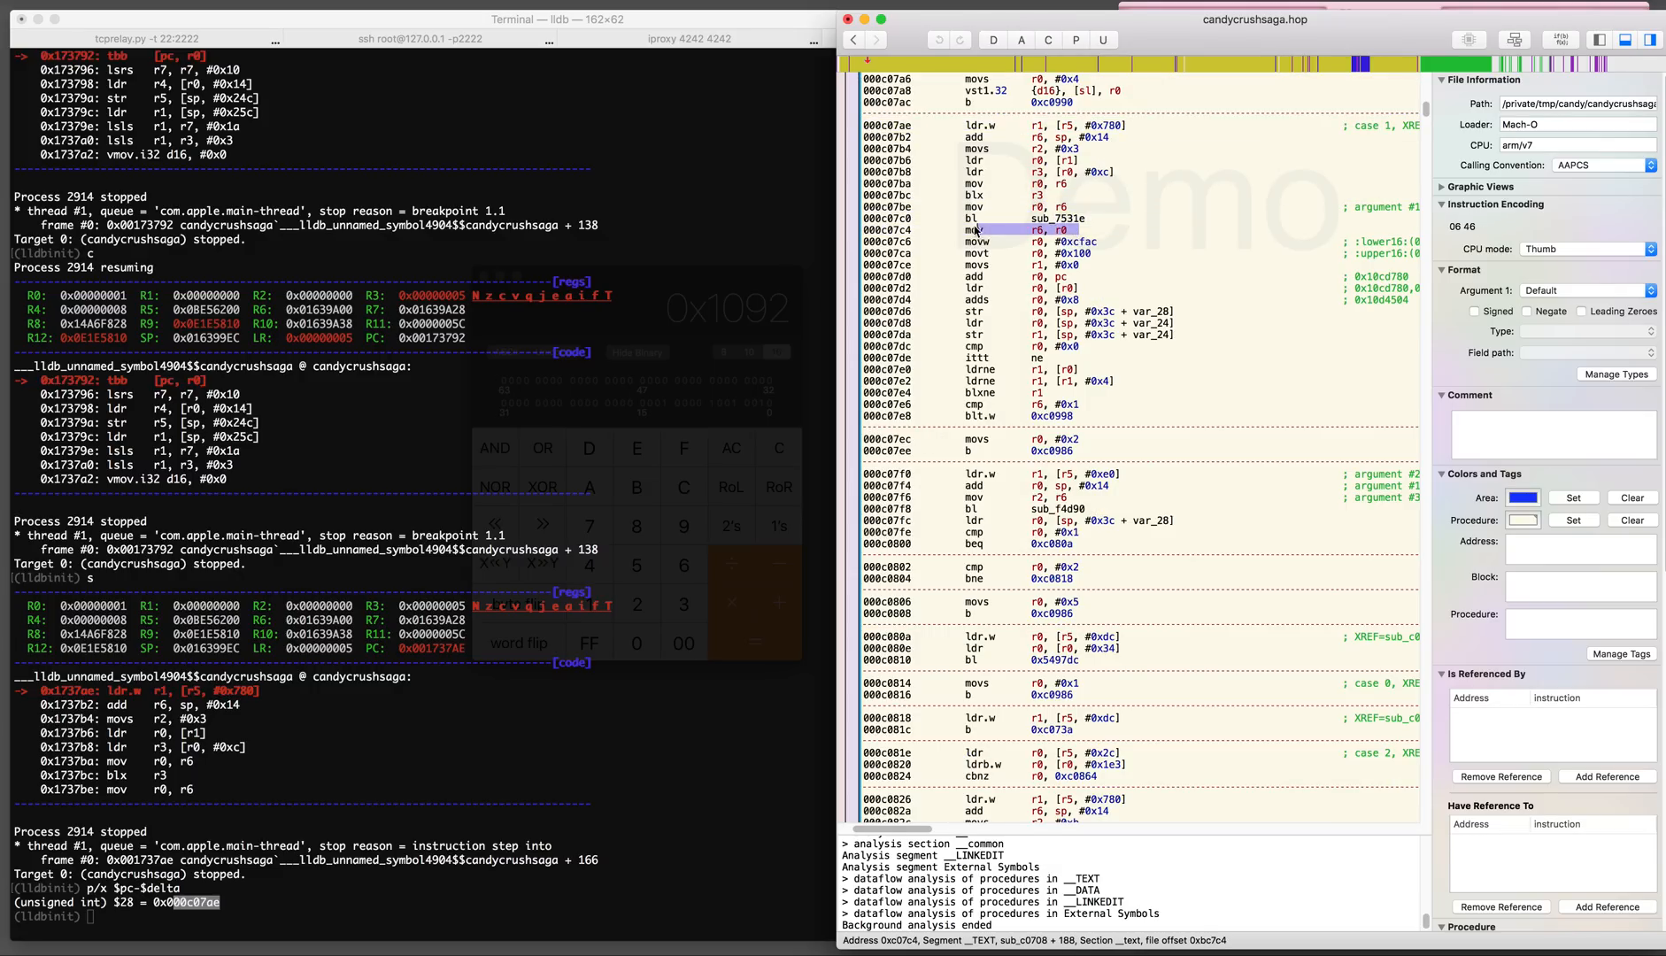
pyautogui.click(1041, 218)
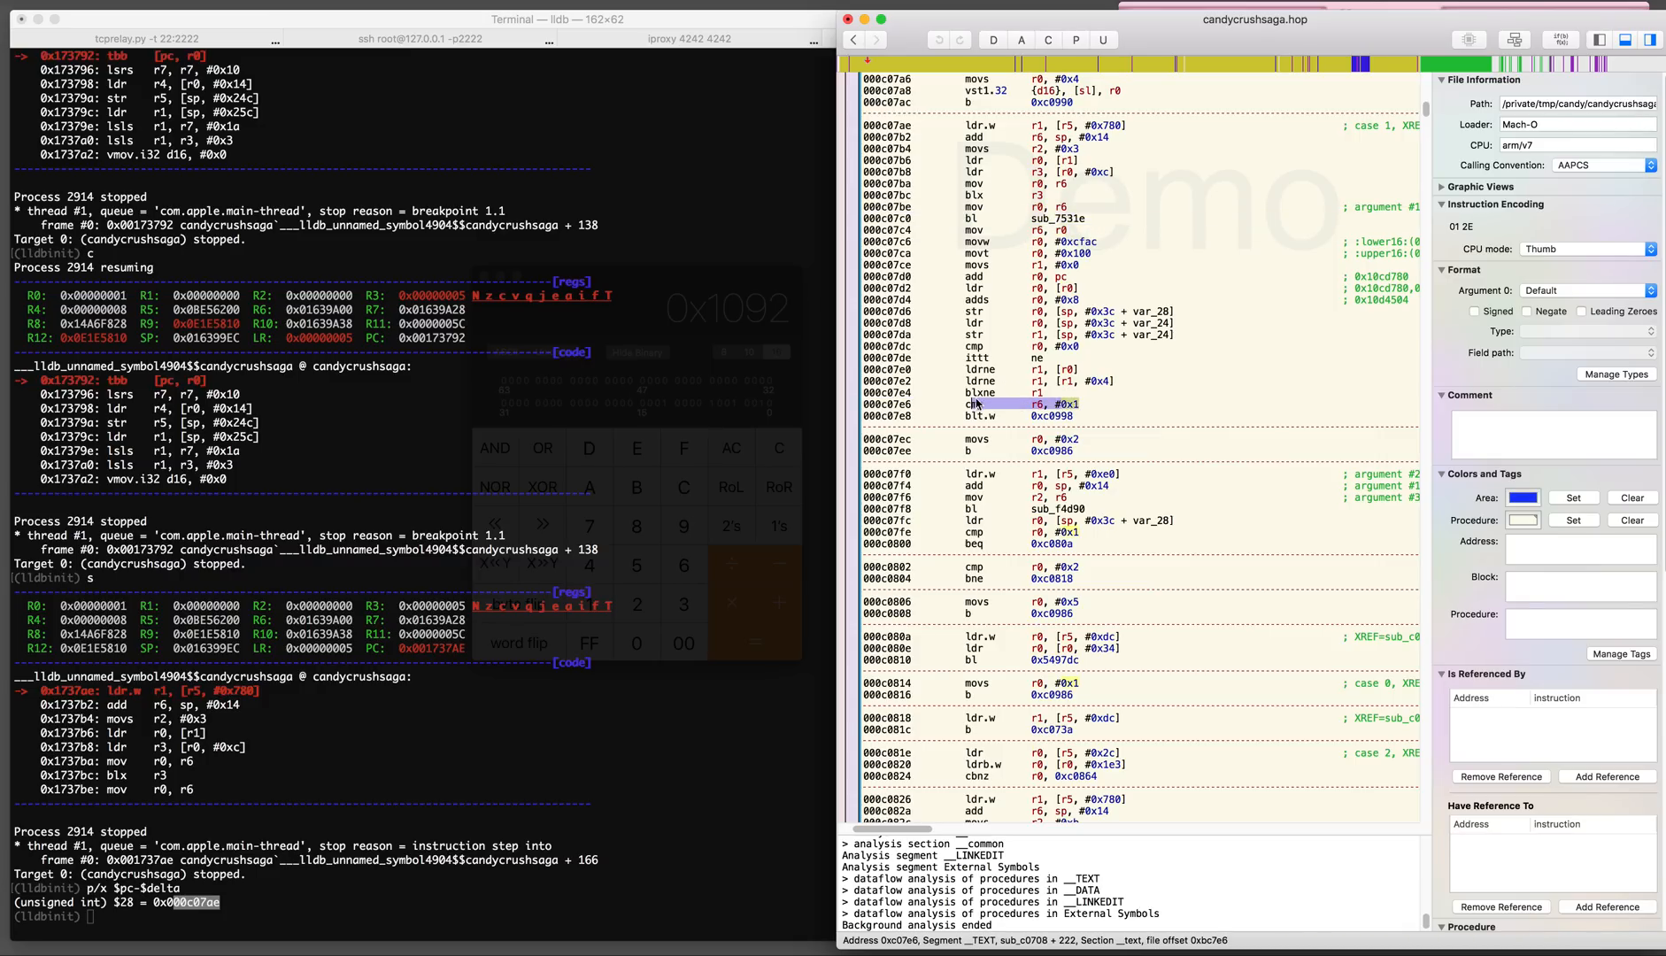
pyautogui.click(1041, 217)
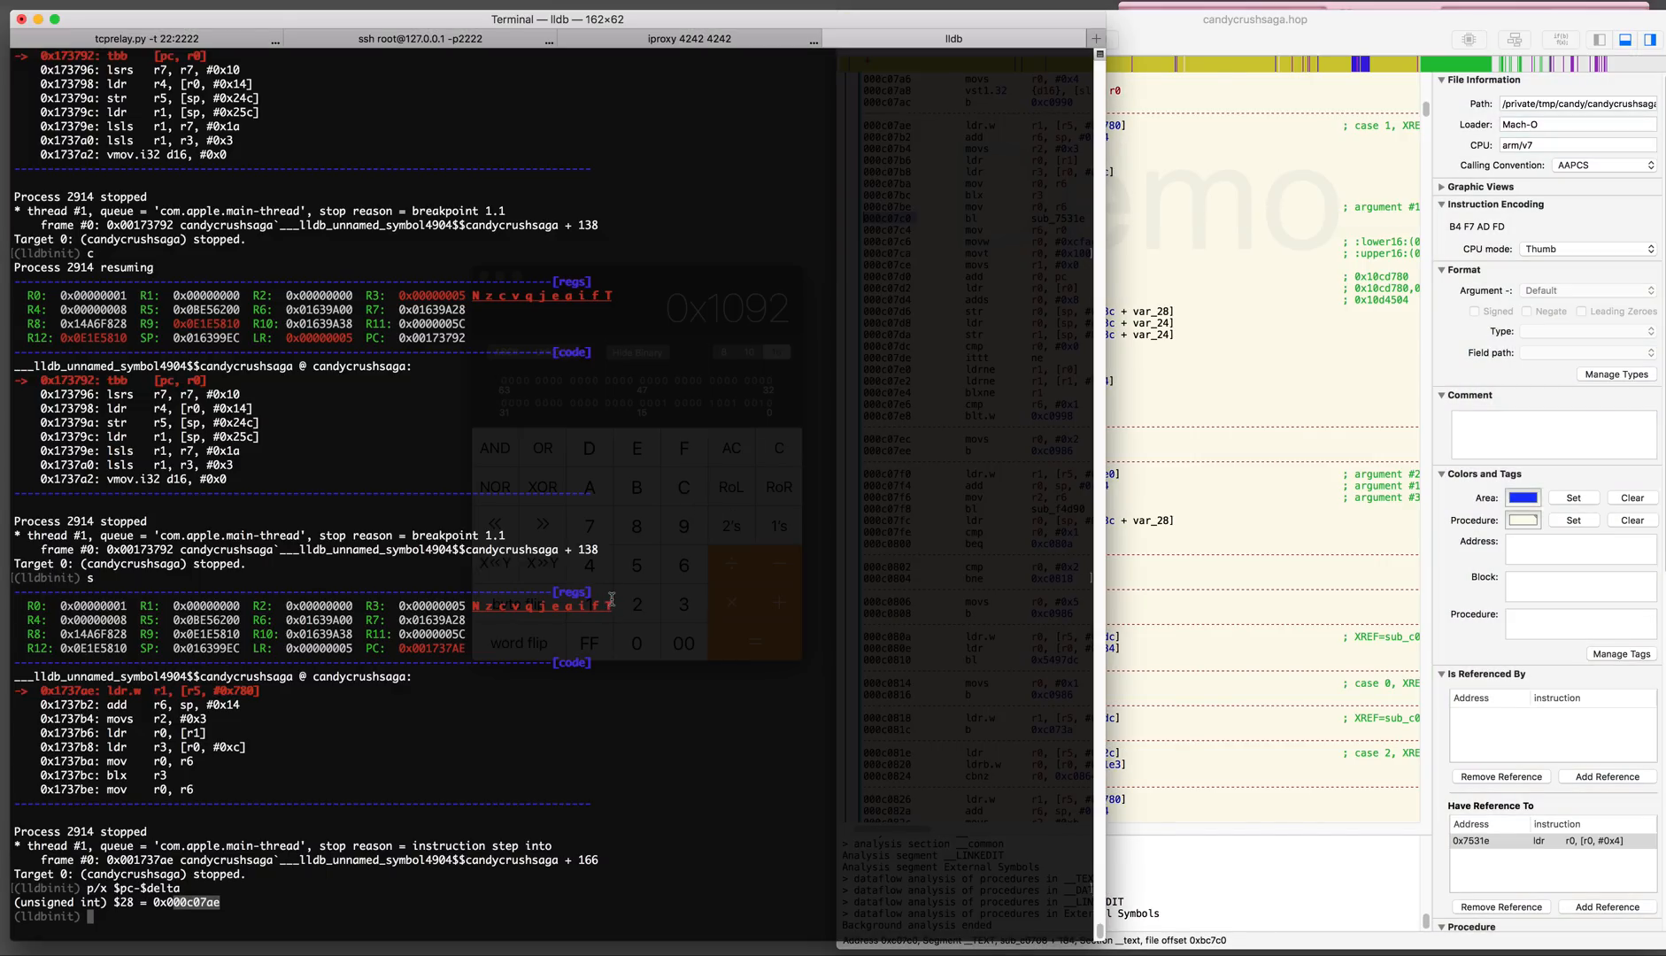
# Evaluate 'p/x $delta+0xc07c0' to get 0x1737c0 and break at 0x1737c0
pyautogui.write('b')
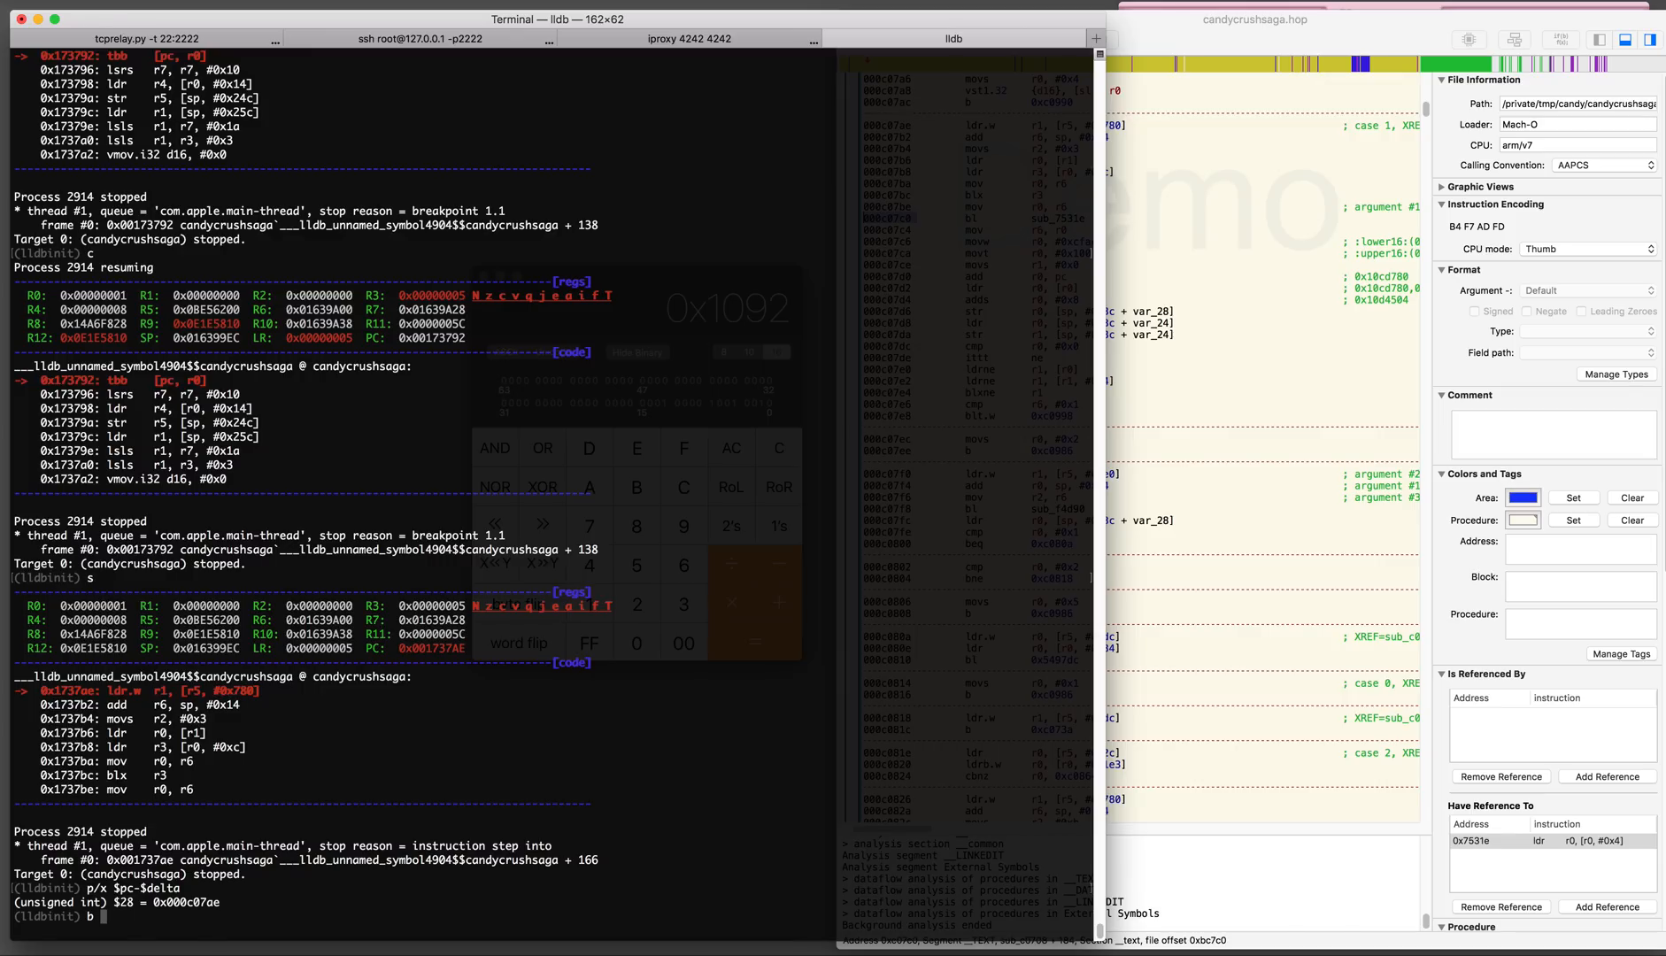
pyautogui.write('p/x')
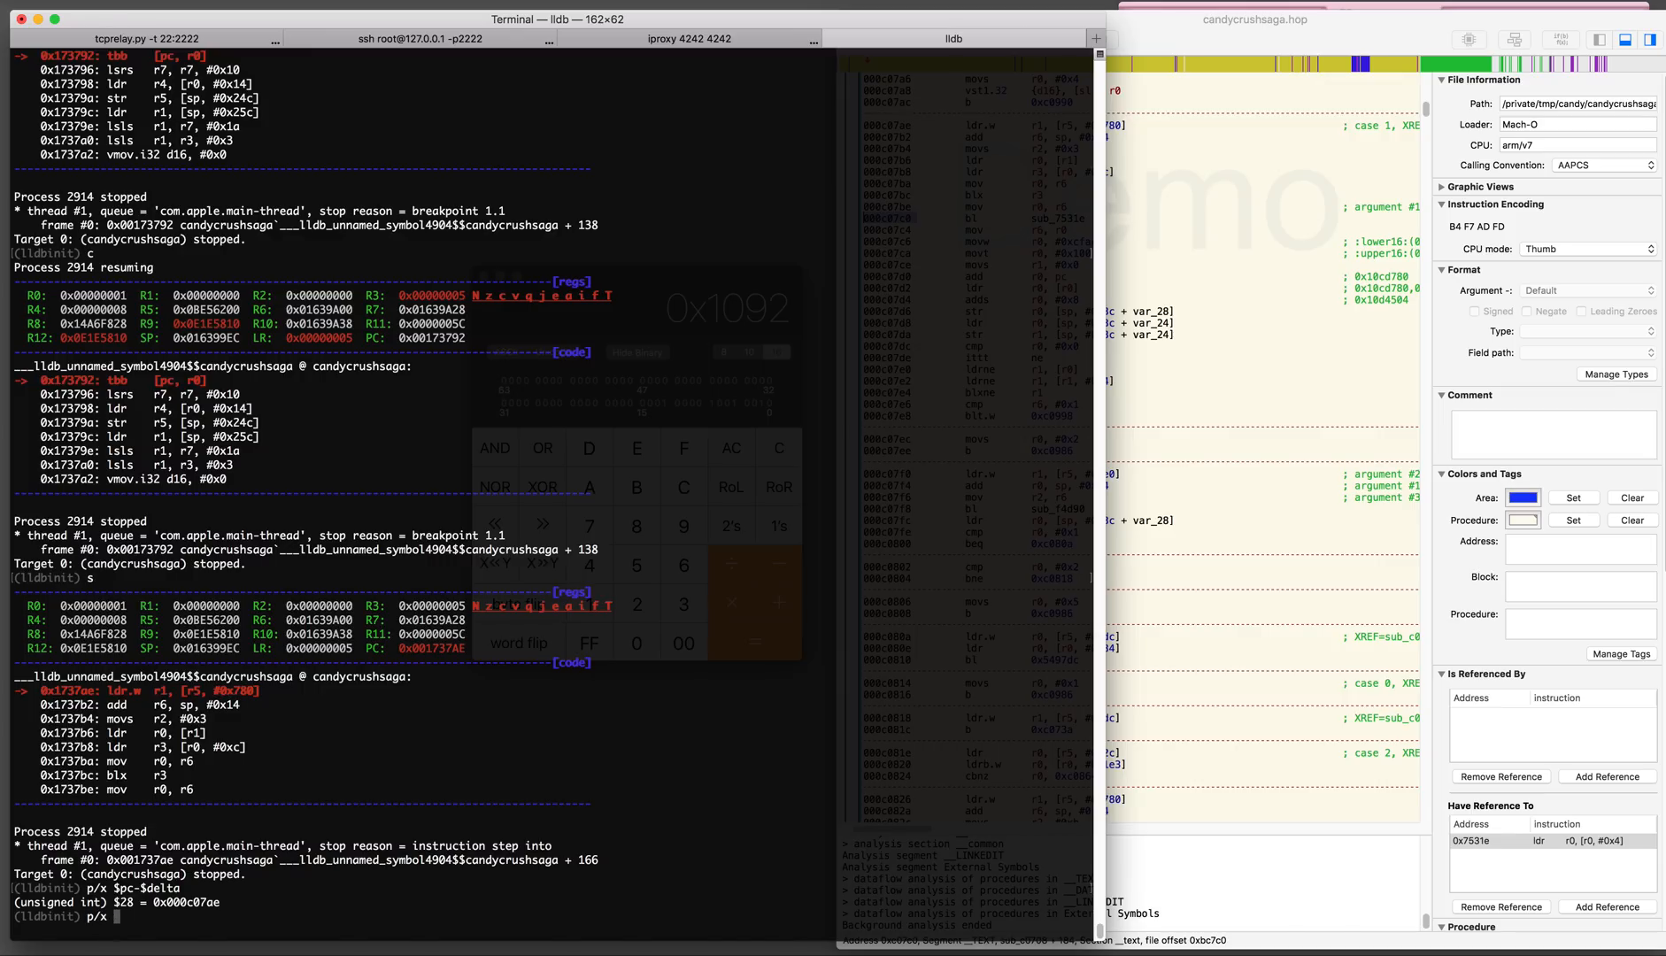
pyautogui.write('$delta+0x')
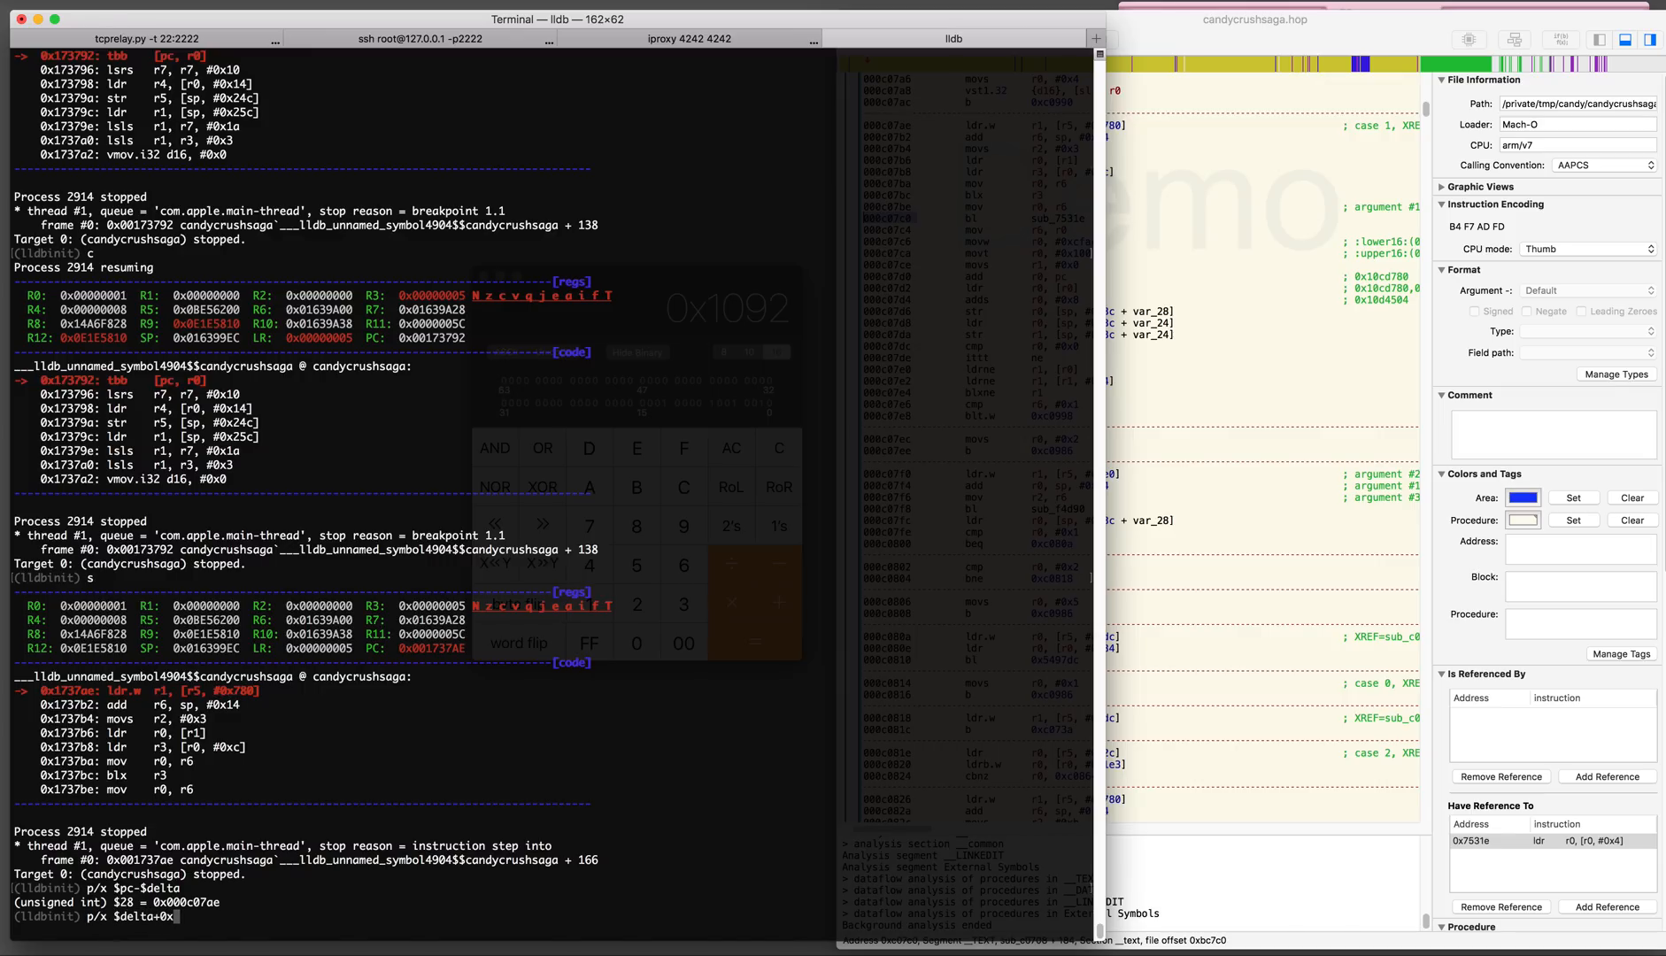
pyautogui.write('c07c')
pyautogui.write('b')
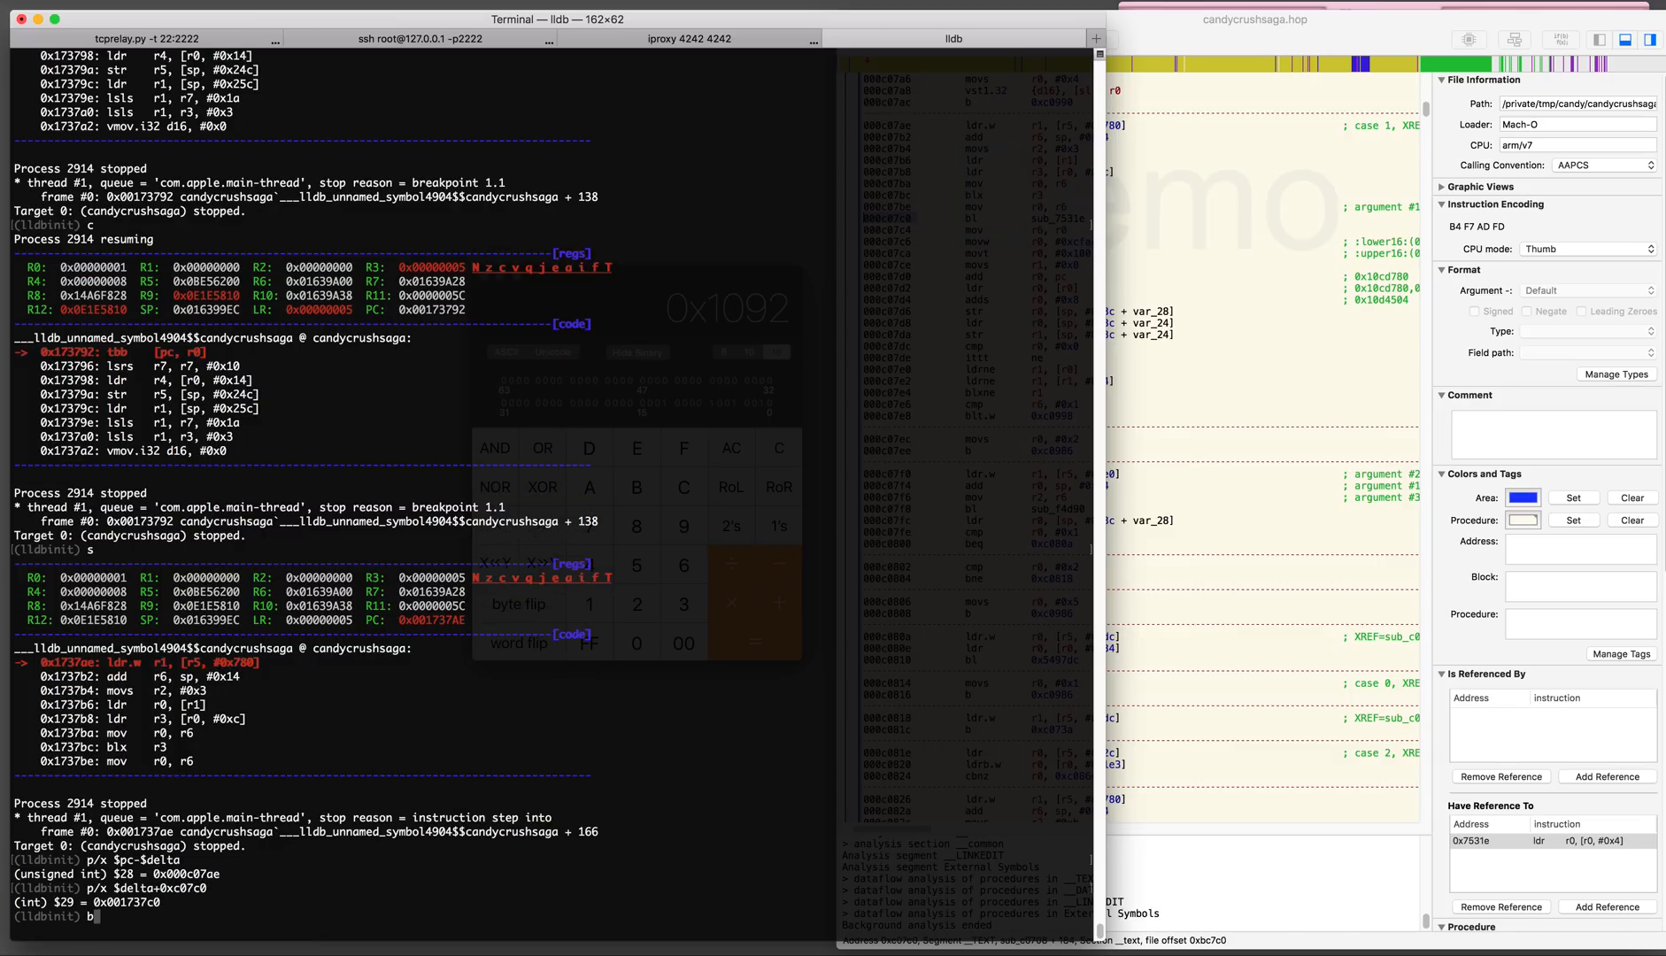
pyautogui.write('0x17')
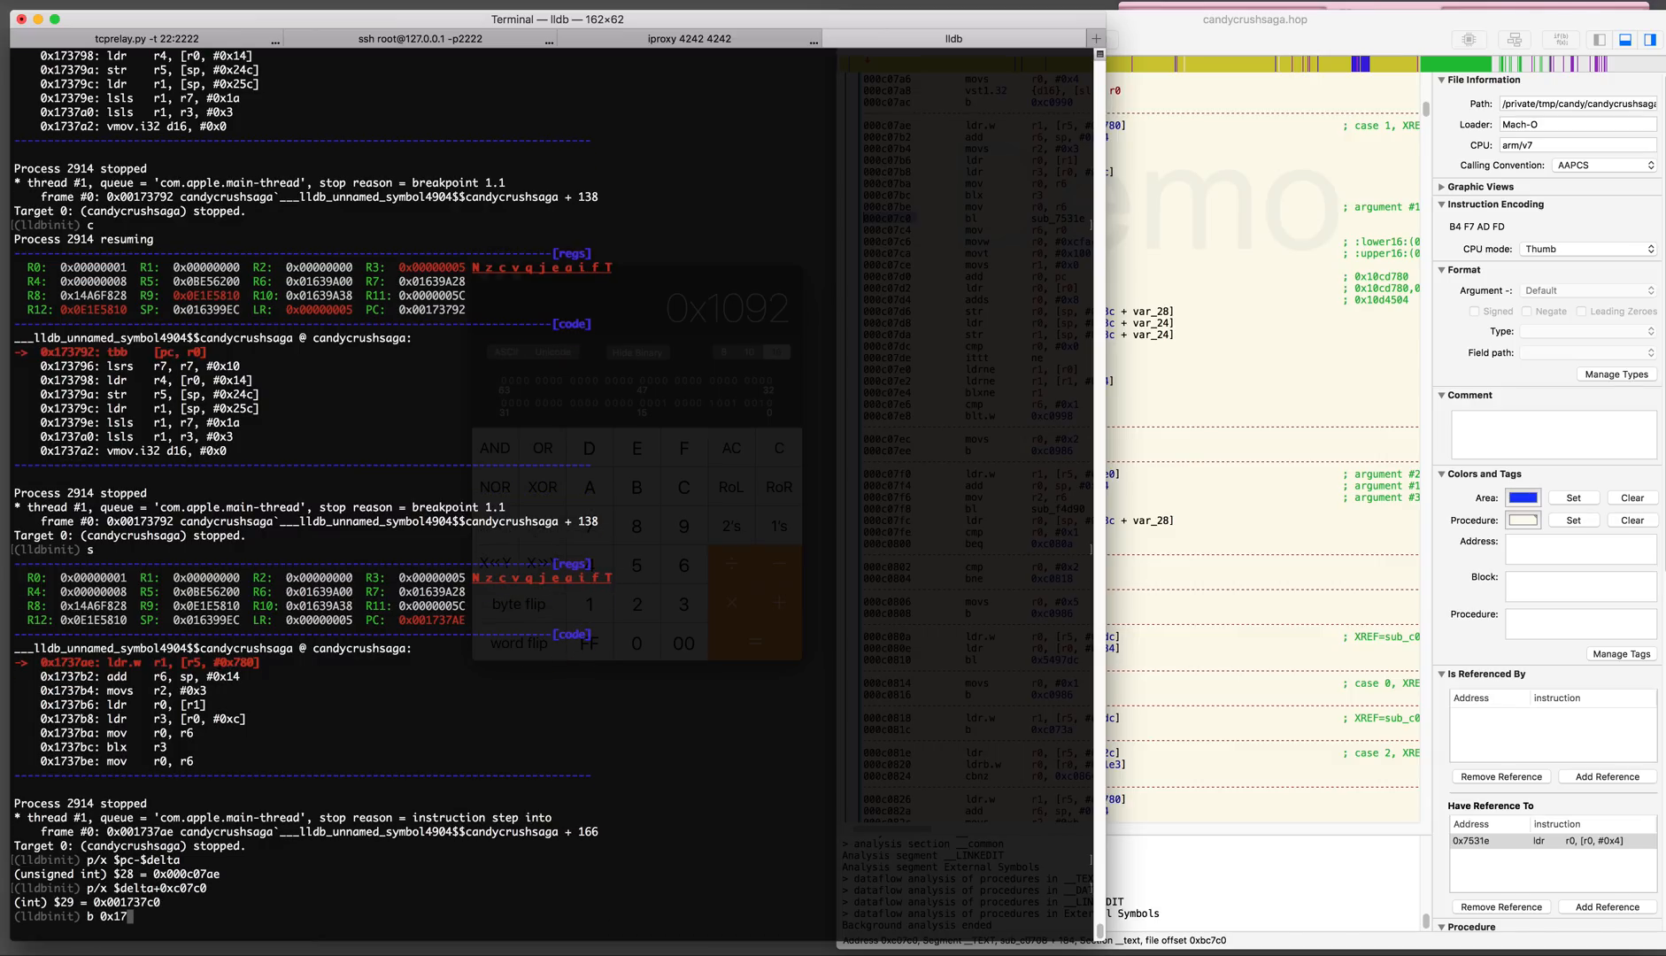
pyautogui.write('37c0')
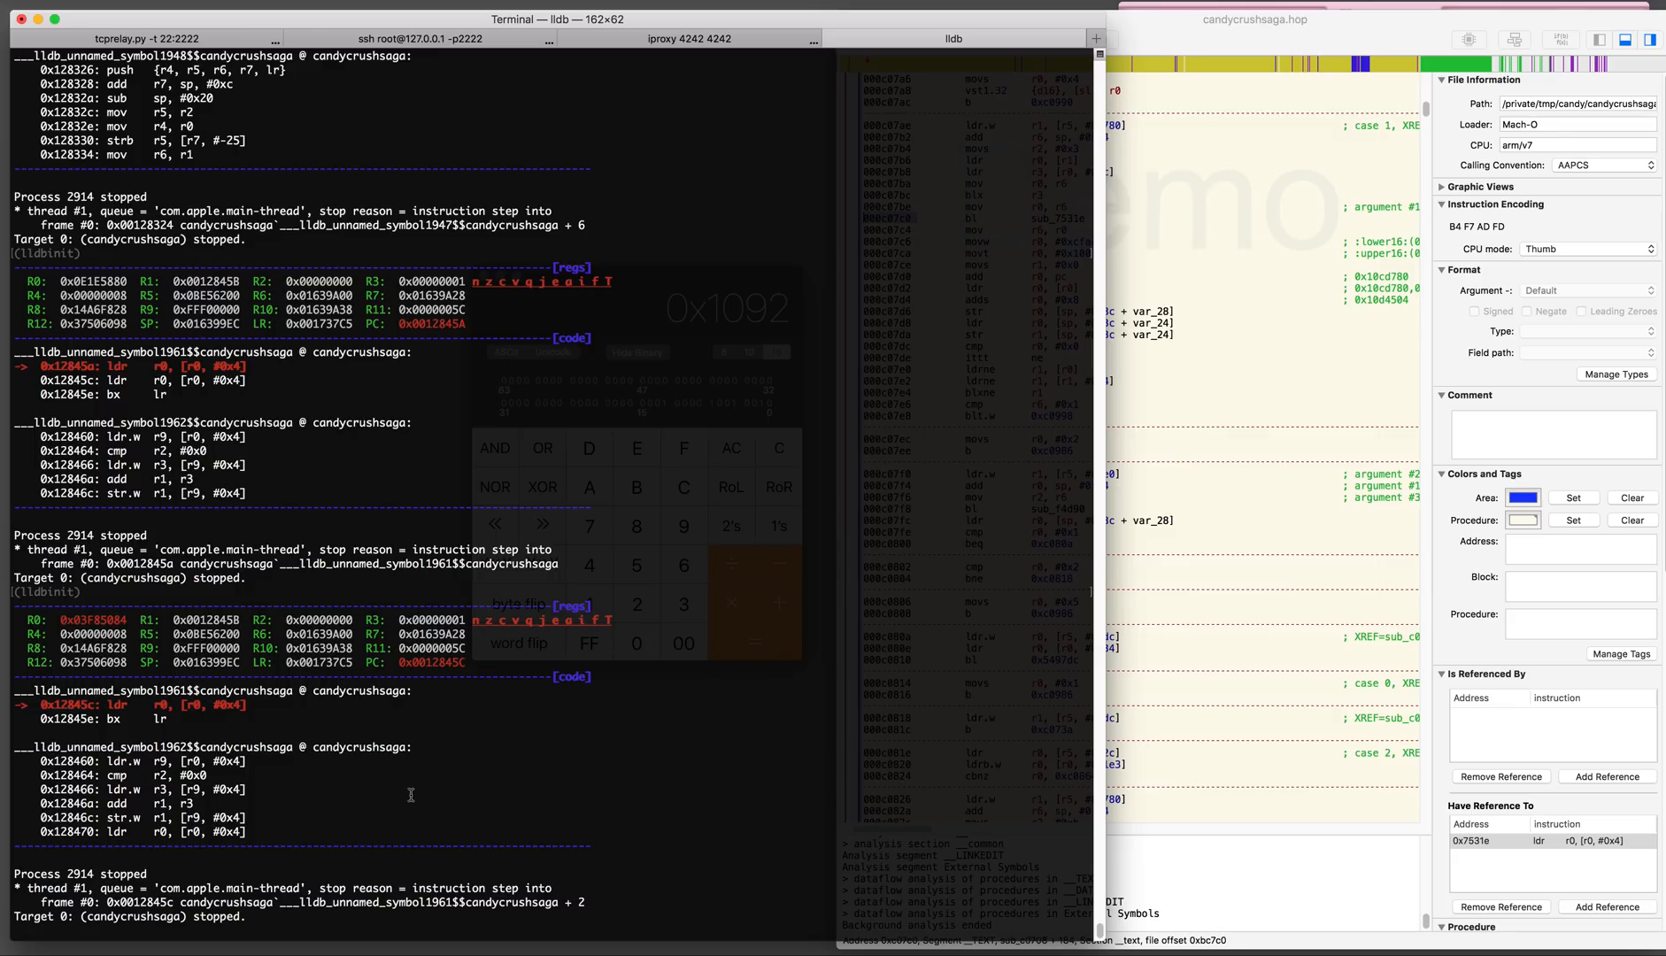
# Read memory at 0x03F85084+4 and write 0x93 into the booster-count byte there
pyautogui.write('mempru')
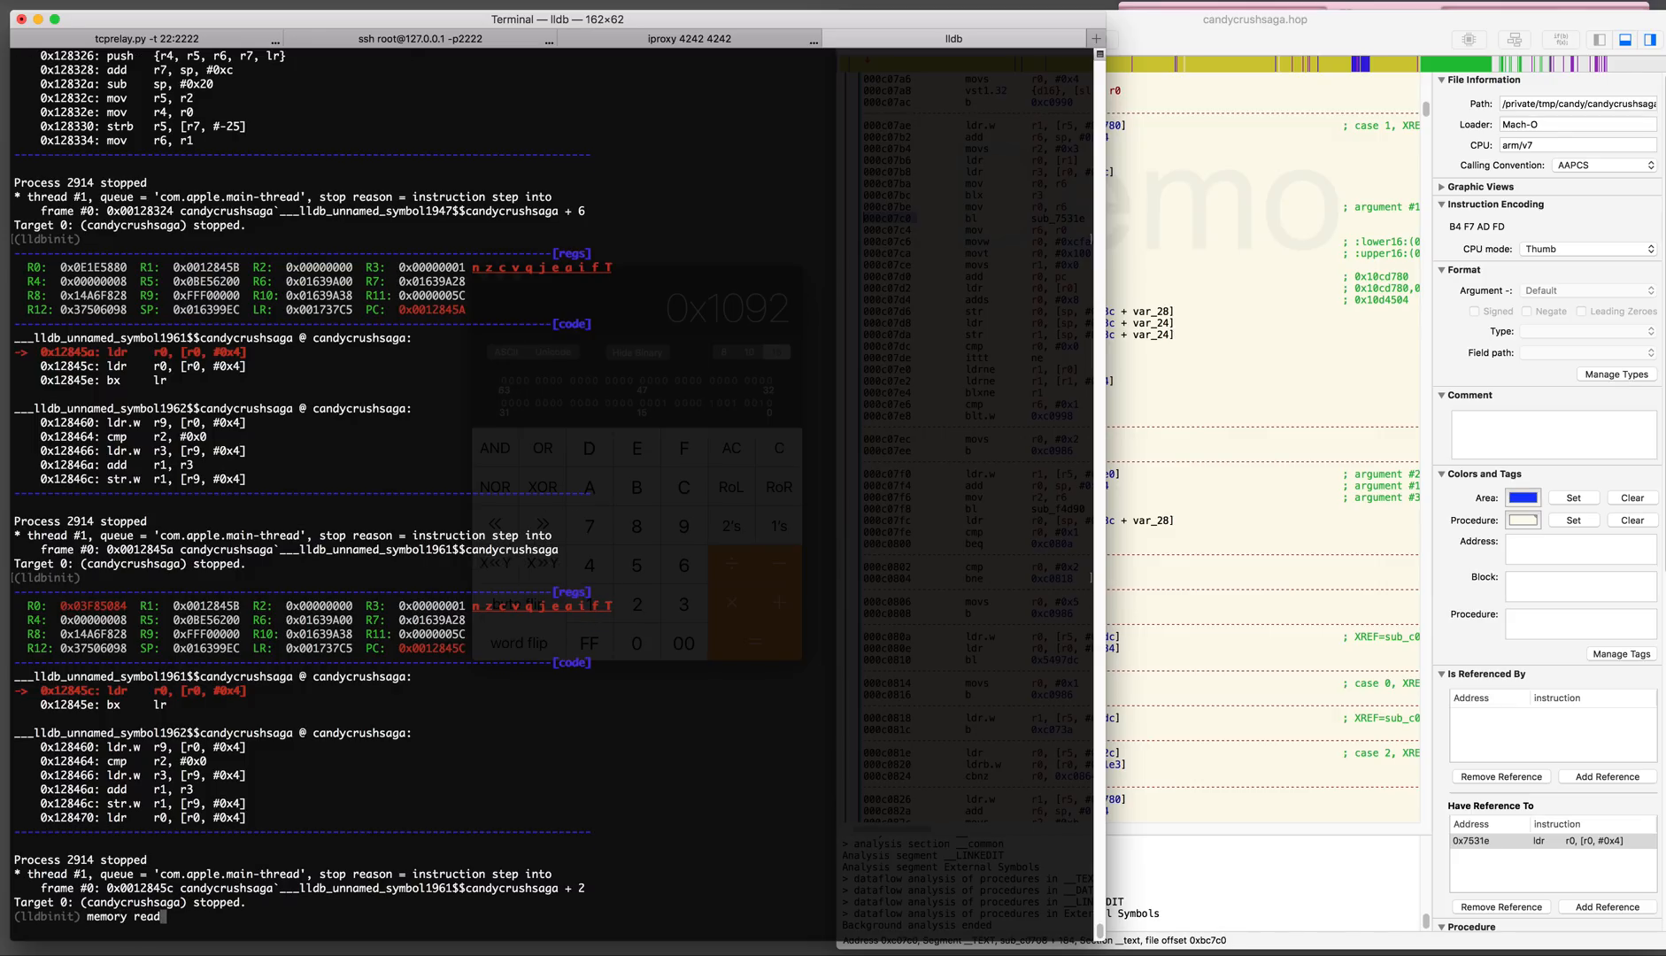
pyautogui.write('0x03F85084+')
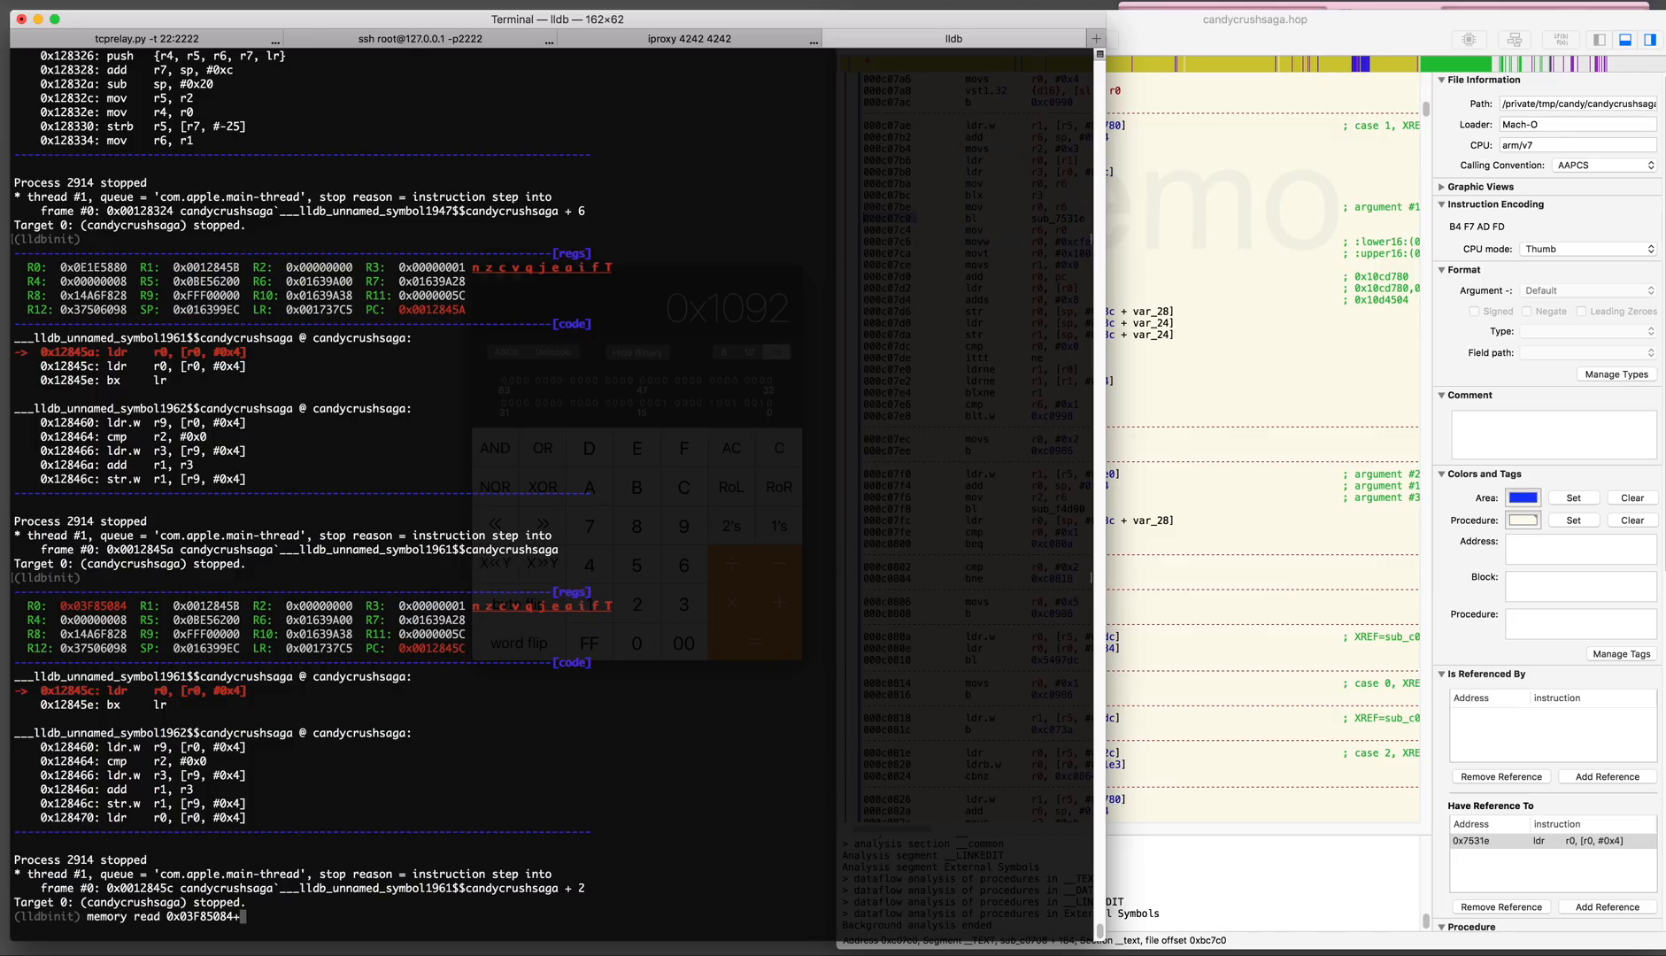
pyautogui.press('Return')
pyautogui.write('memory write 0x03F85084+4')
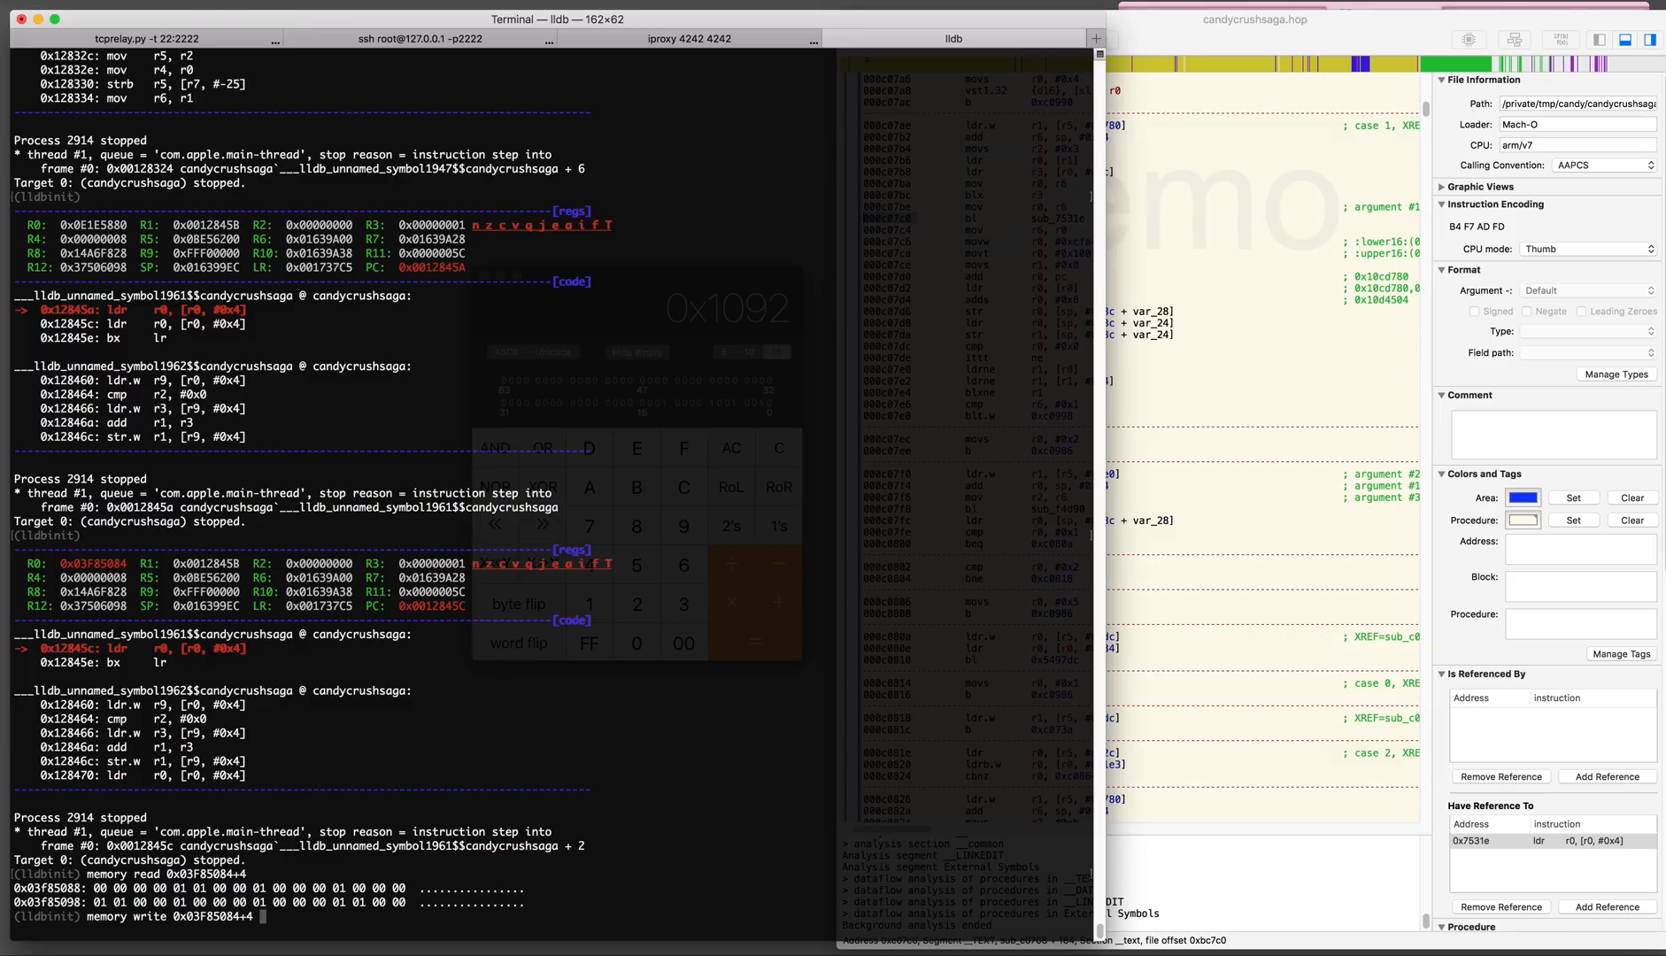
pyautogui.write('93')
pyautogui.write('memory write 0x03F85084+5 0x10')
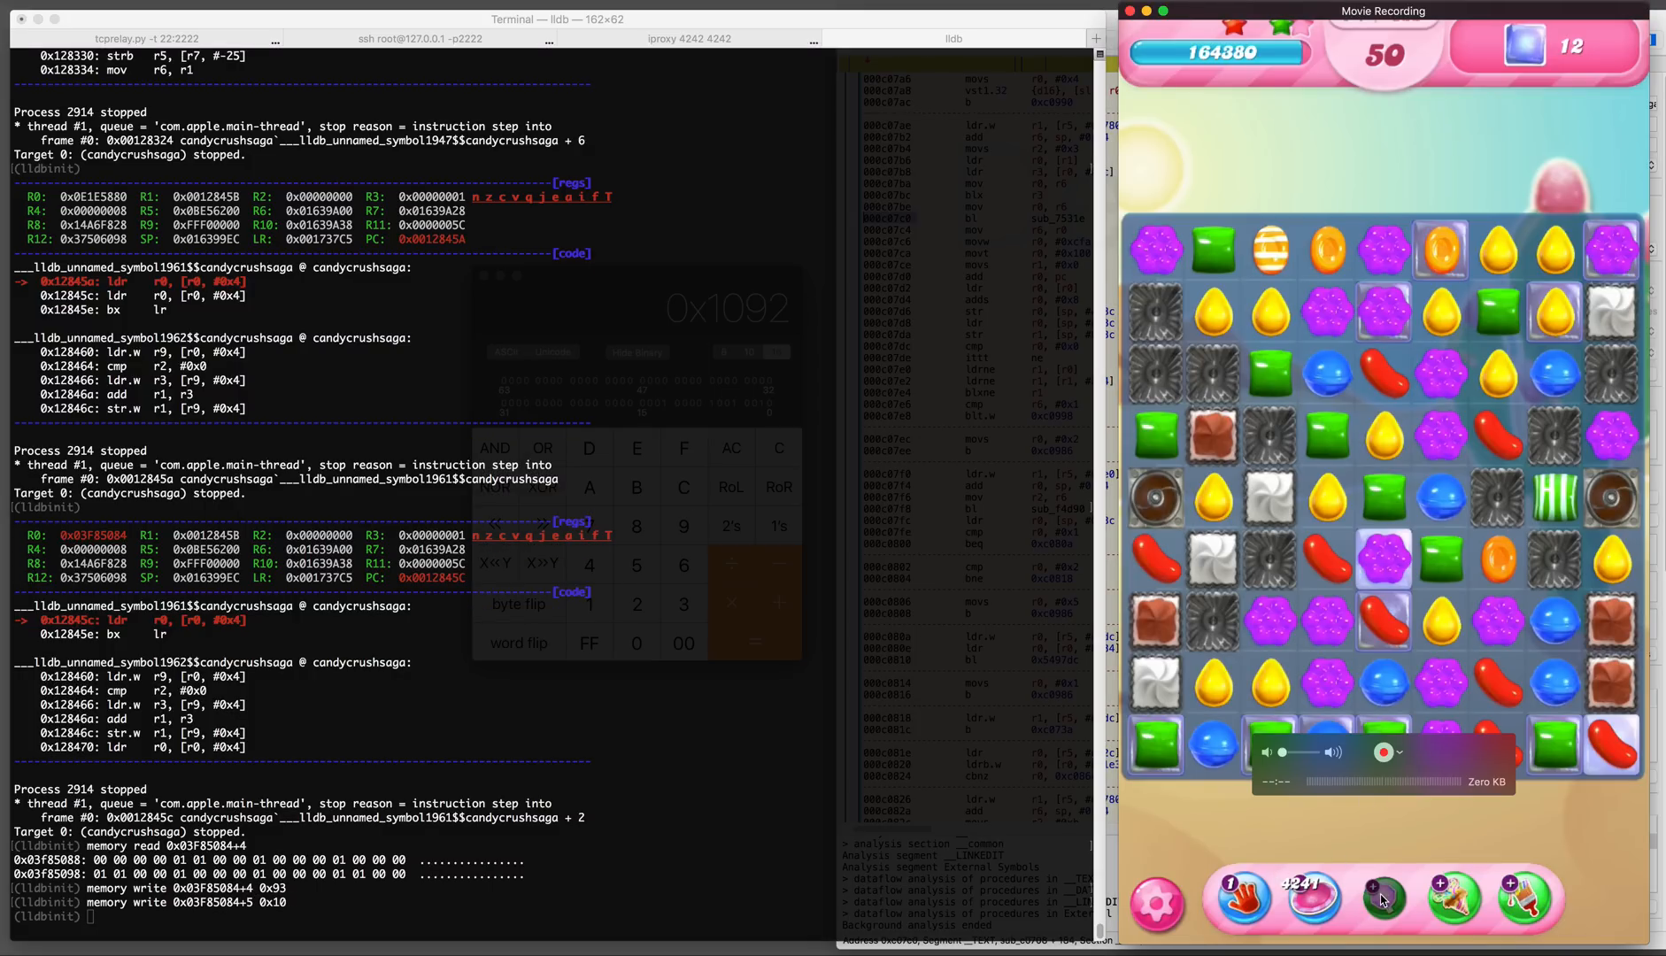
# Continue the process with 'c' and choose End Game to reach the 'Level failed!' screen
pyautogui.write('c')
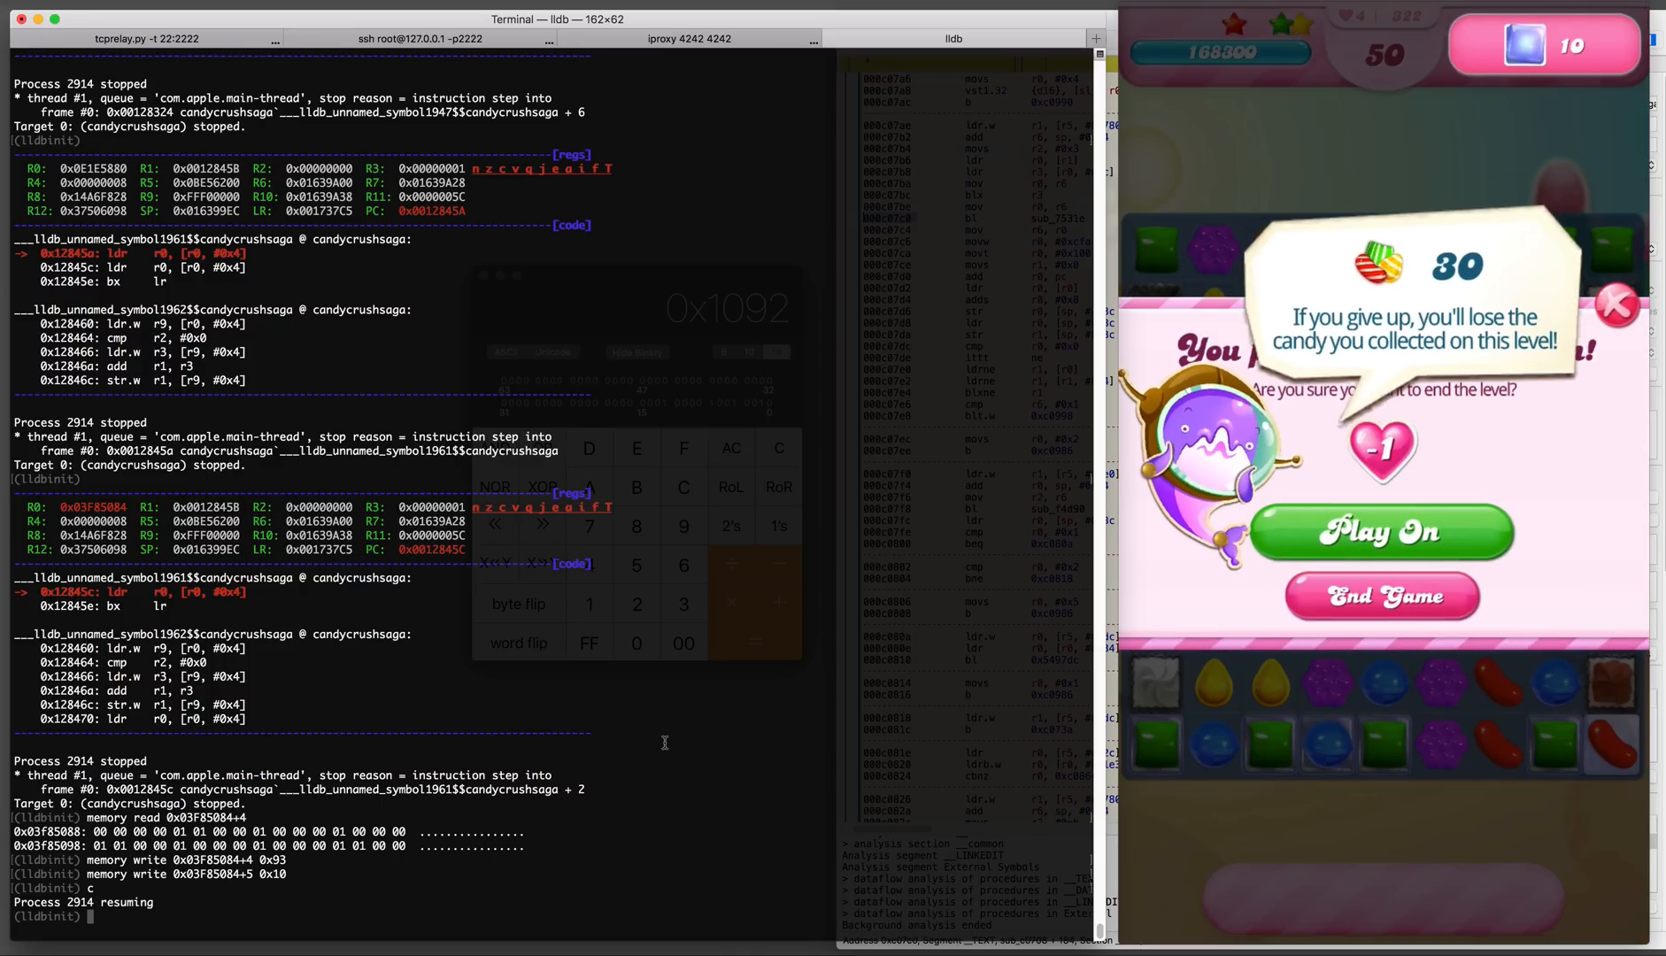
pyautogui.click(1381, 531)
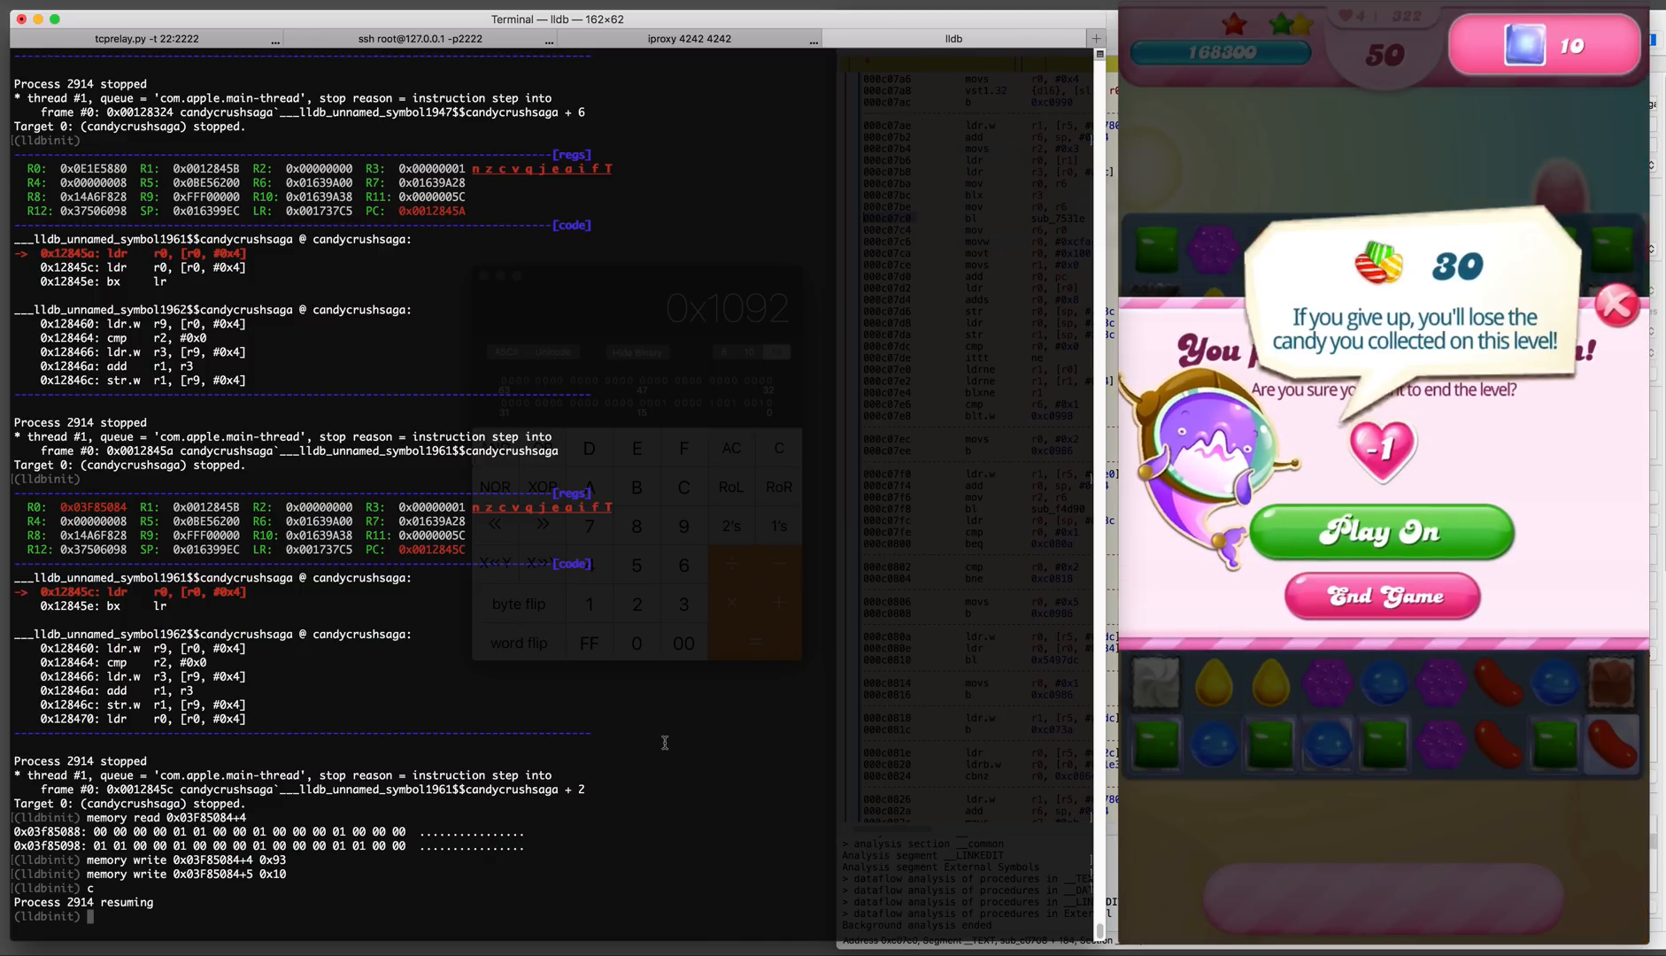
pyautogui.click(1381, 595)
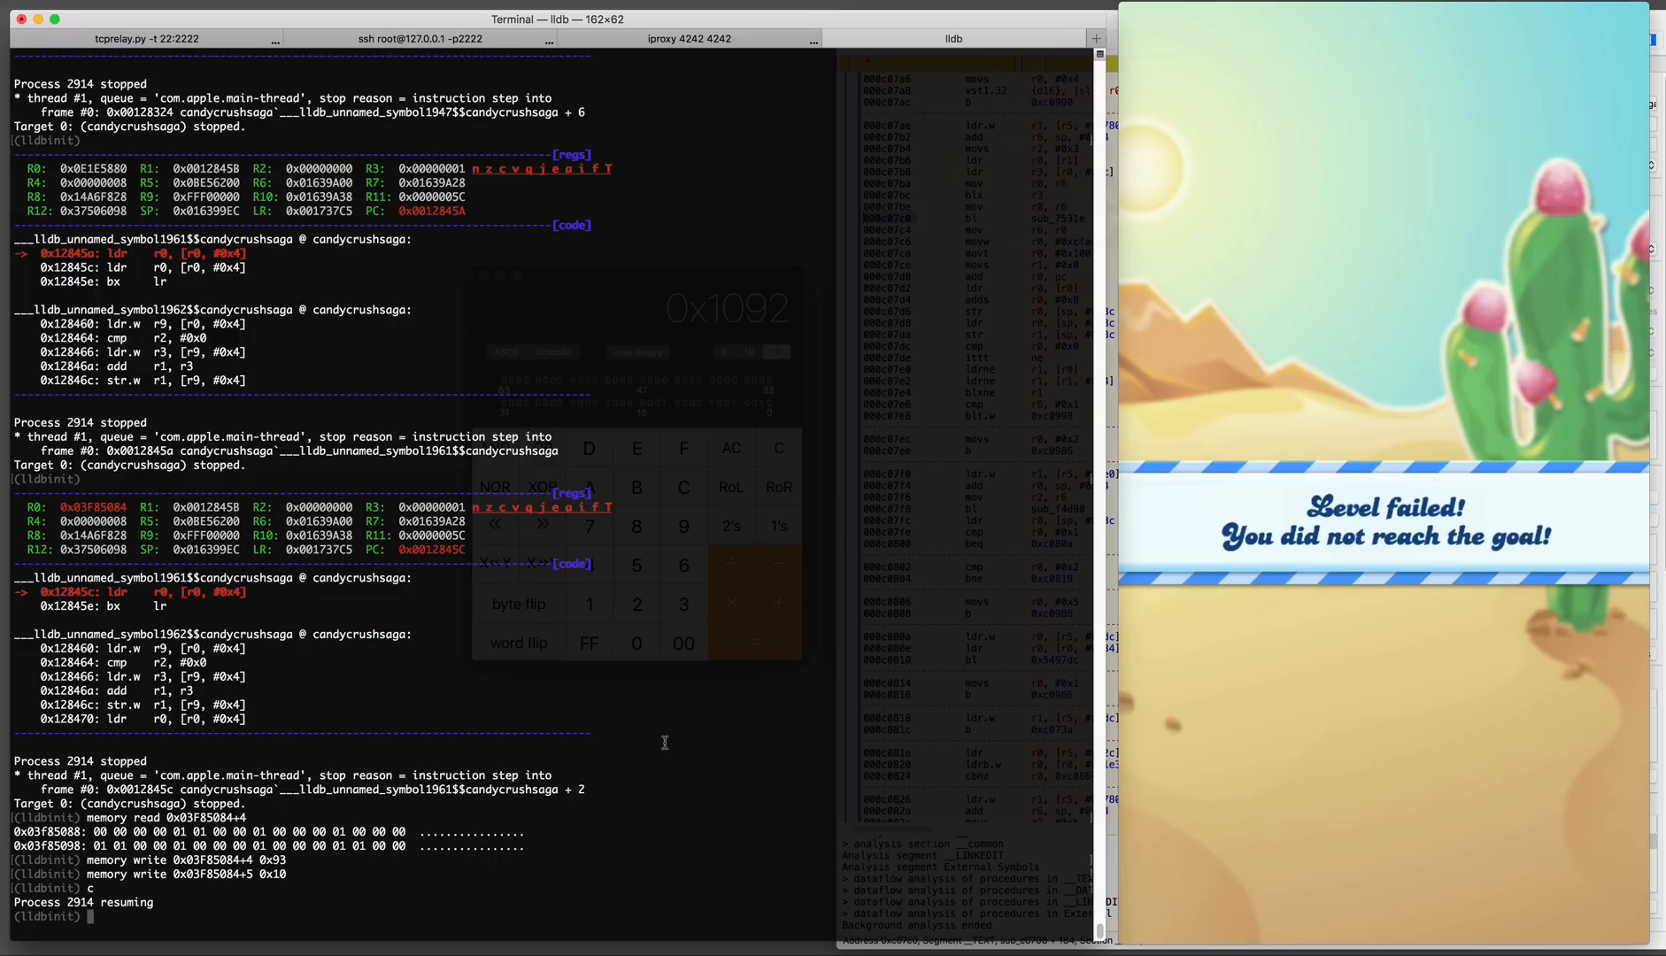